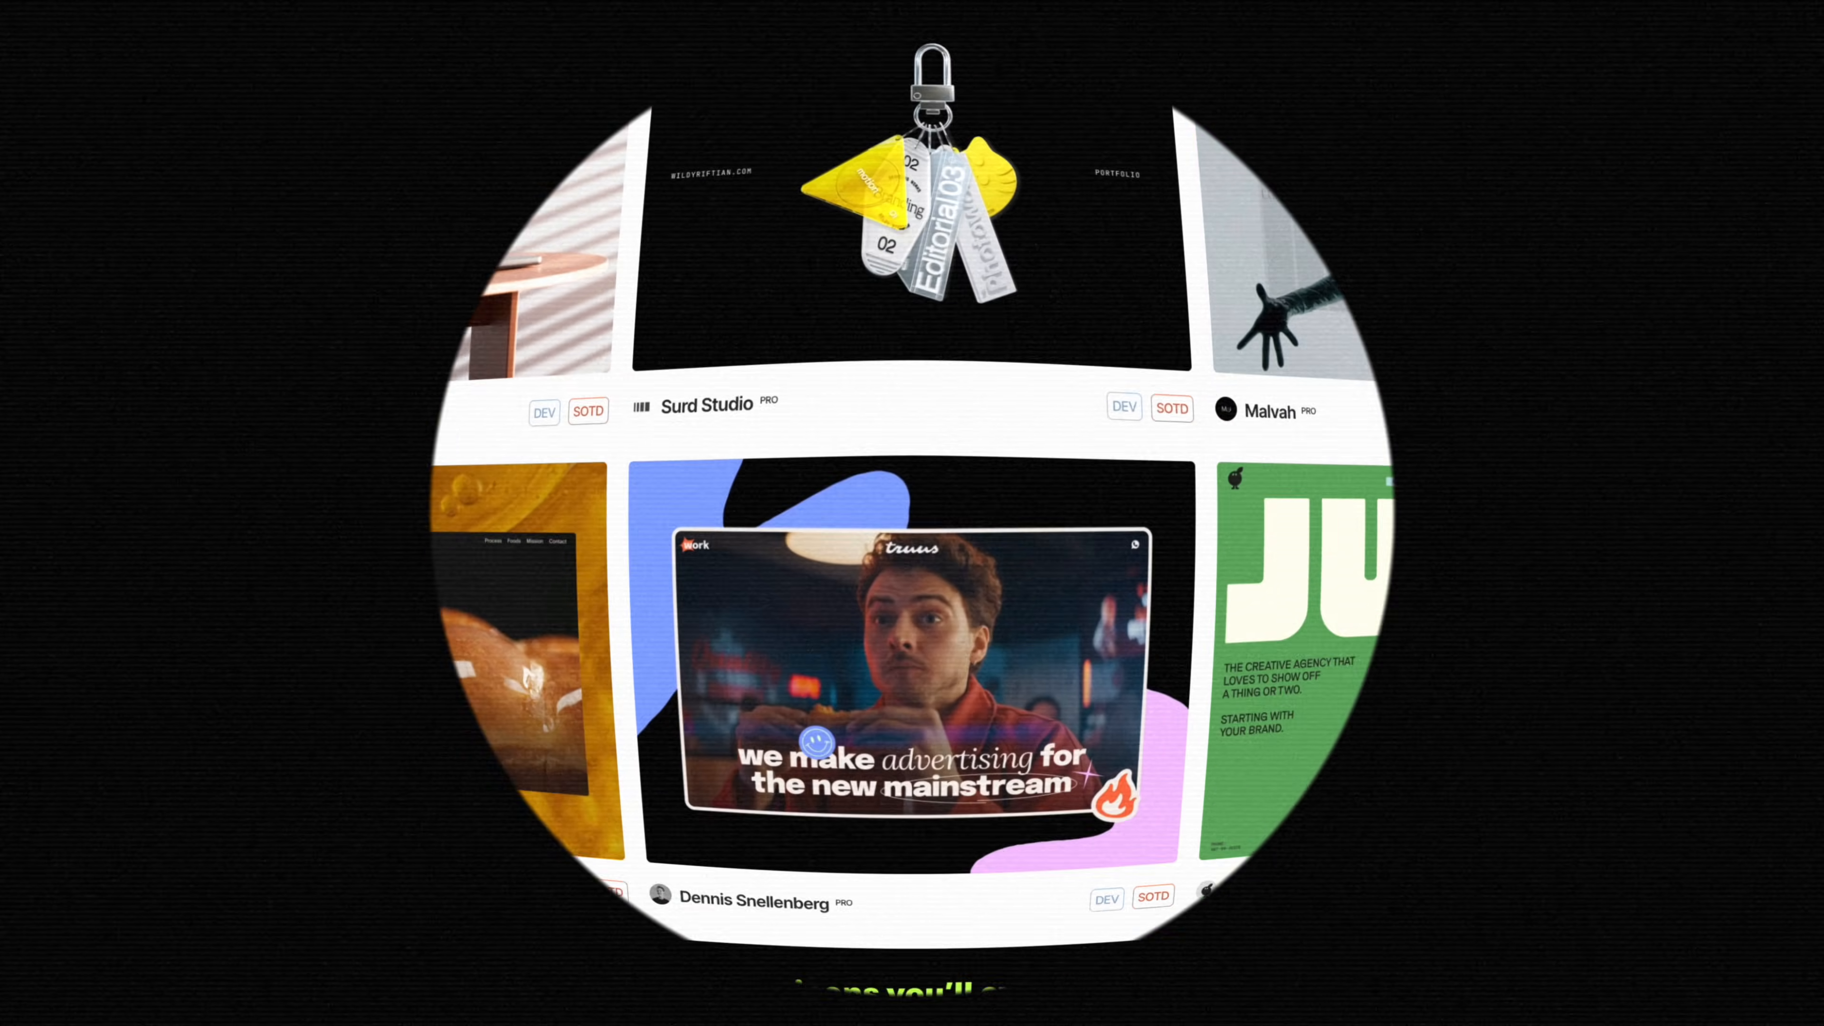
Add a nav with logo '( N )', site-info 'Digital Folio 25' and menu 'Menu' paragraphs
{"action": "scroll", "scroll_direction": "down", "scroll_amount": 3}
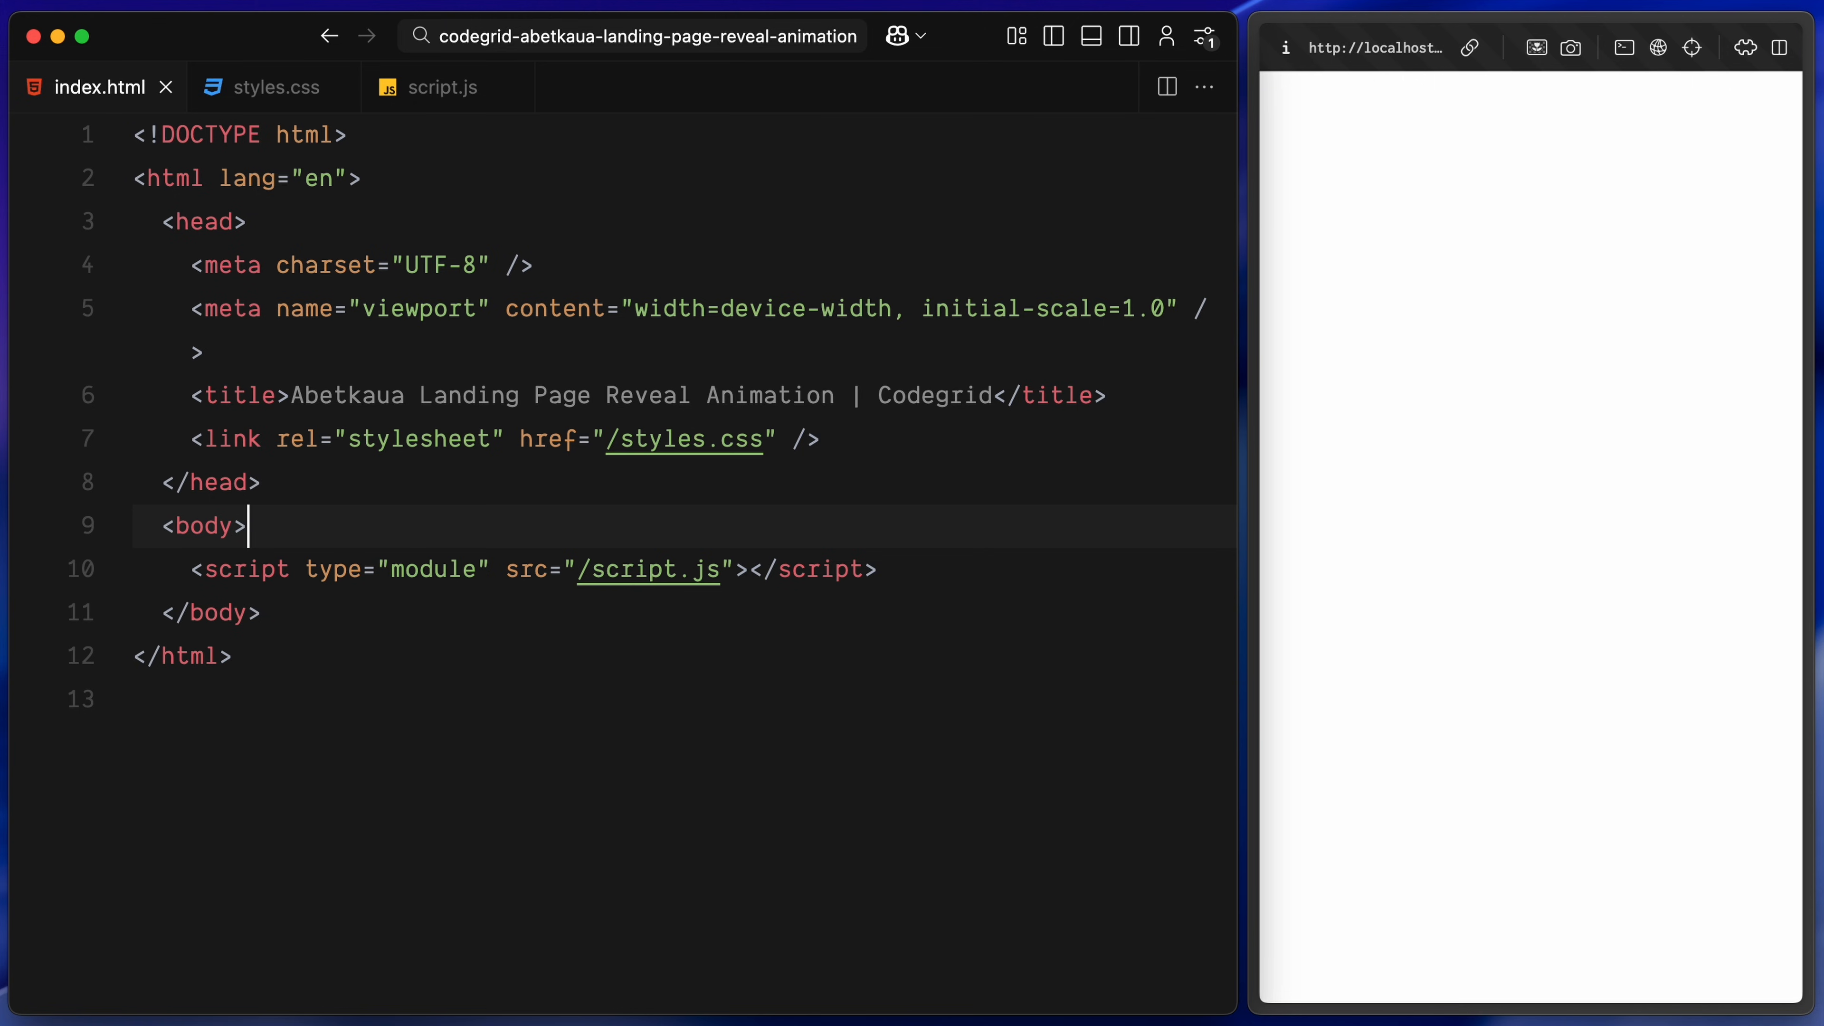
{"action": "type", "text": "<nav>"}
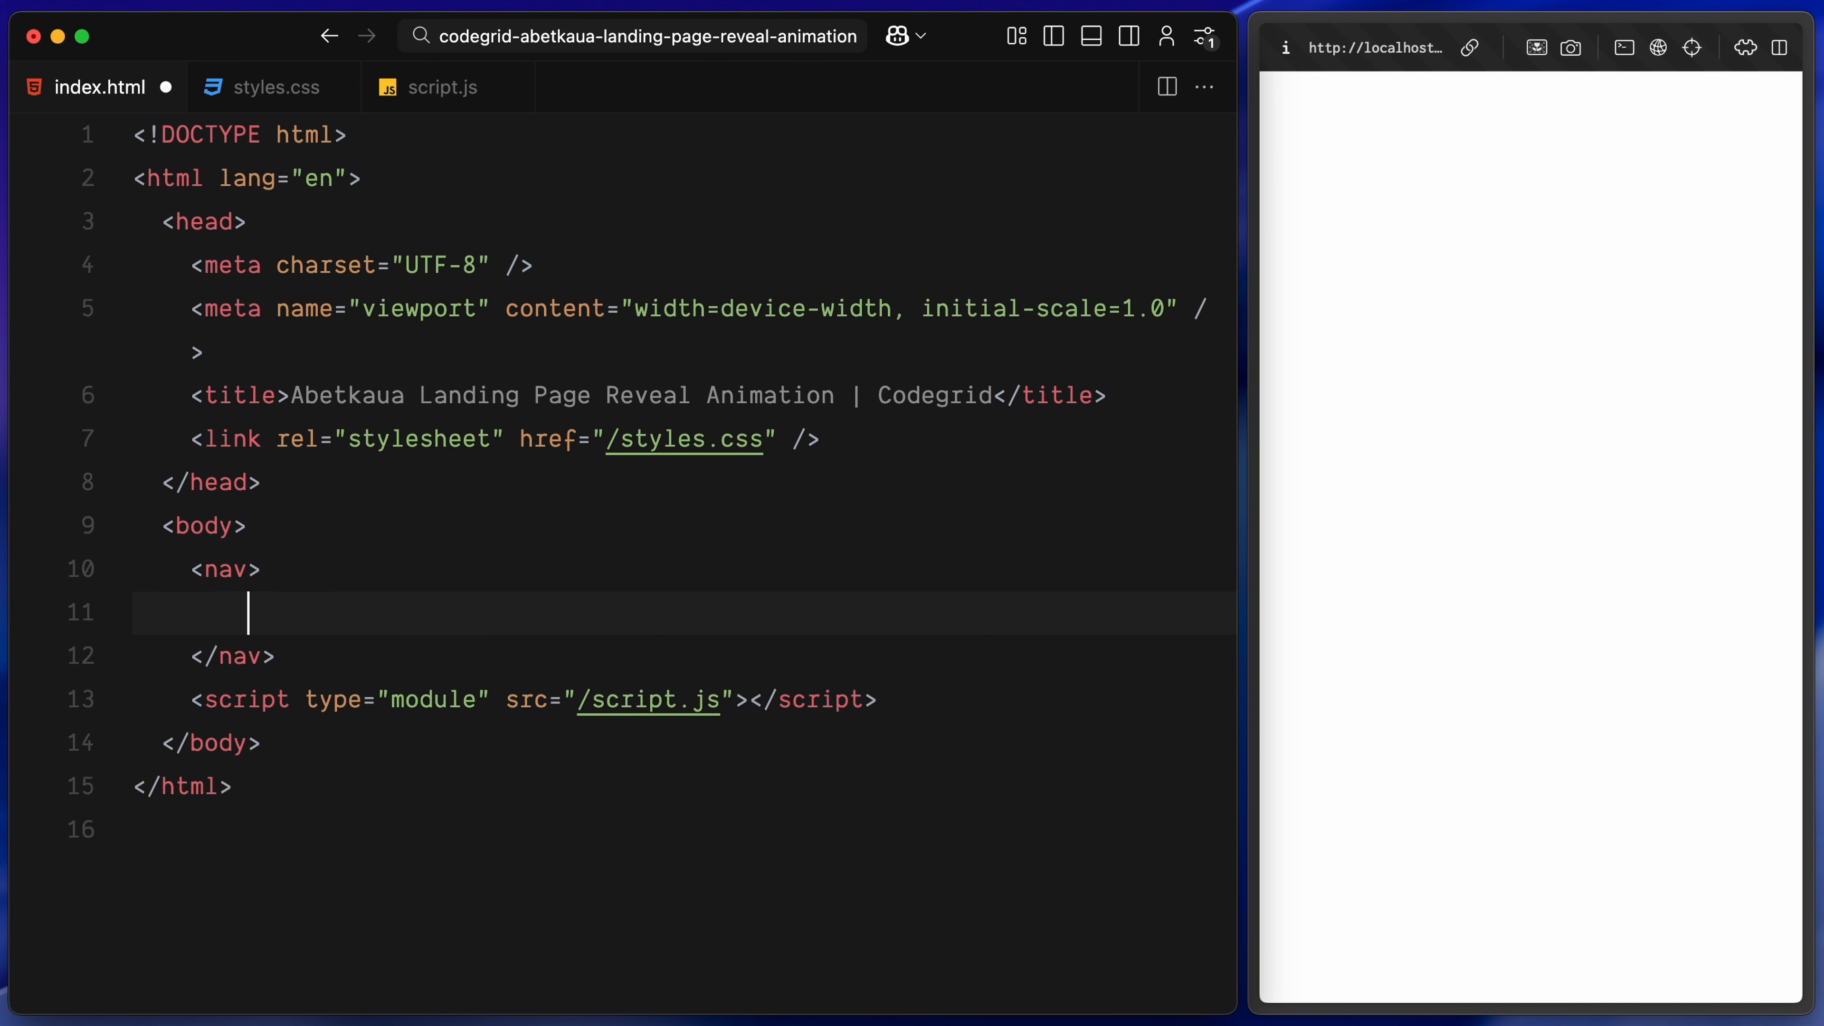
{"action": "type", "text": "<div class=\"logo\"></div>"}
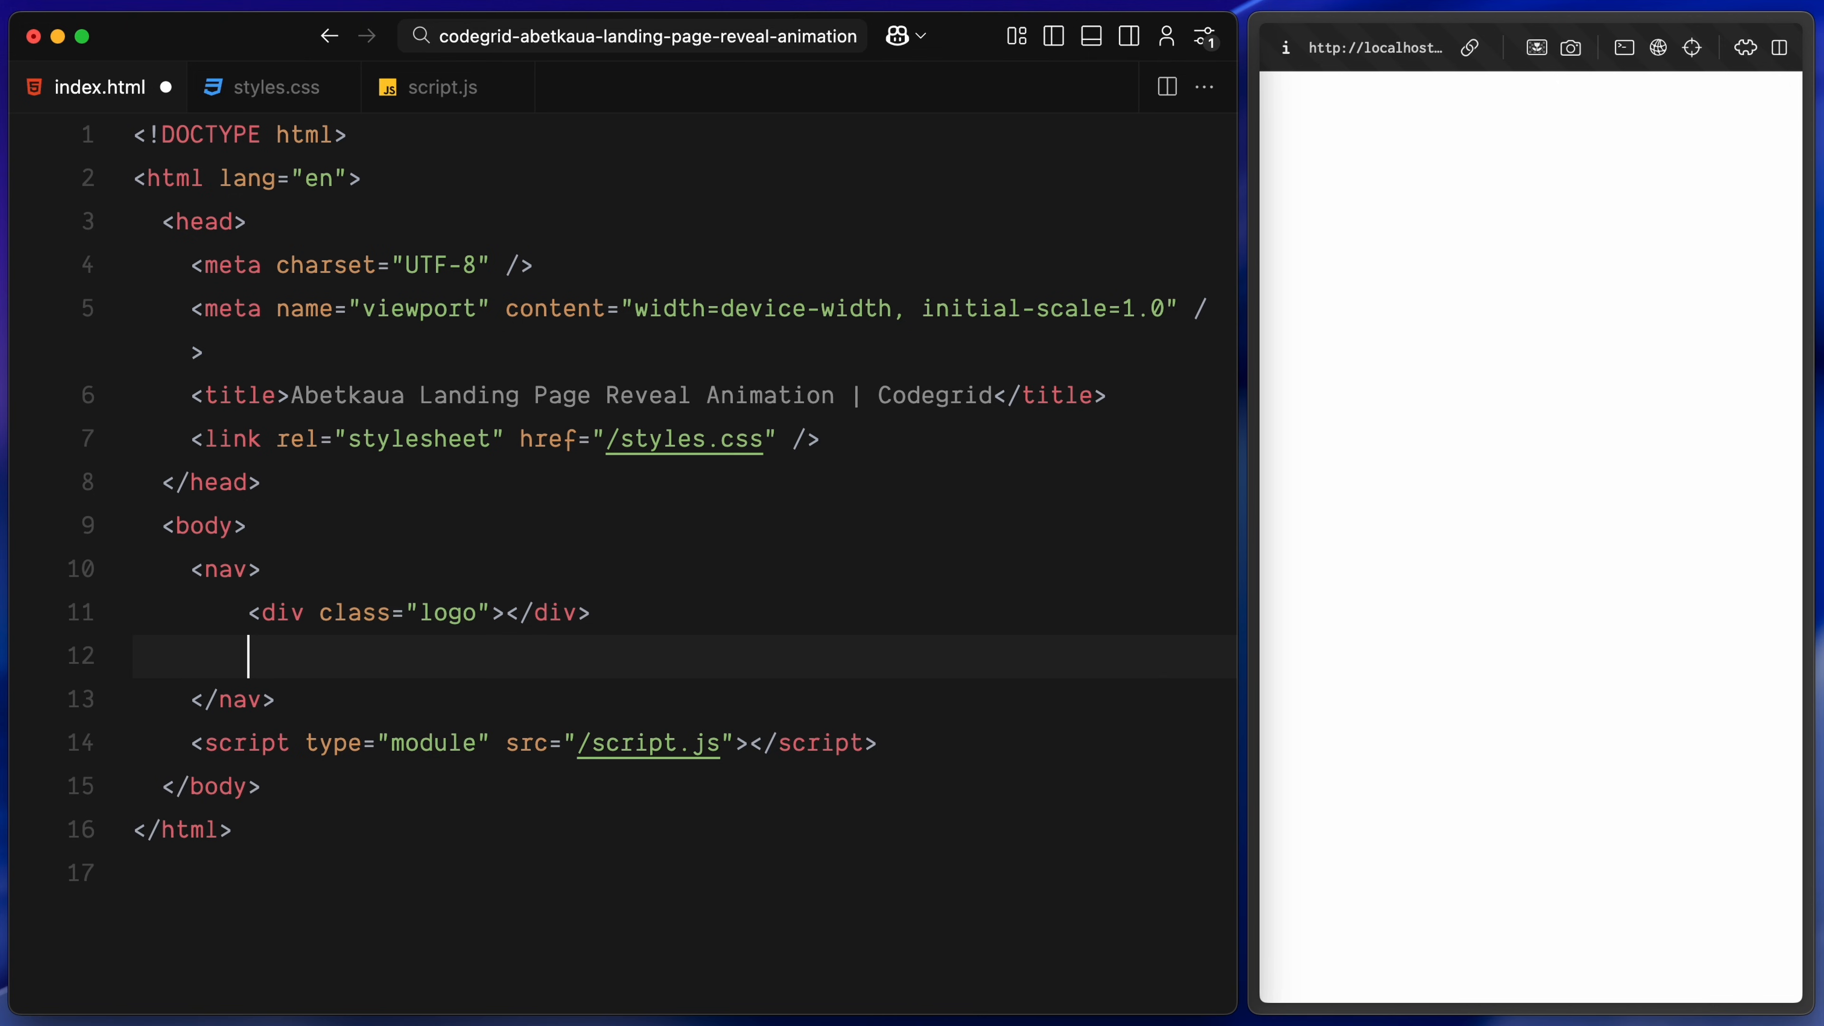
{"action": "type", "text": "<div class=\"site-info\"></div>"}
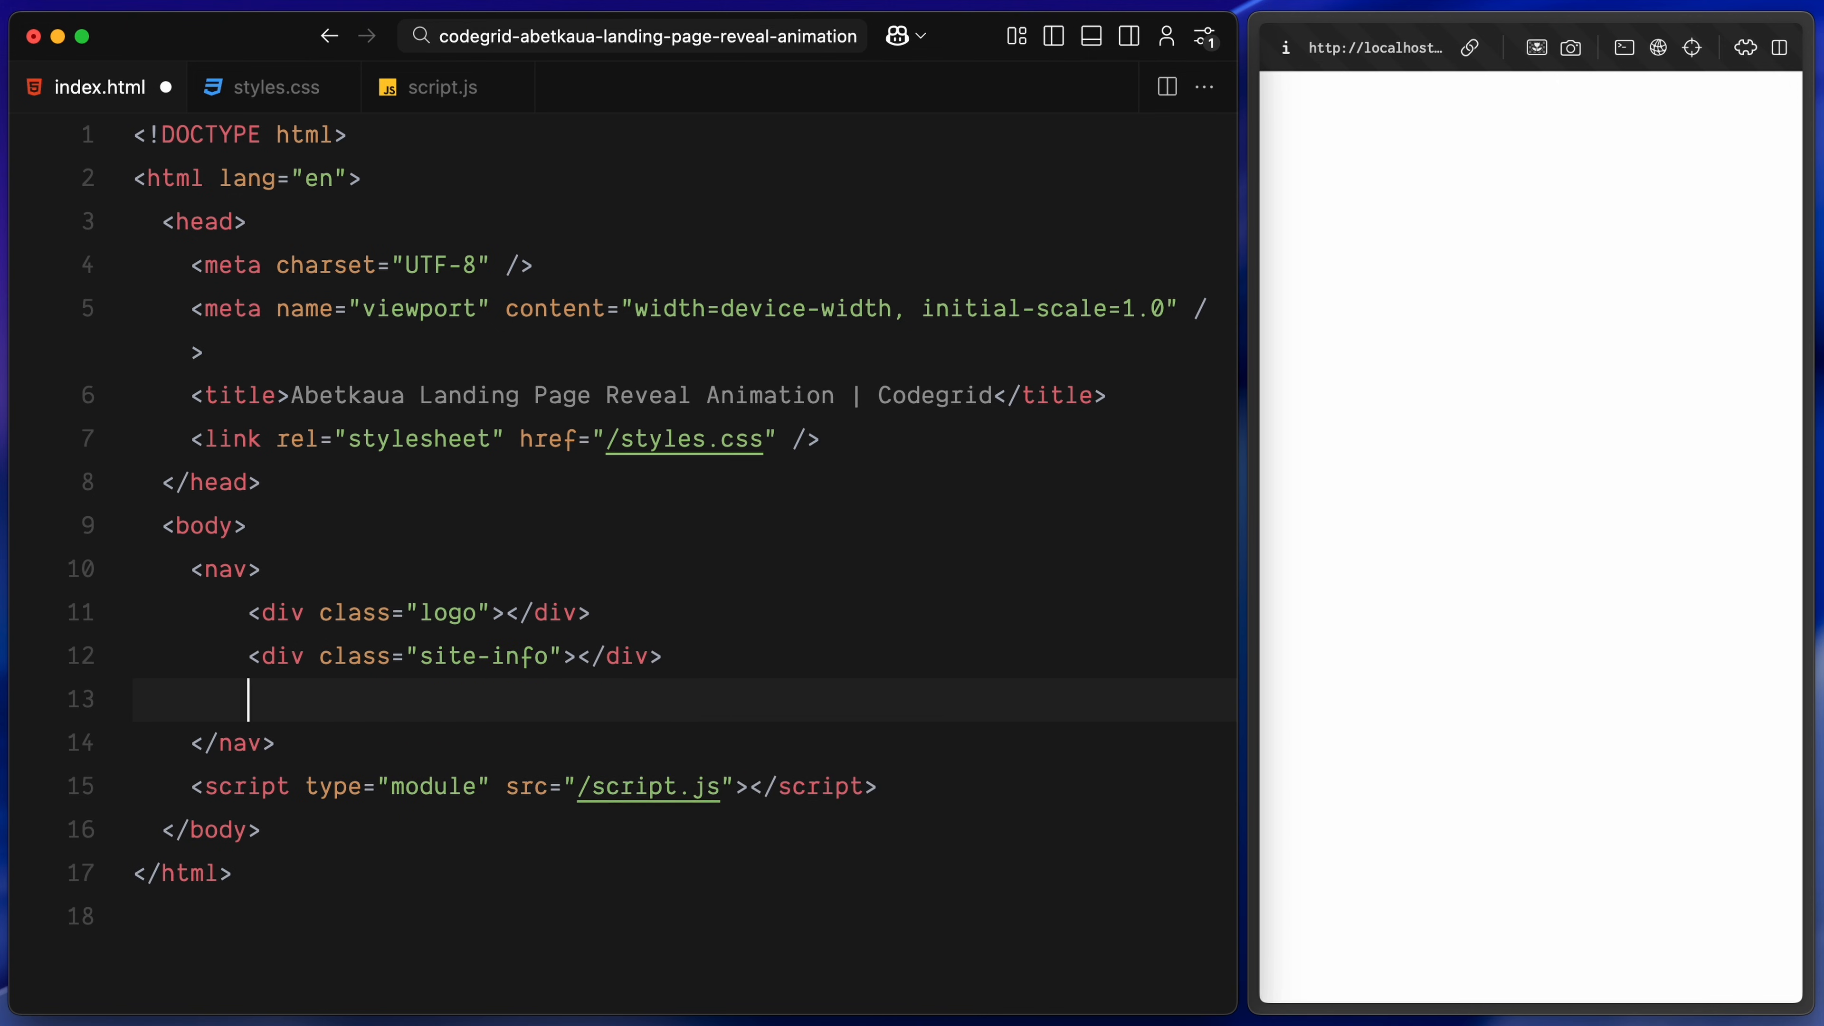
{"action": "type", "text": "<div class=\"menu\"></div>"}
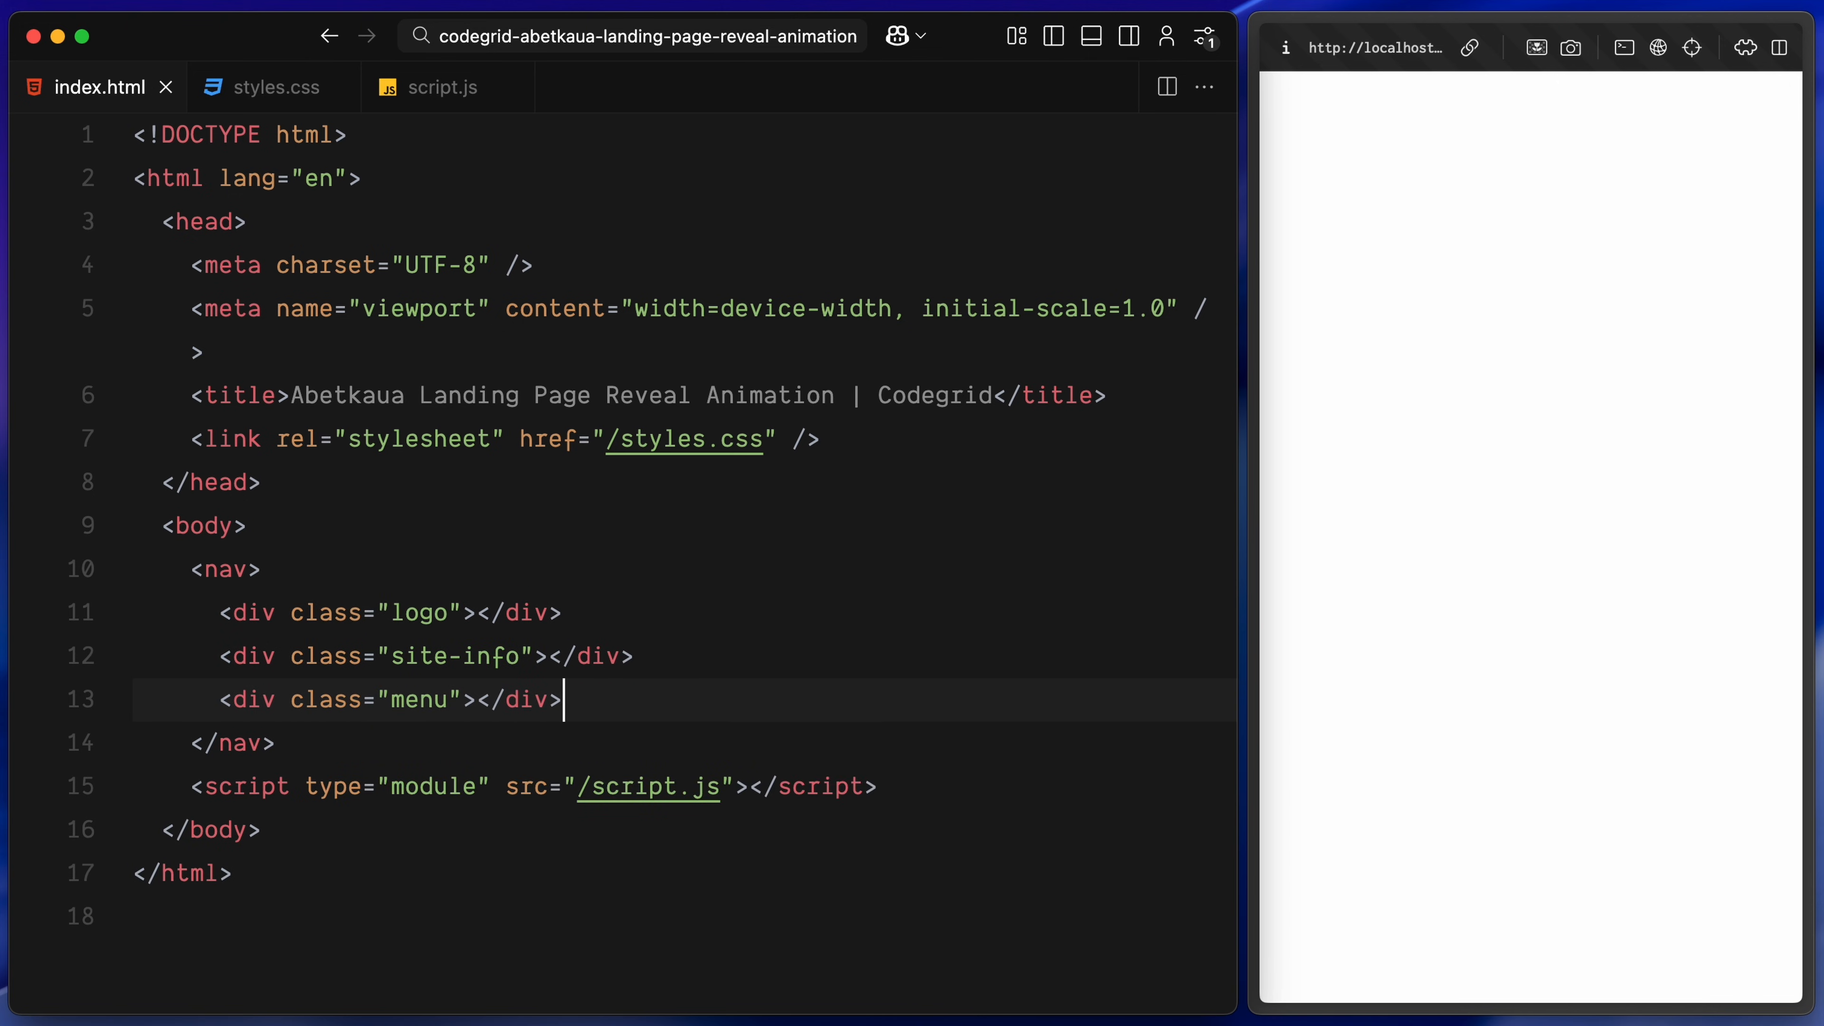
{"action": "type", "text": "<p>( N )</p>"}
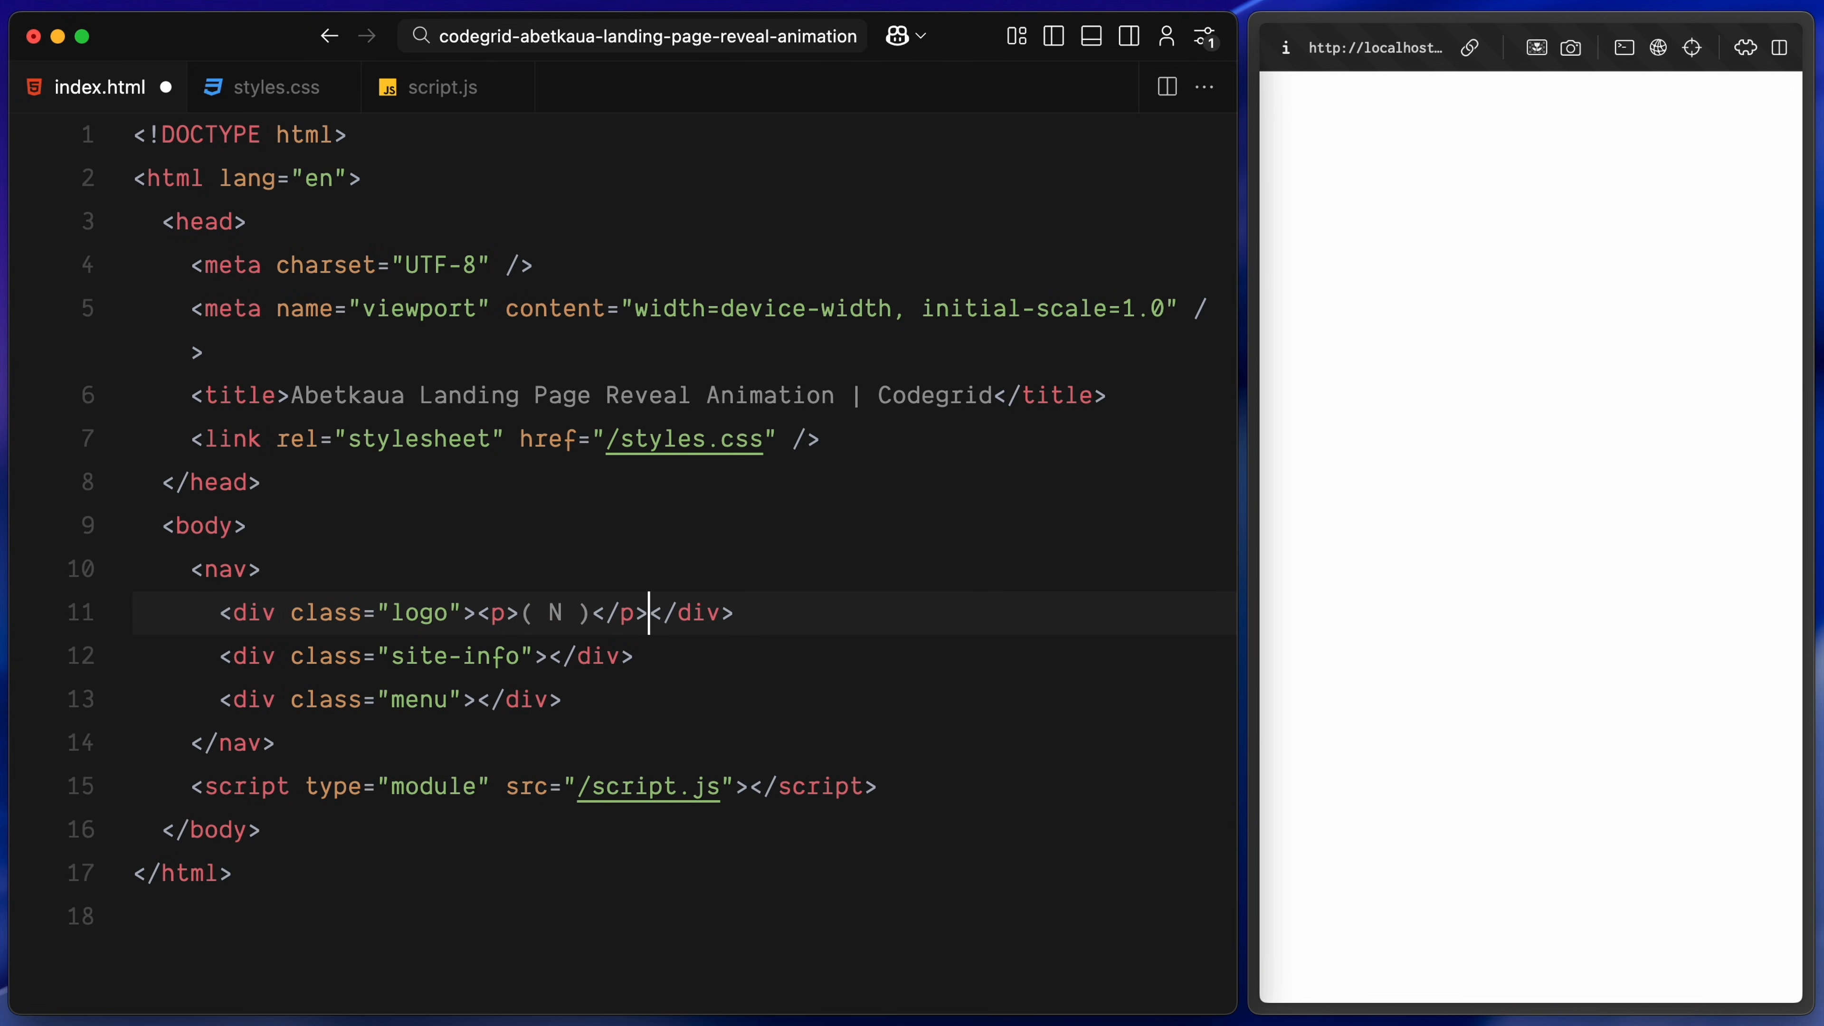
{"action": "type", "text": "<p>Digital Folio 25</p>"}
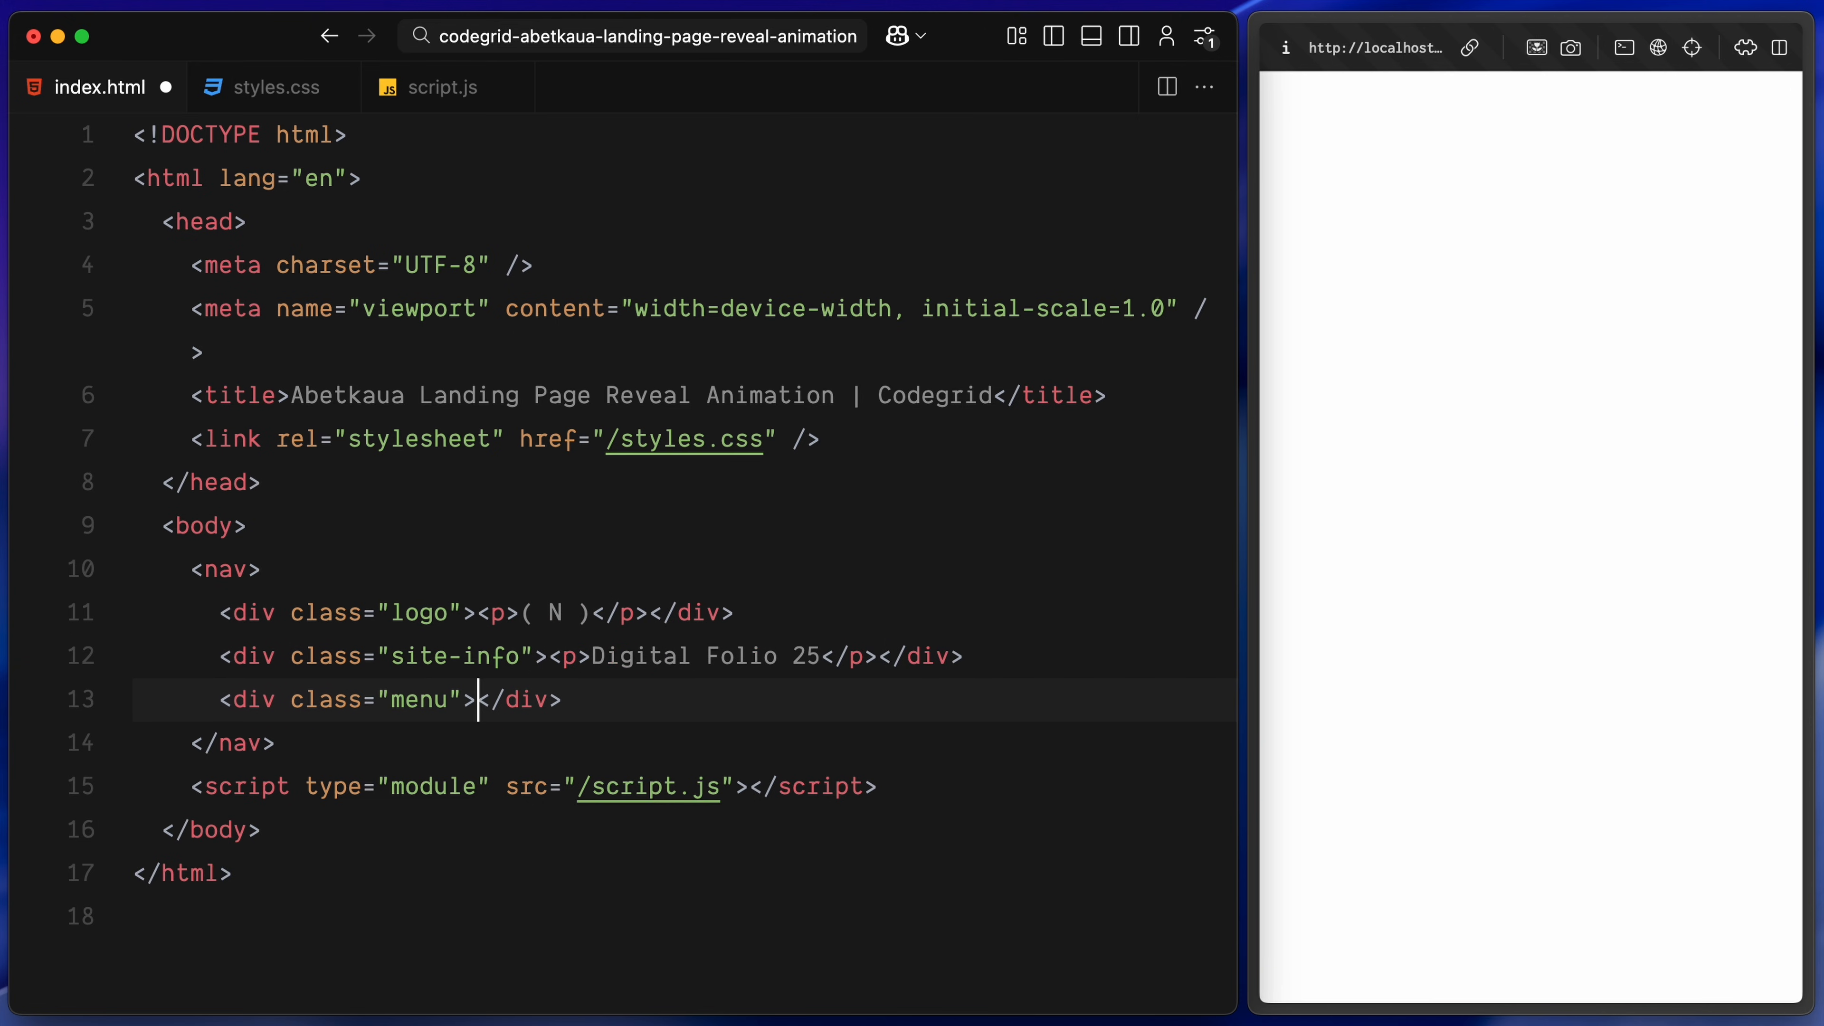
{"action": "type", "text": "<p>Menu</p><"}
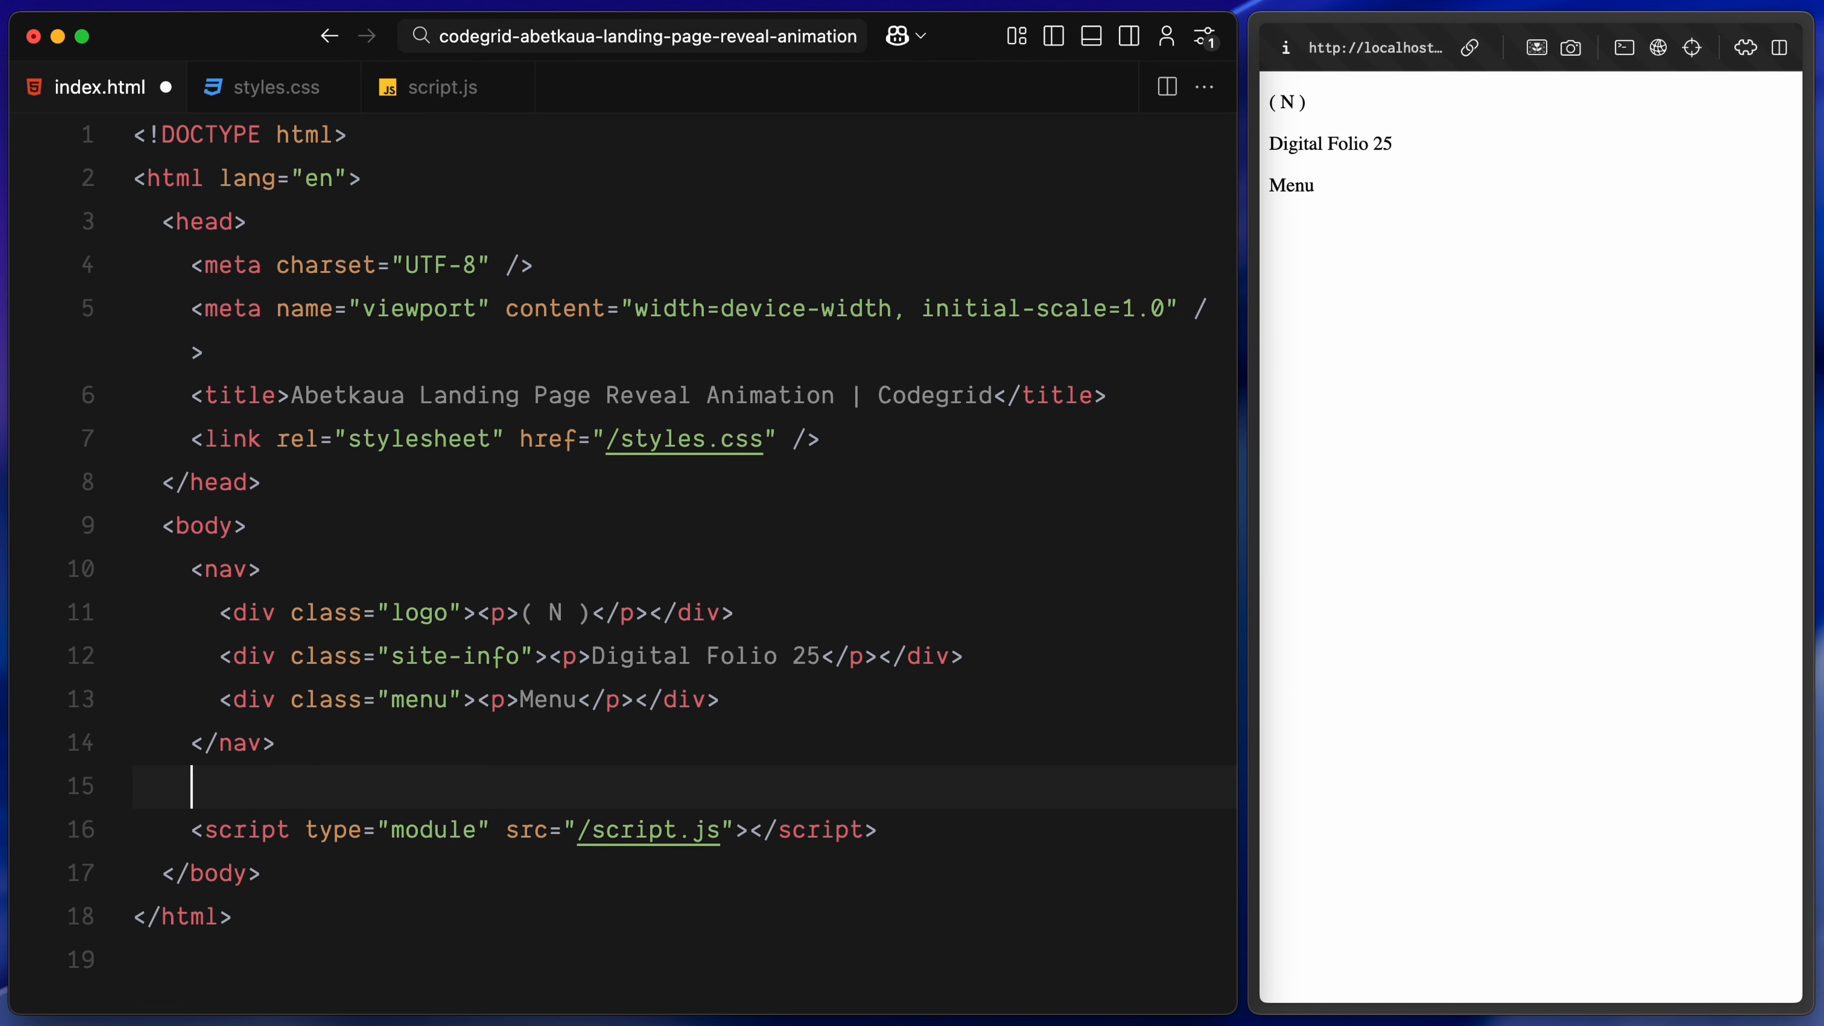
Add a .container div via Emmet holding intro-cards and outro-cards divs
{"action": "type", "text": ".c"}
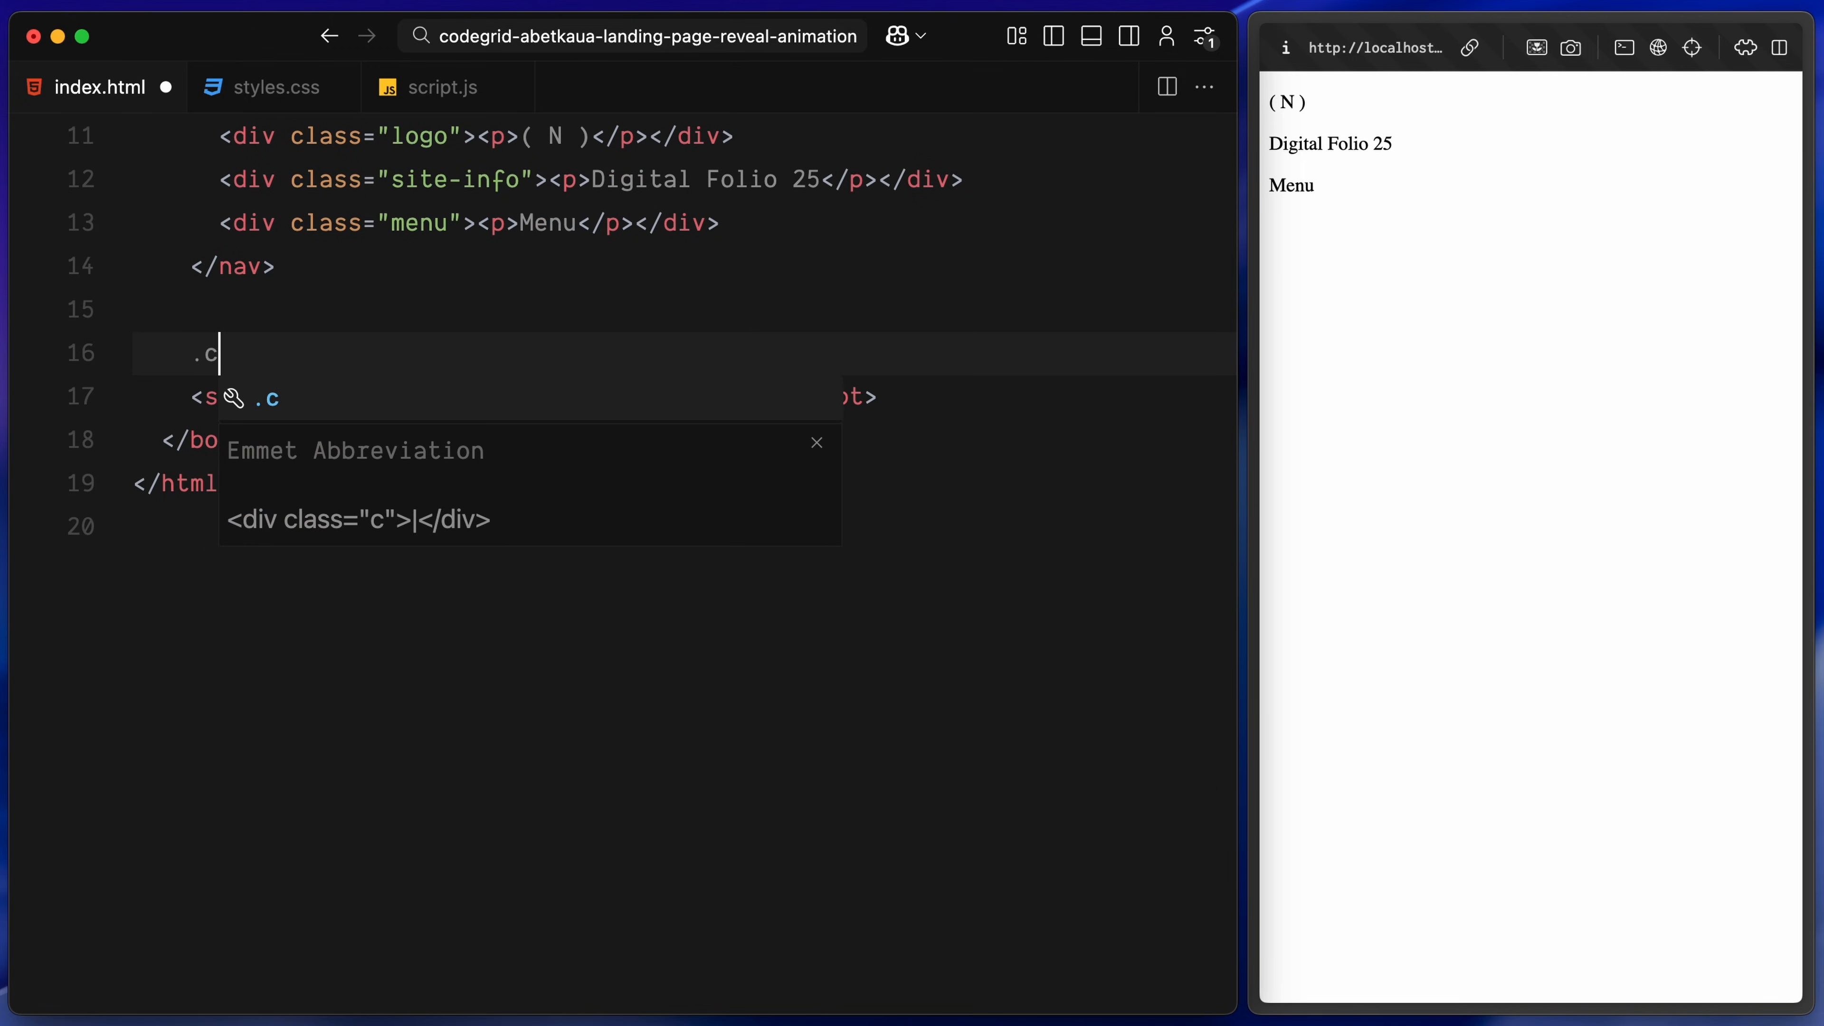
{"action": "key", "text": "Tab"}
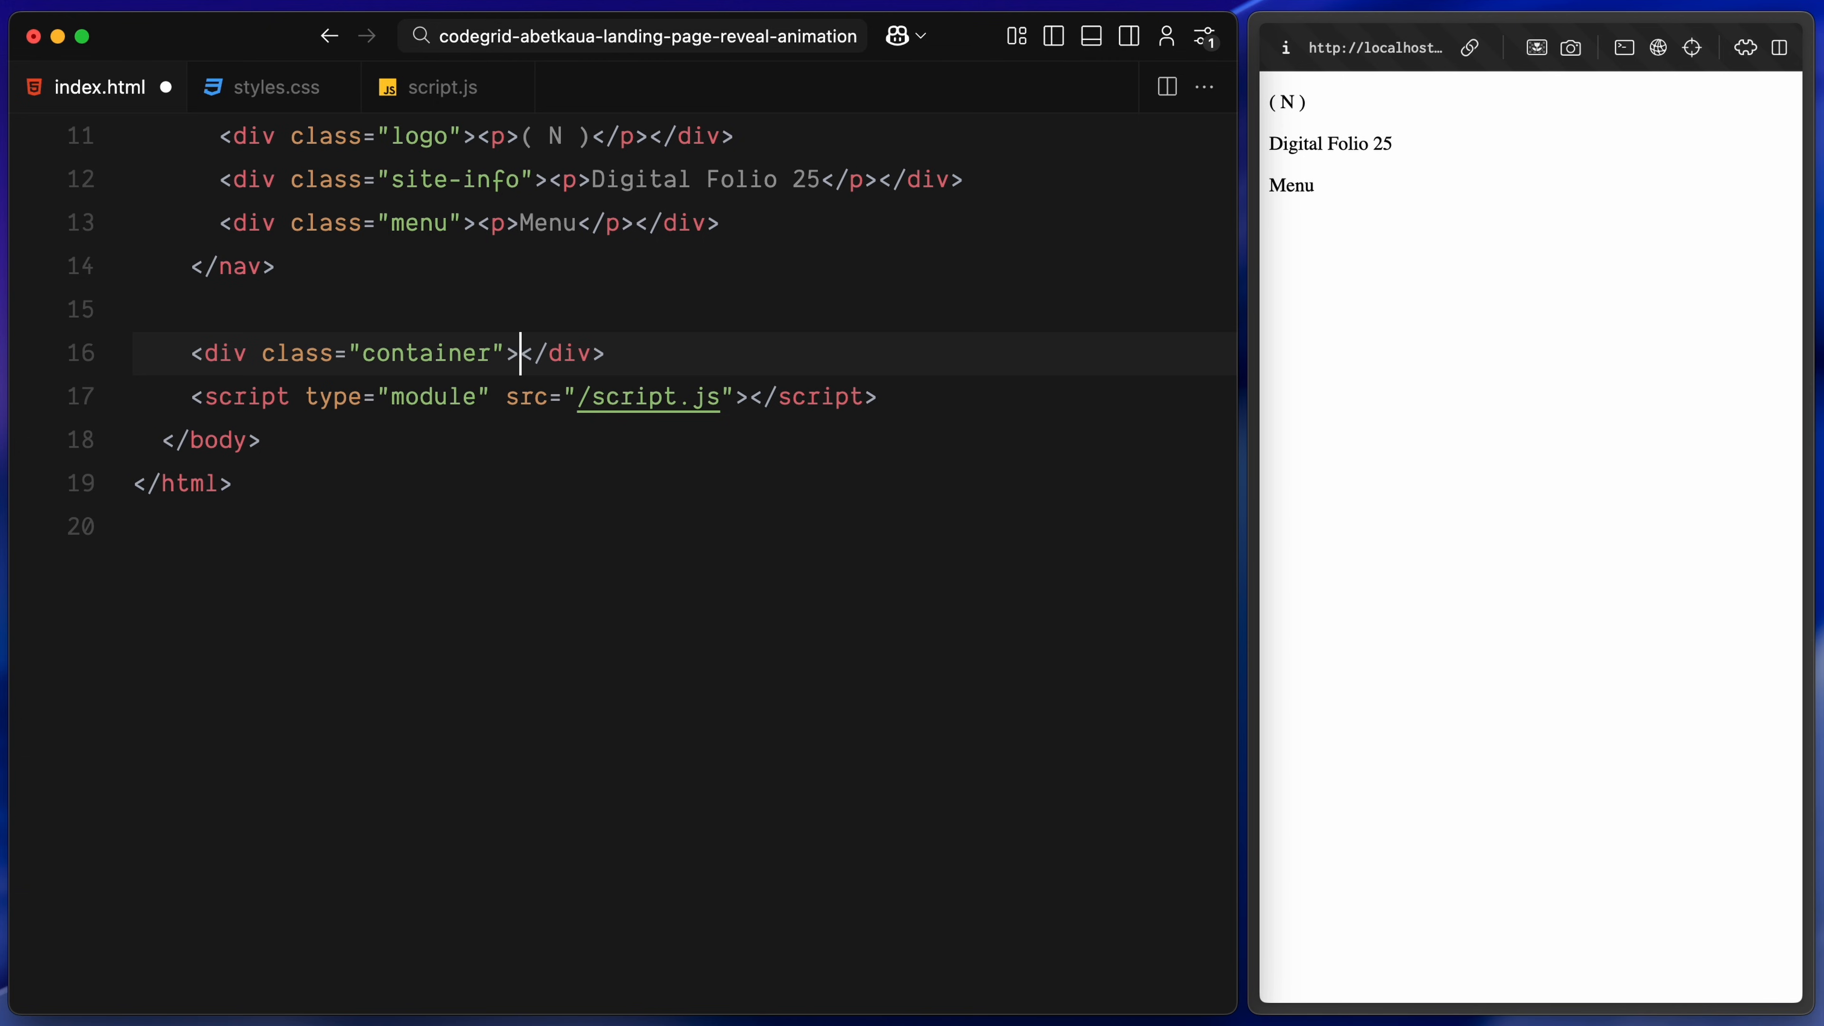
{"action": "type", "text": ".intro-cards\"></div>"}
{"action": "type", "text": "<div class=\"outro-cards\"></div>"}
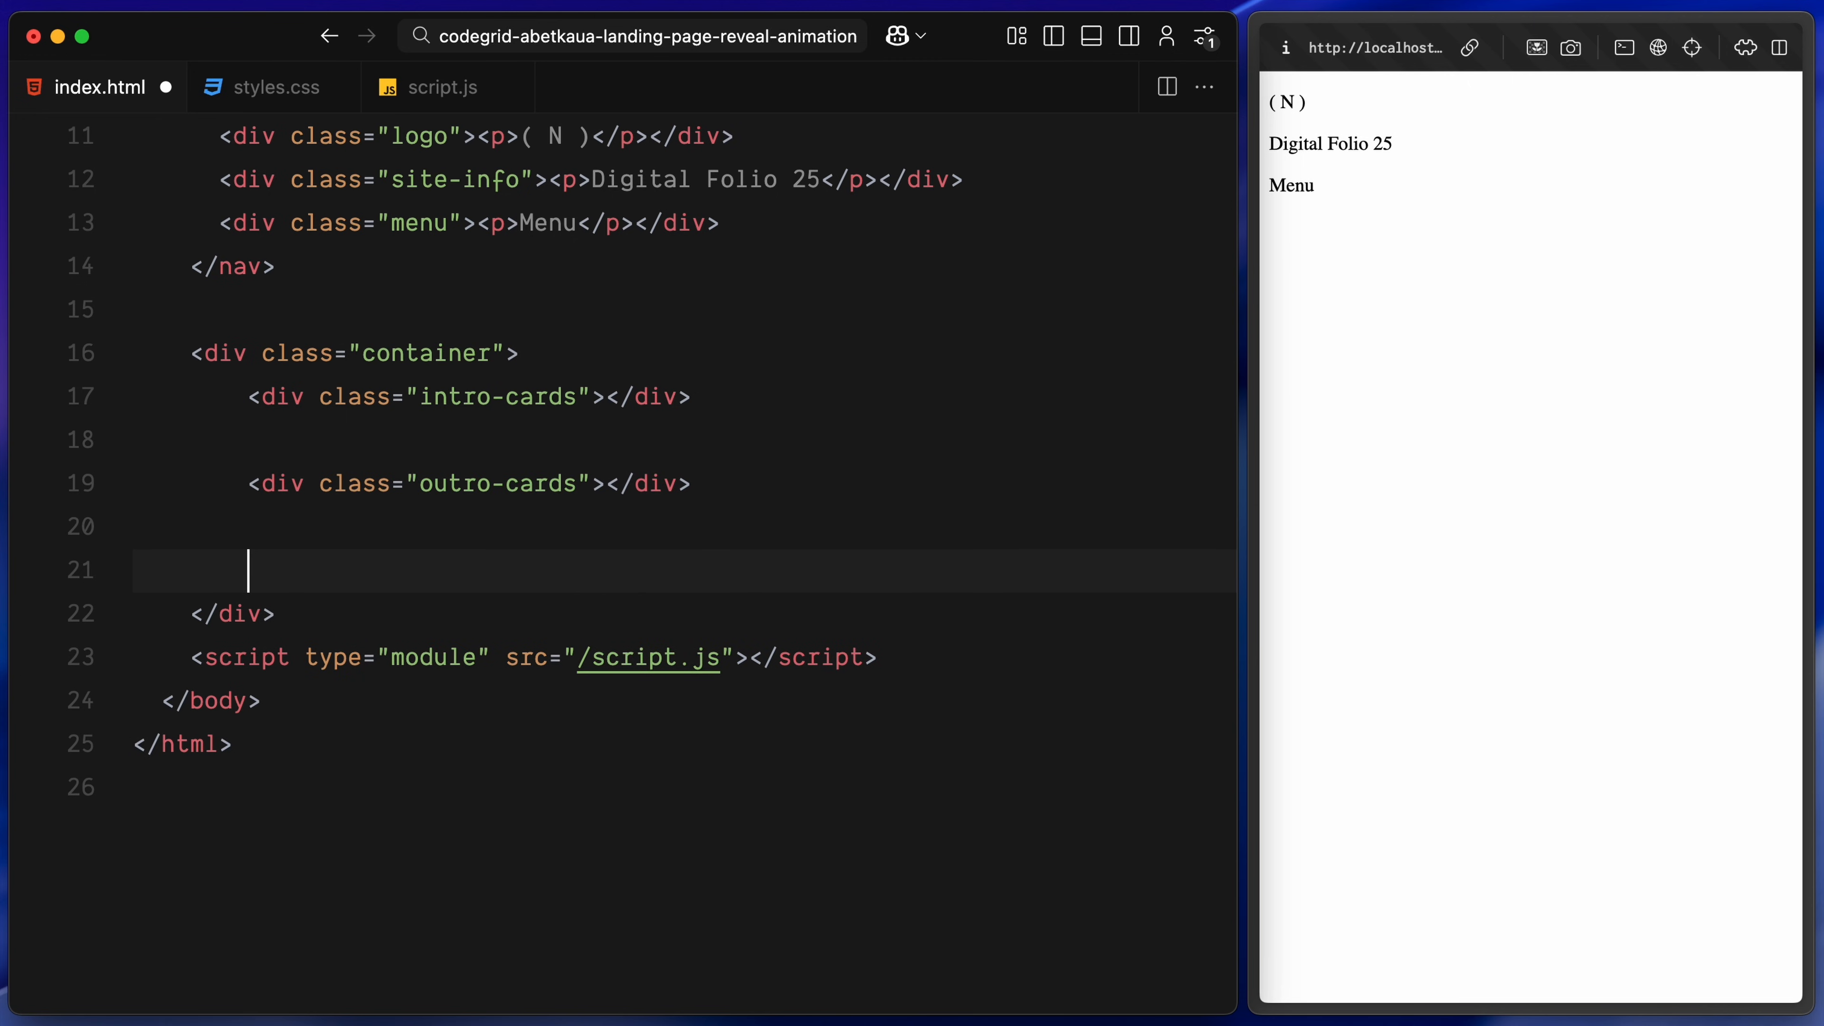
{"action": "type", "text": "<div class=\"hero-footer\"></div>"}
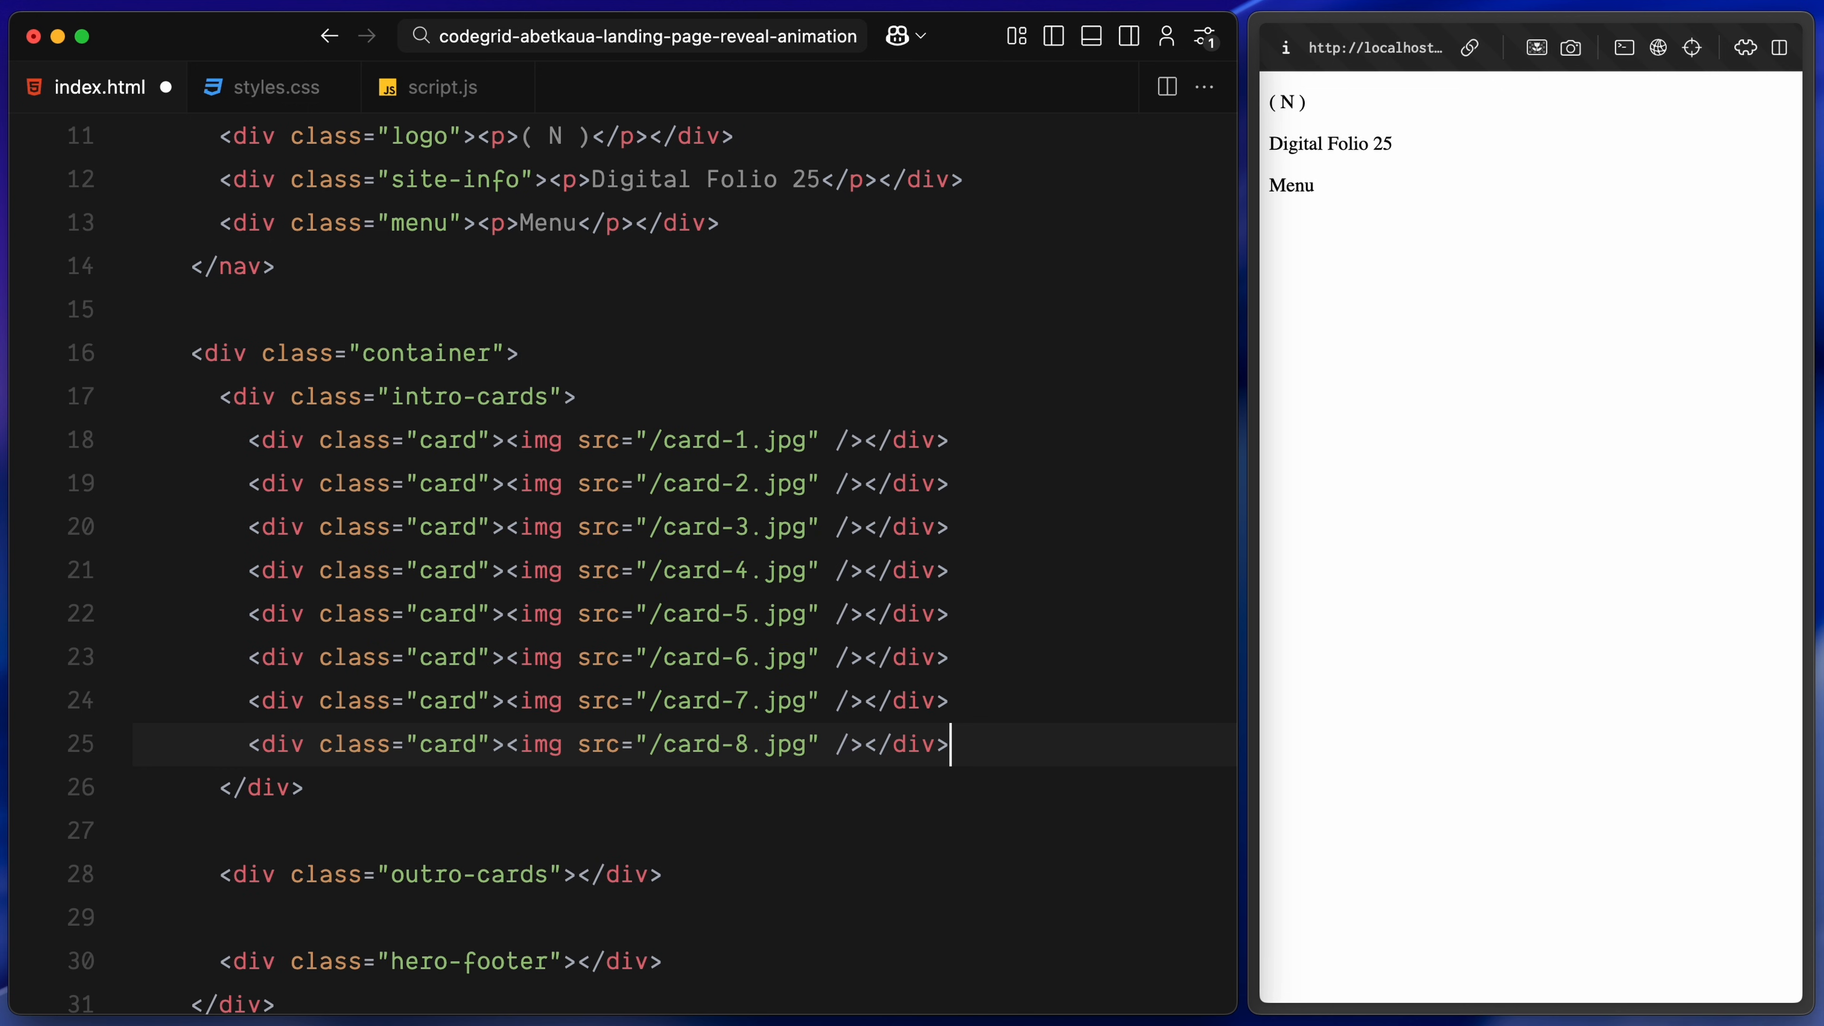
Save the page, then fill outro-cards with card divs labelled OR 13, LV 88, ZN 21, TH 47, VX 77
{"action": "key", "text": "cmd+s"}
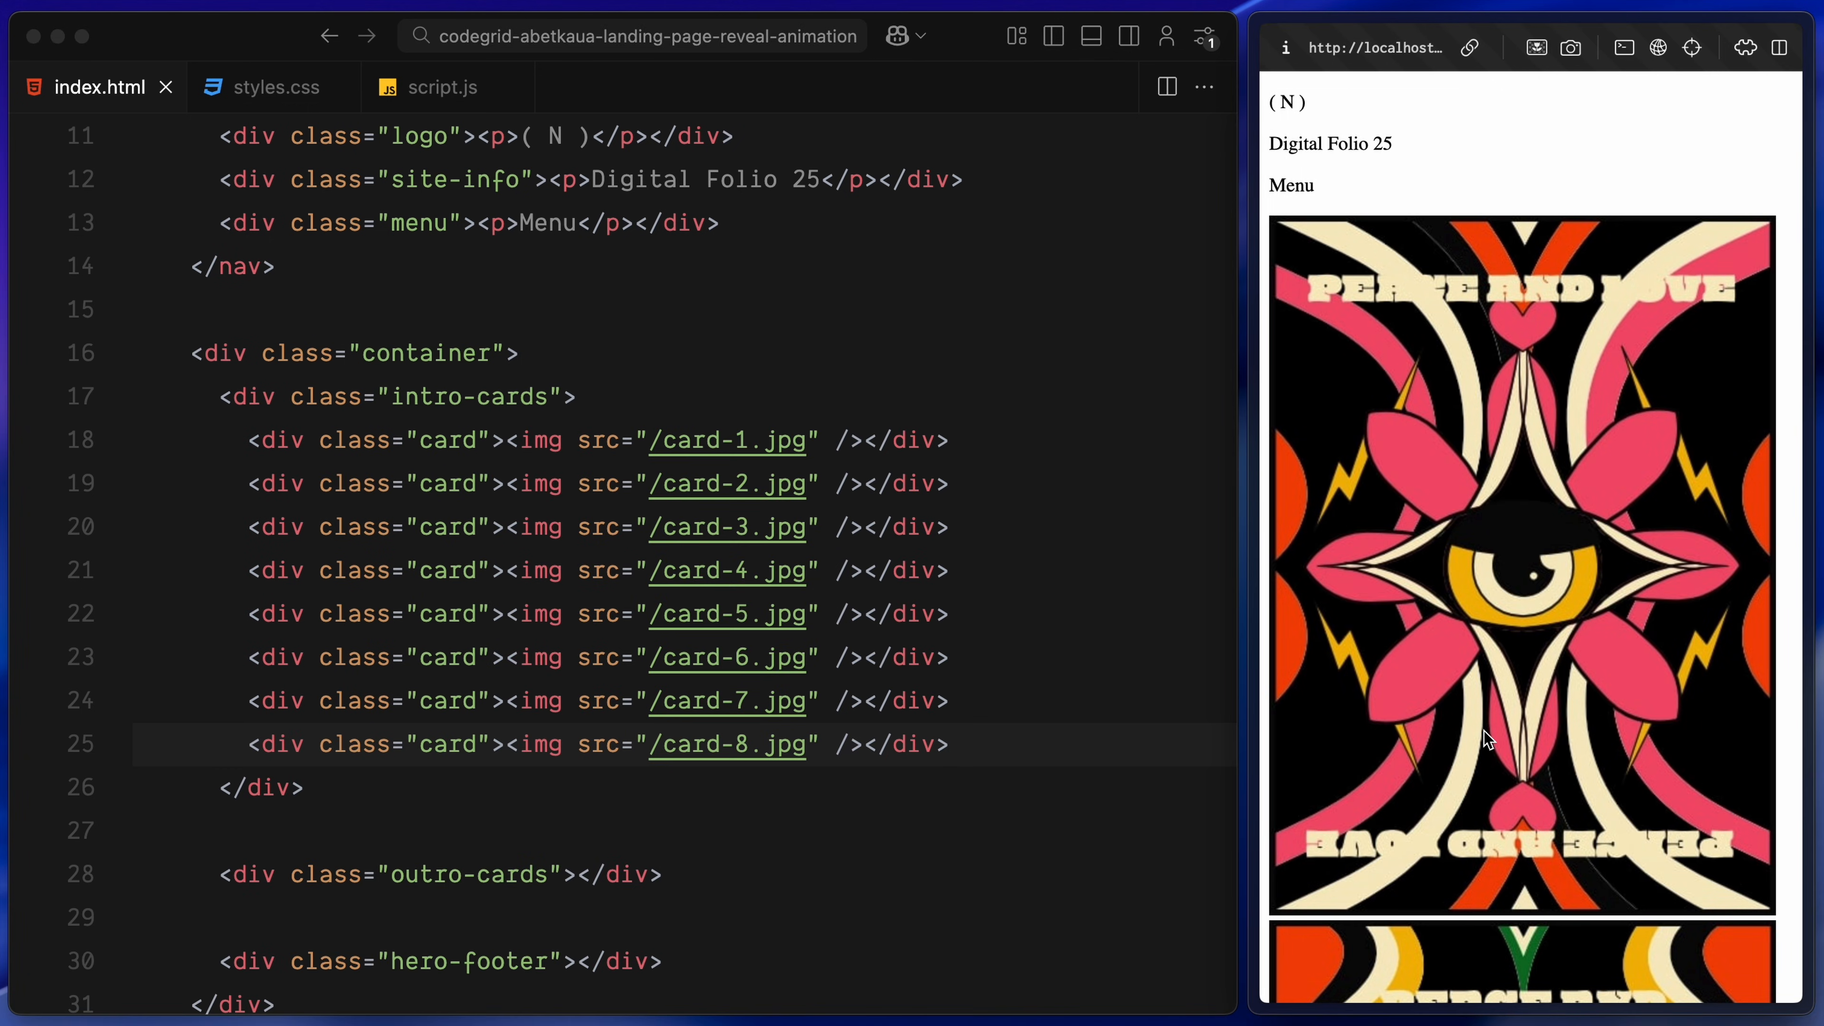
{"action": "scroll", "scroll_direction": "down", "scroll_amount": 3}
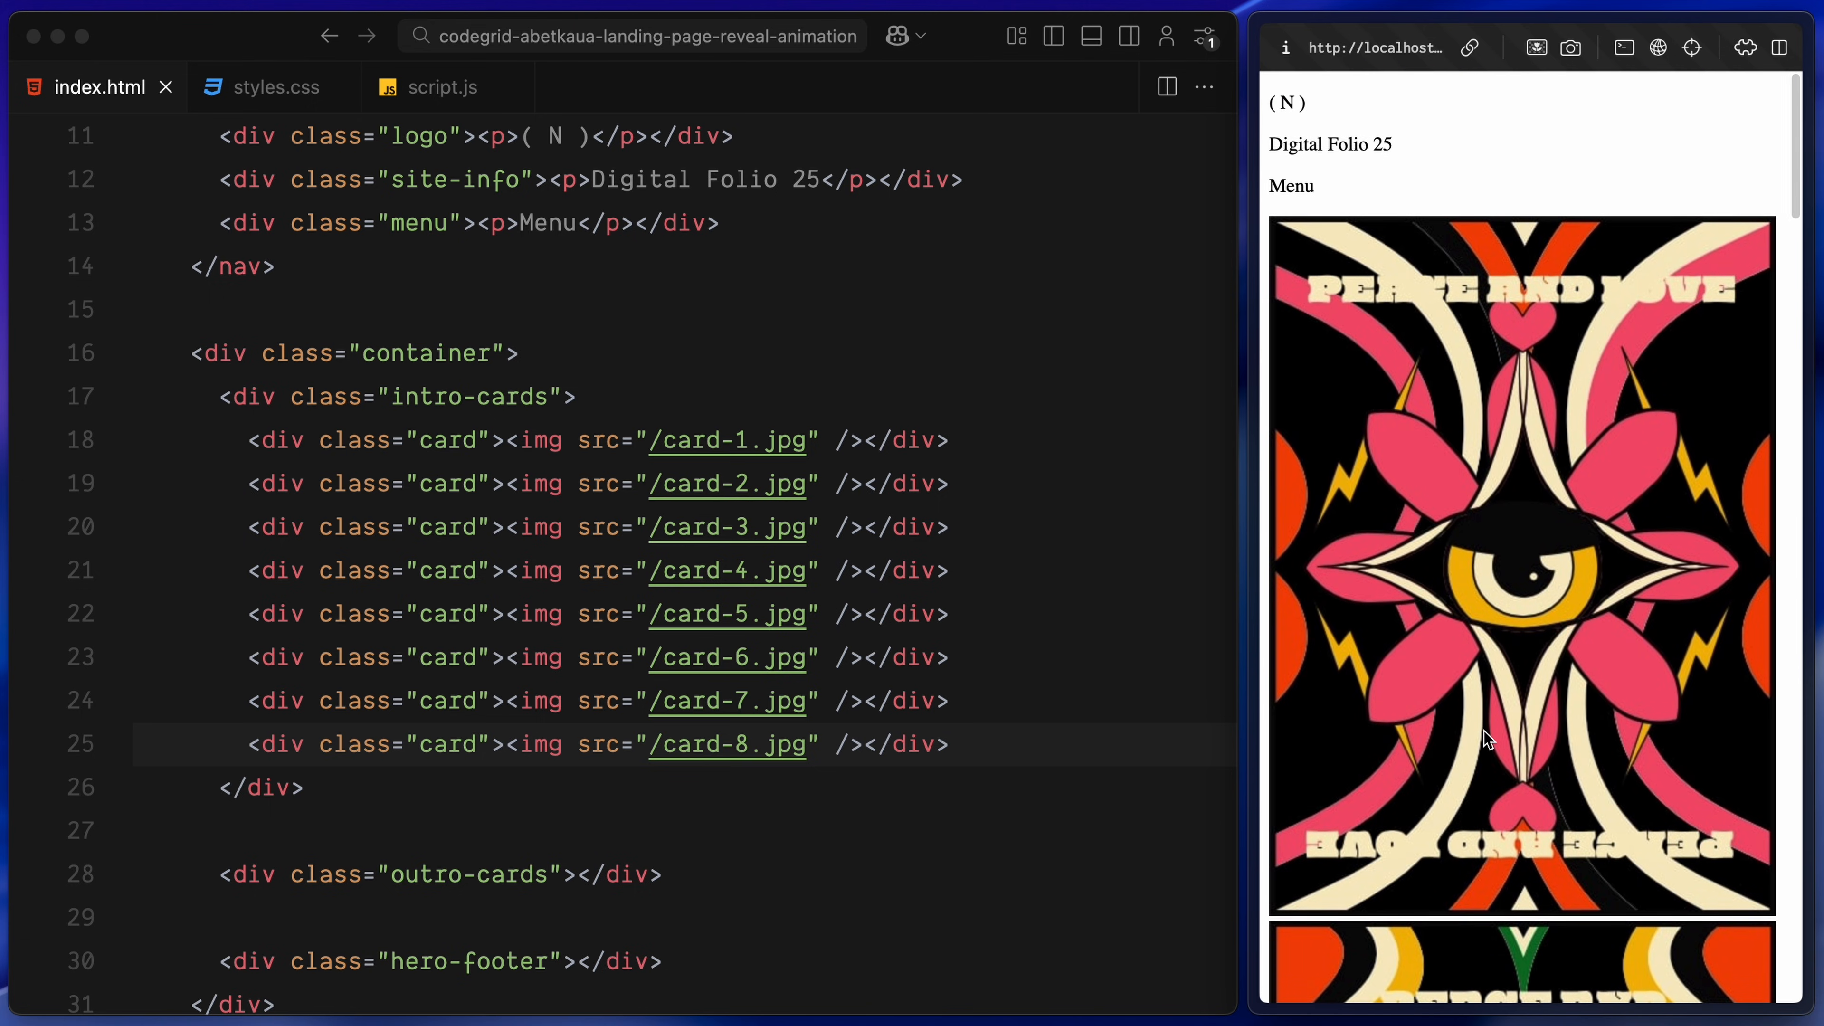
{"action": "left_click", "coordinate": [579, 876]}
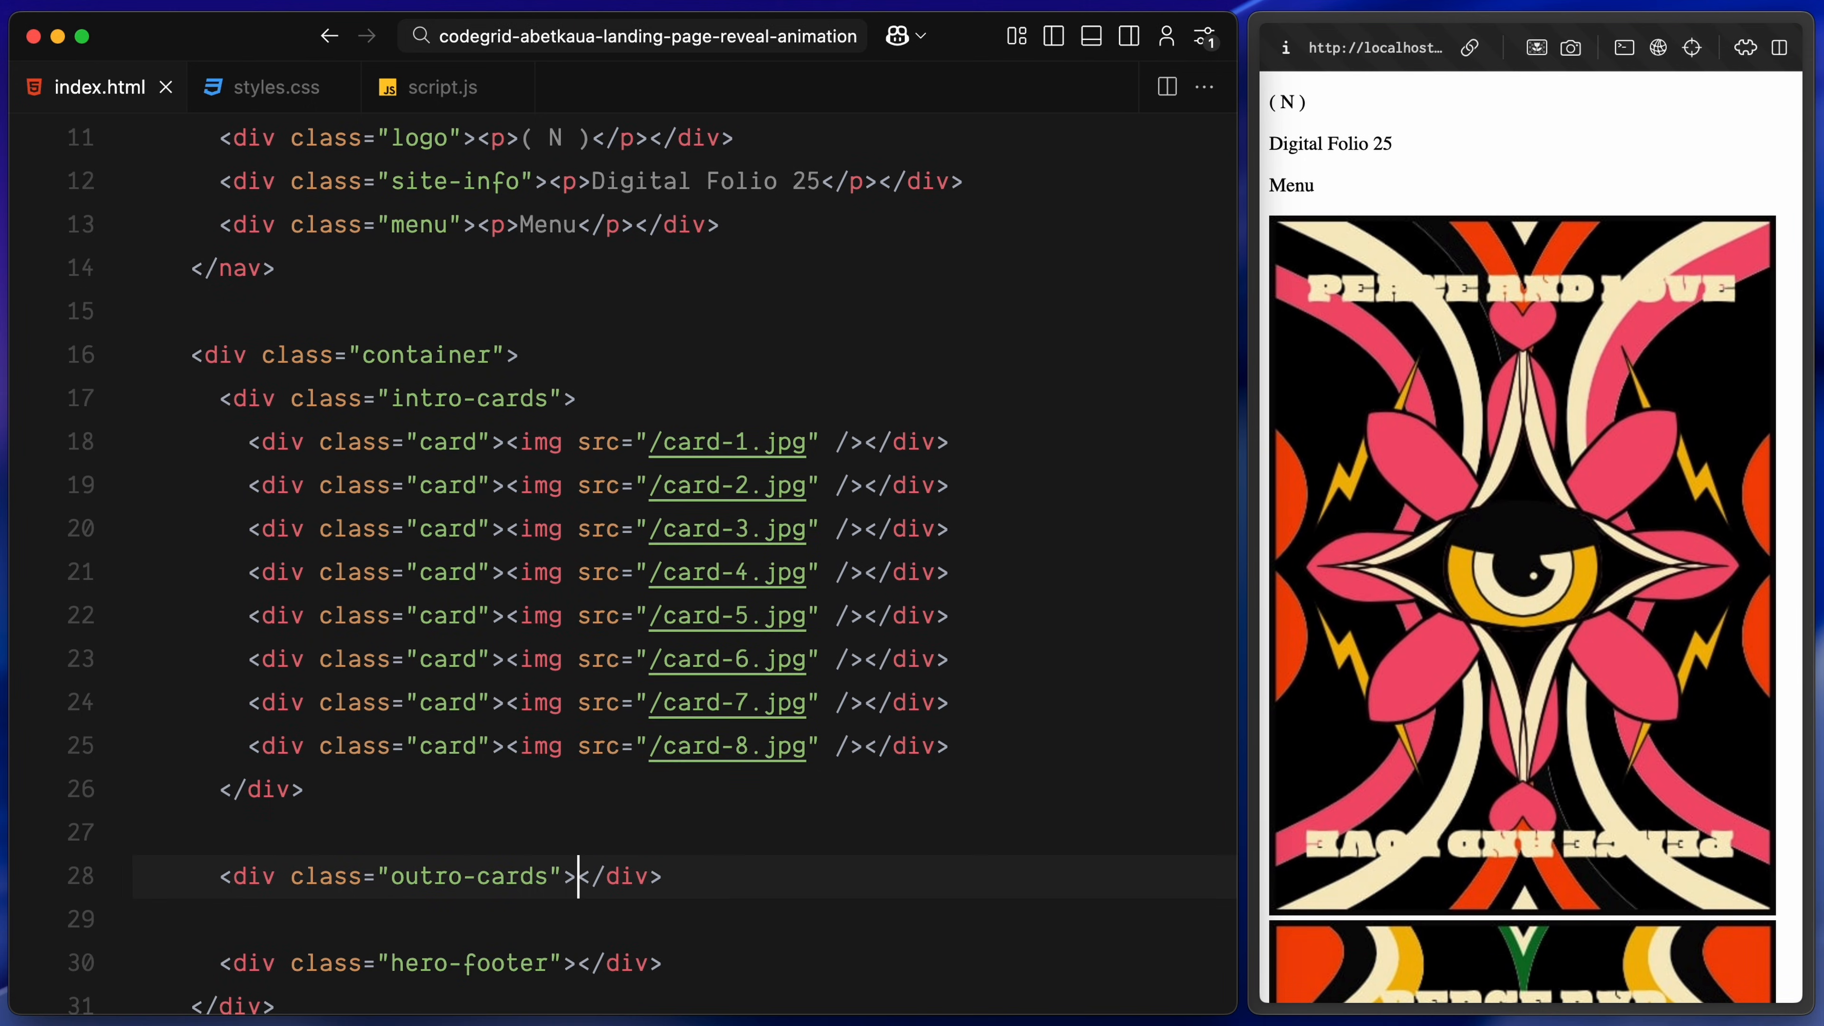
{"action": "scroll", "scroll_direction": "down", "scroll_amount": 3}
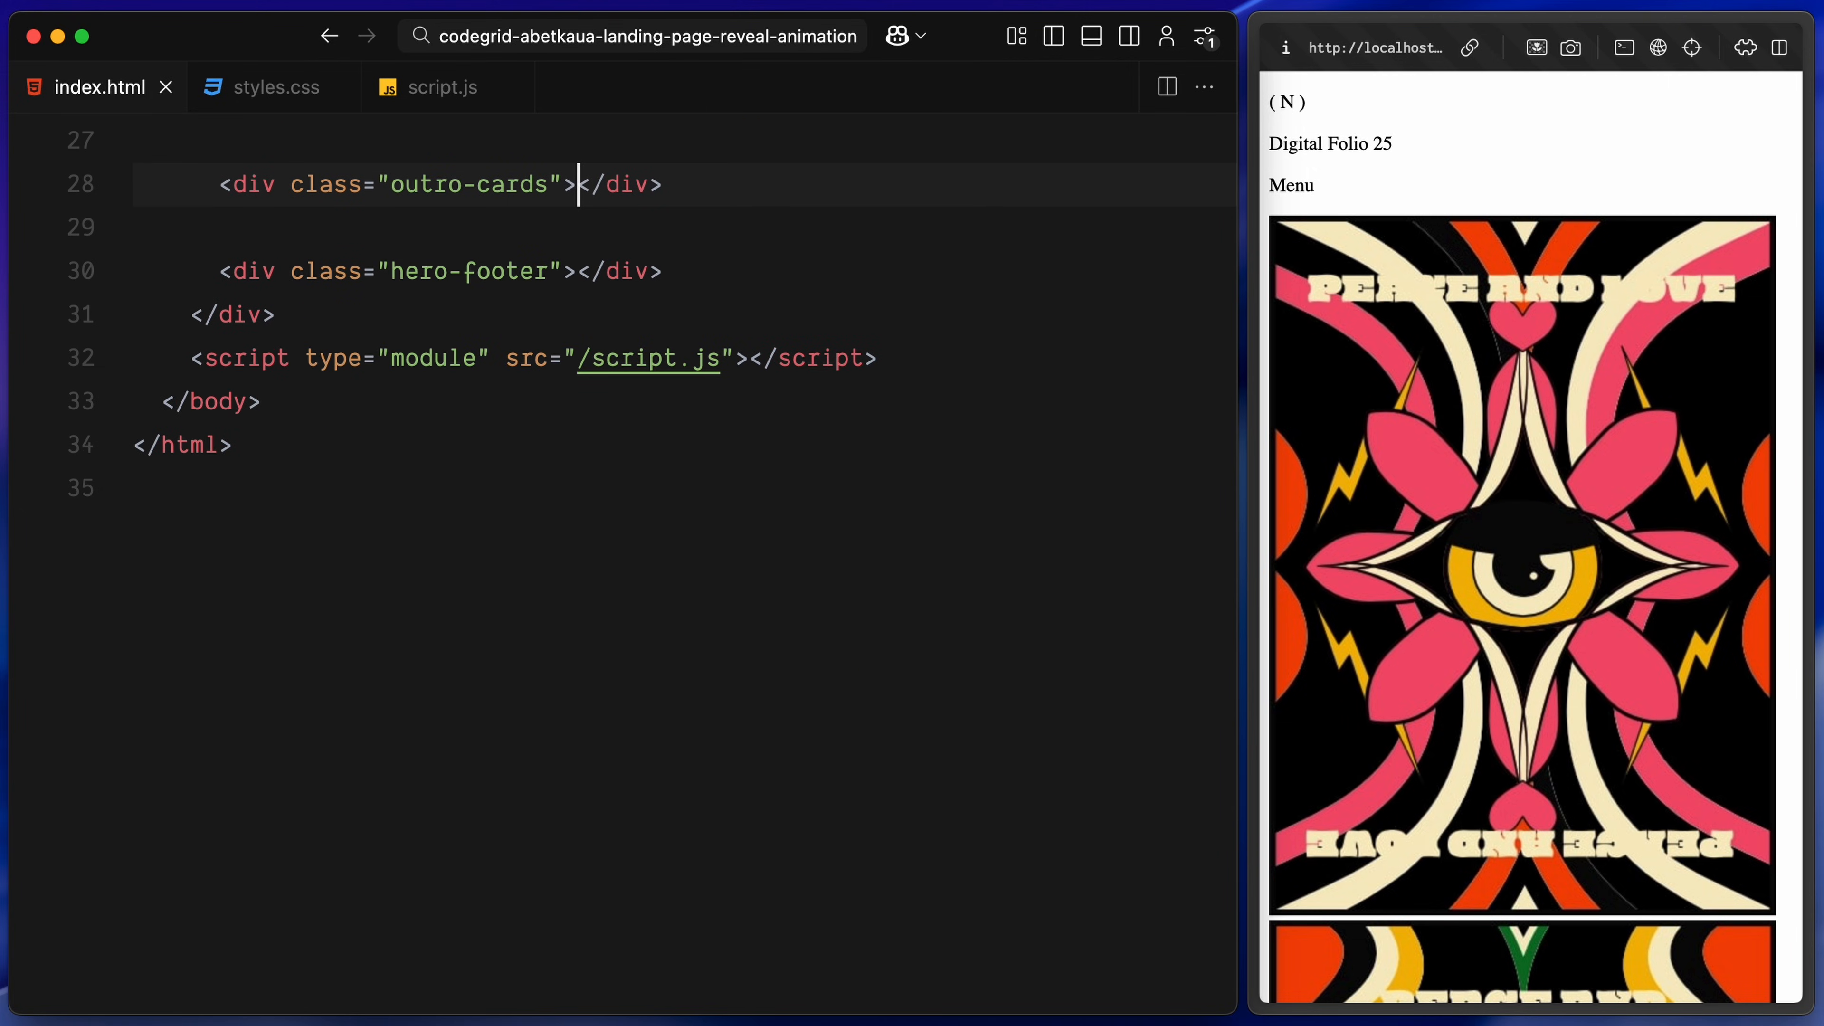
{"action": "scroll", "scroll_direction": "down", "scroll_amount": 3}
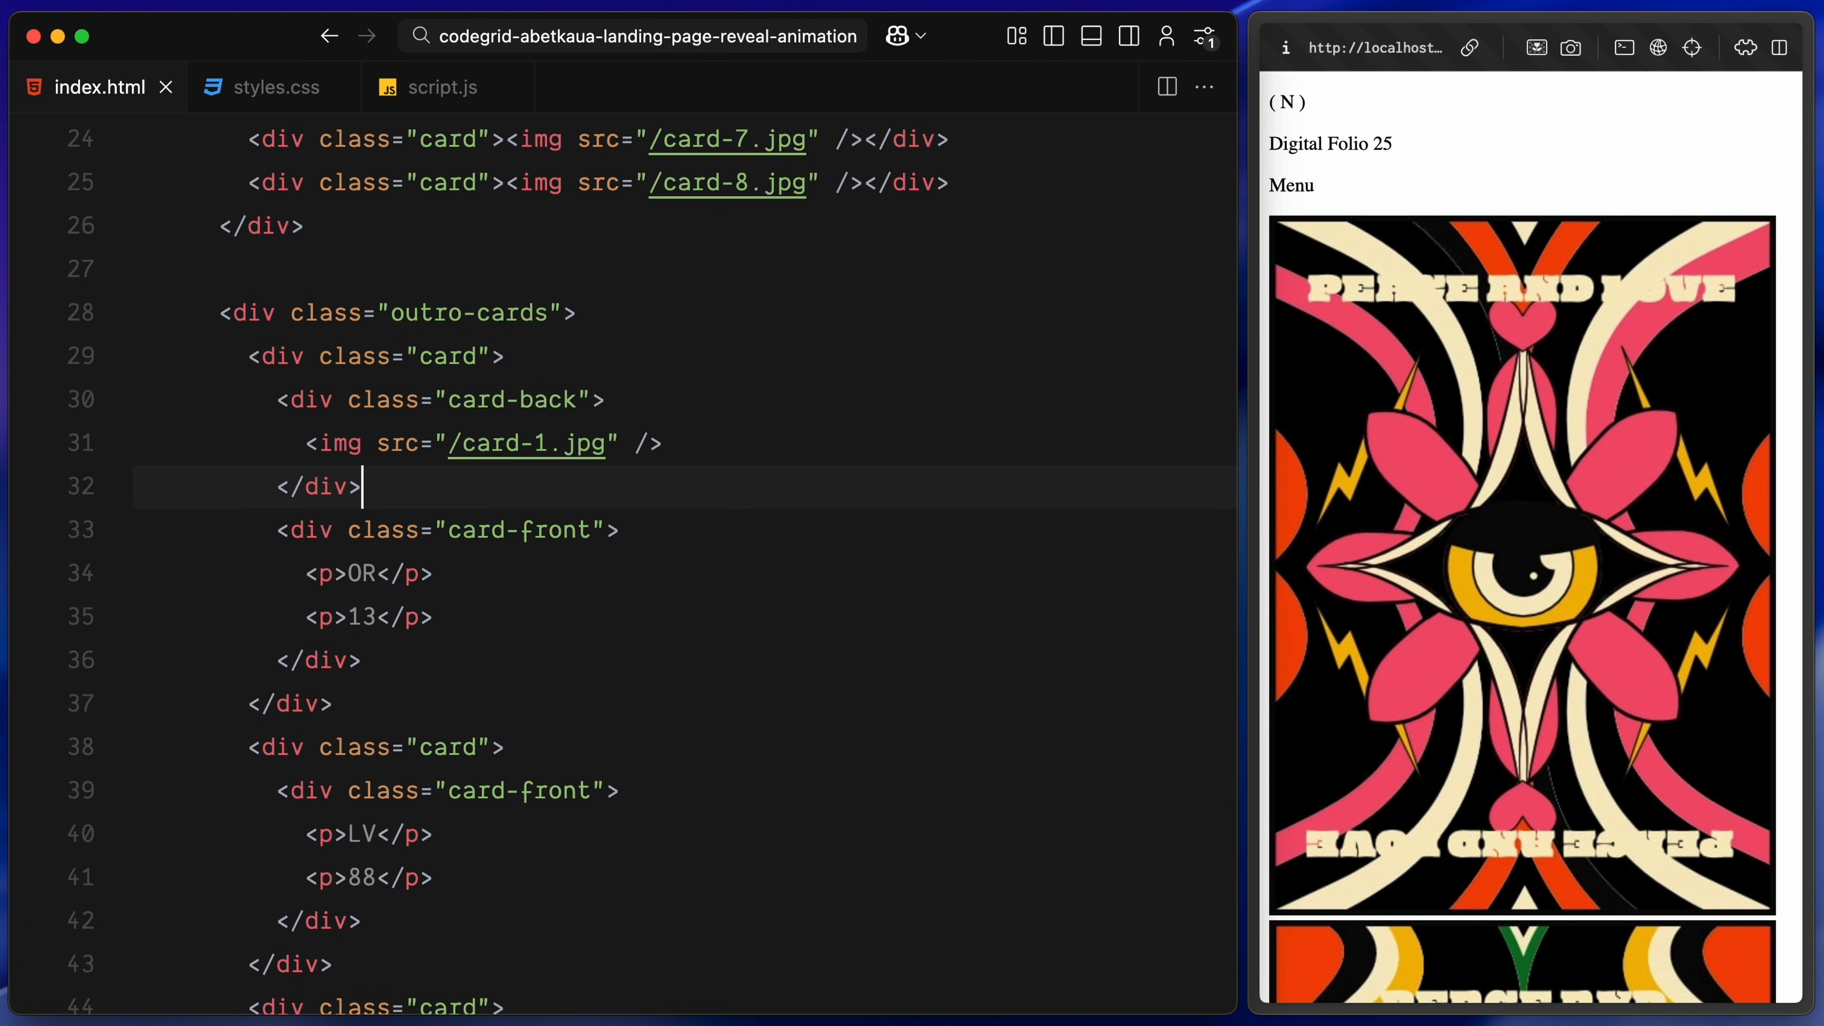
{"action": "scroll", "scroll_direction": "down", "scroll_amount": 3}
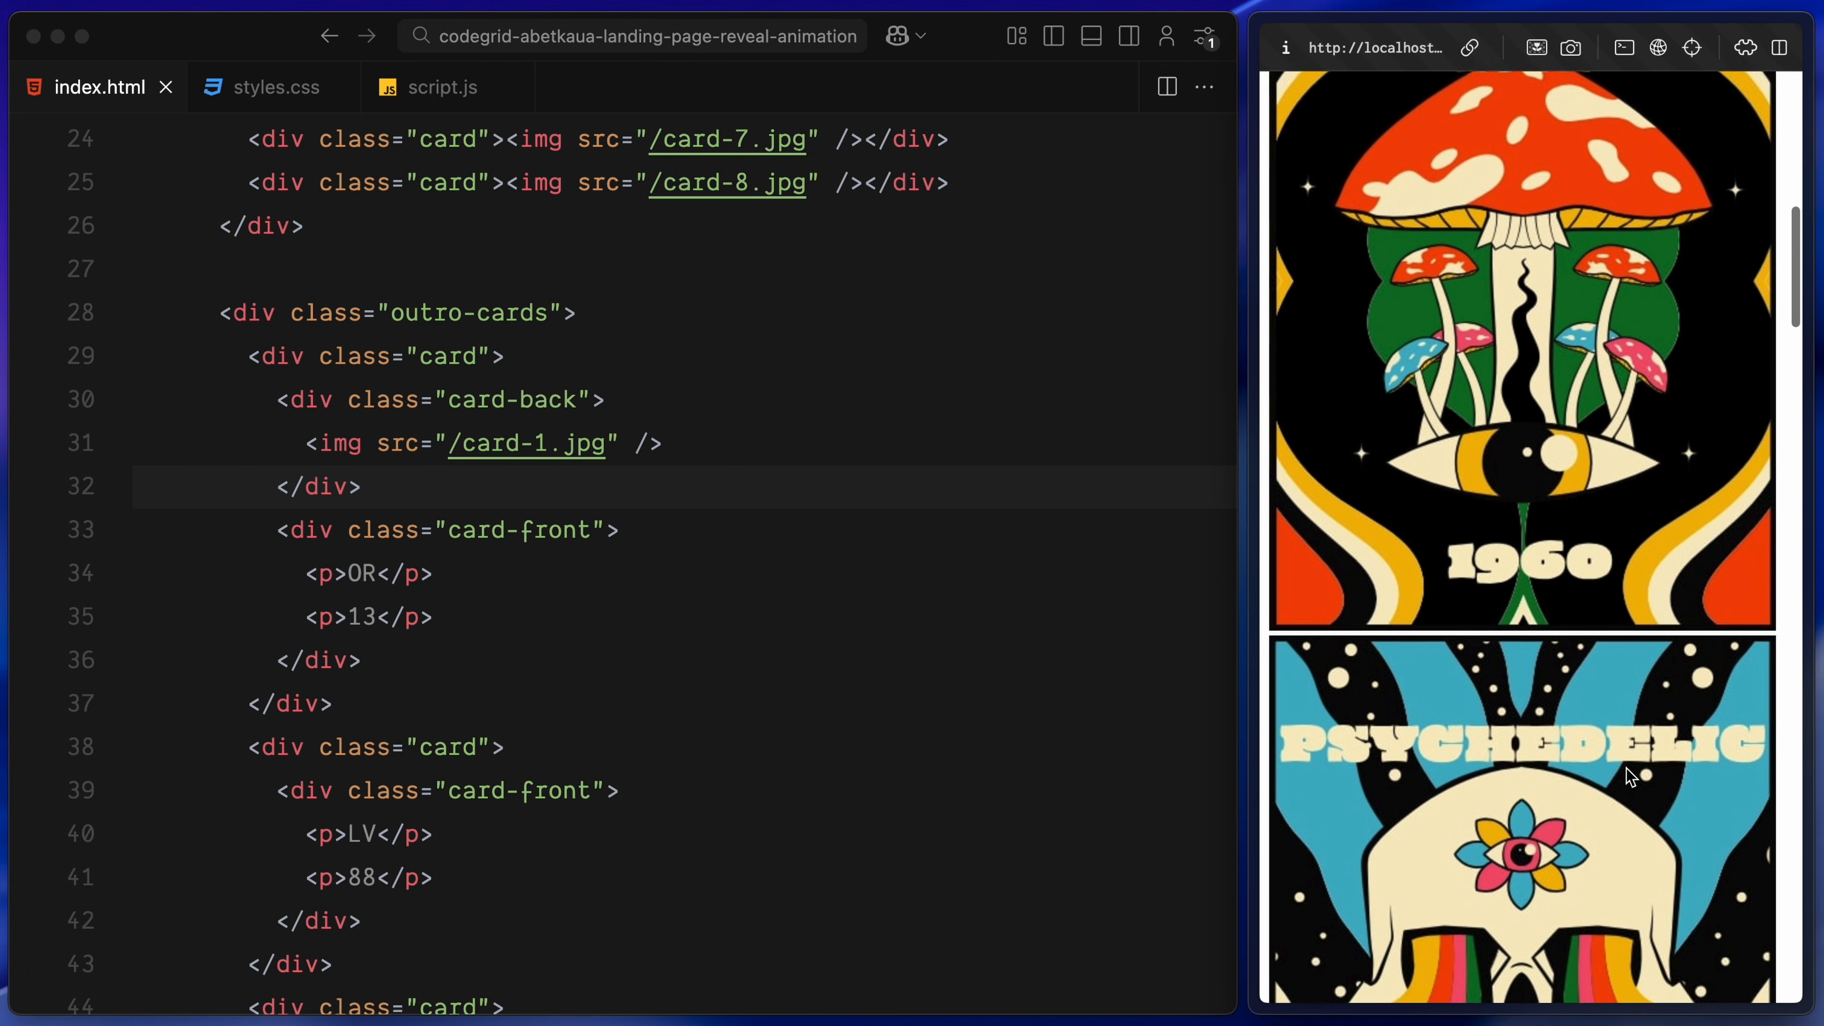
{"action": "scroll", "scroll_direction": "down", "scroll_amount": 3}
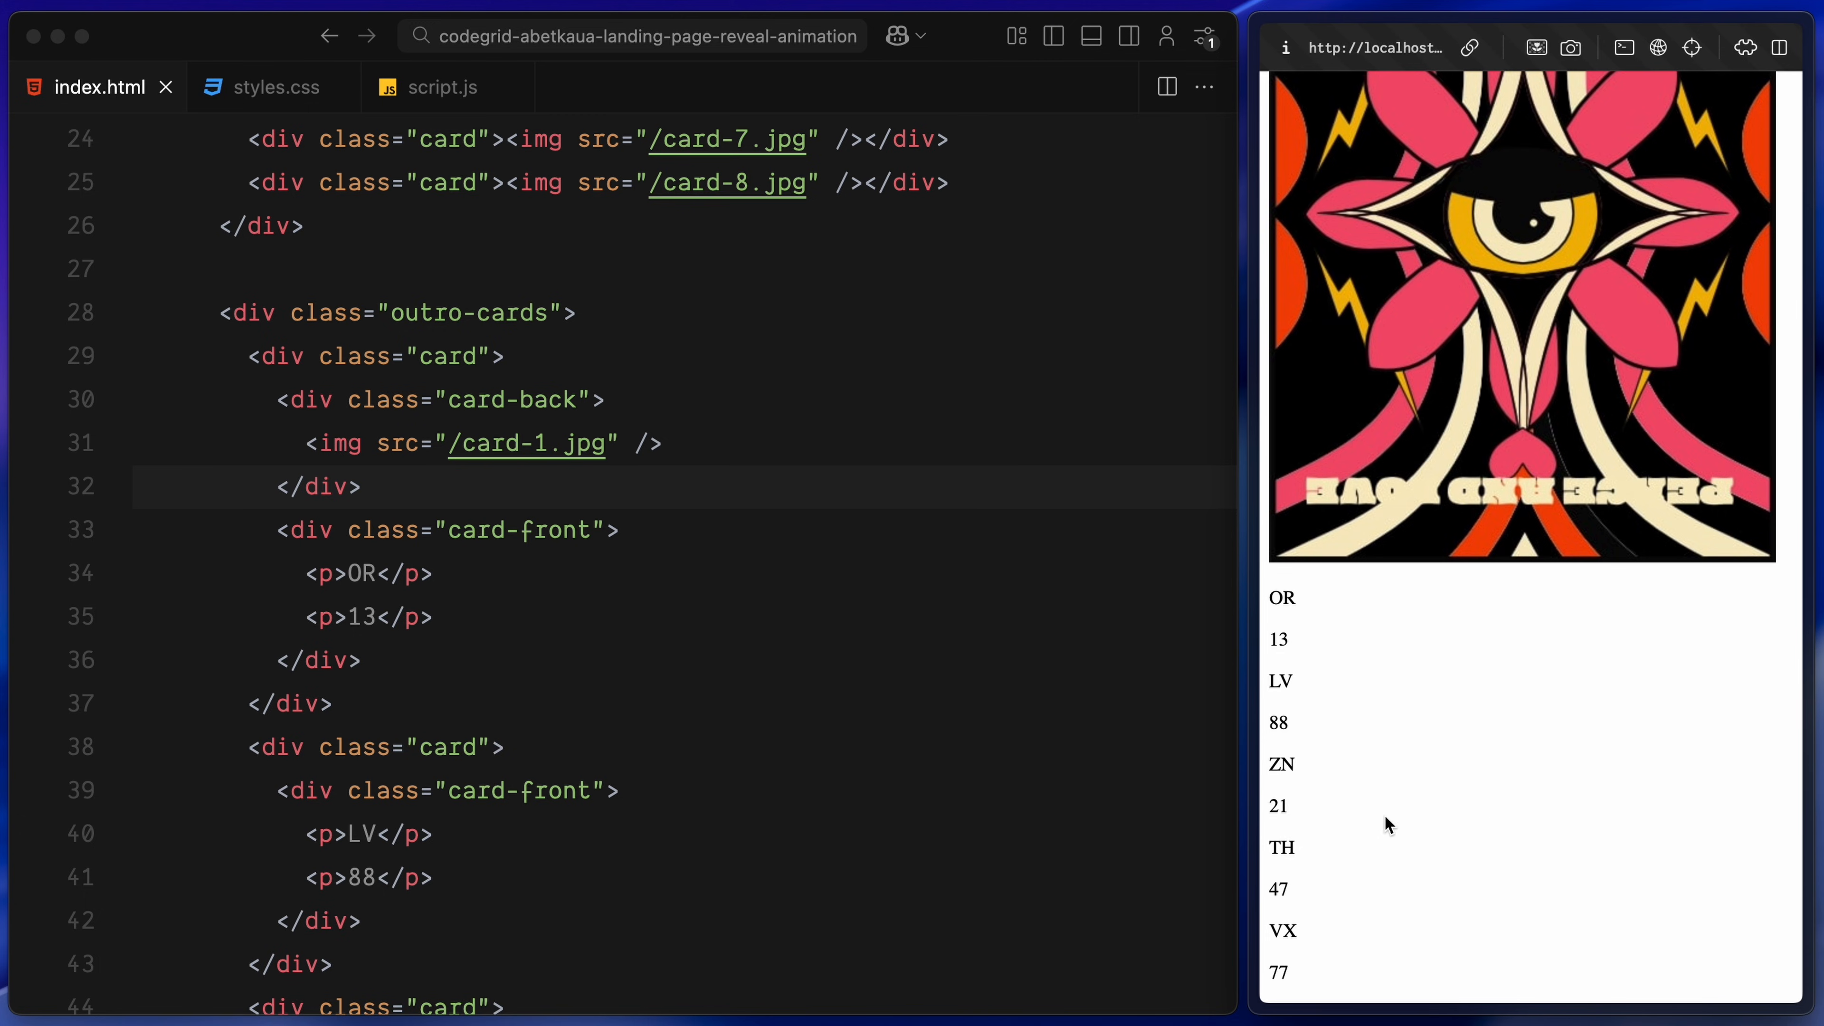
{"action": "scroll", "scroll_direction": "down", "scroll_amount": 3}
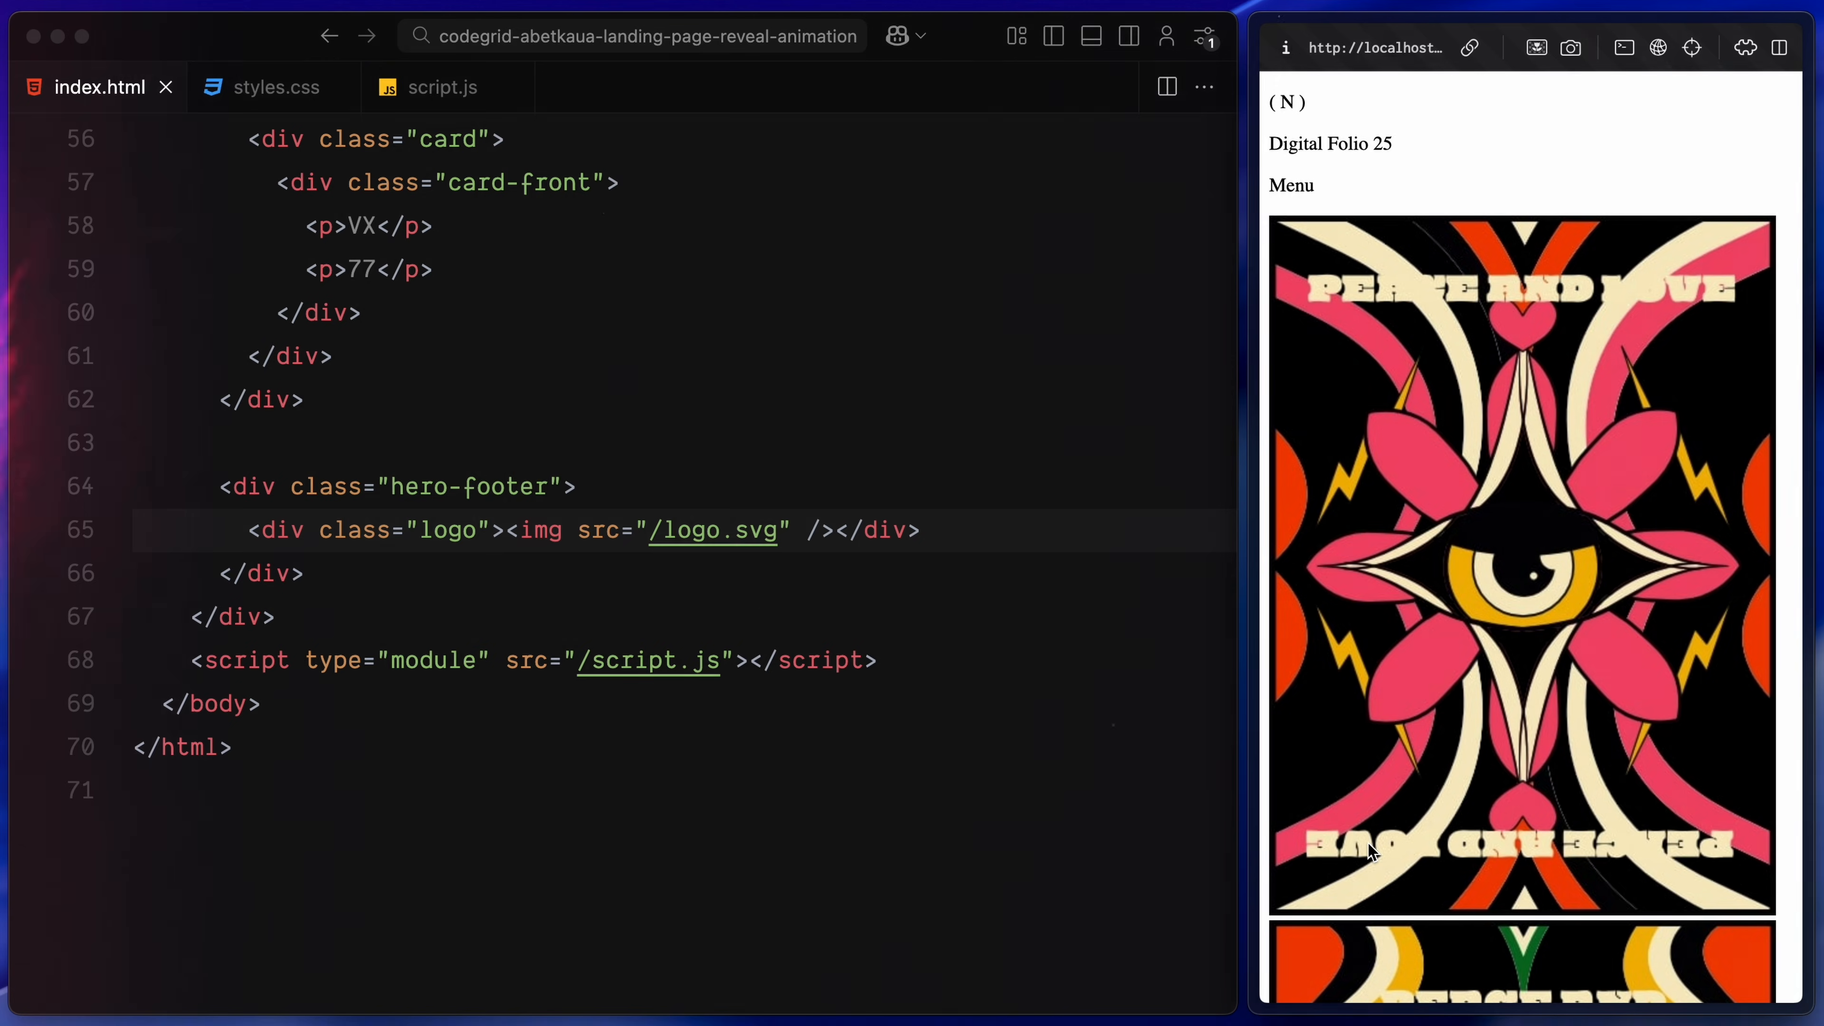
{"action": "left_click", "coordinate": [274, 86]}
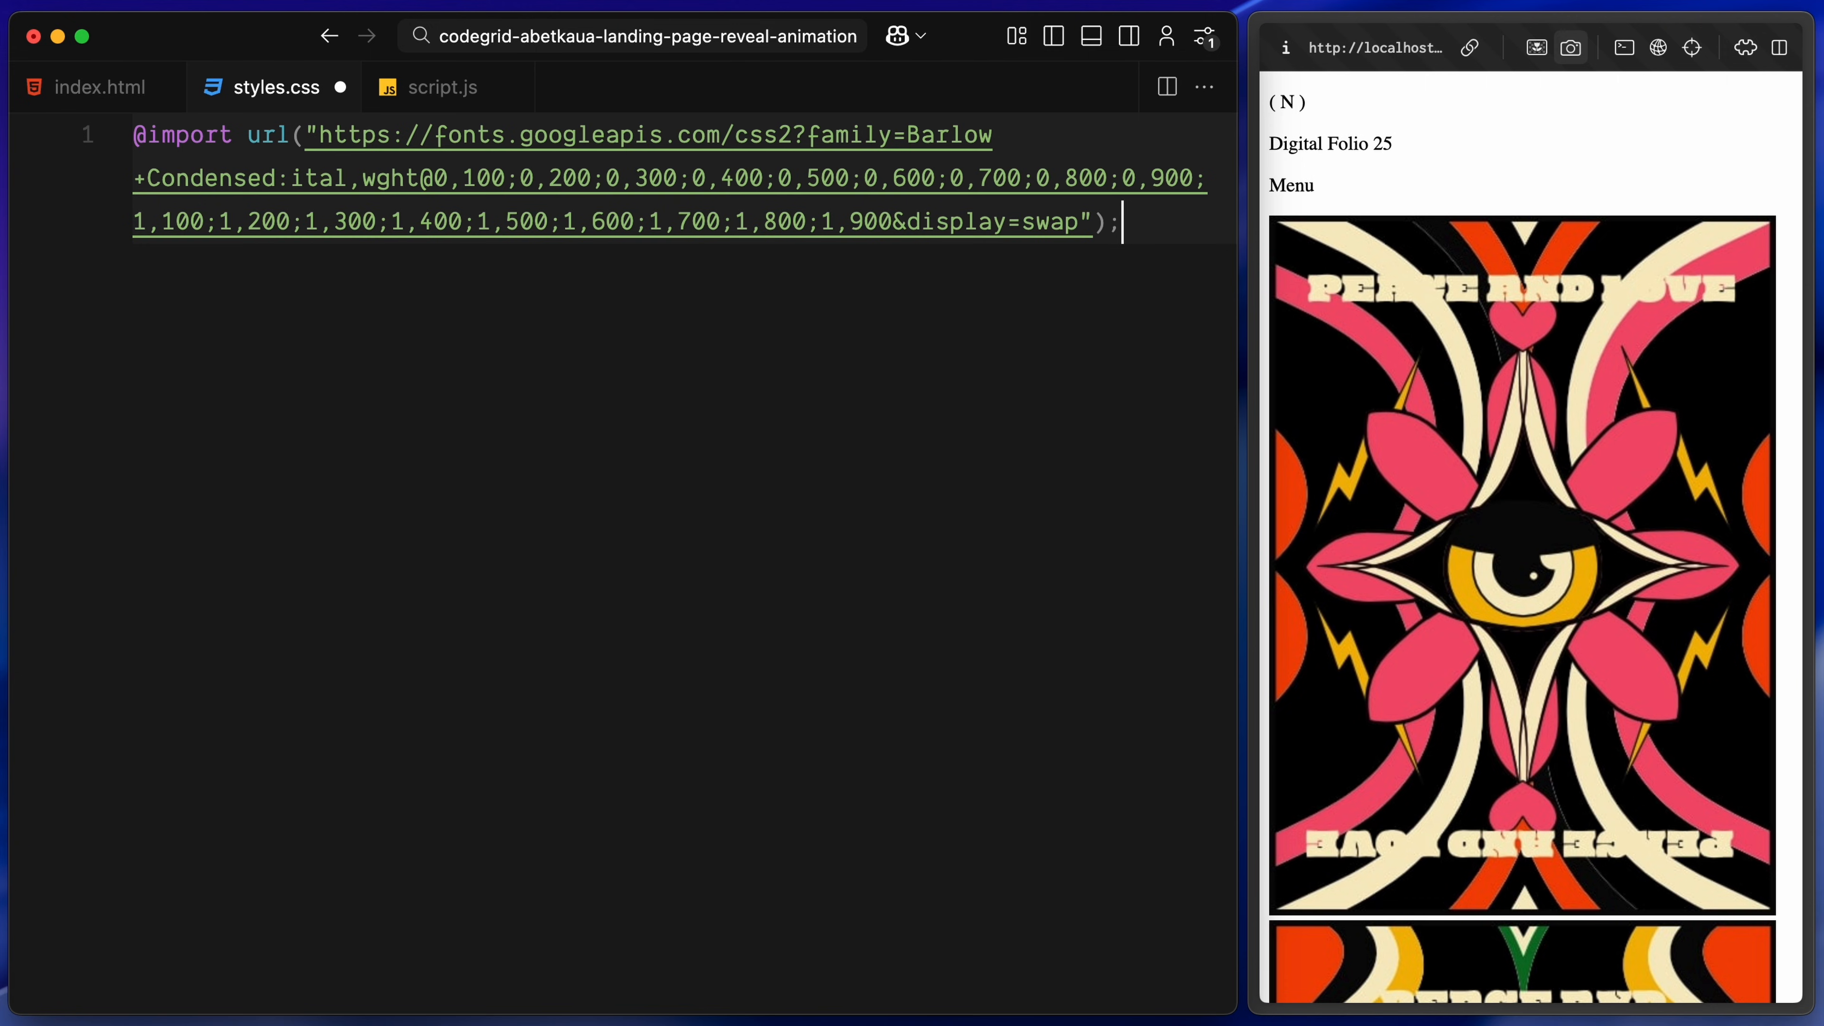
Add a * reset with margin 0, padding 0, border-box, Barlow Condensed body font and 100% cover-fit images
{"action": "key", "text": "enter"}
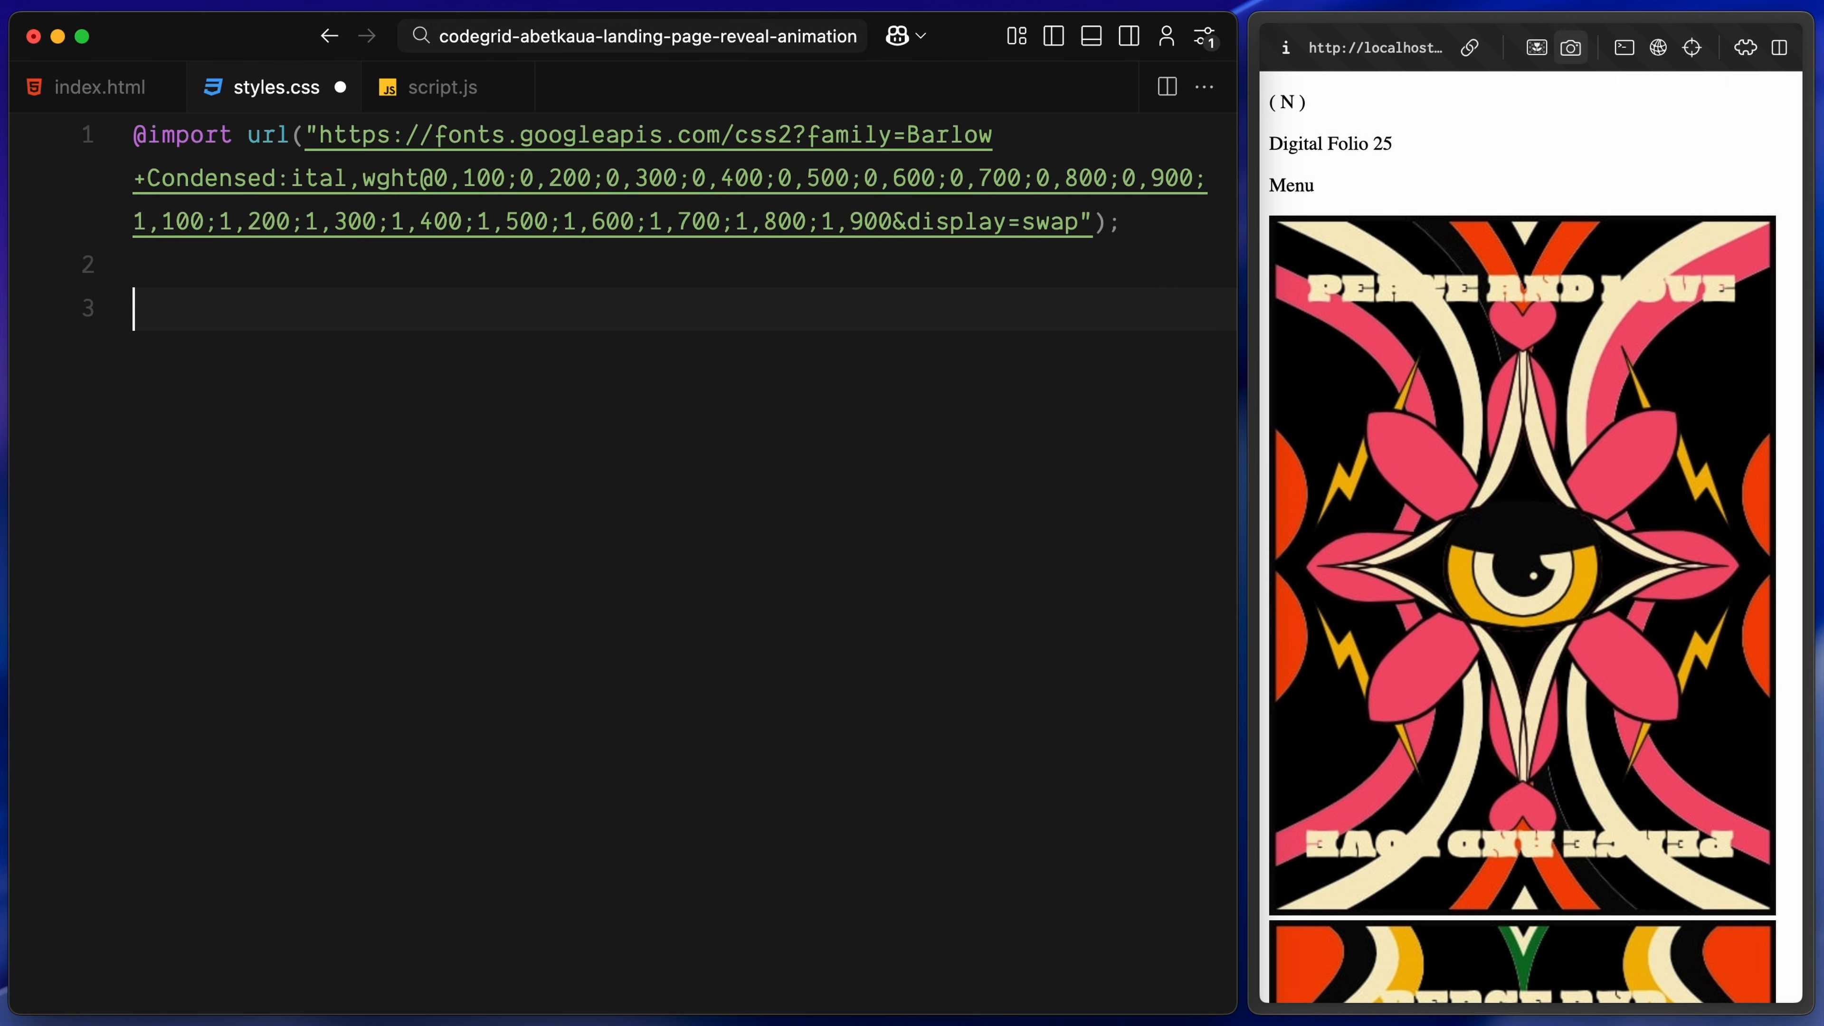
{"action": "type", "text": "* {"}
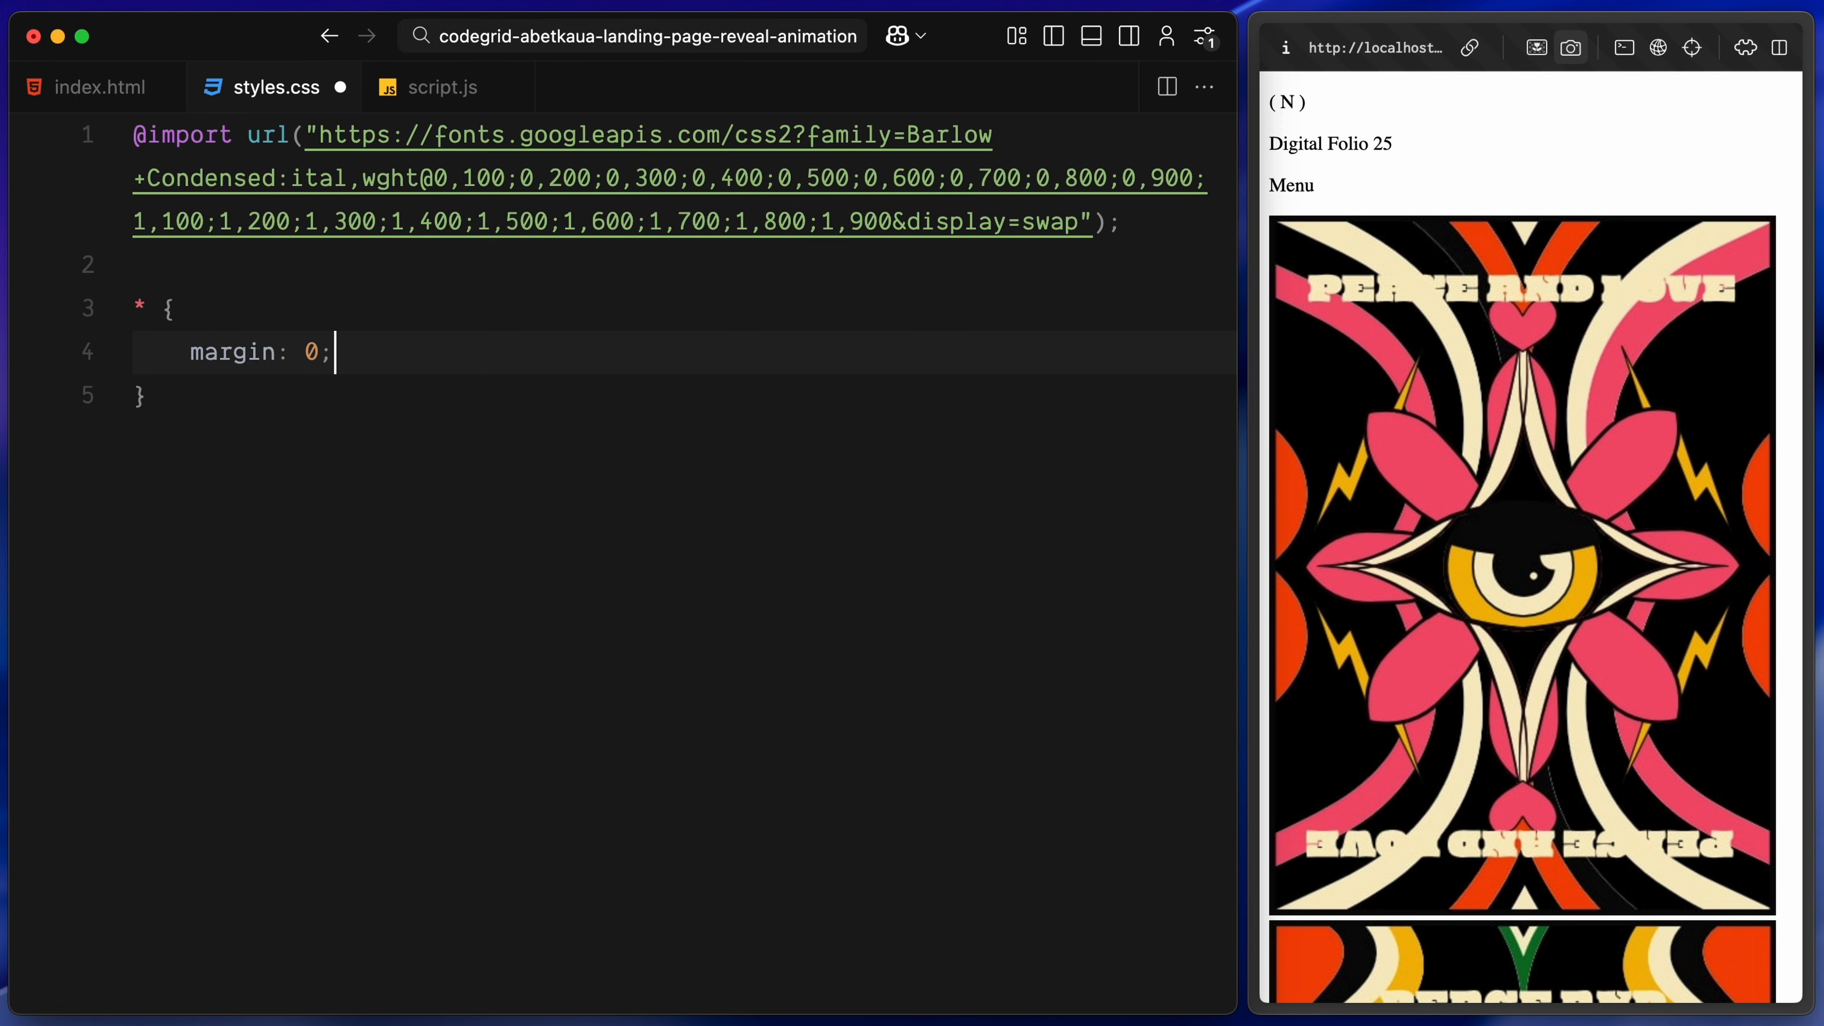
{"action": "type", "text": "padding: 0;"}
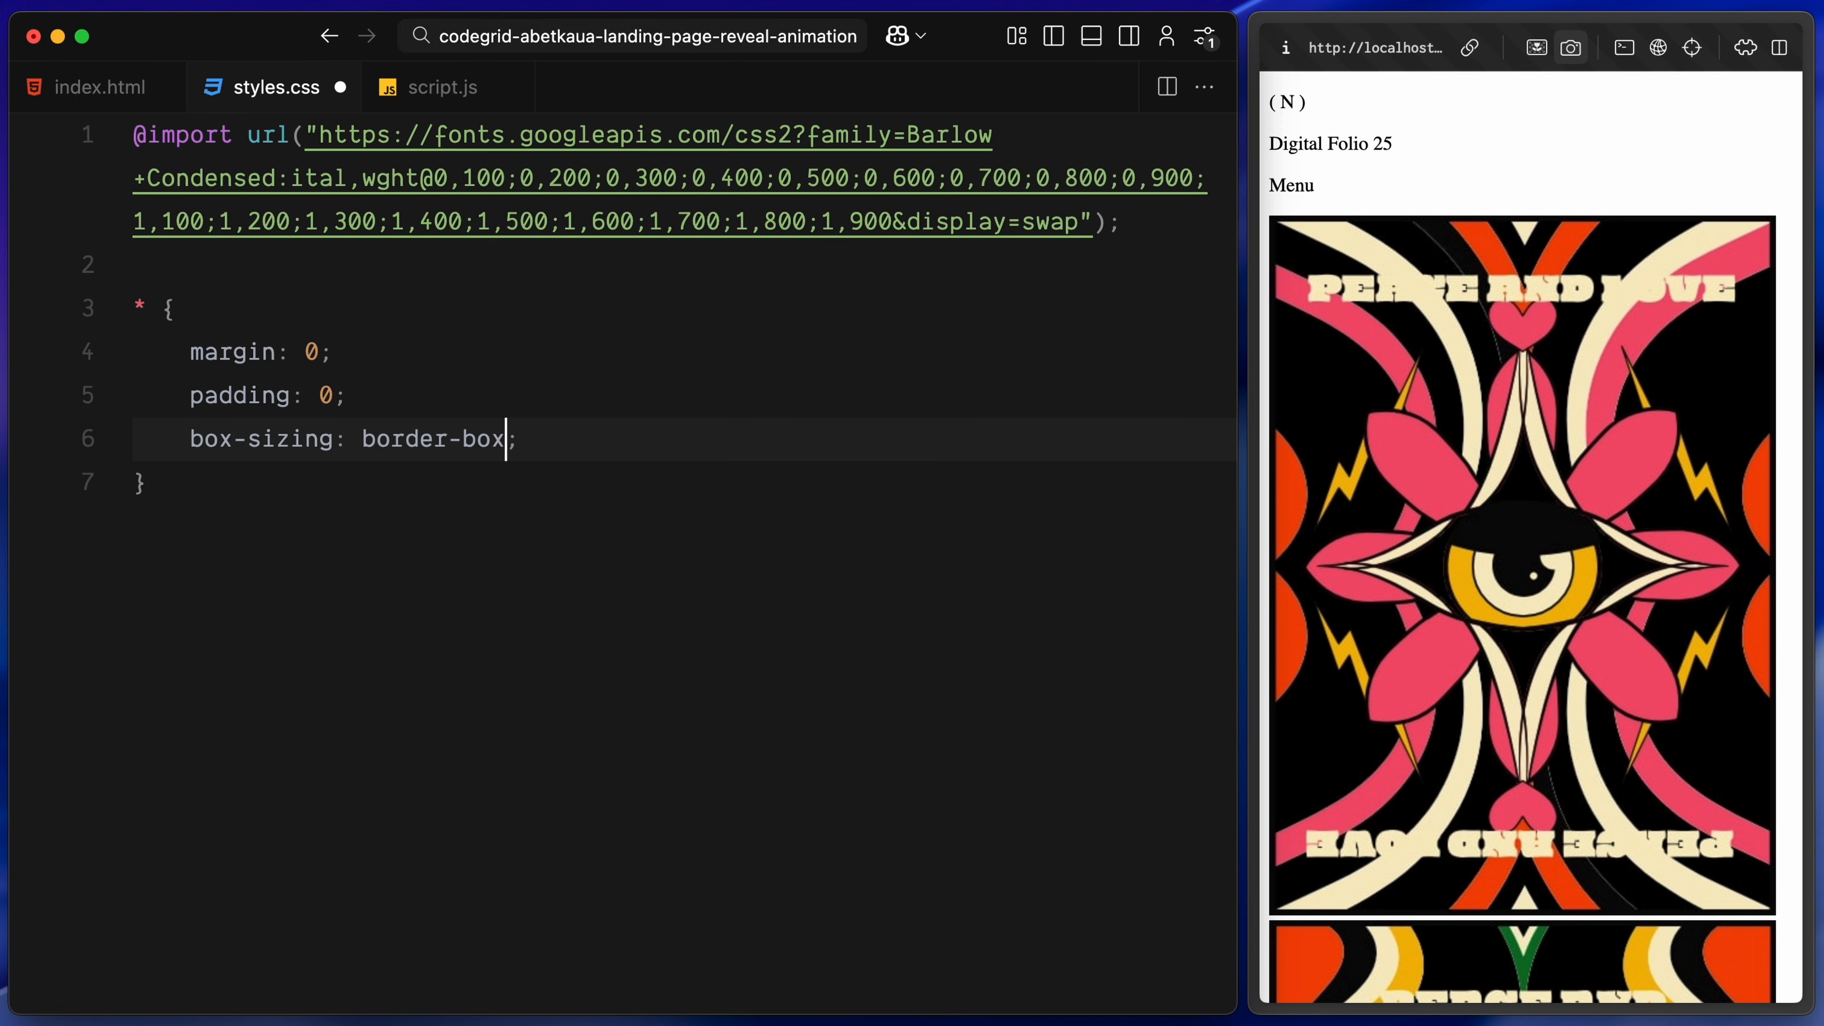
{"action": "key", "text": "Enter"}
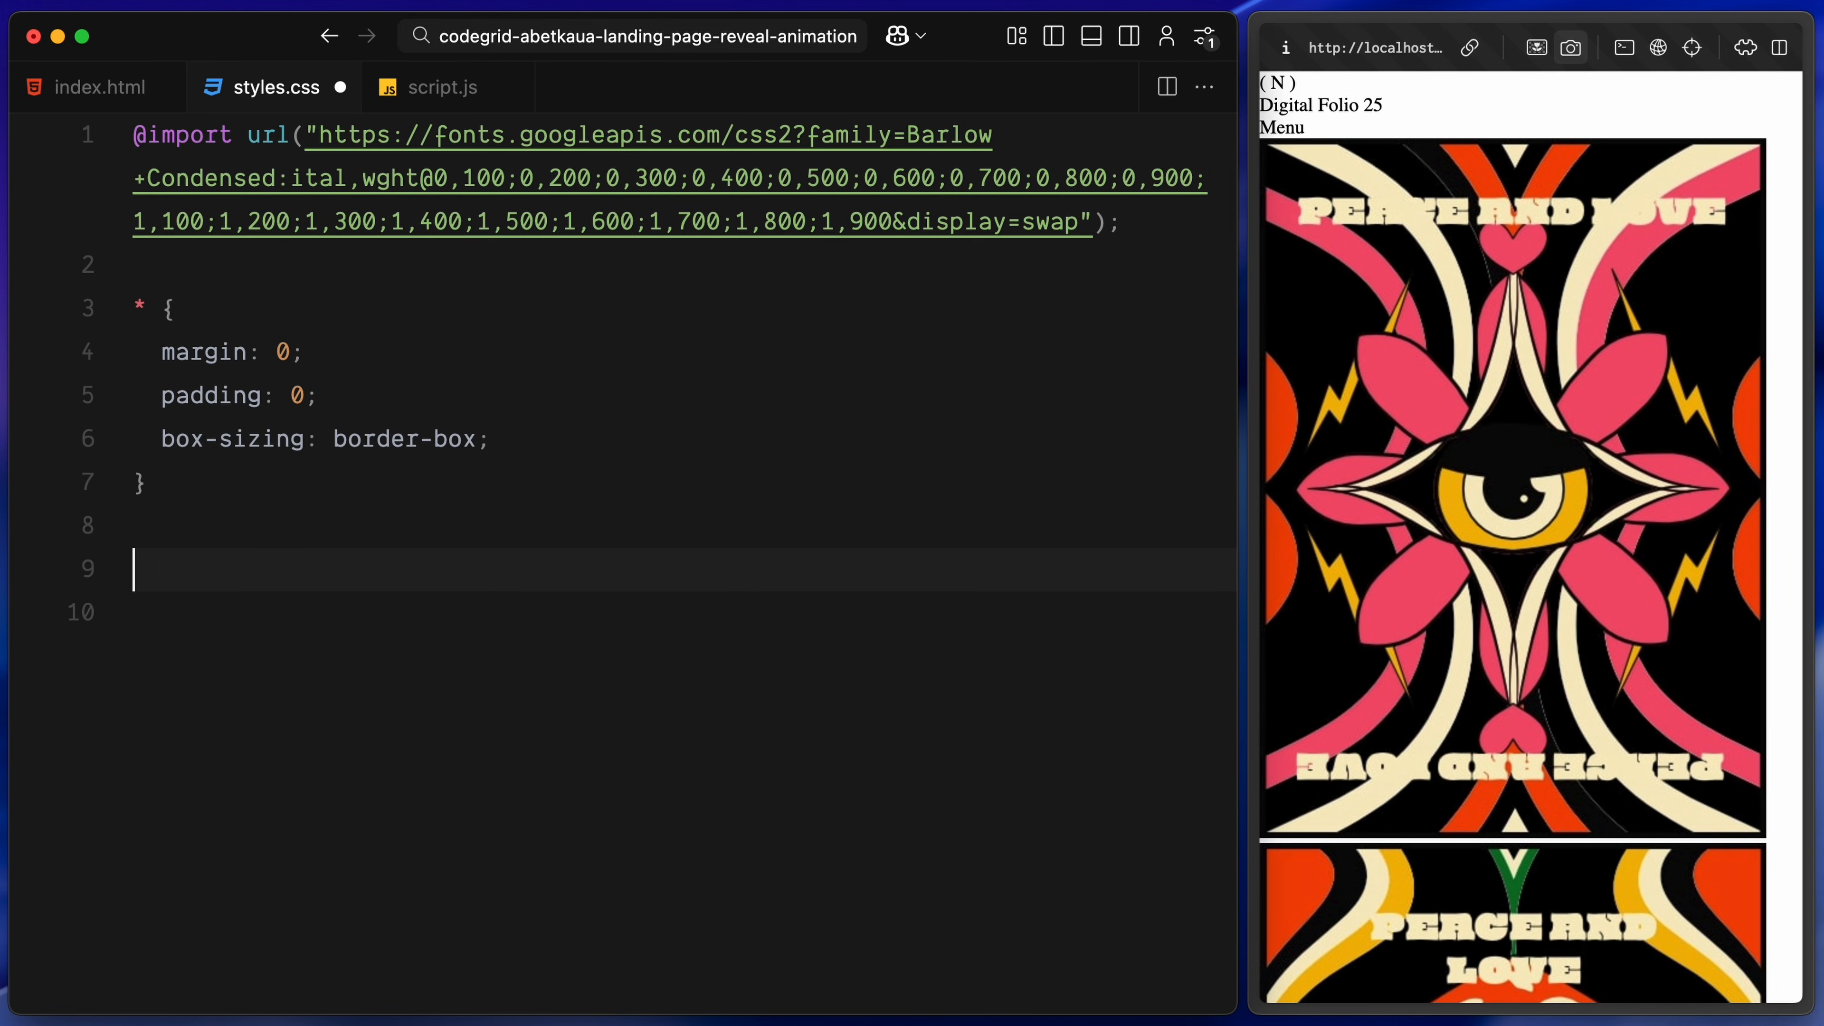
{"action": "type", "text": "body {"}
{"action": "left_click", "coordinate": [685, 613]}
{"action": "type", "text": "font-family: \"Barlow Condensed\";"}
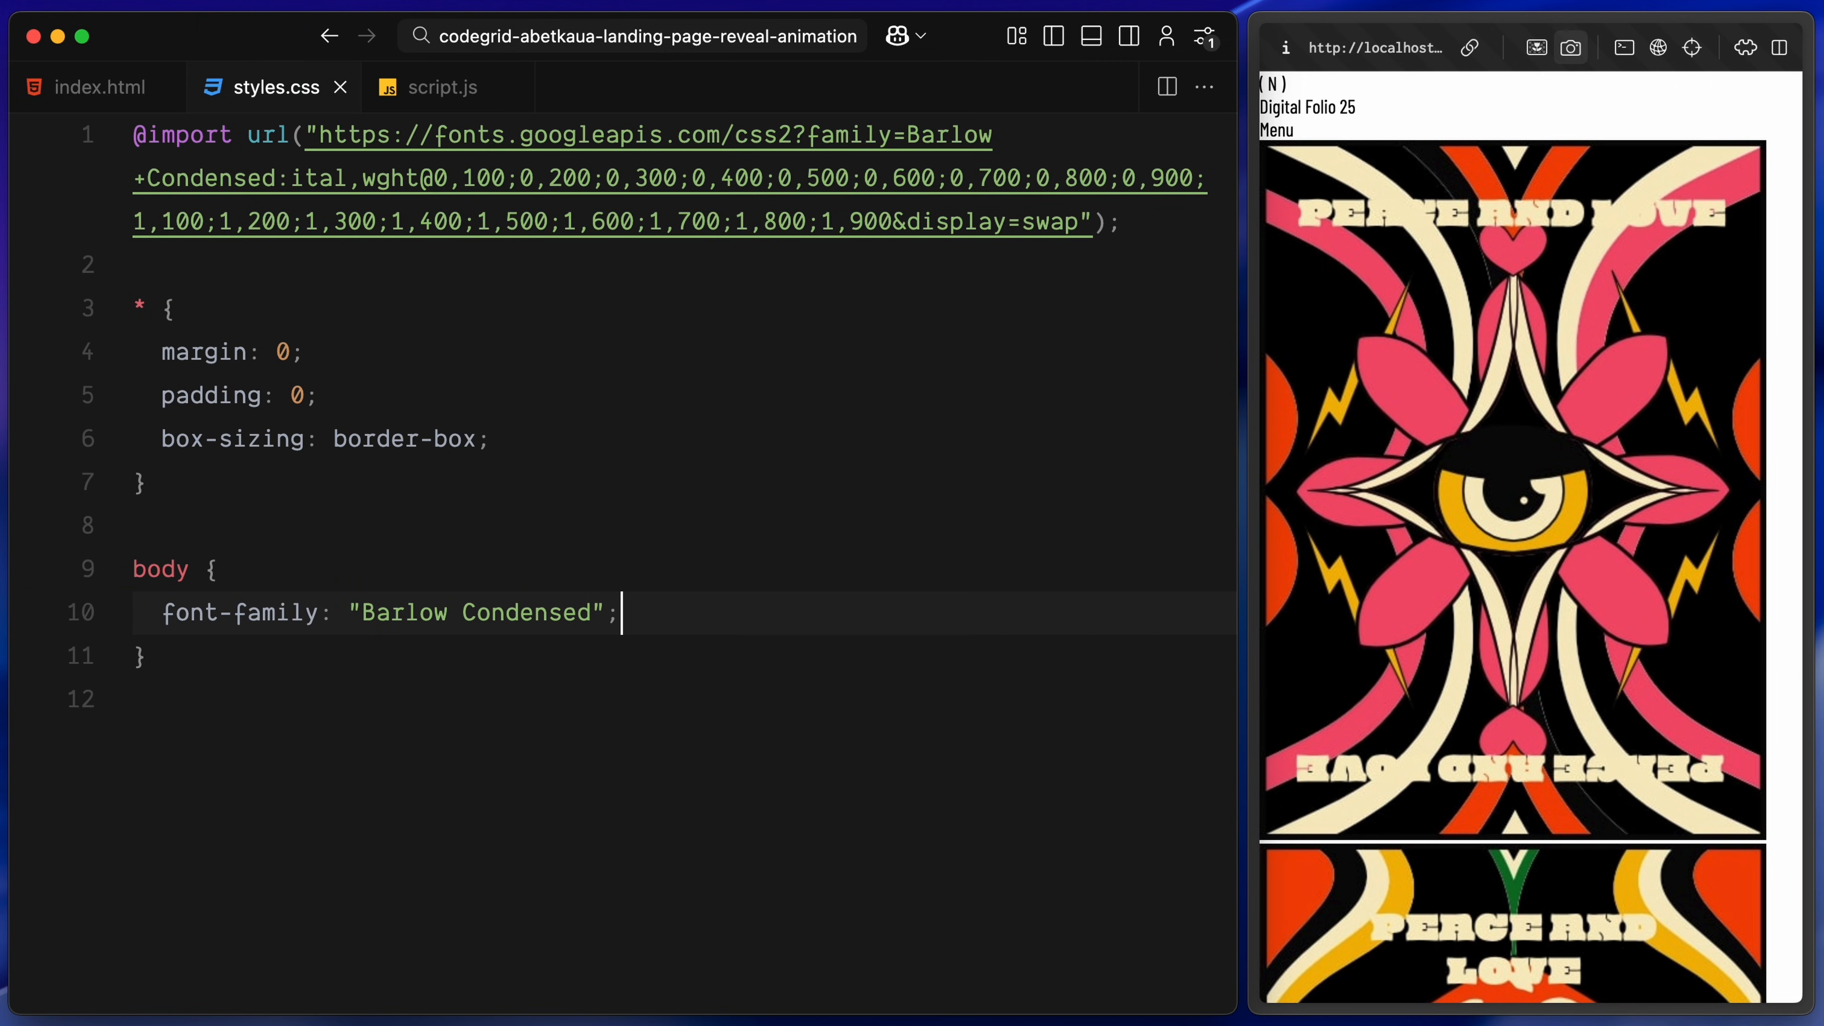
{"action": "type", "text": "img"}
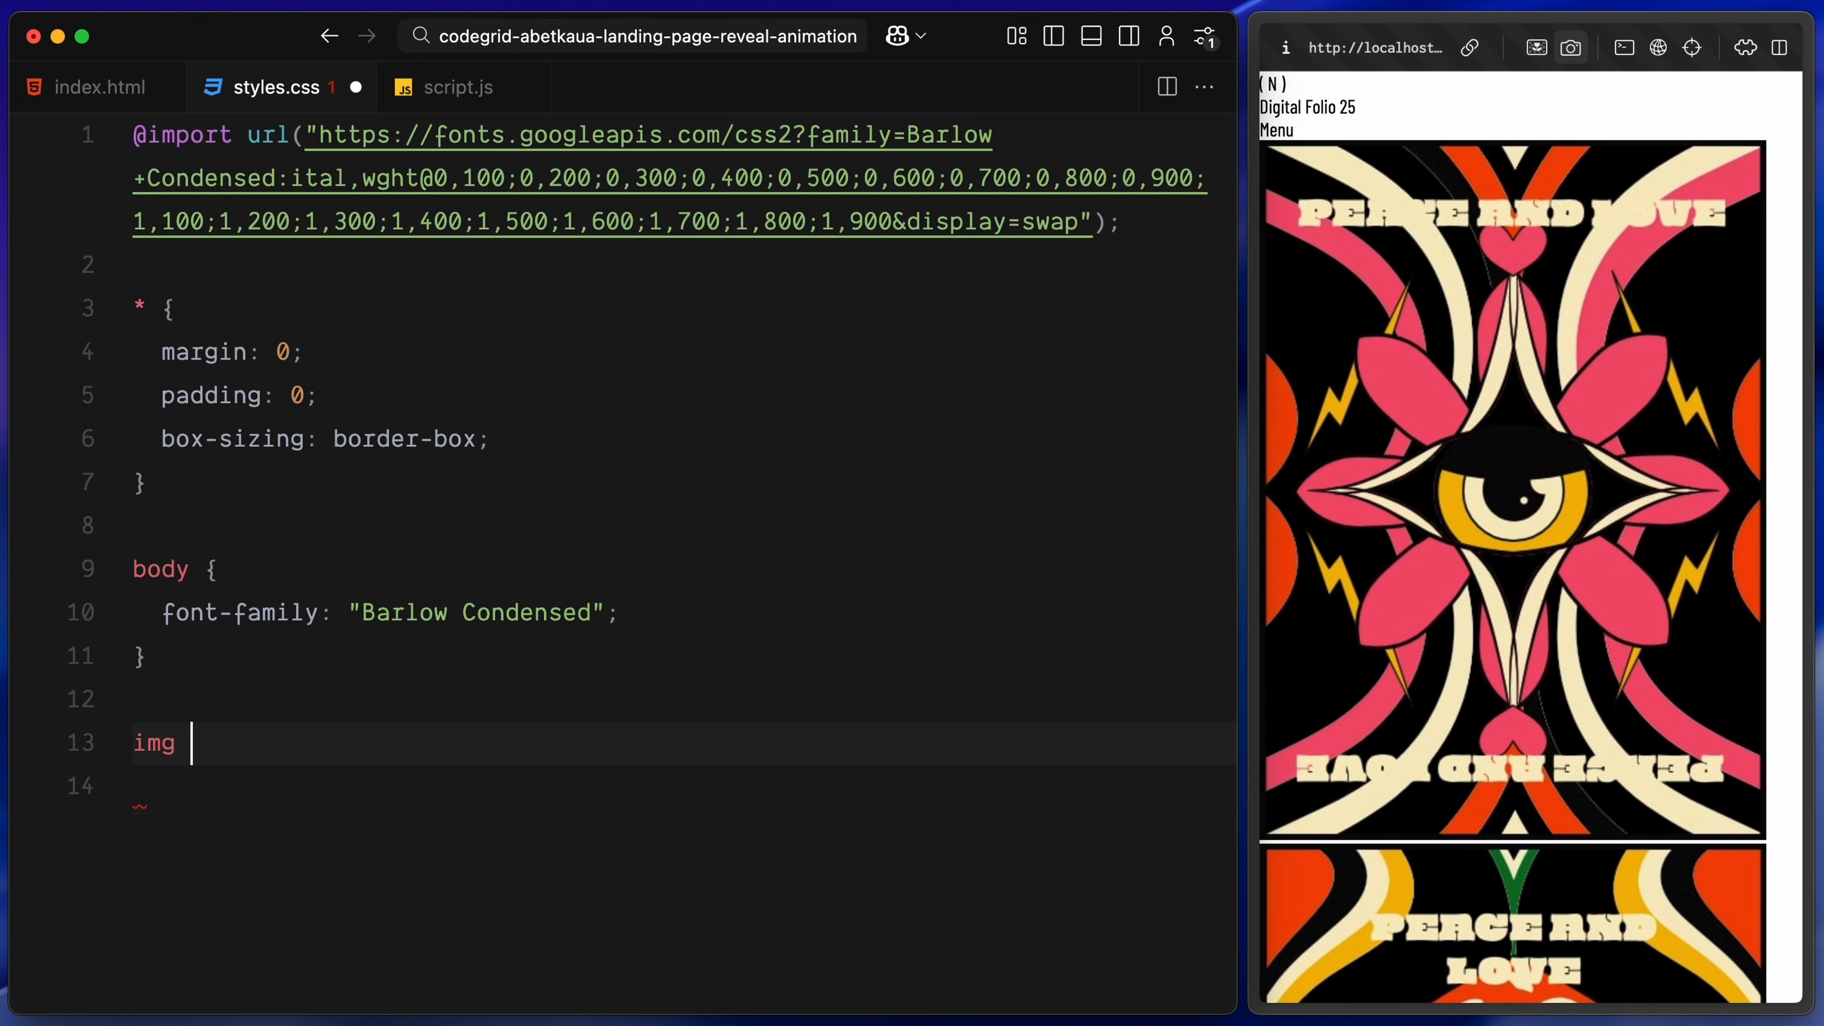
{"action": "type", "text": "{ width: 100%; height: 100"}
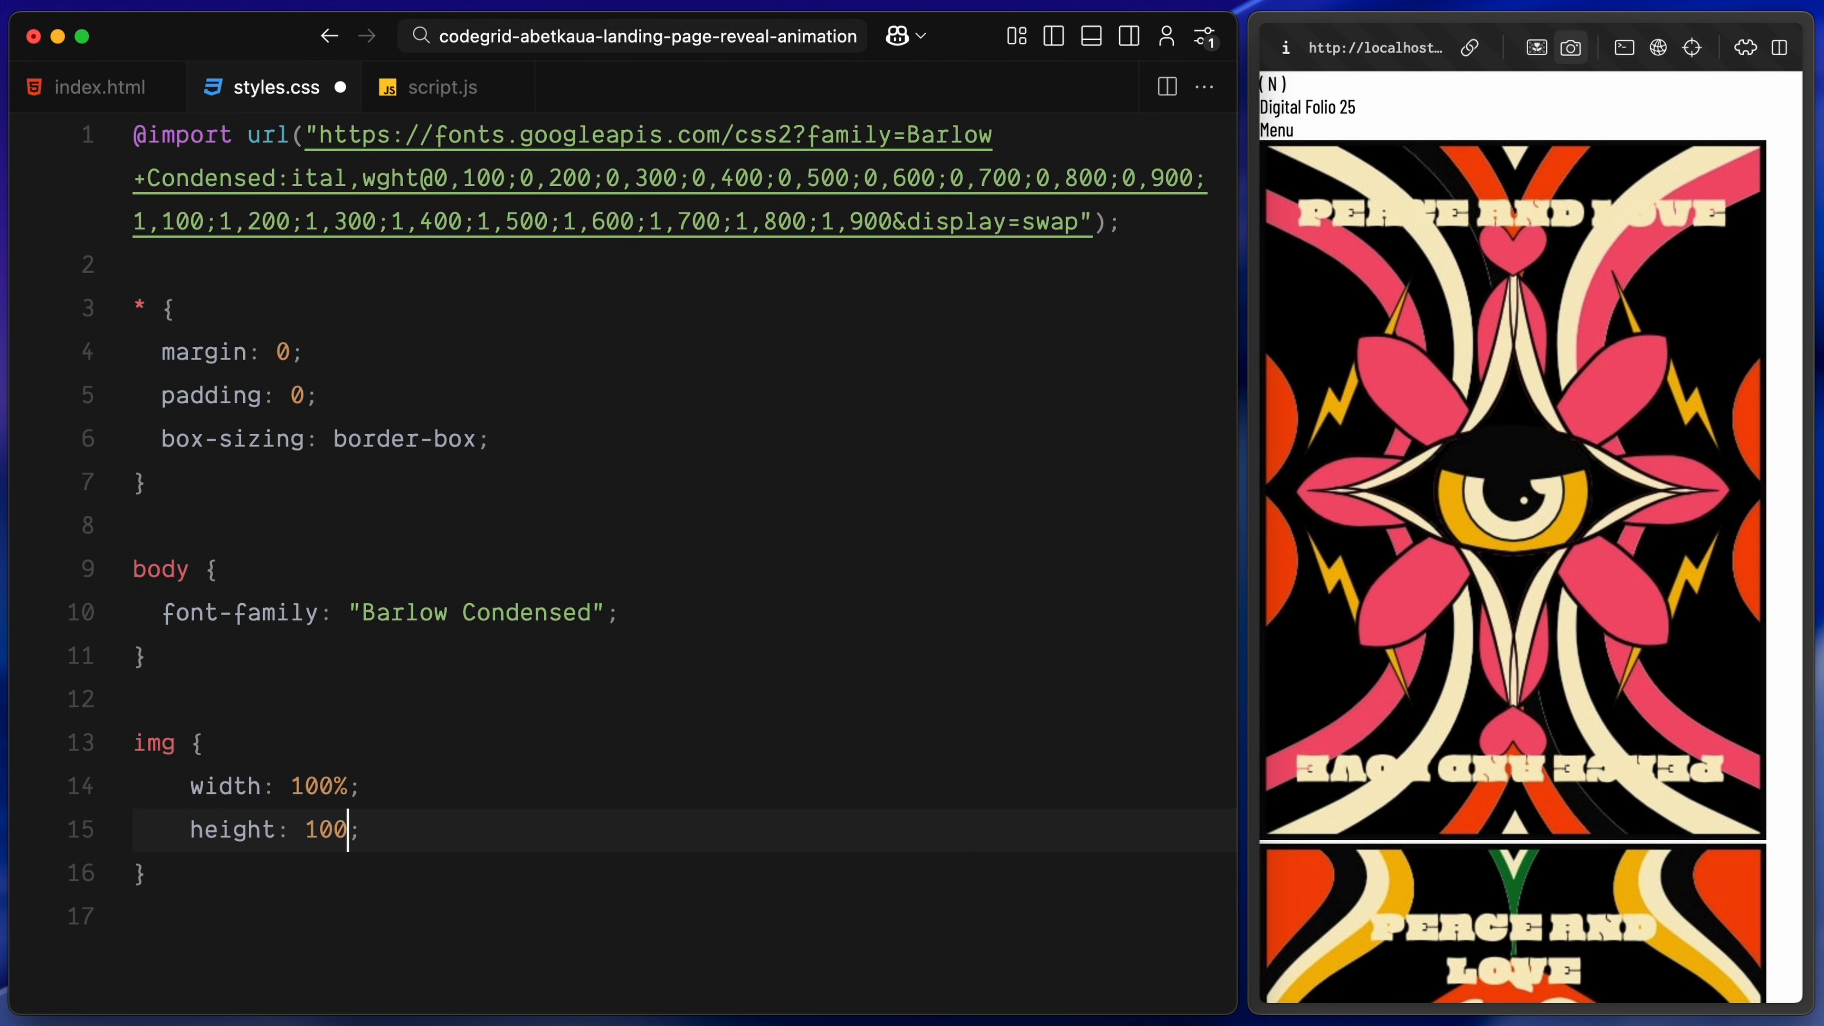
{"action": "type", "text": "%;"}
{"action": "type", "text": "top: 0;"}
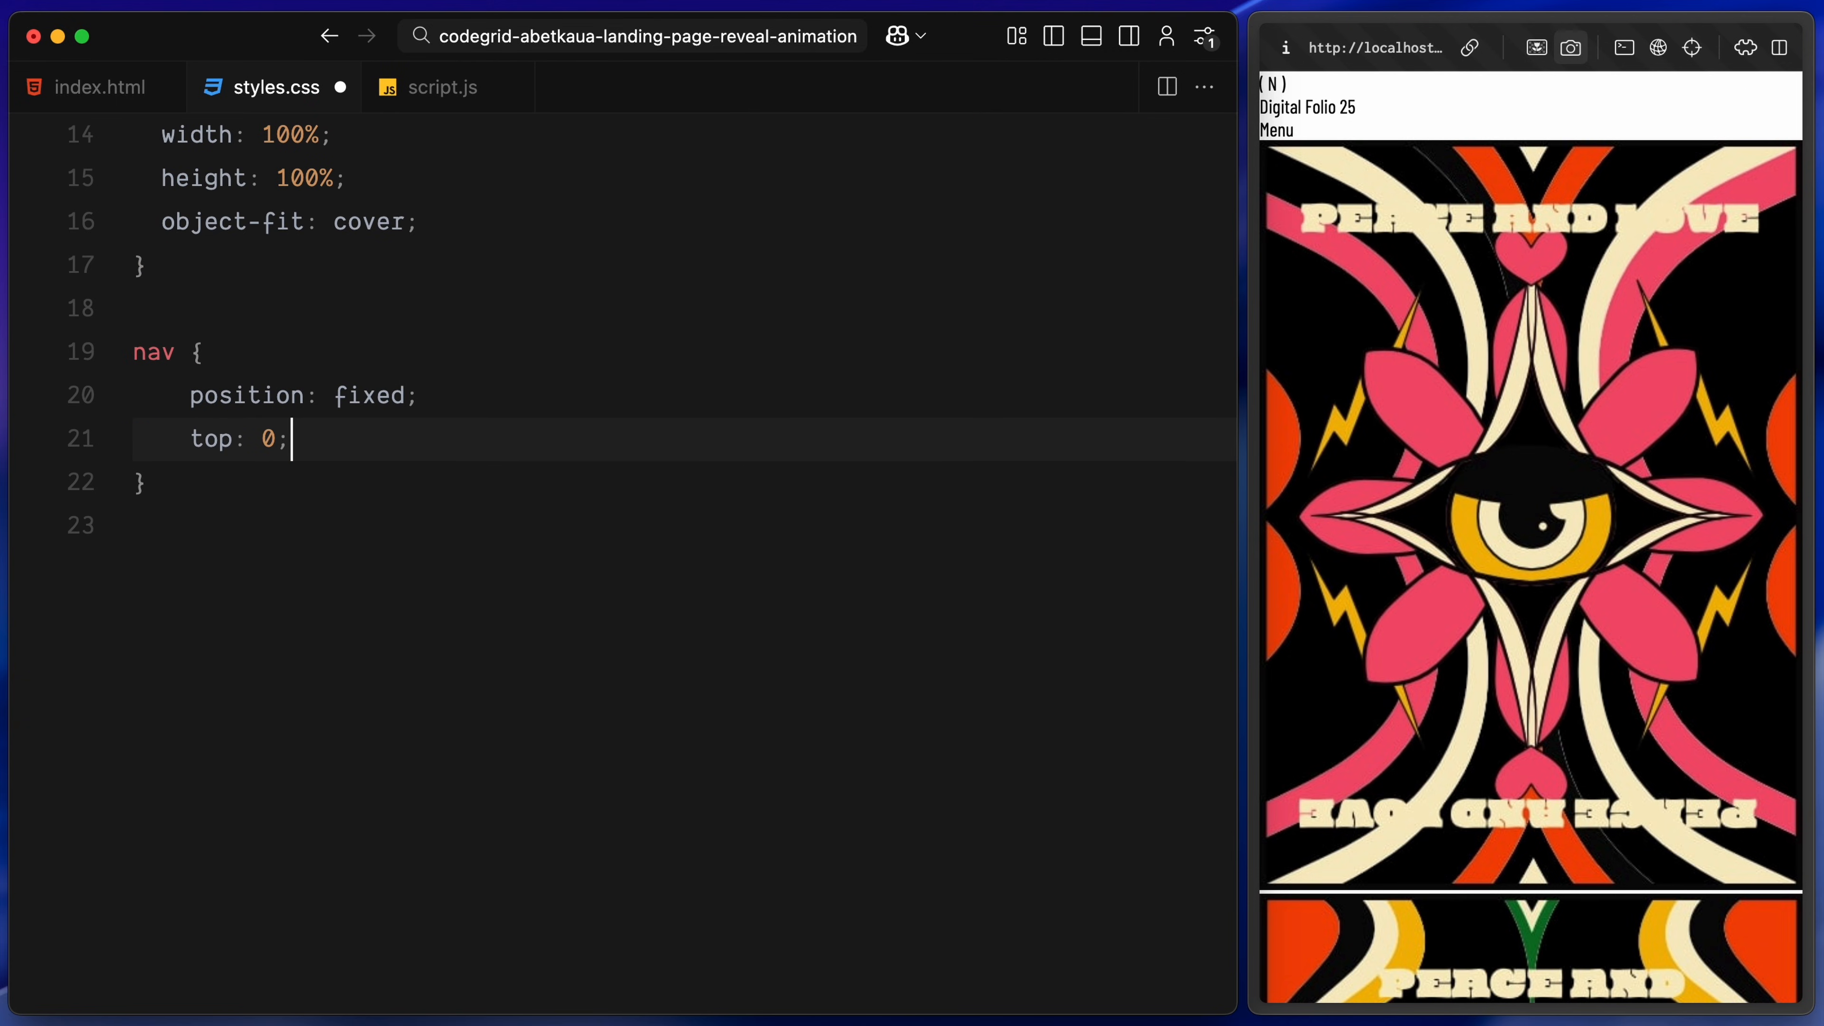
Style nav fixed at top/left 0 with 2rem padding, translateY(-100%), will-change transform and z-index 2
{"action": "type", "text": "left: 0;"}
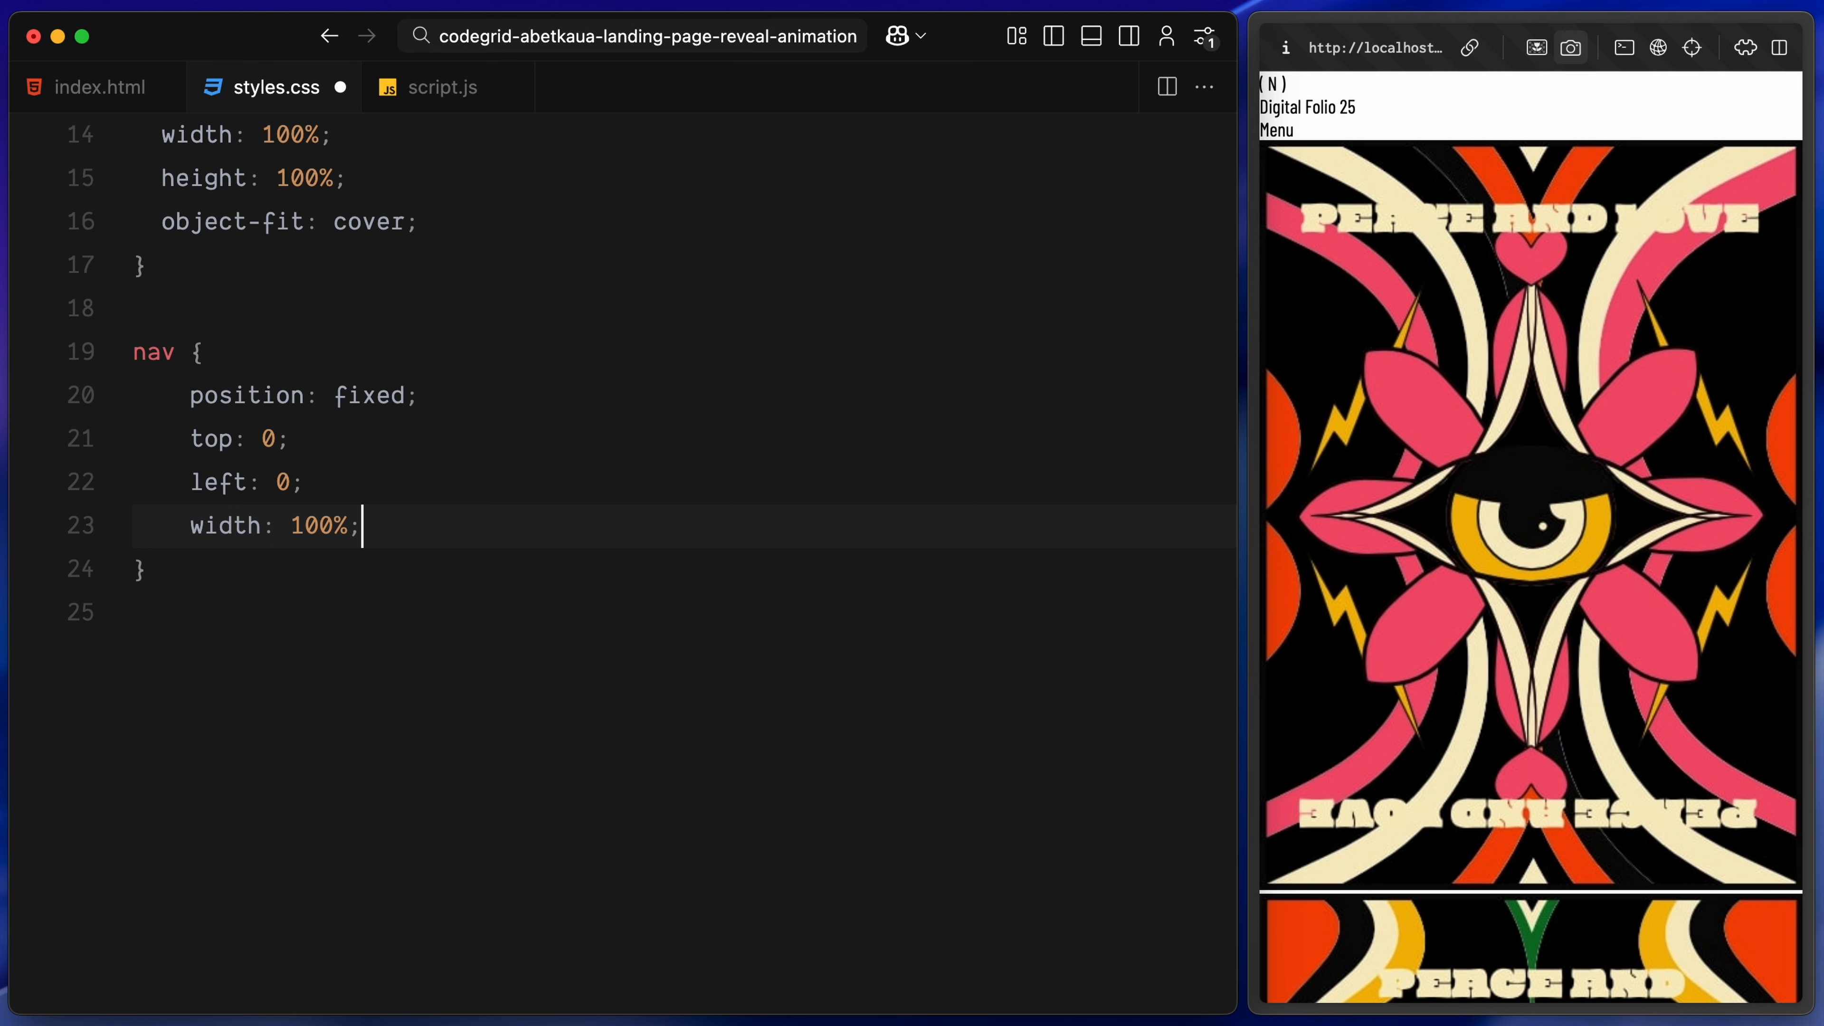
{"action": "type", "text": "padding: 2rem;"}
{"action": "type", "text": "align-items: center;"}
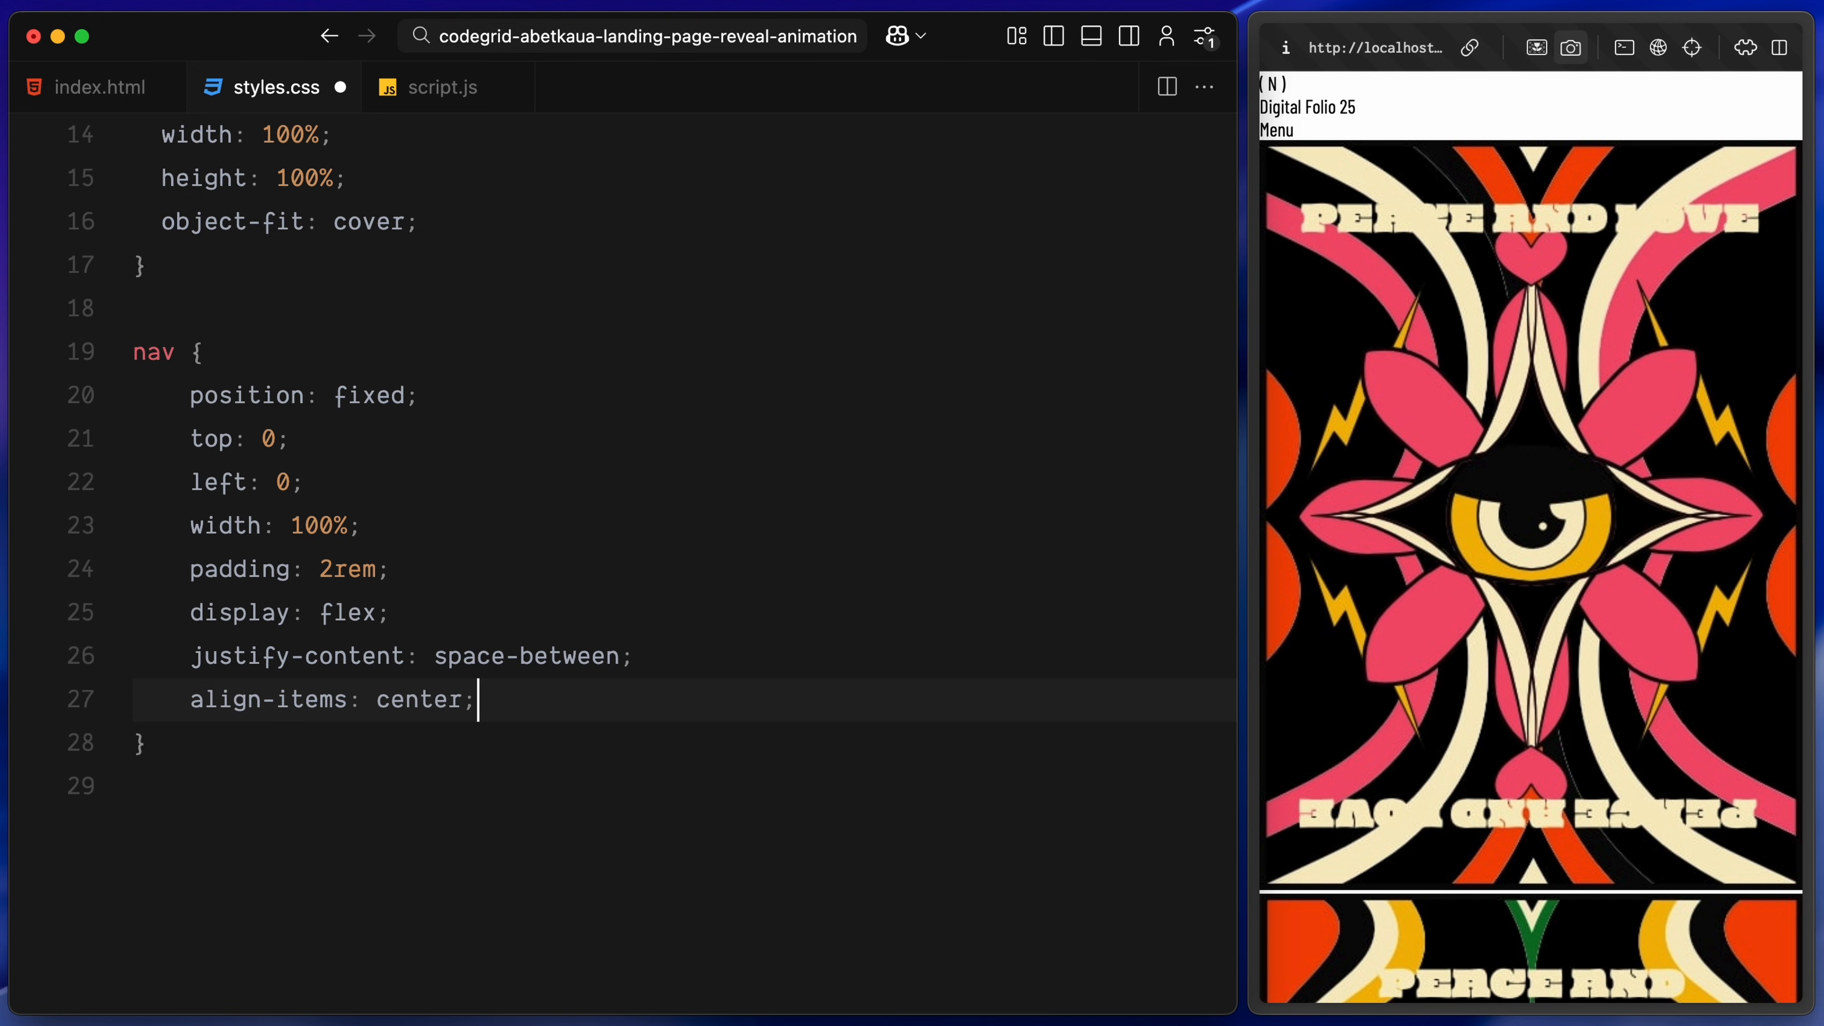
{"action": "type", "text": "transform: translateY(-100%);"}
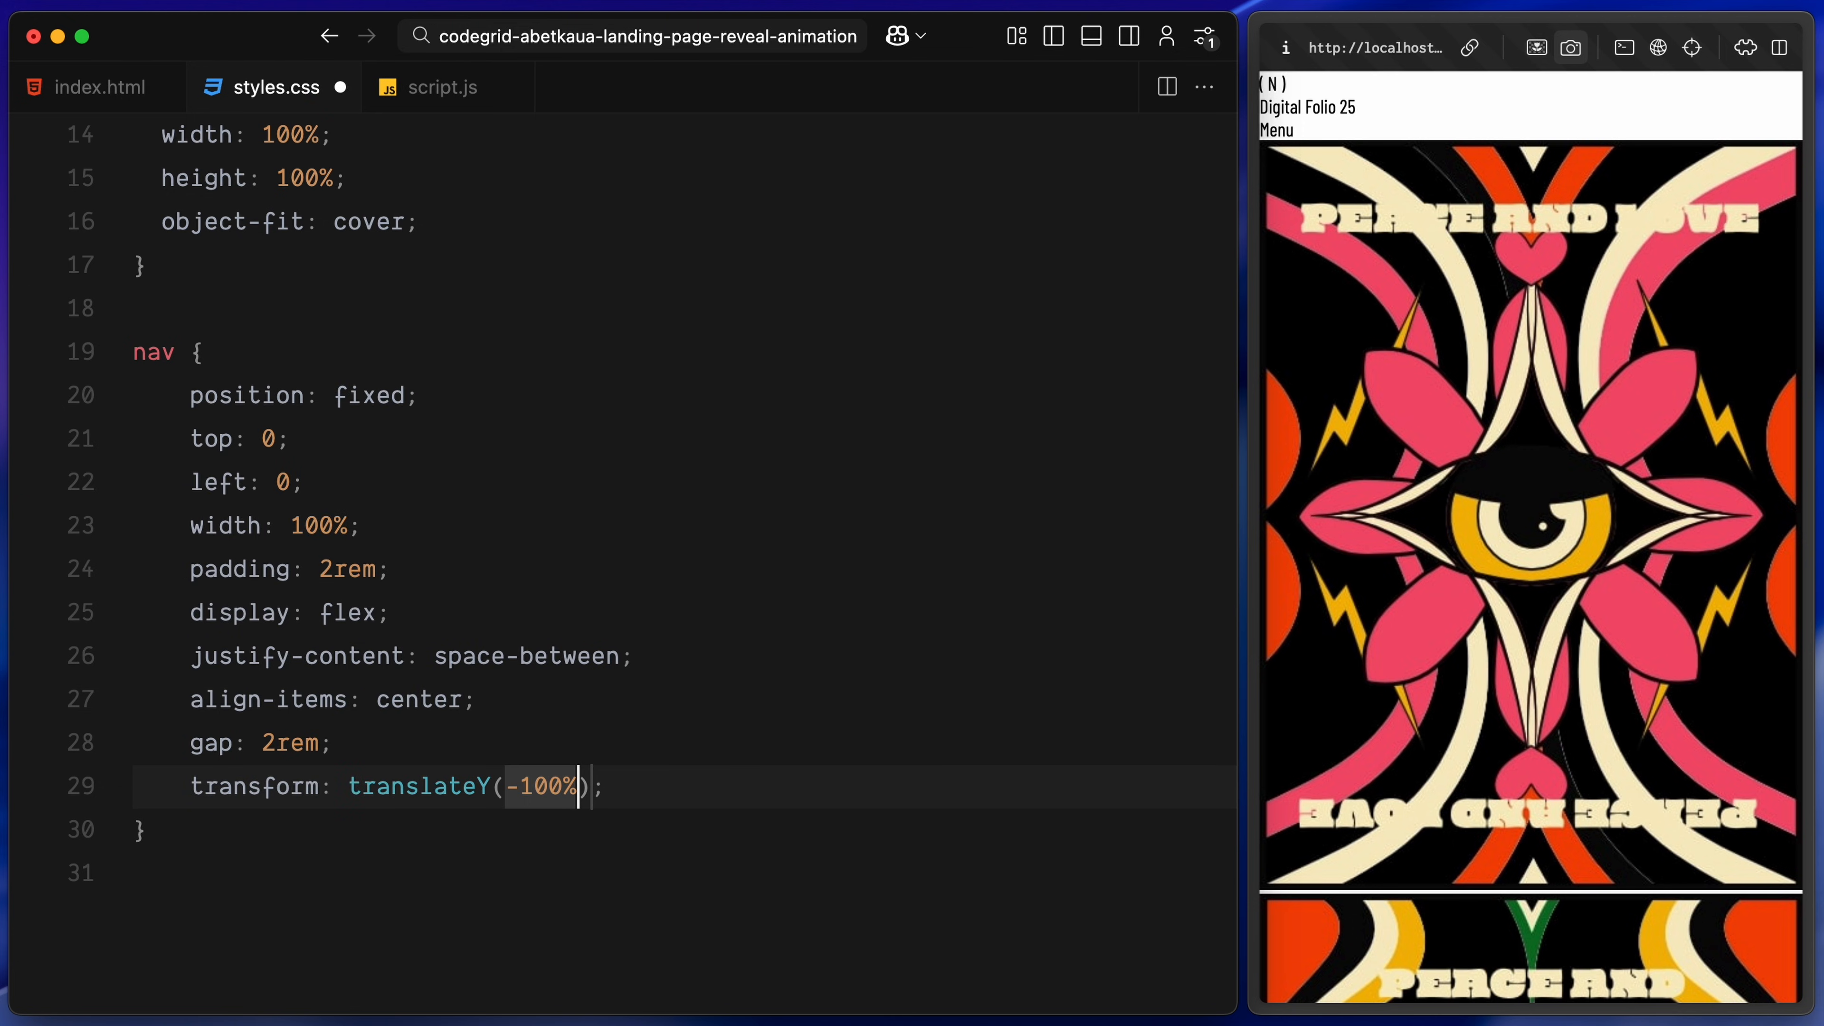
{"action": "type", "text": "will-change: transfor;"}
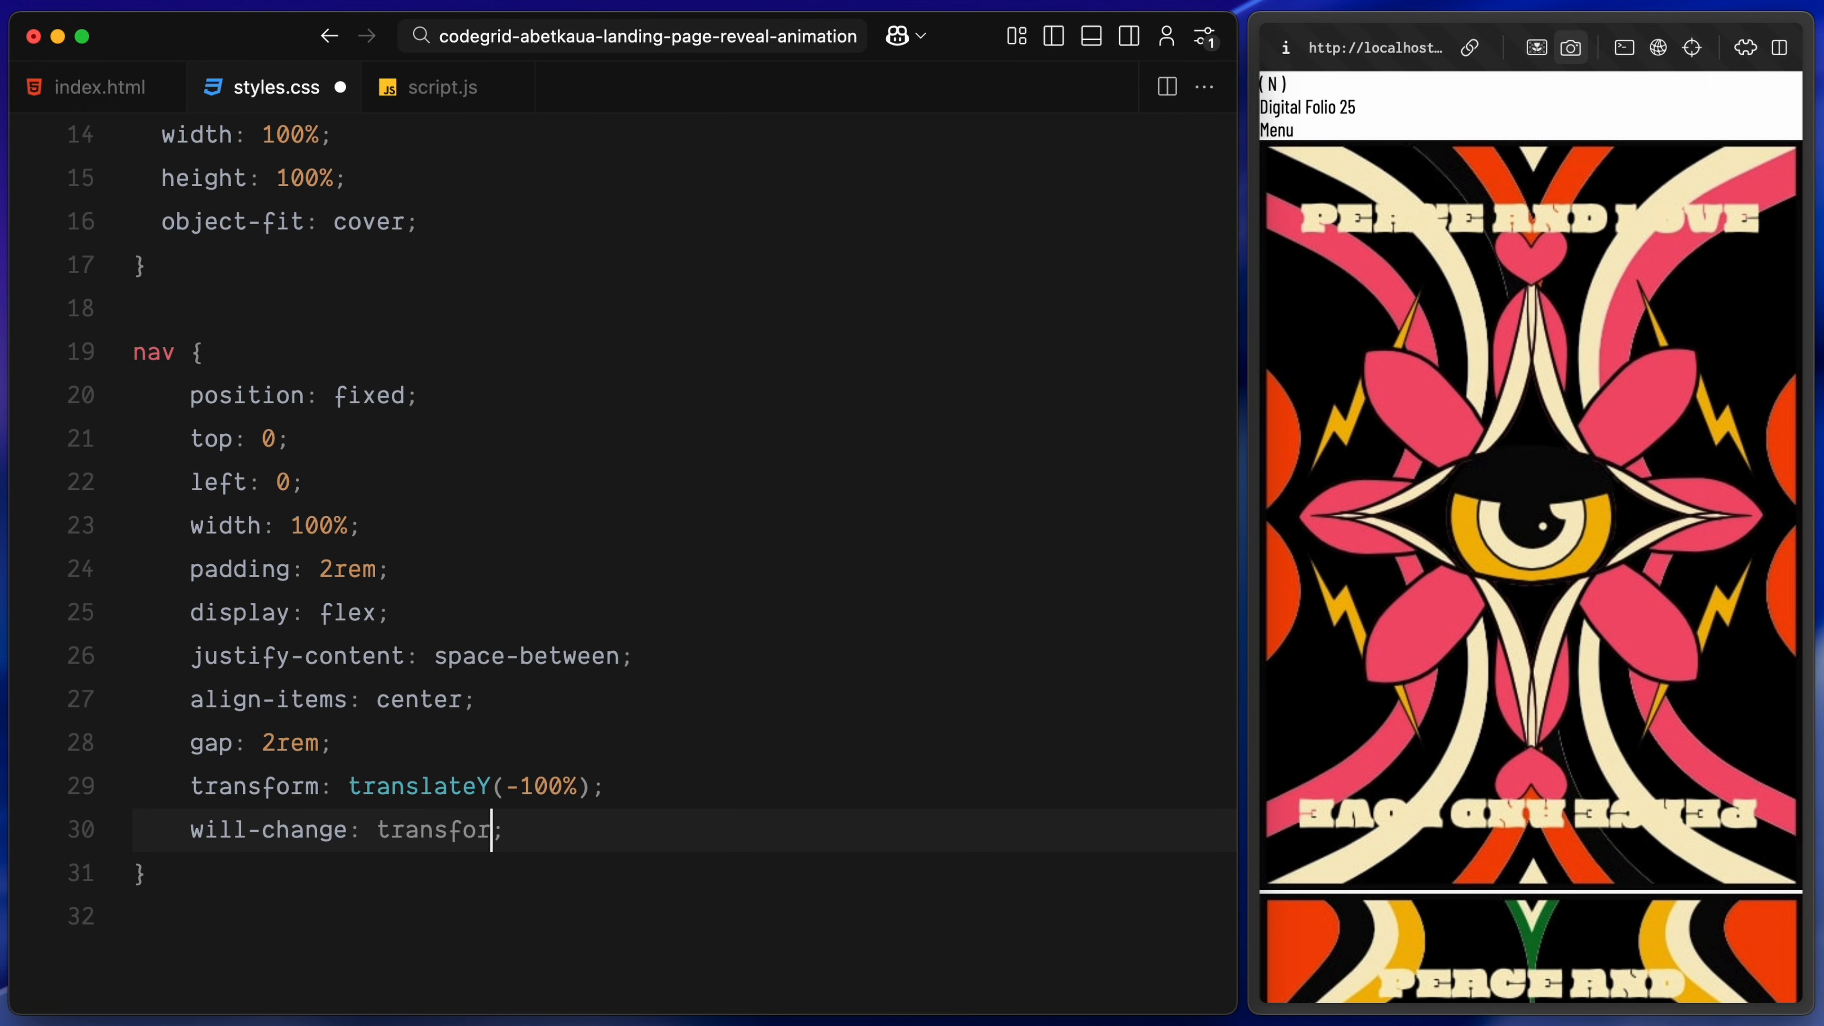
{"action": "type", "text": "z-index: 2;"}
{"action": "type", "text": "flex: 1;"}
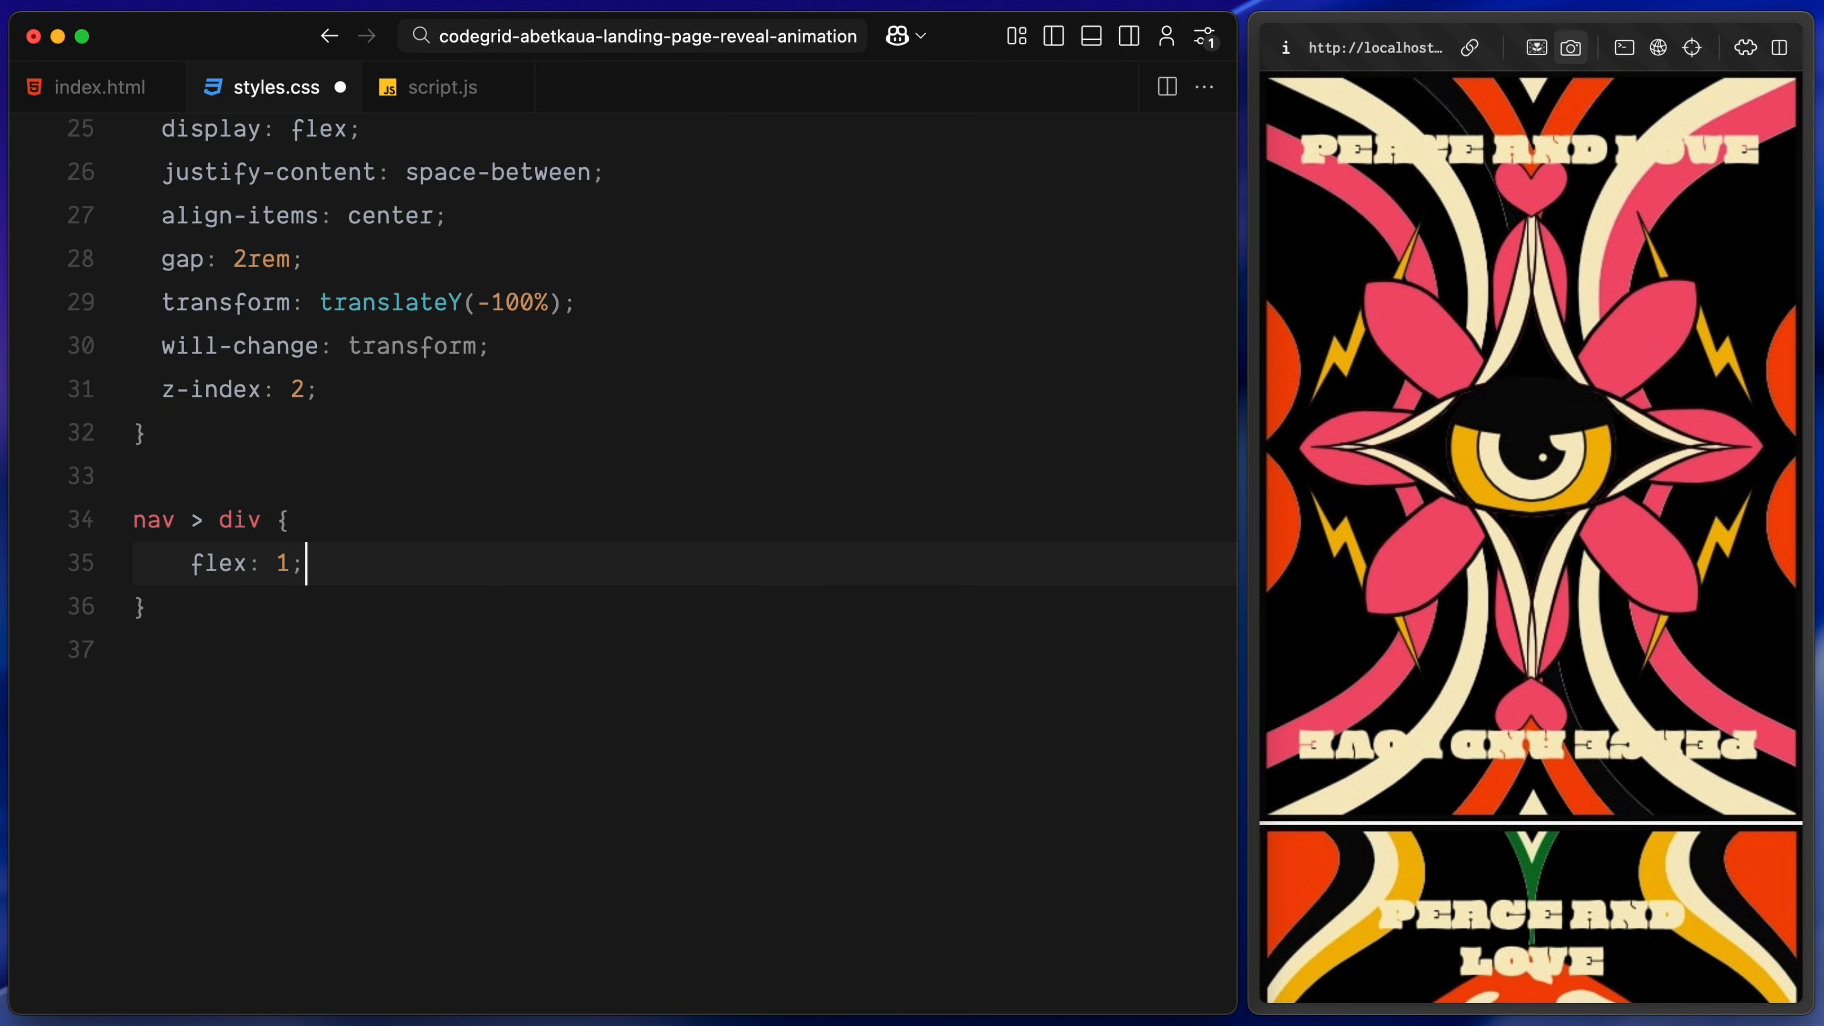
Style nav .site-info and .menu text at 1.25rem font size and weight 700
{"action": "type", "text": "nav .site-info {"}
{"action": "type", "text": "text-align: center;"}
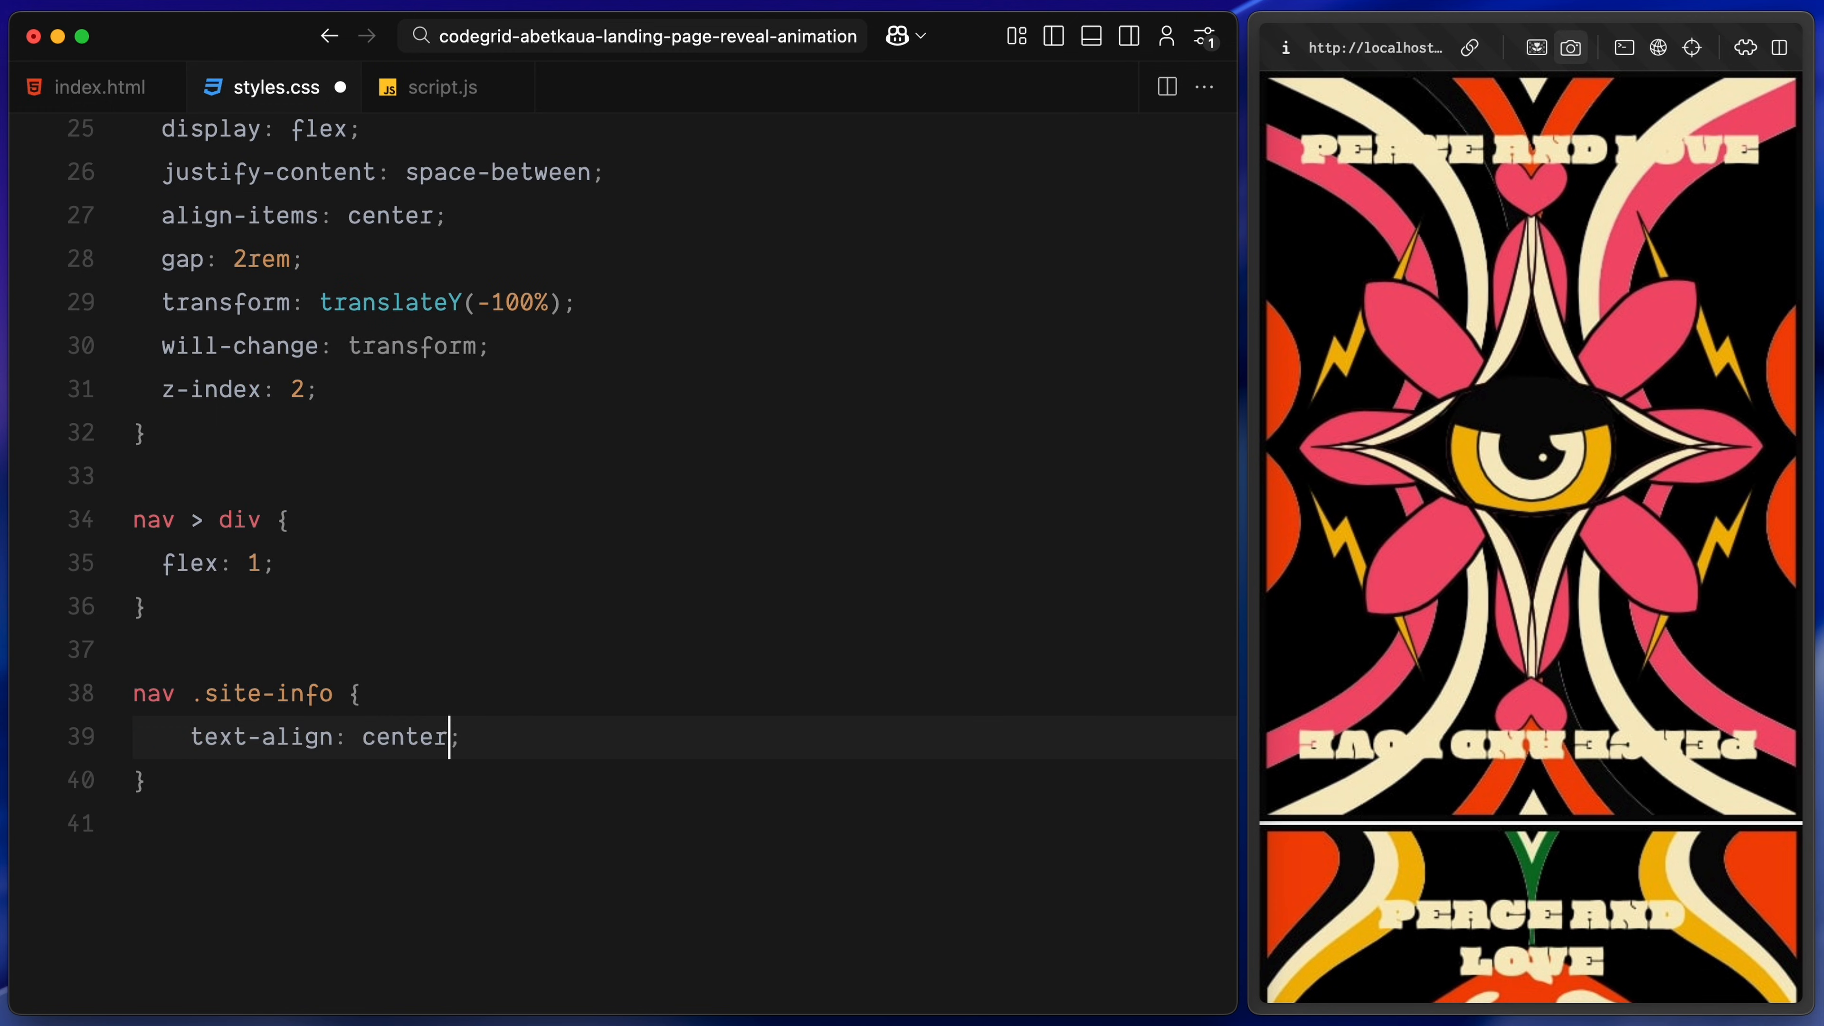
{"action": "type", "text": "nav .menu {"}
{"action": "type", "text": "text-align: right;"}
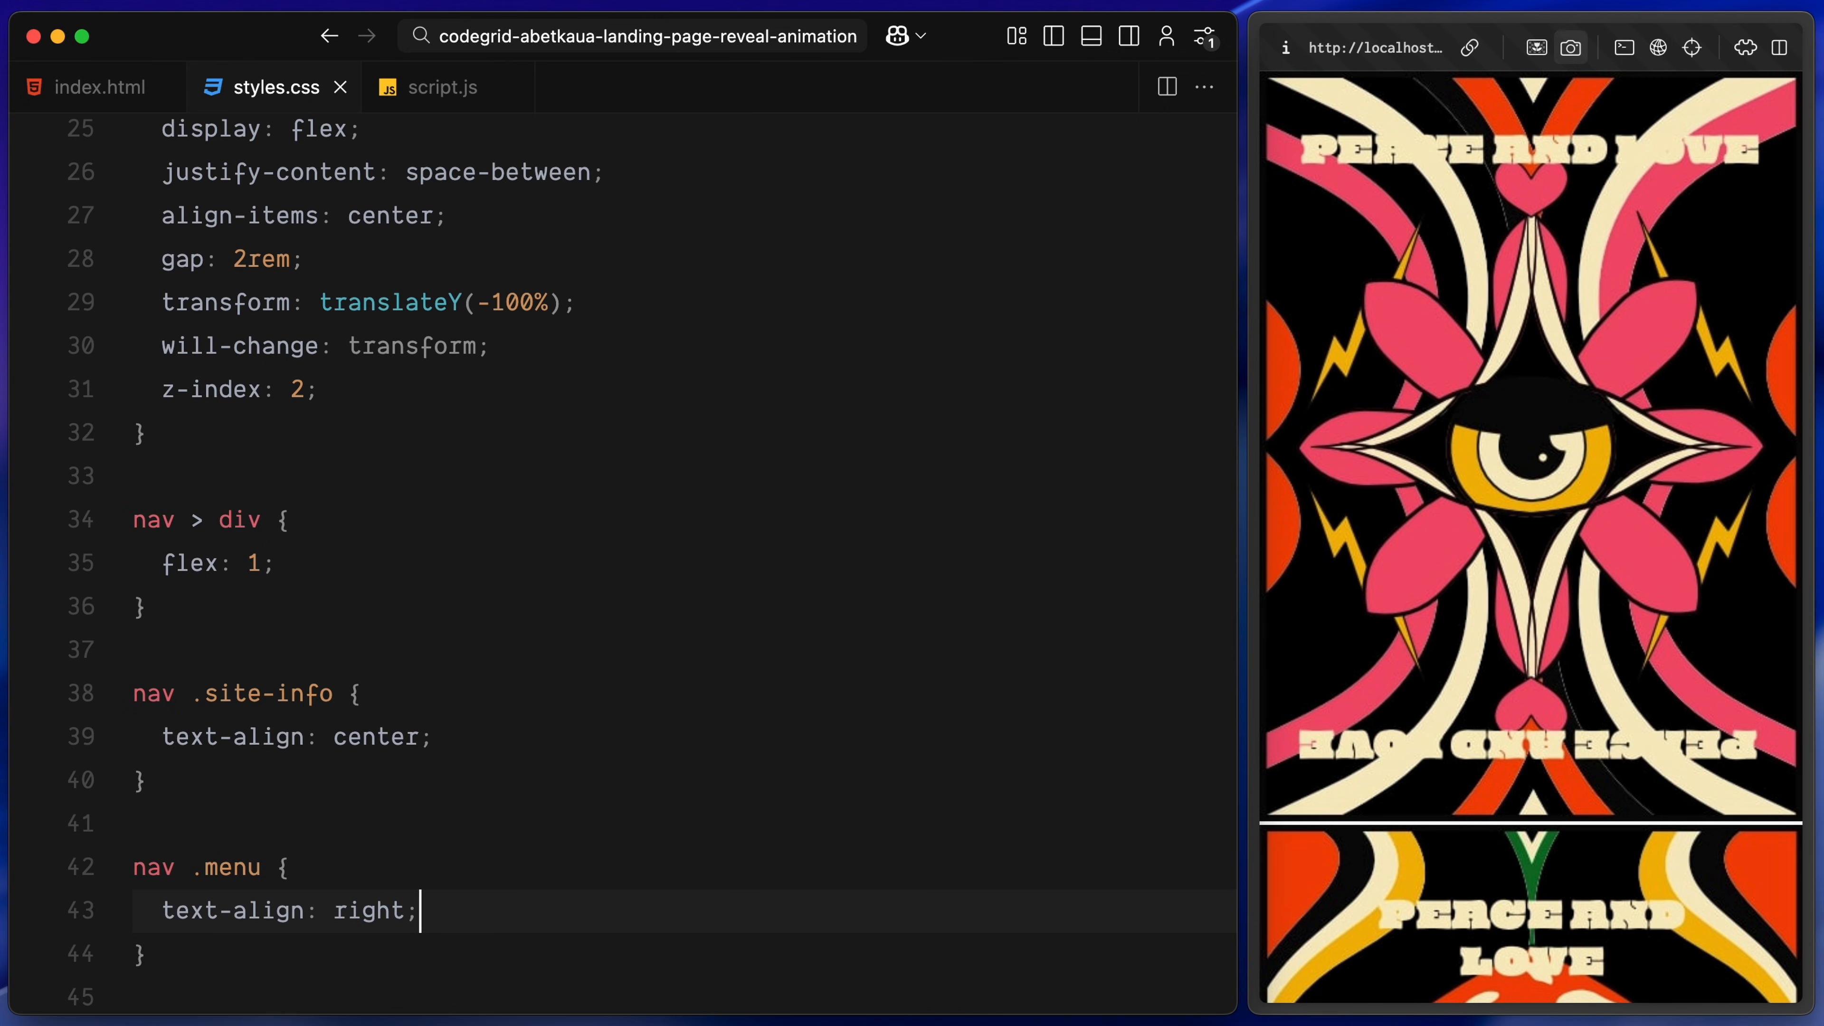
{"action": "type", "text": "nav p {"}
{"action": "type", "text": "text-transform: uppercase;"}
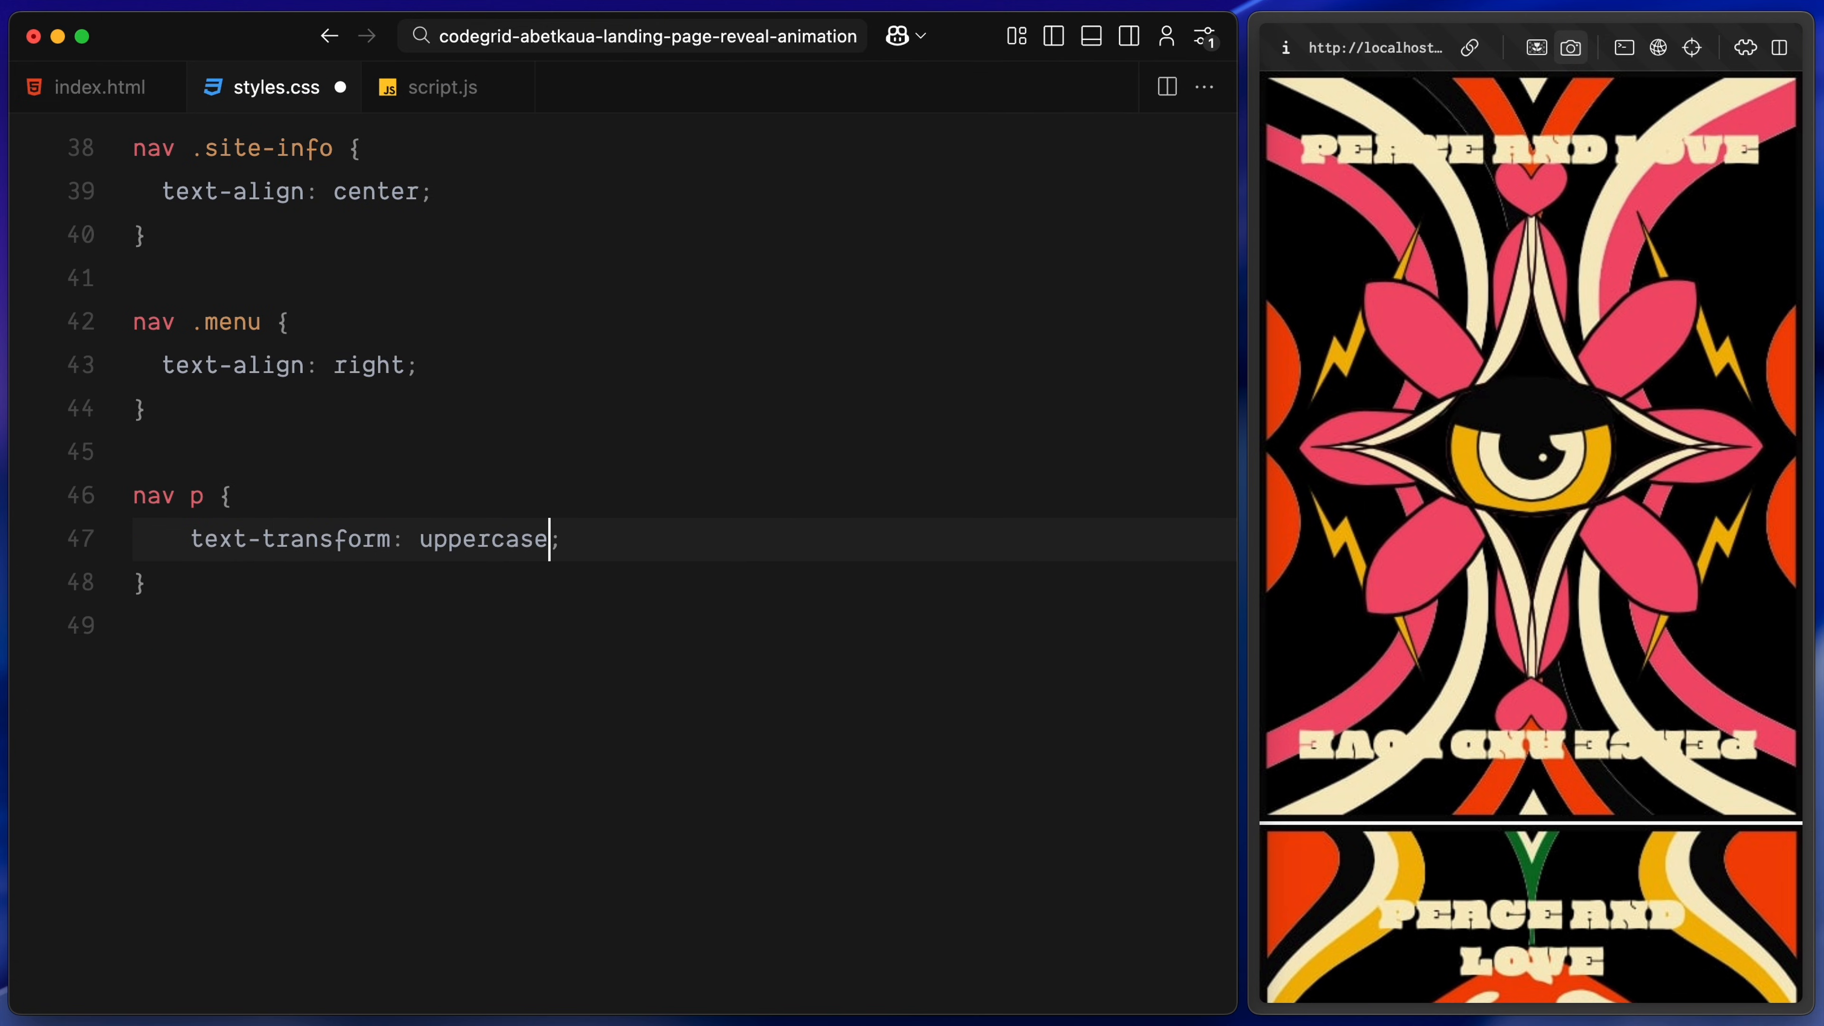
{"action": "type", "text": "font-size: 1.25rem;"}
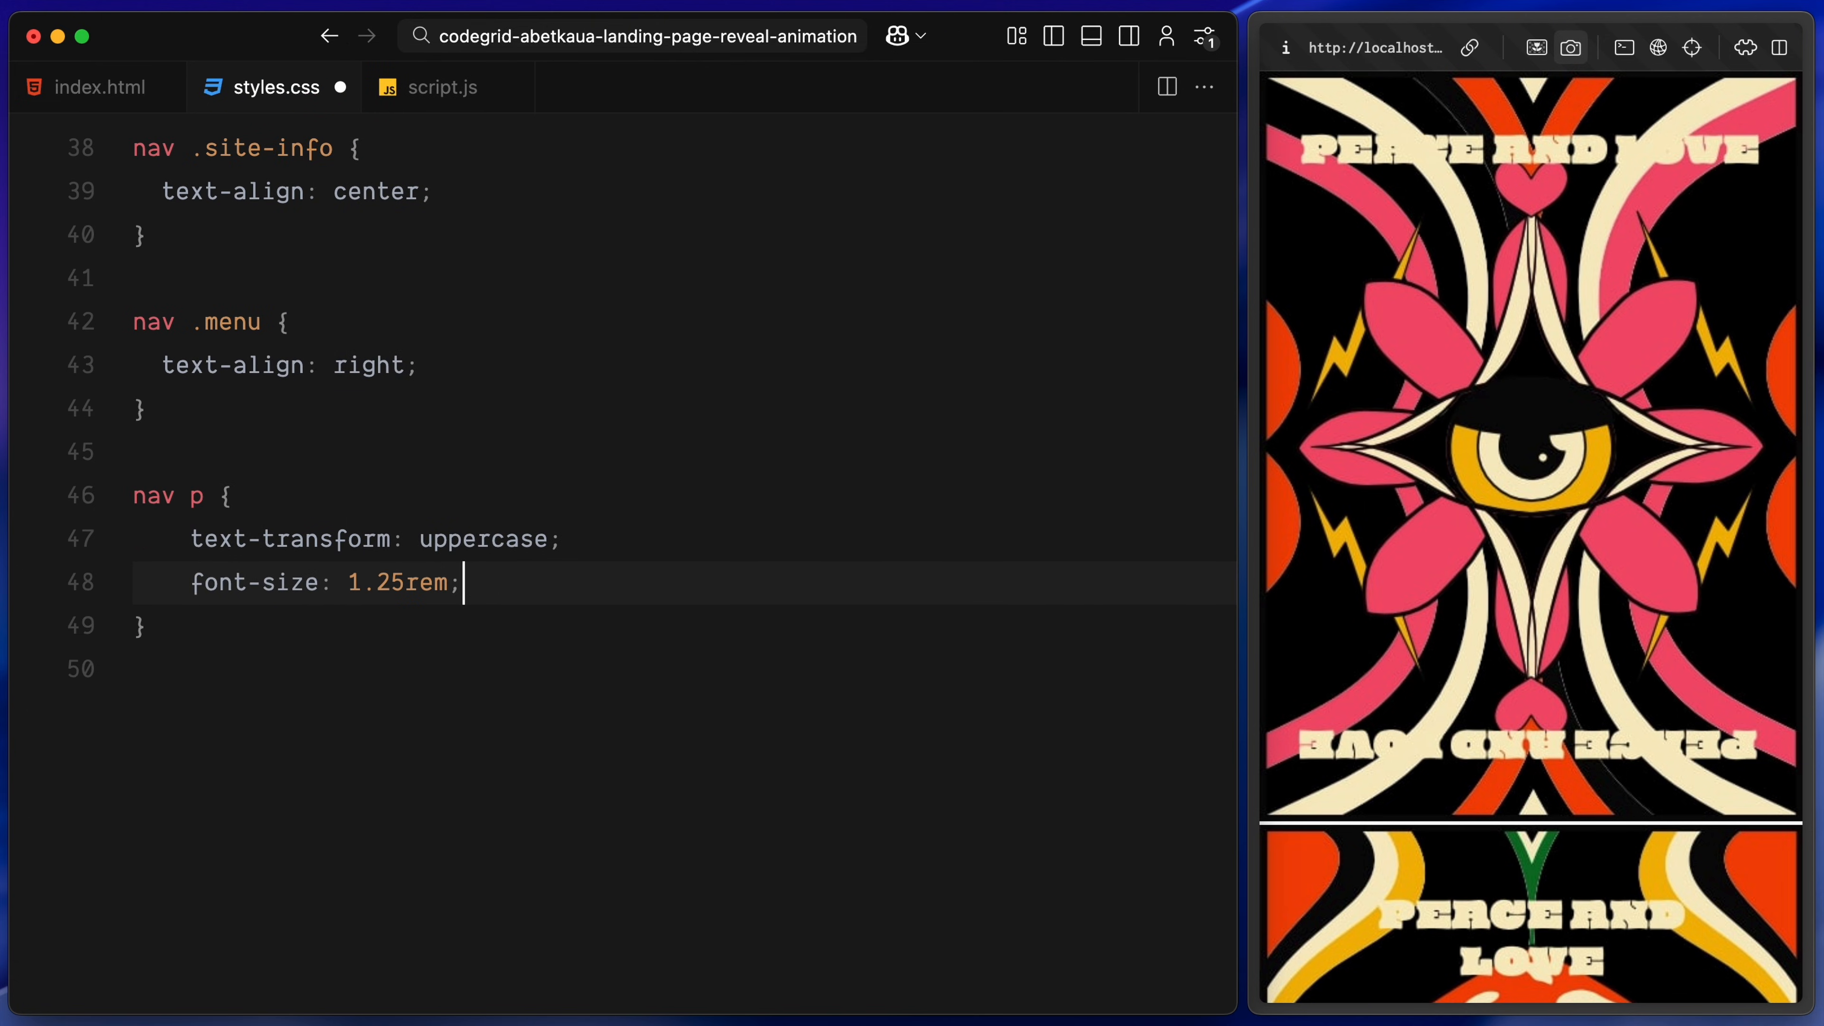
{"action": "type", "text": "font-weight: 700;"}
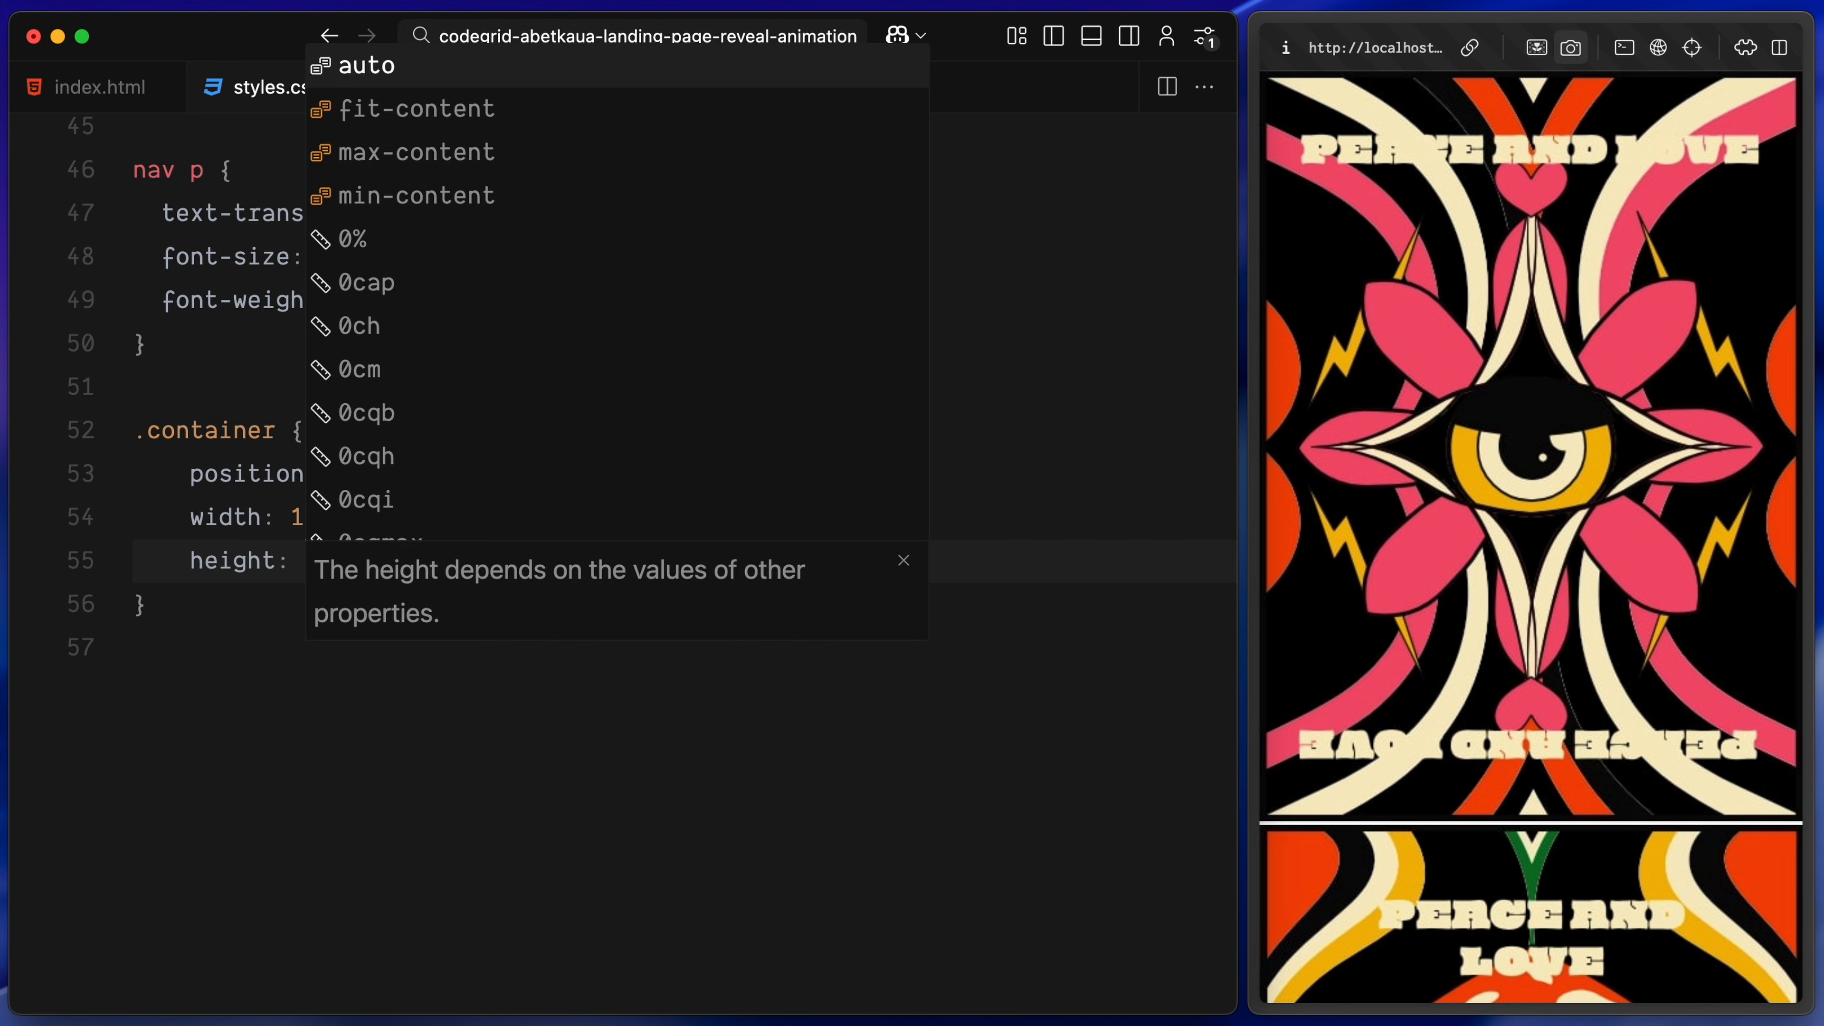
Give .container 2rem padding, 100svh height, #6c9a8b background and hidden overflow
{"action": "type", "text": "padding: 2rem;"}
{"action": "type", "text": "background-color: ;"}
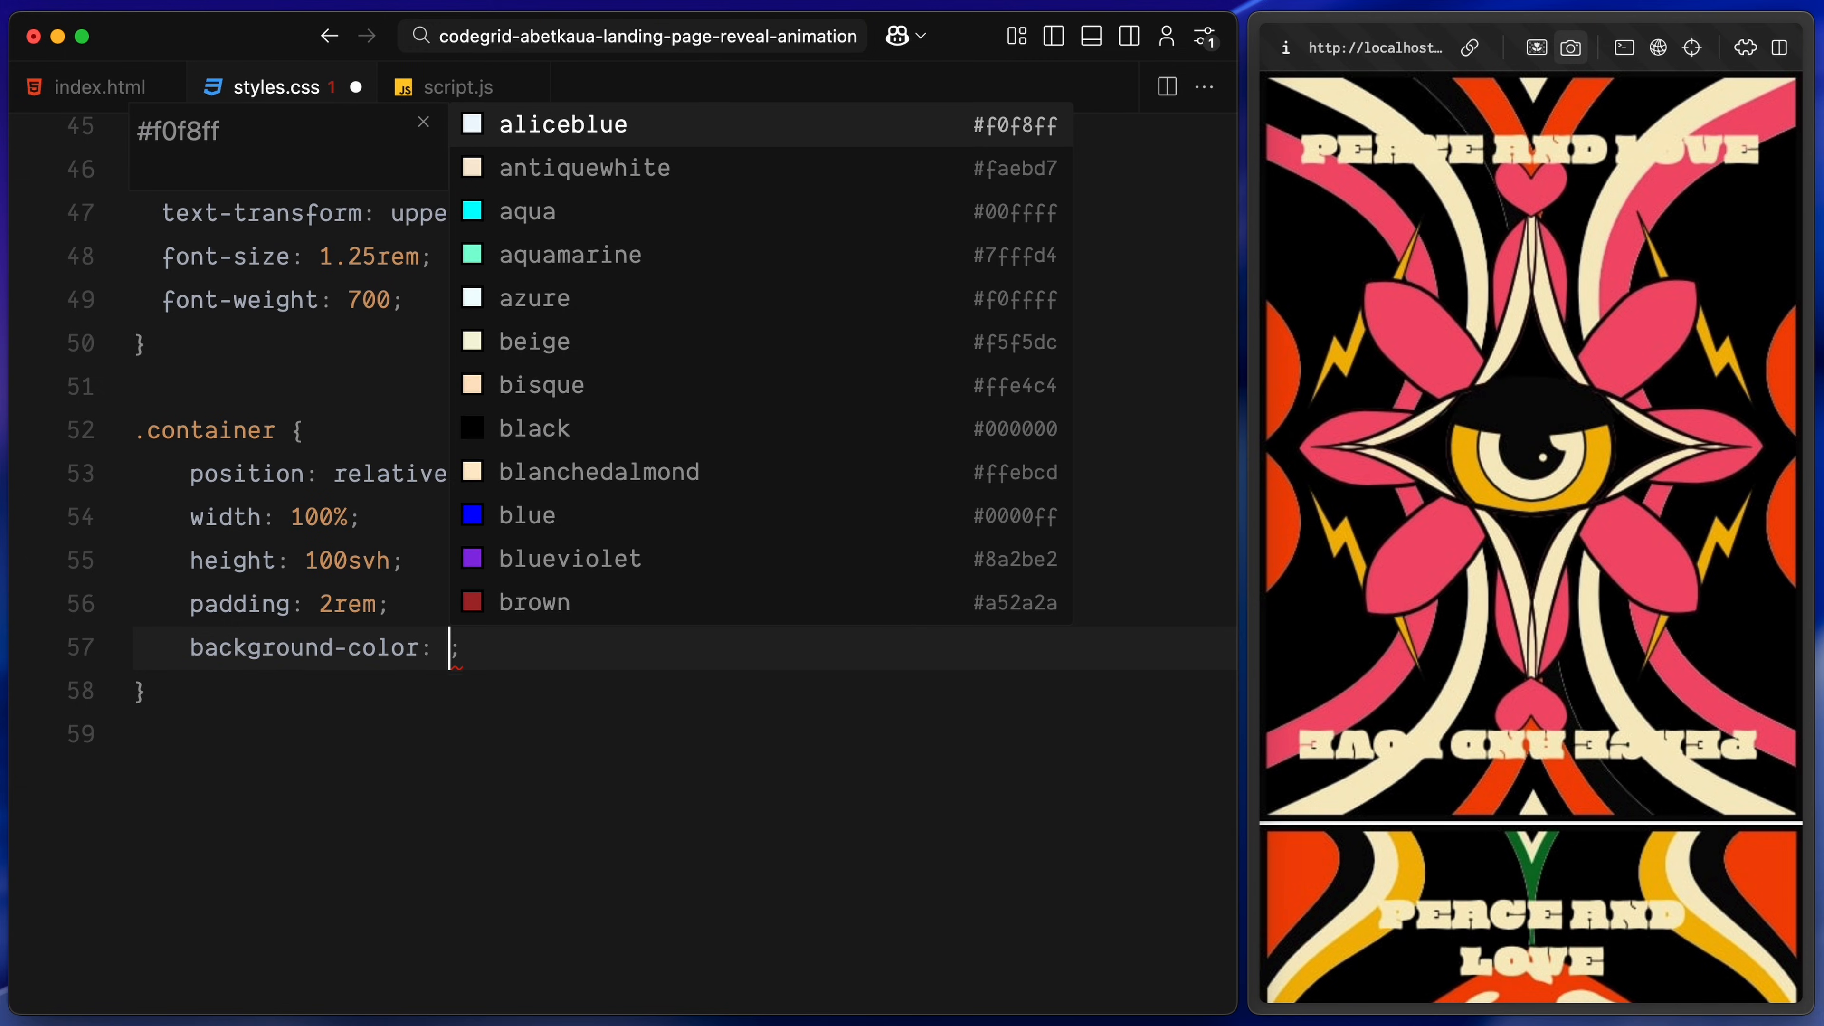
{"action": "type", "text": "overflow: hidden;"}
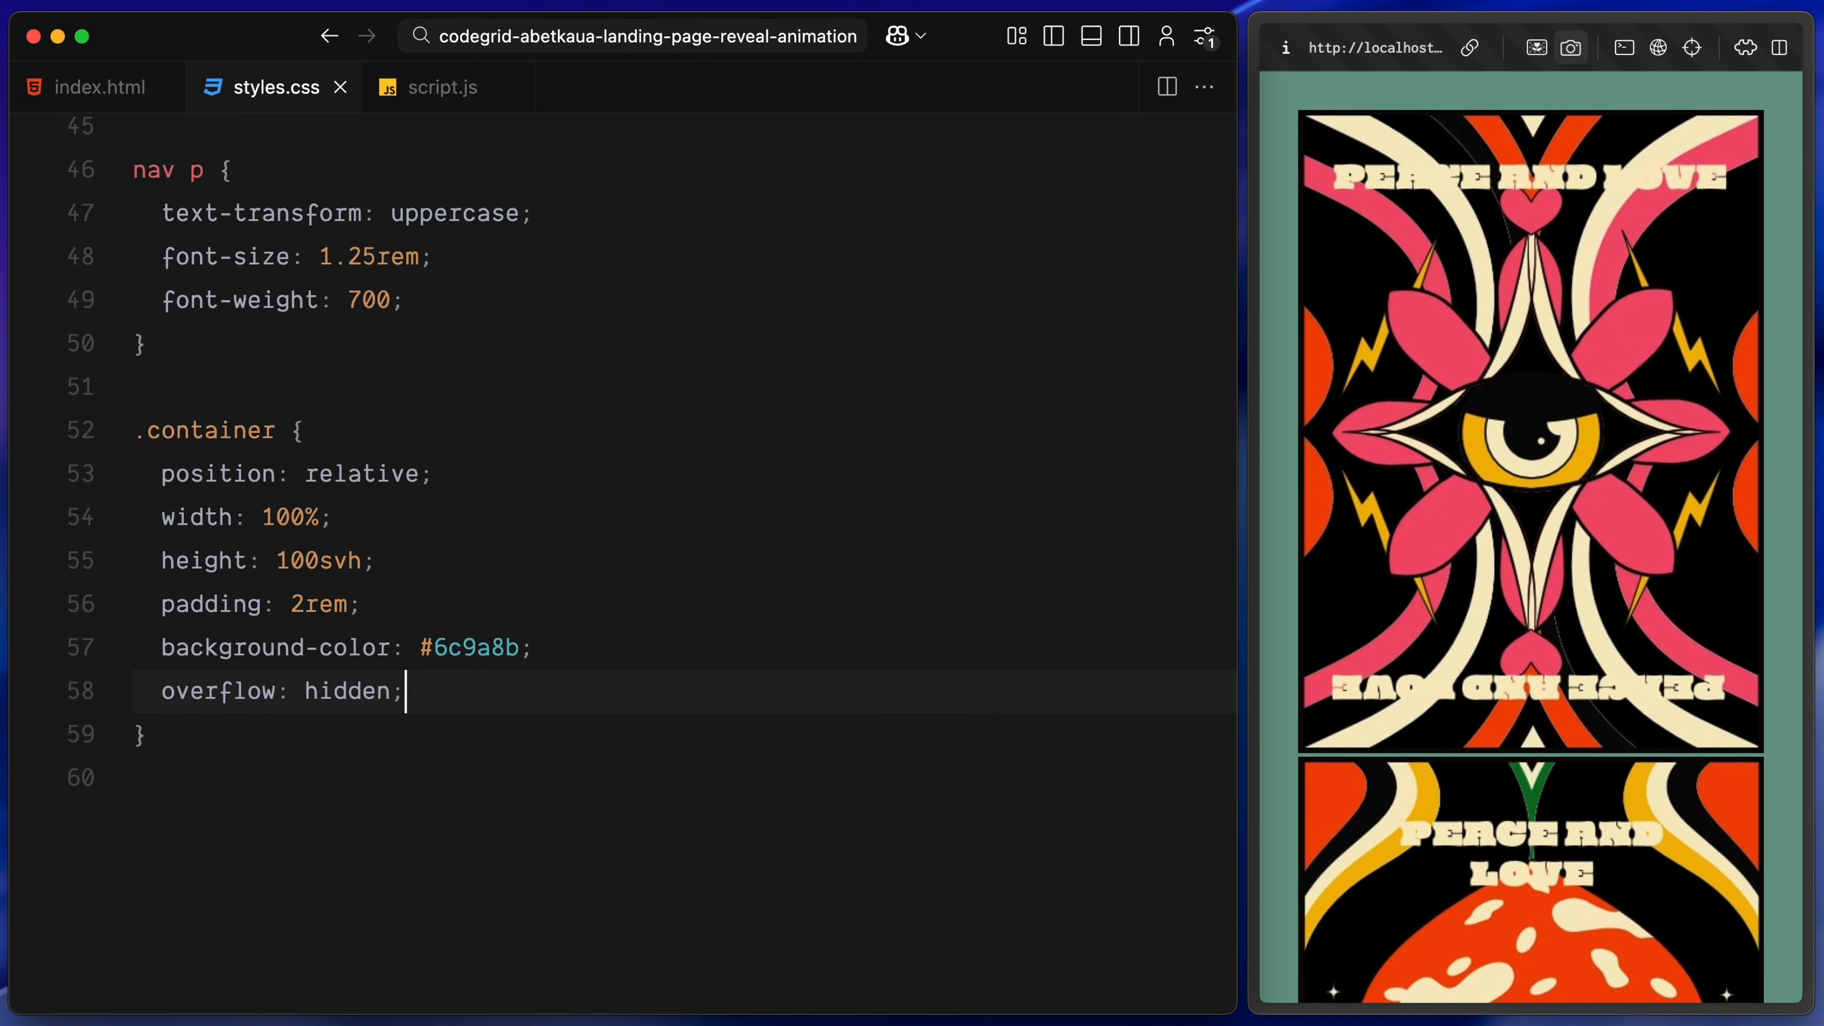
{"action": "key", "text": "Enter"}
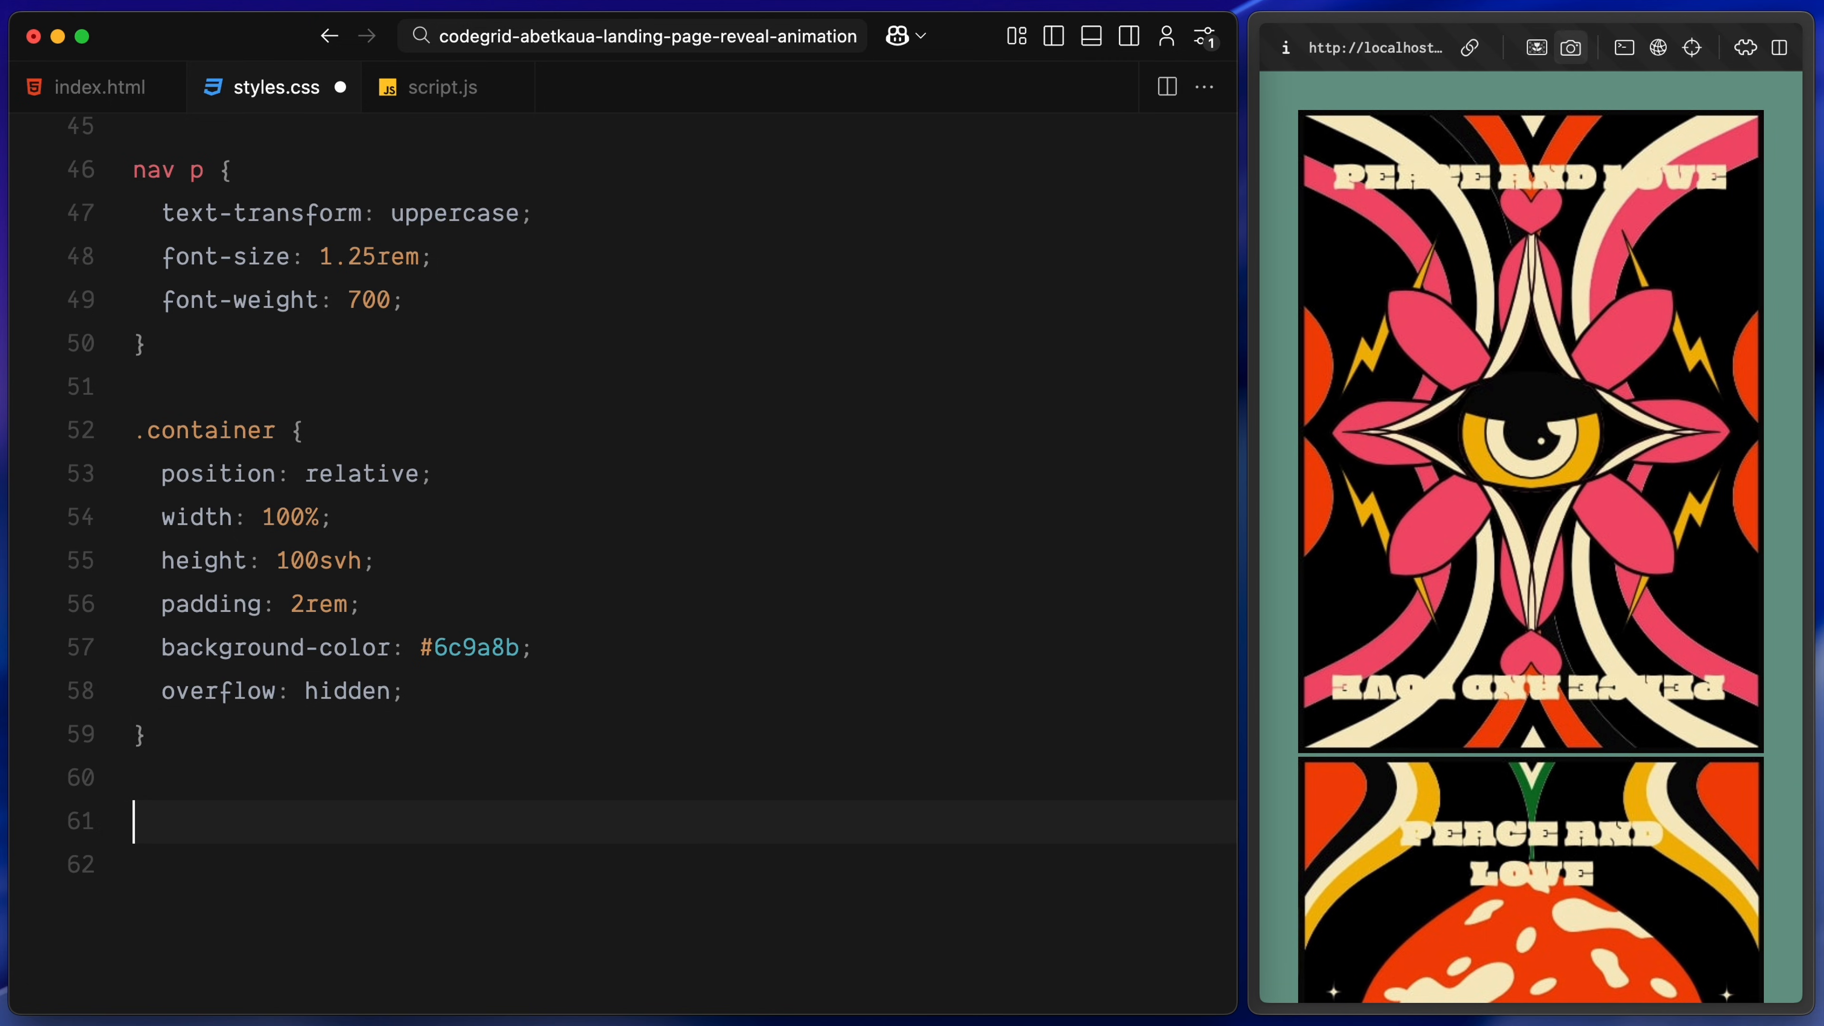
Position .intro-cards and .outro-cards absolute at top 0, full width and height, pointer-events none
{"action": "type", "text": ".intro-cards, .outro-cards {"}
{"action": "type", "text": "position: absolute;"}
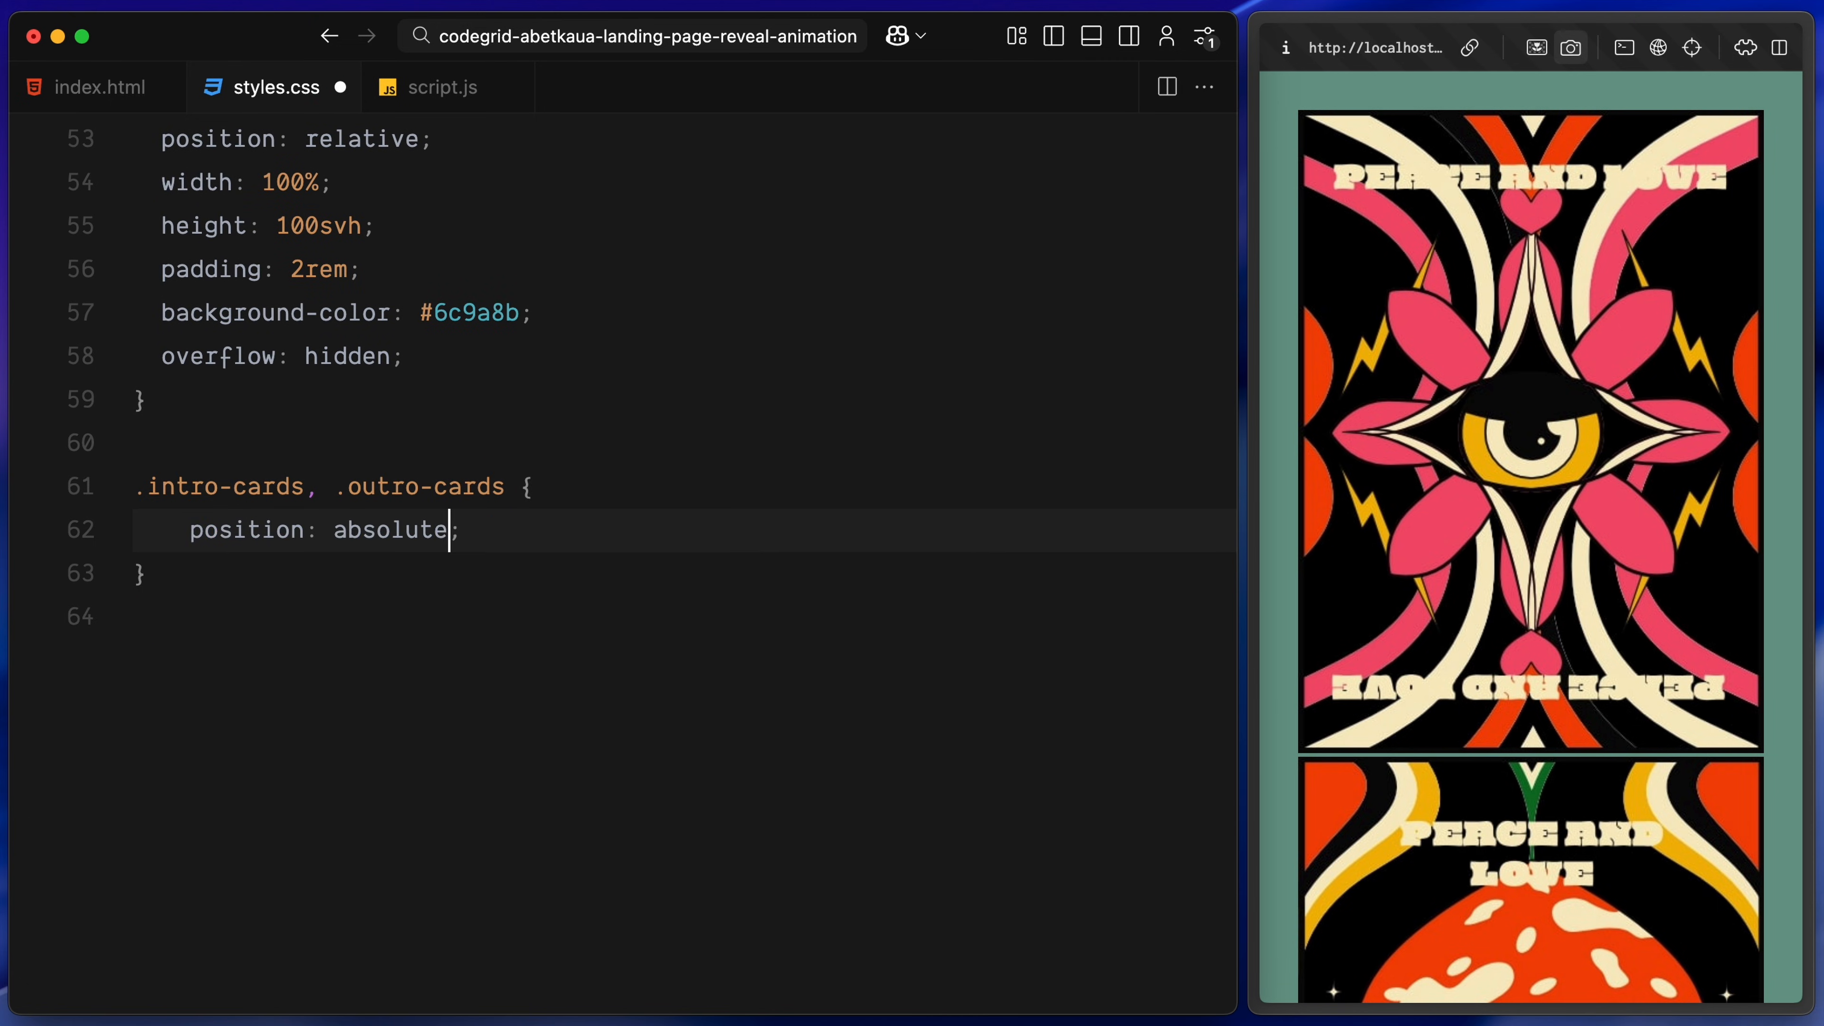
{"action": "type", "text": "top: 0;"}
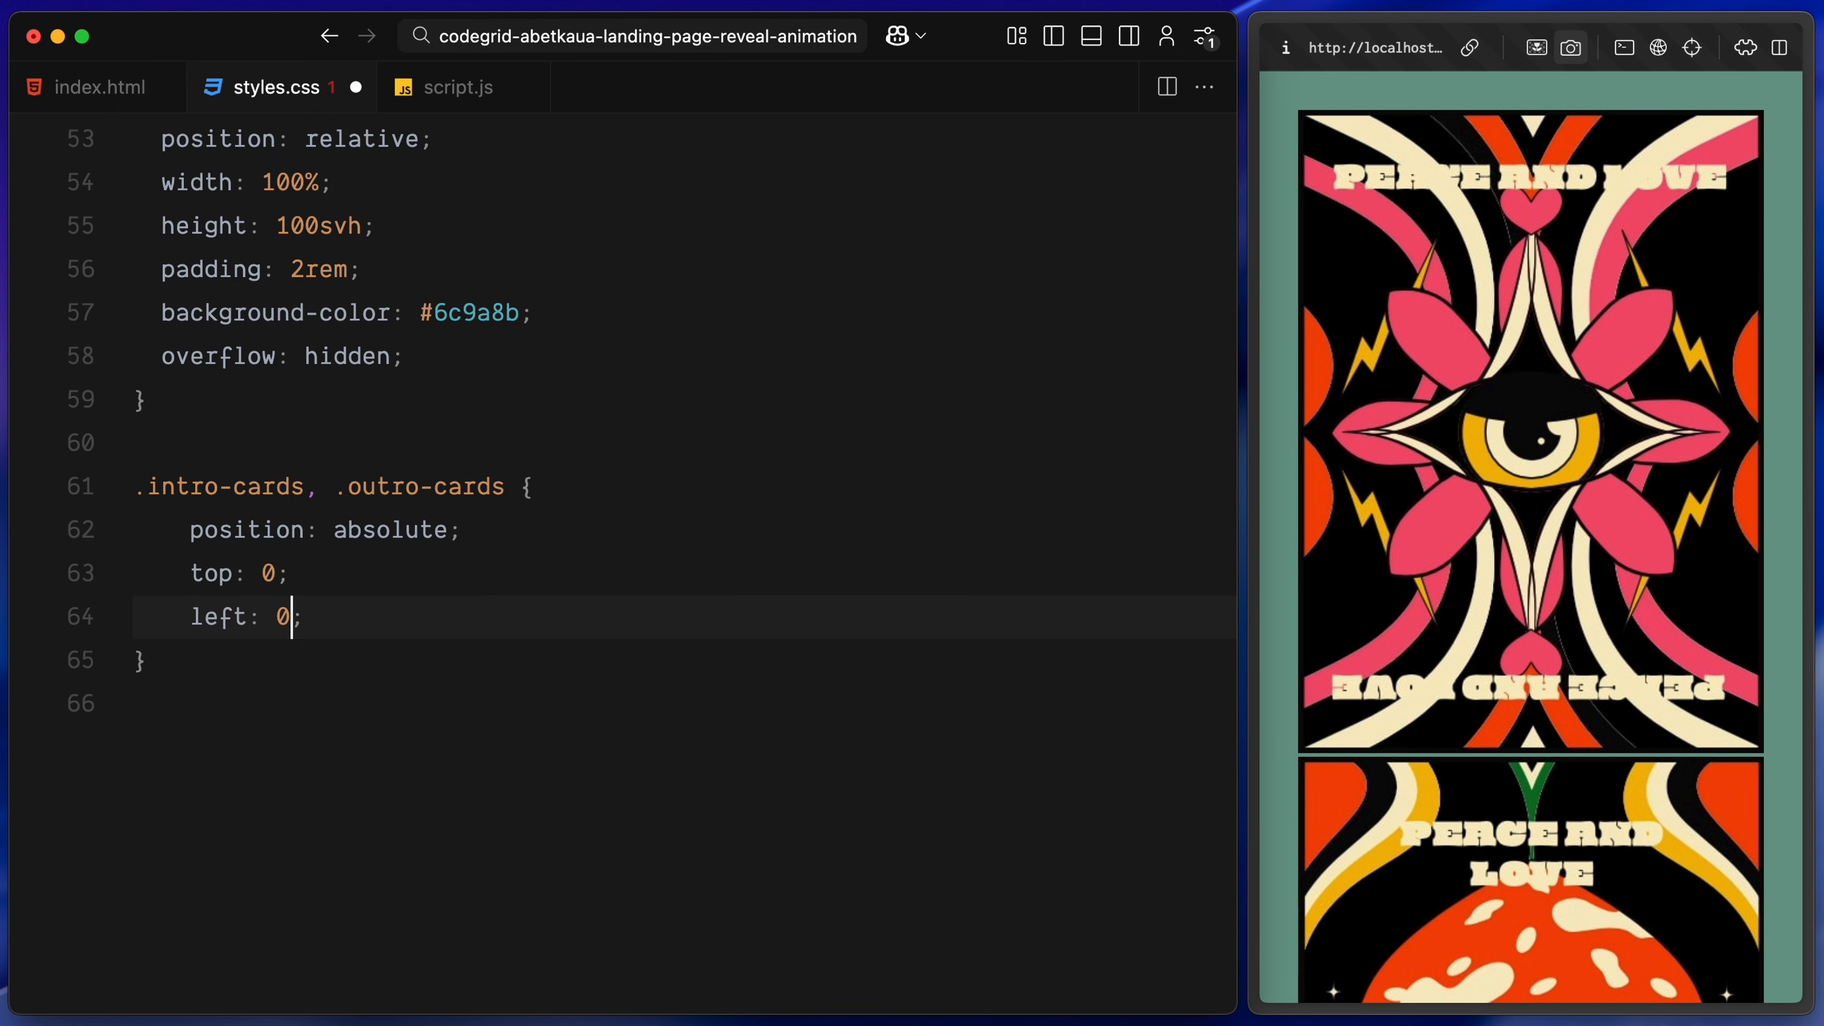
{"action": "type", "text": "he"}
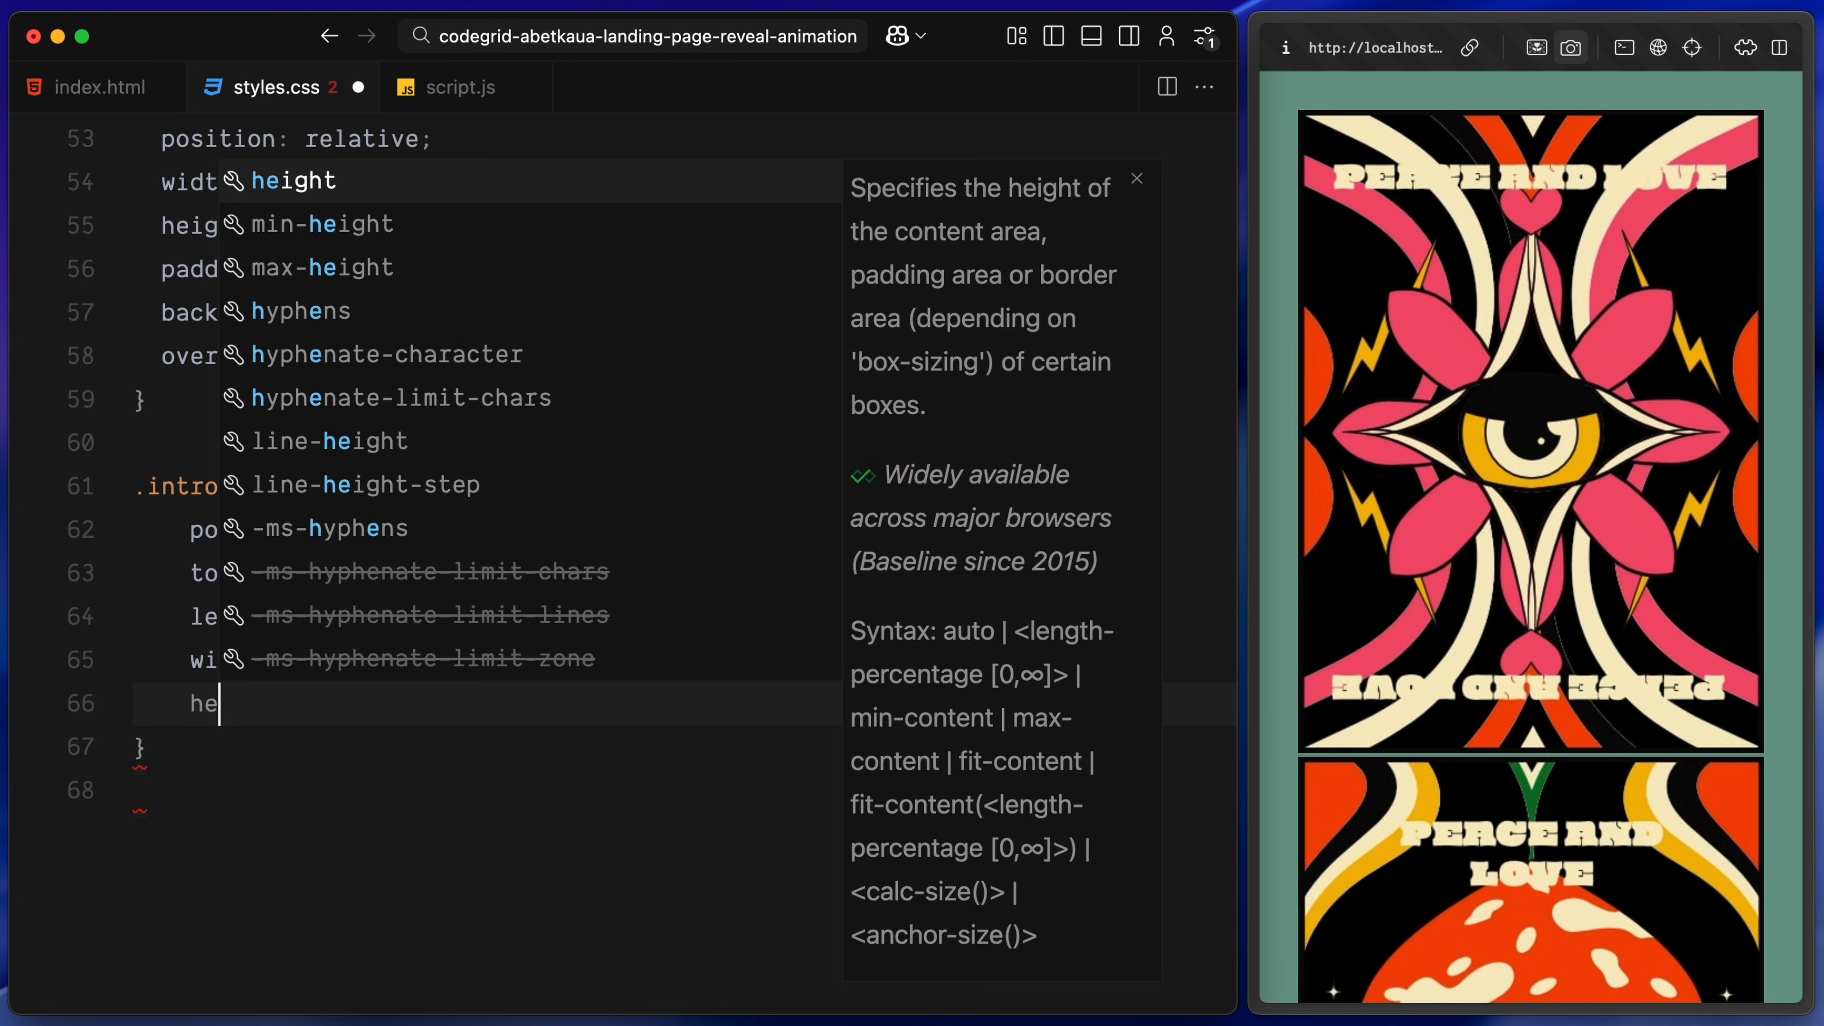
{"action": "type", "text": "pointe"}
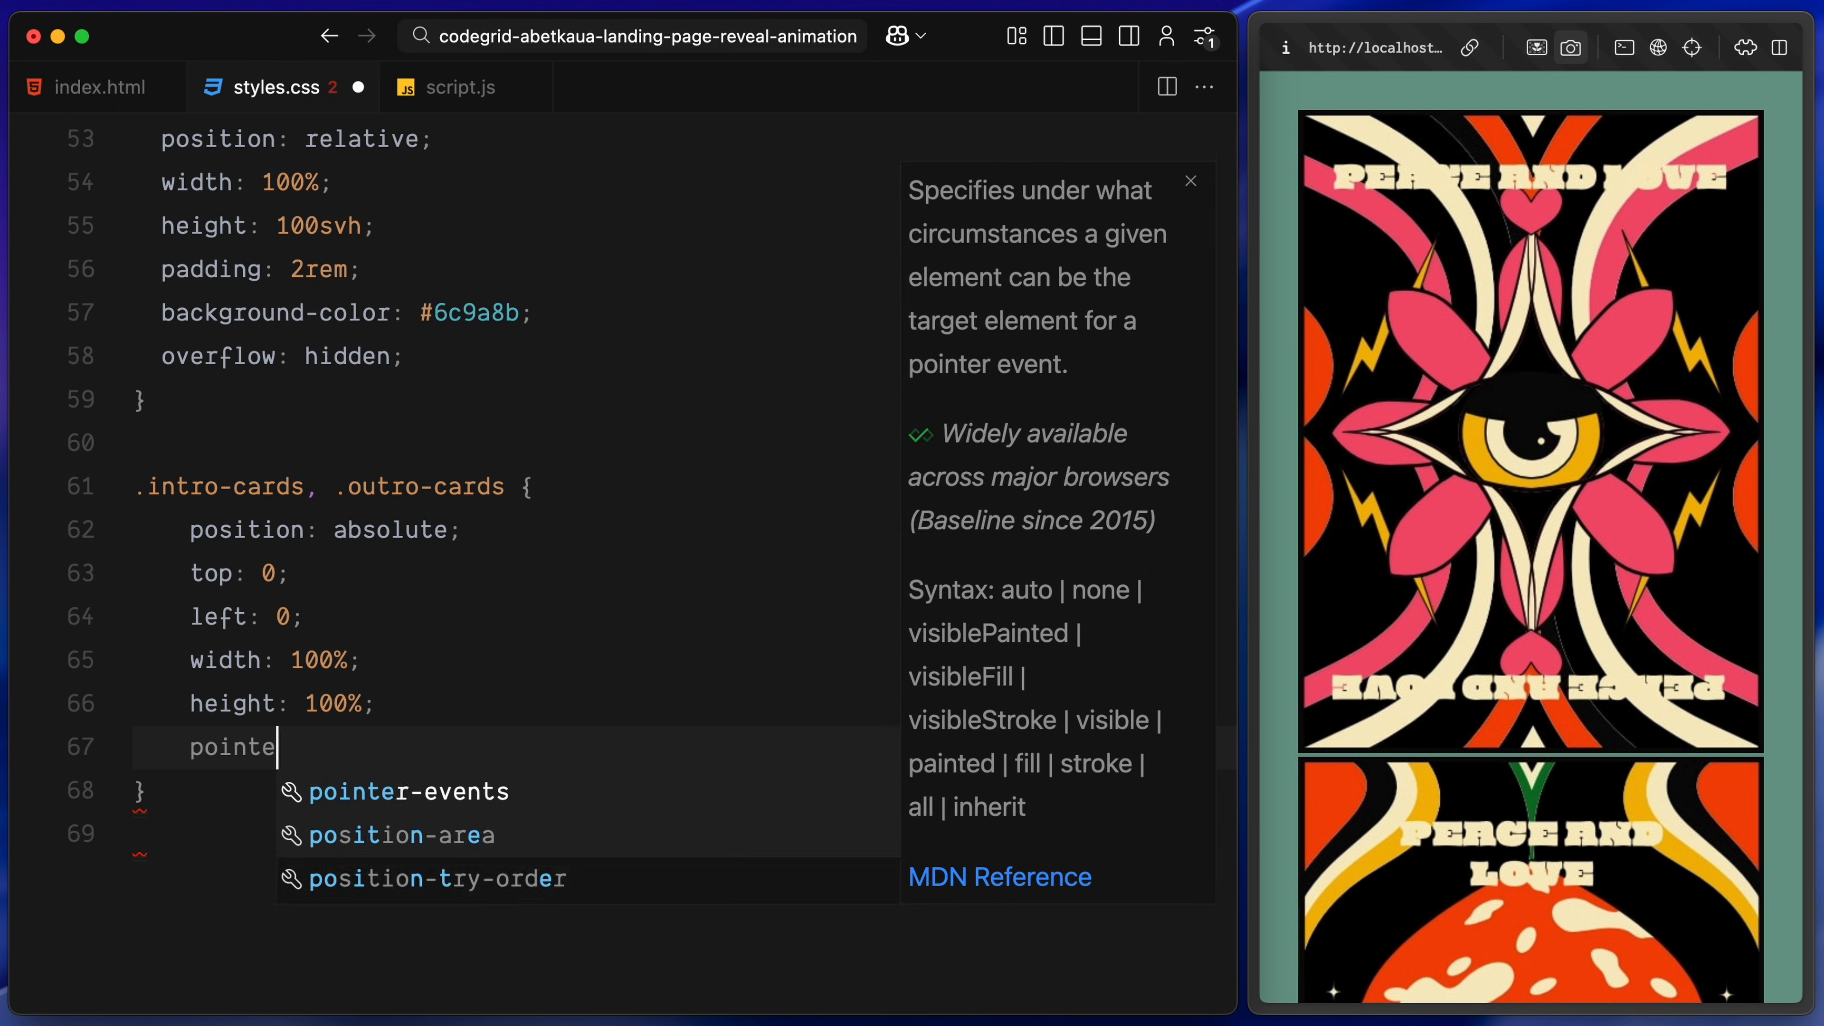
{"action": "type", "text": "-events: none;"}
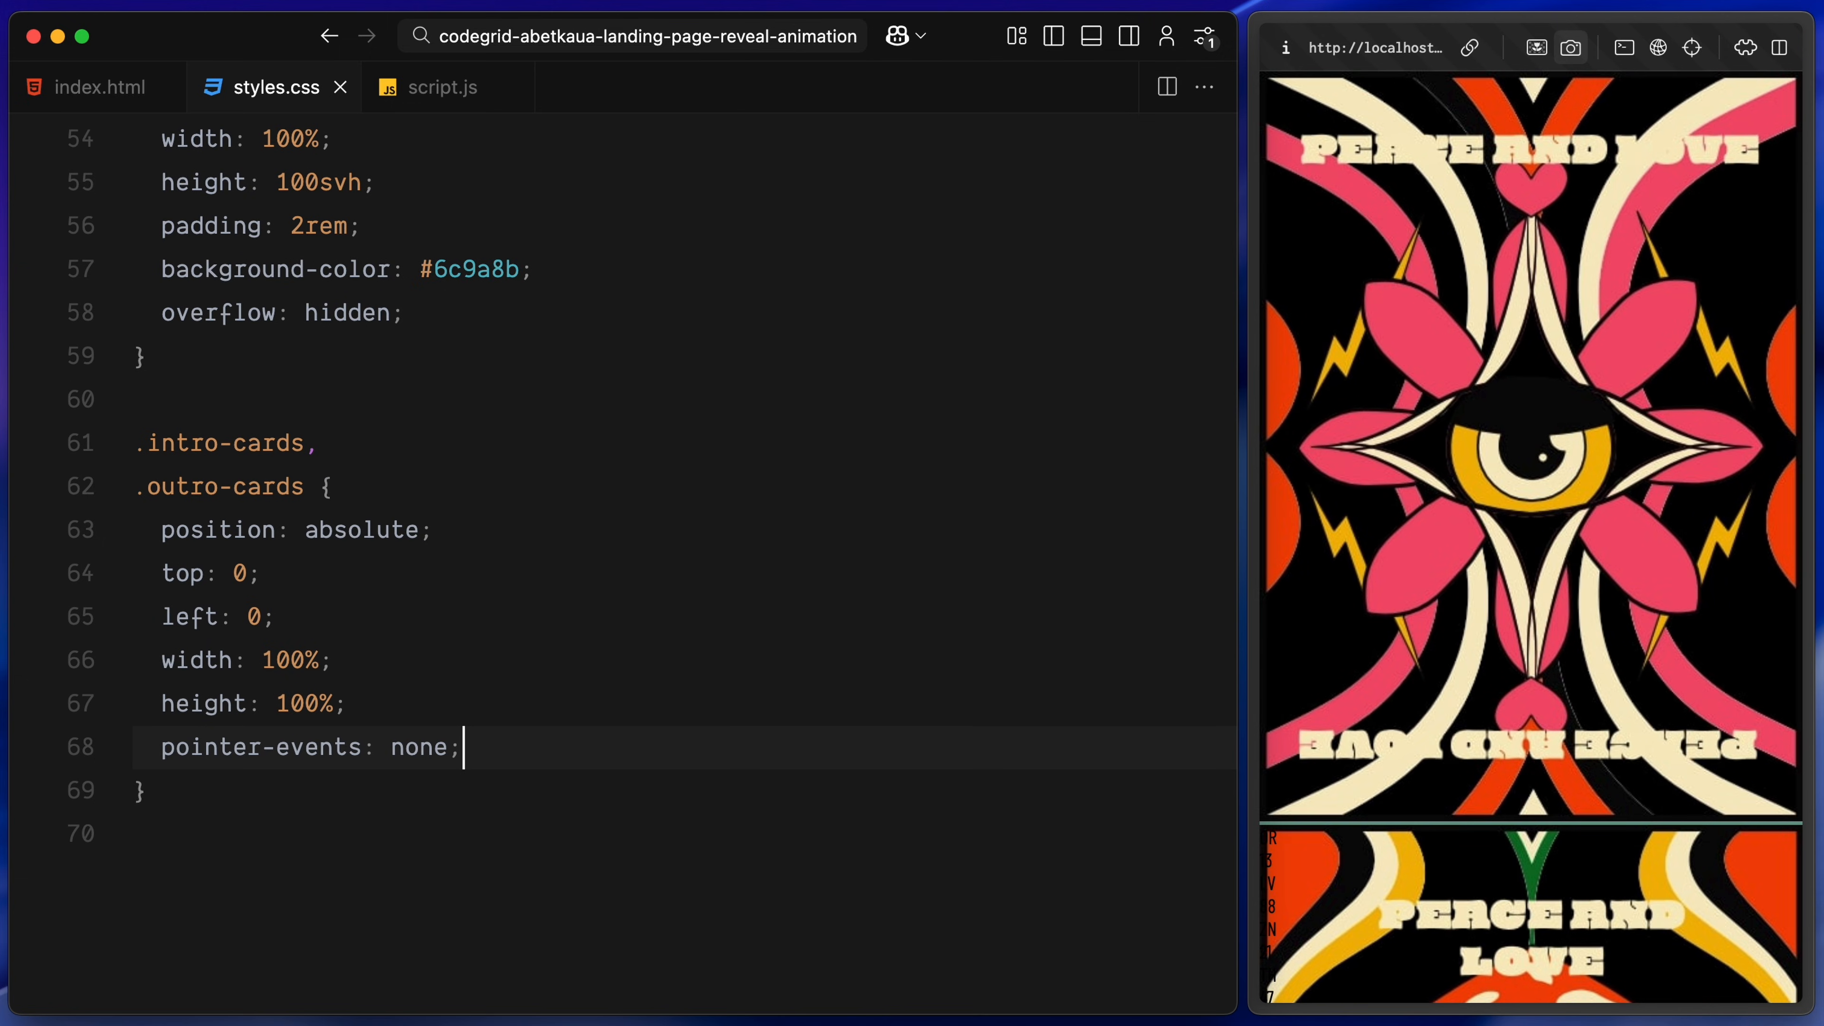
{"action": "type", "text": ".card {"}
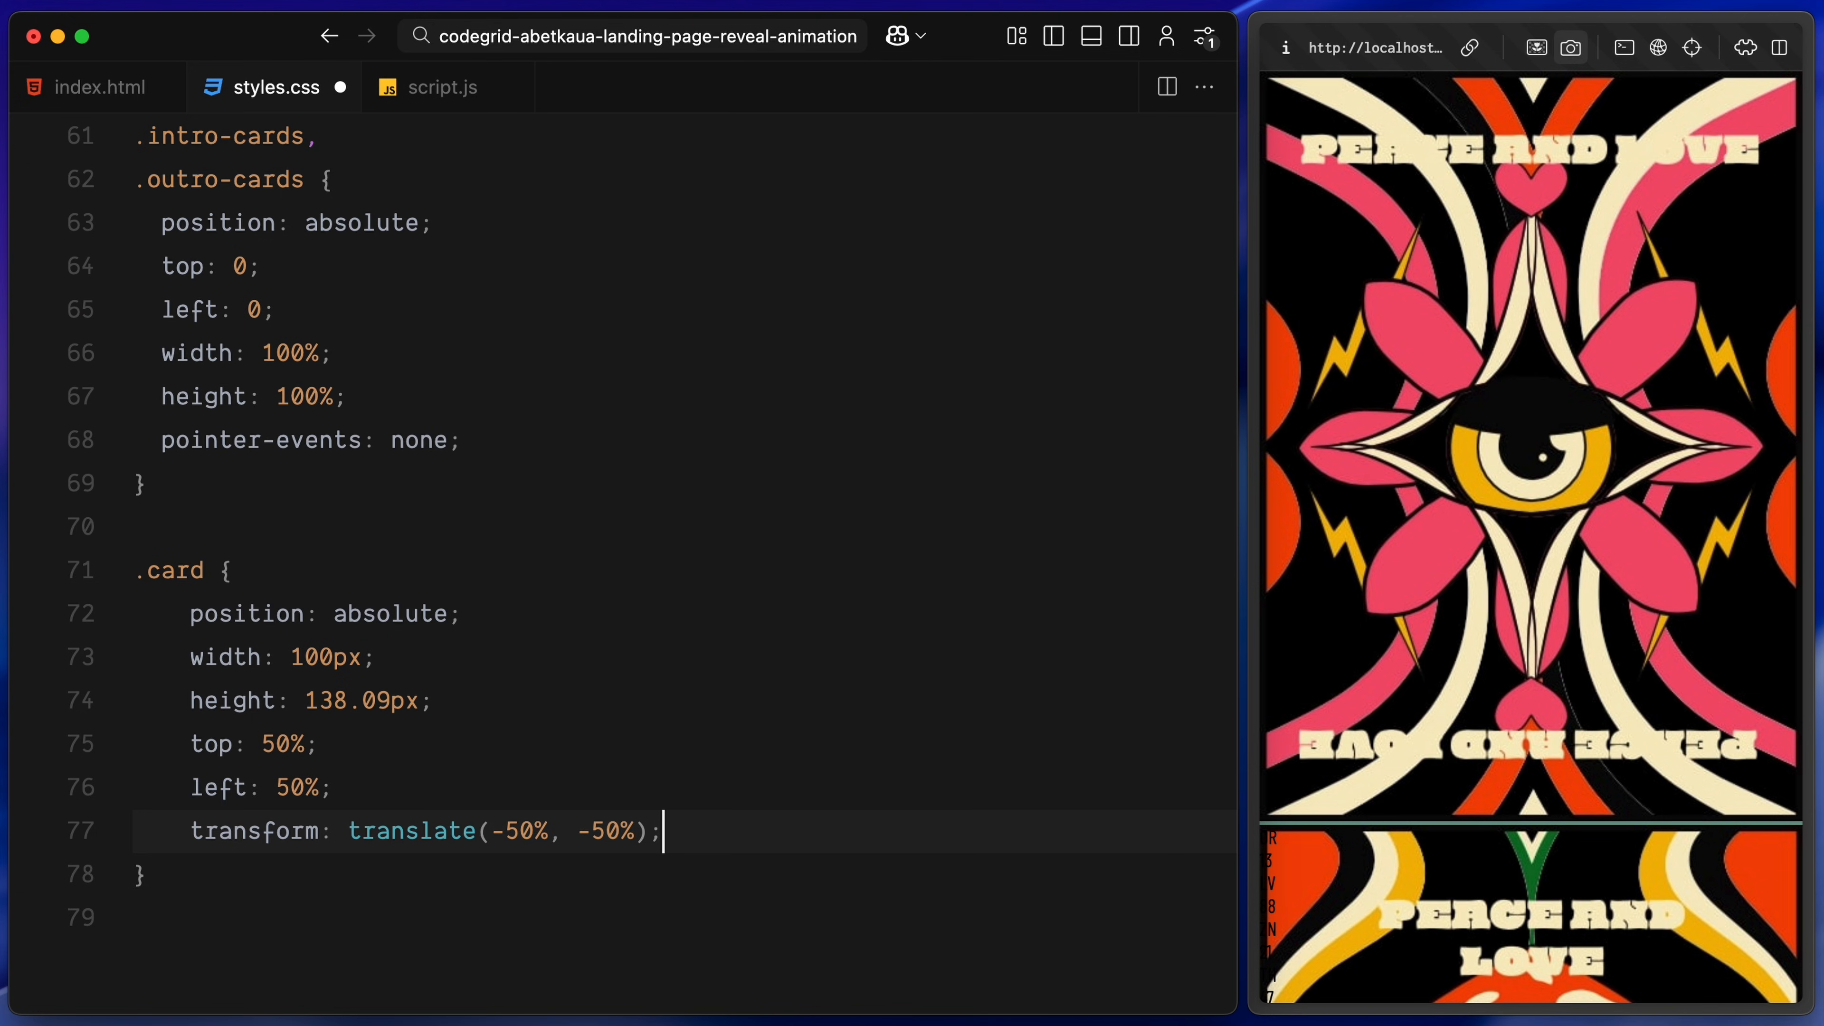
Give .card preserve-3d and will-change transform, bottom pivots for outro cards 2–5, and absolute full-size .card-front/.card-back
{"action": "type", "text": "transform-style: preserve-3d;"}
{"action": "type", "text": "will-change: t;"}
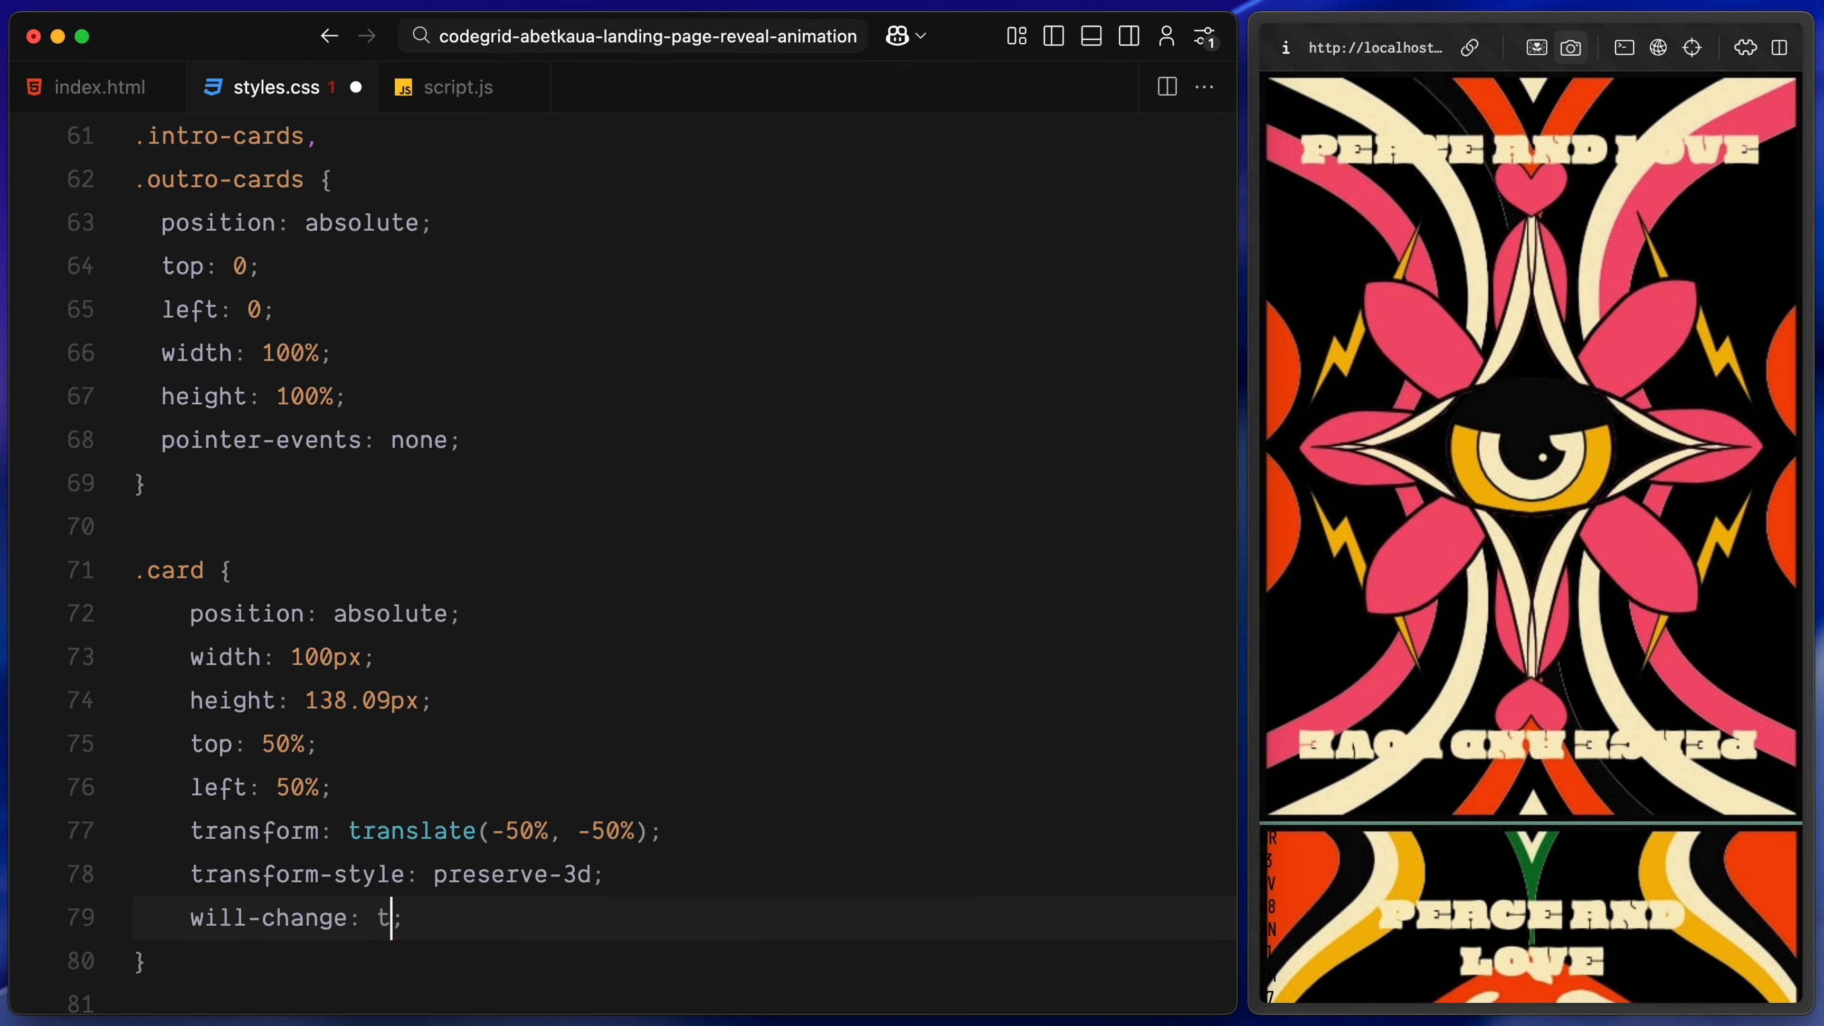
{"action": "type", "text": "ransform"}
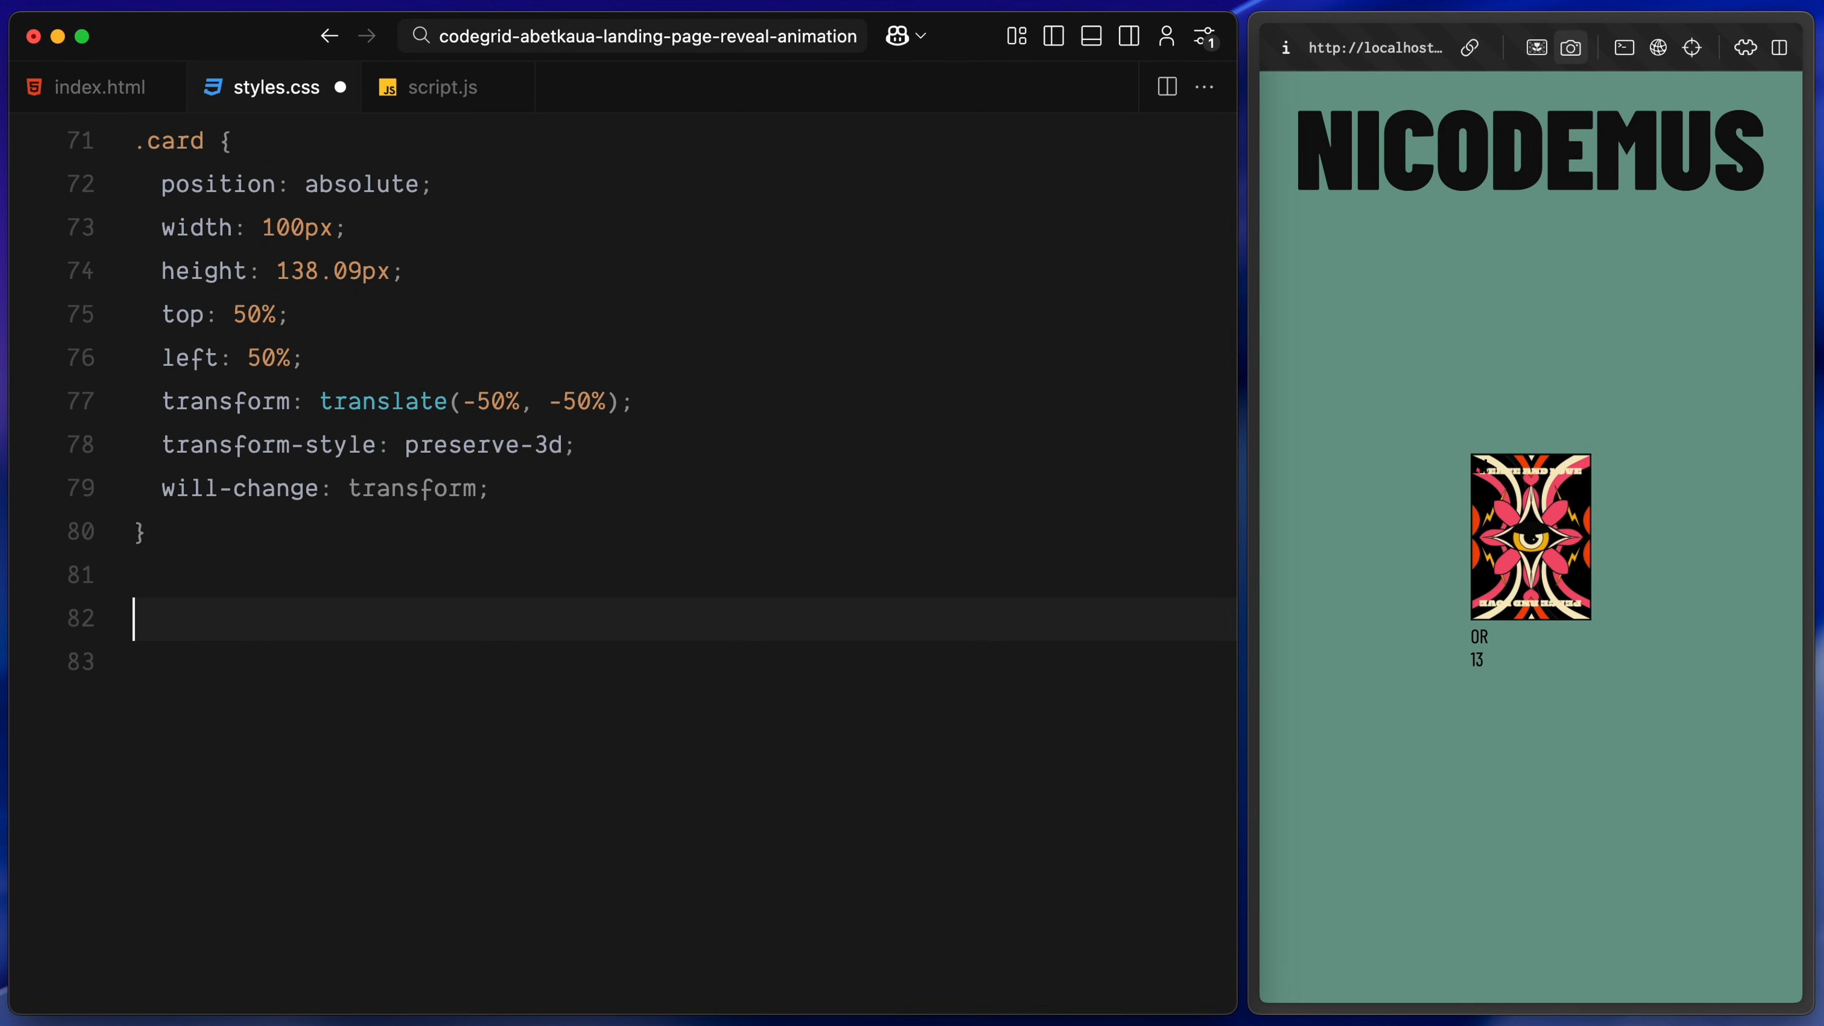
{"action": "scroll", "scroll_direction": "down", "scroll_amount": 3}
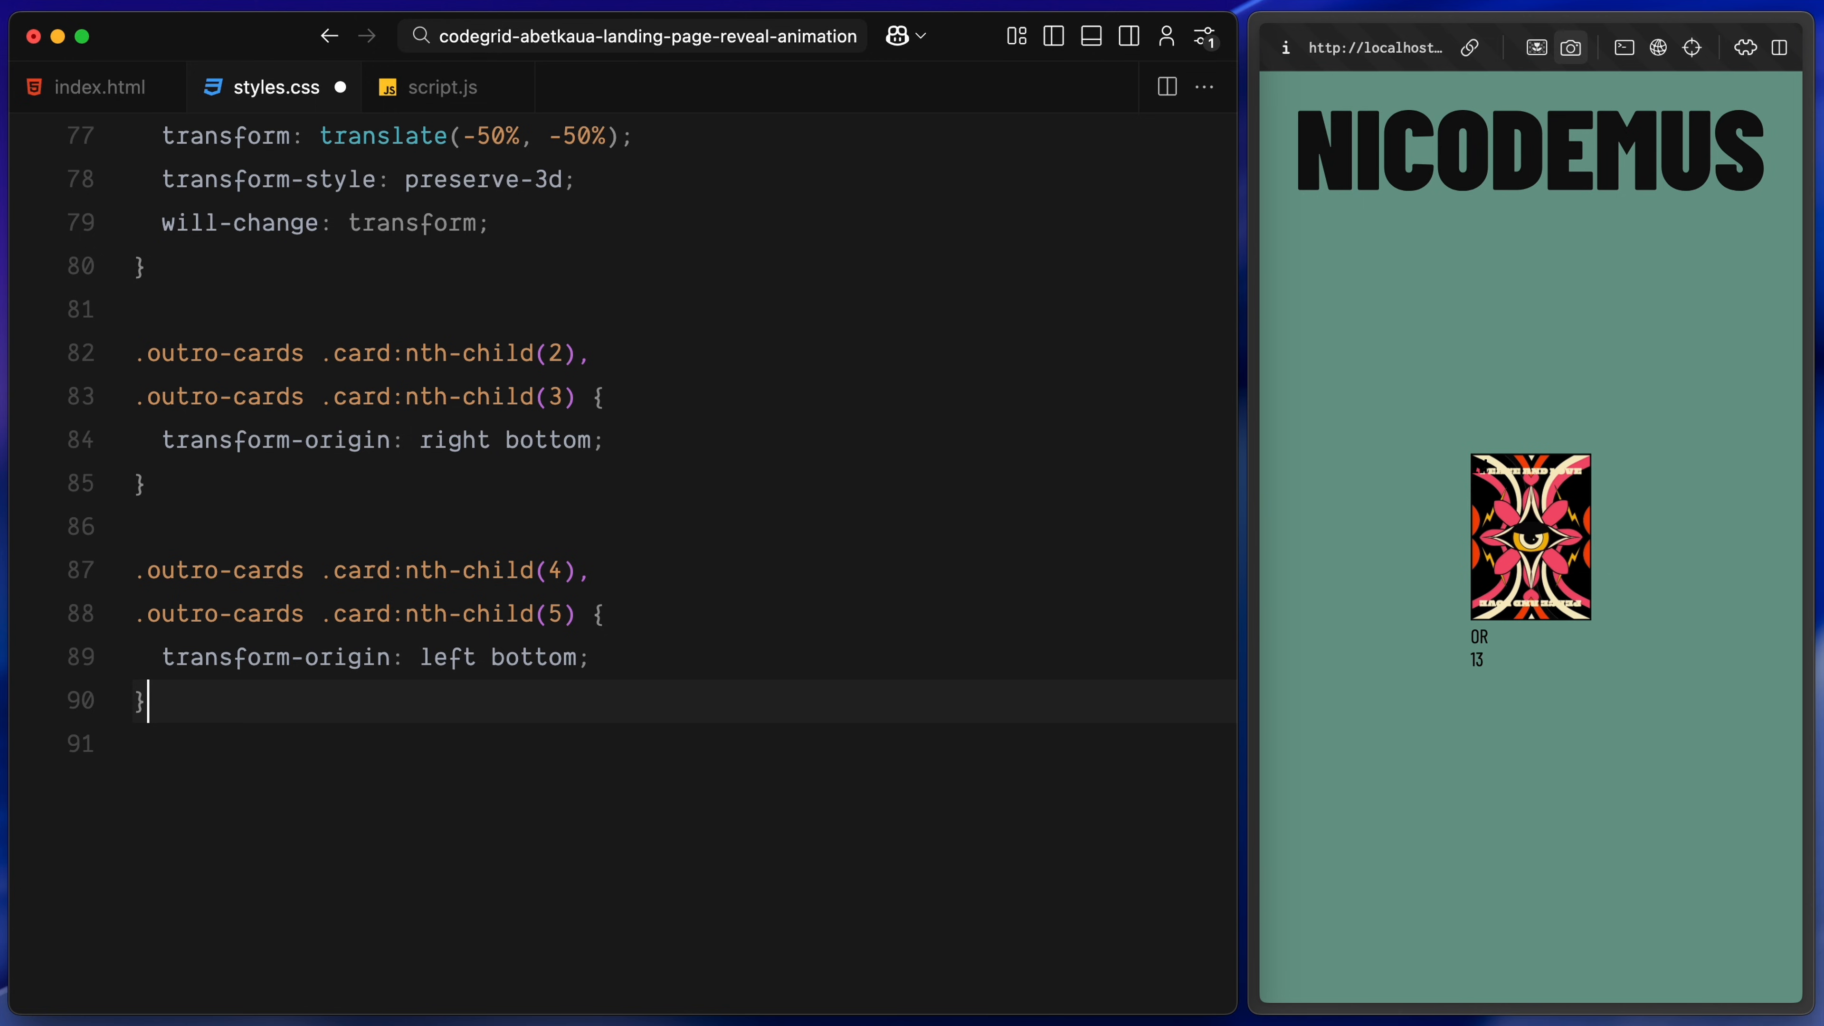
{"action": "key", "text": "Enter"}
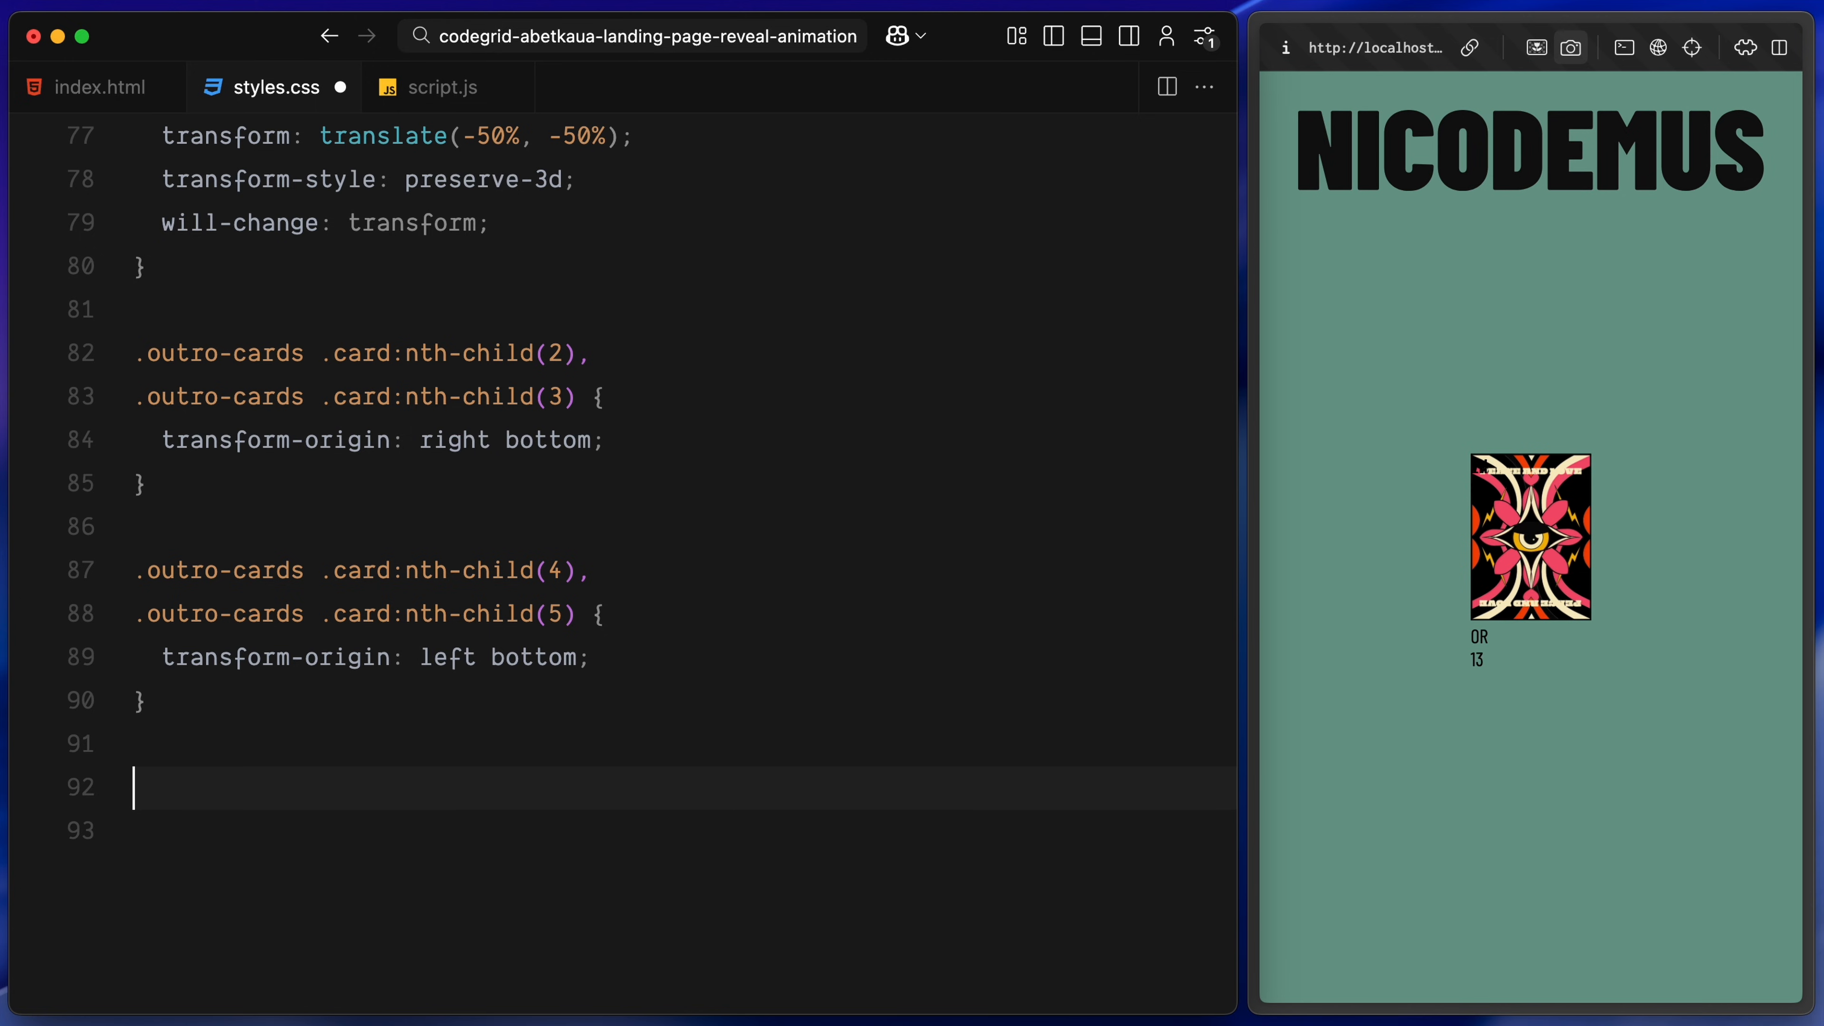
{"action": "type", "text": ".card-front, .card-back {"}
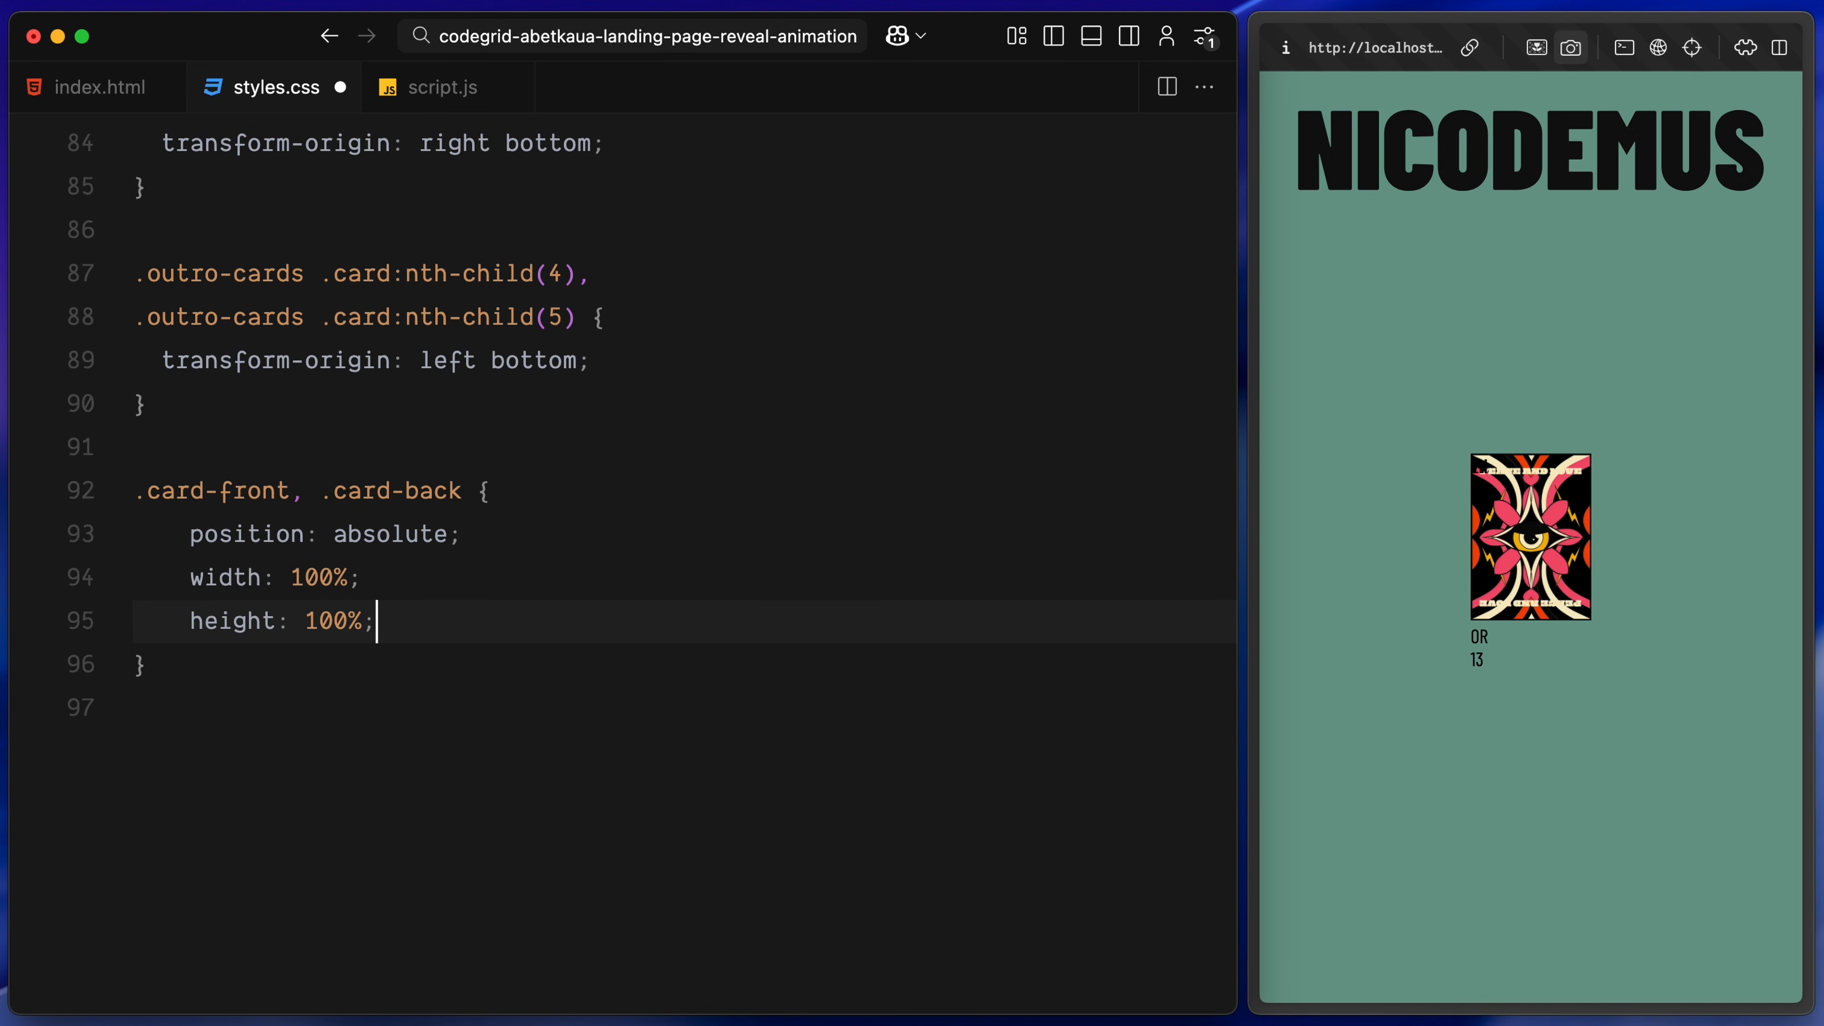
Hide card backfaces and style .card-front as a flex panel, 0.75rem padding, #fbf7f4 background, rotateY(180deg), with bold p text
{"action": "type", "text": "backface-visibility: hidden;"}
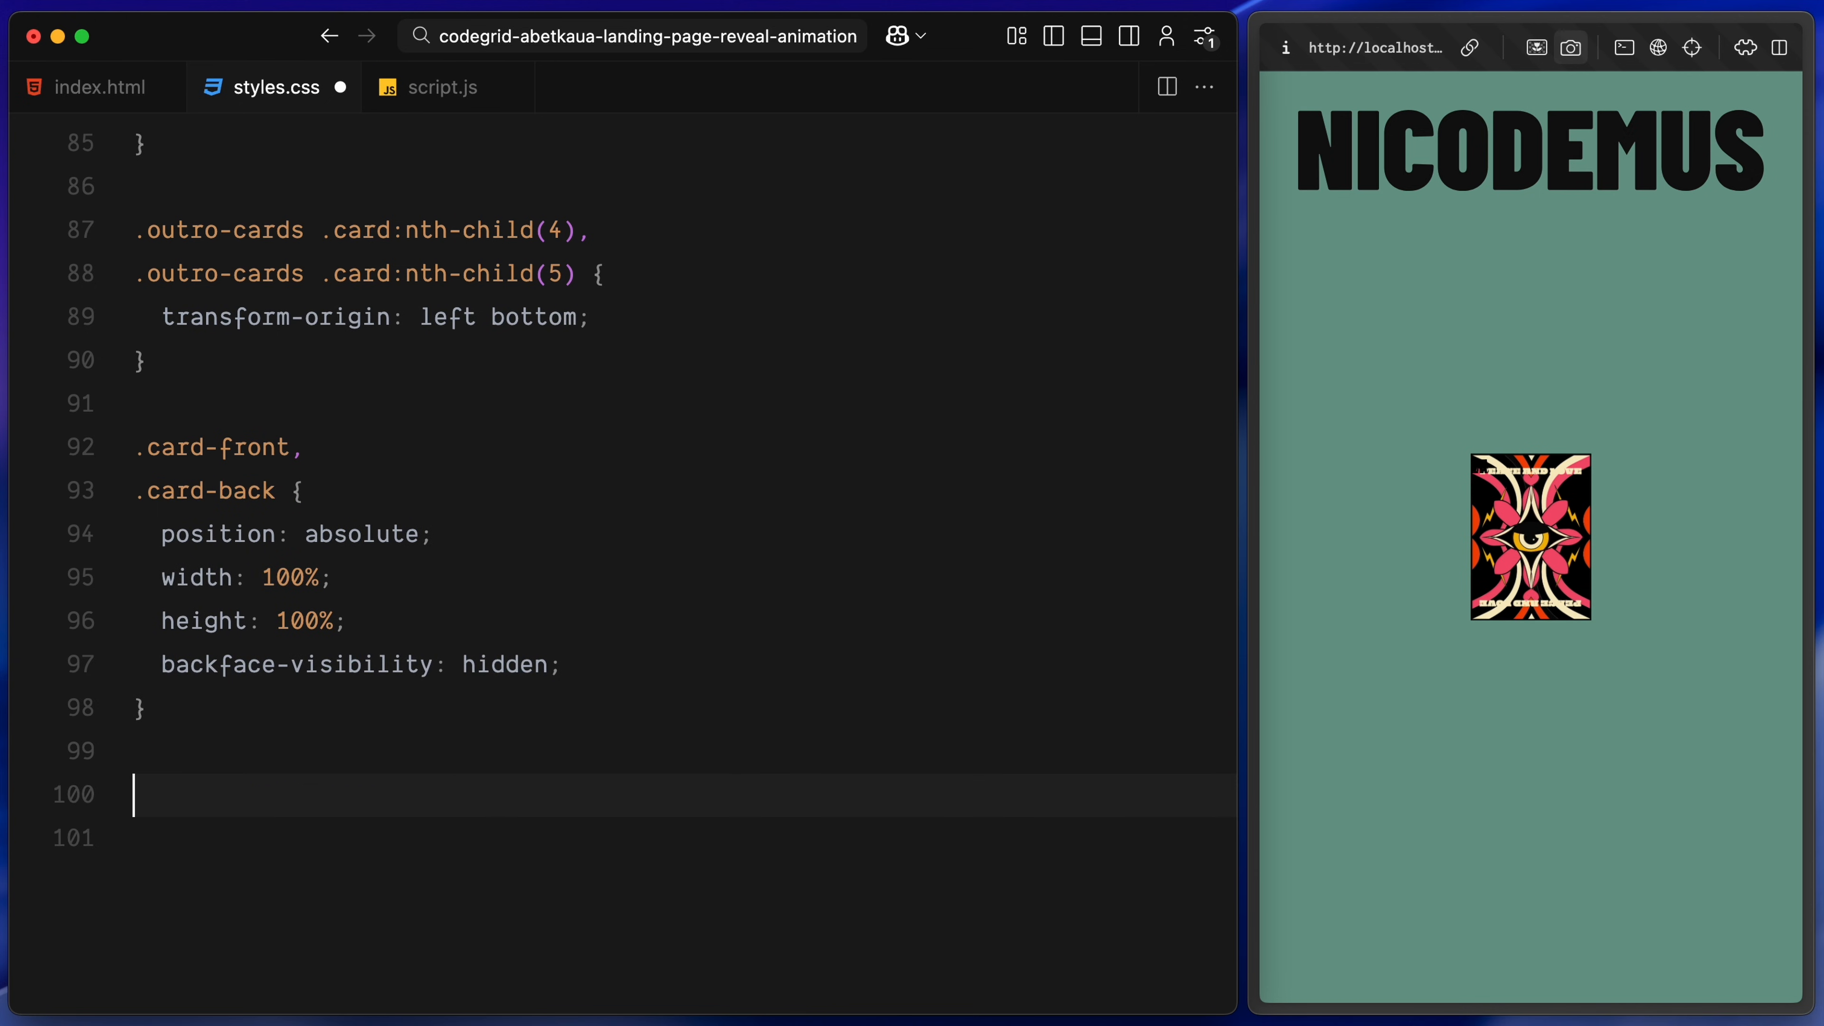
{"action": "type", "text": ".card-front {"}
{"action": "left_click", "coordinate": [683, 837]}
{"action": "type", "text": "display: flex;"}
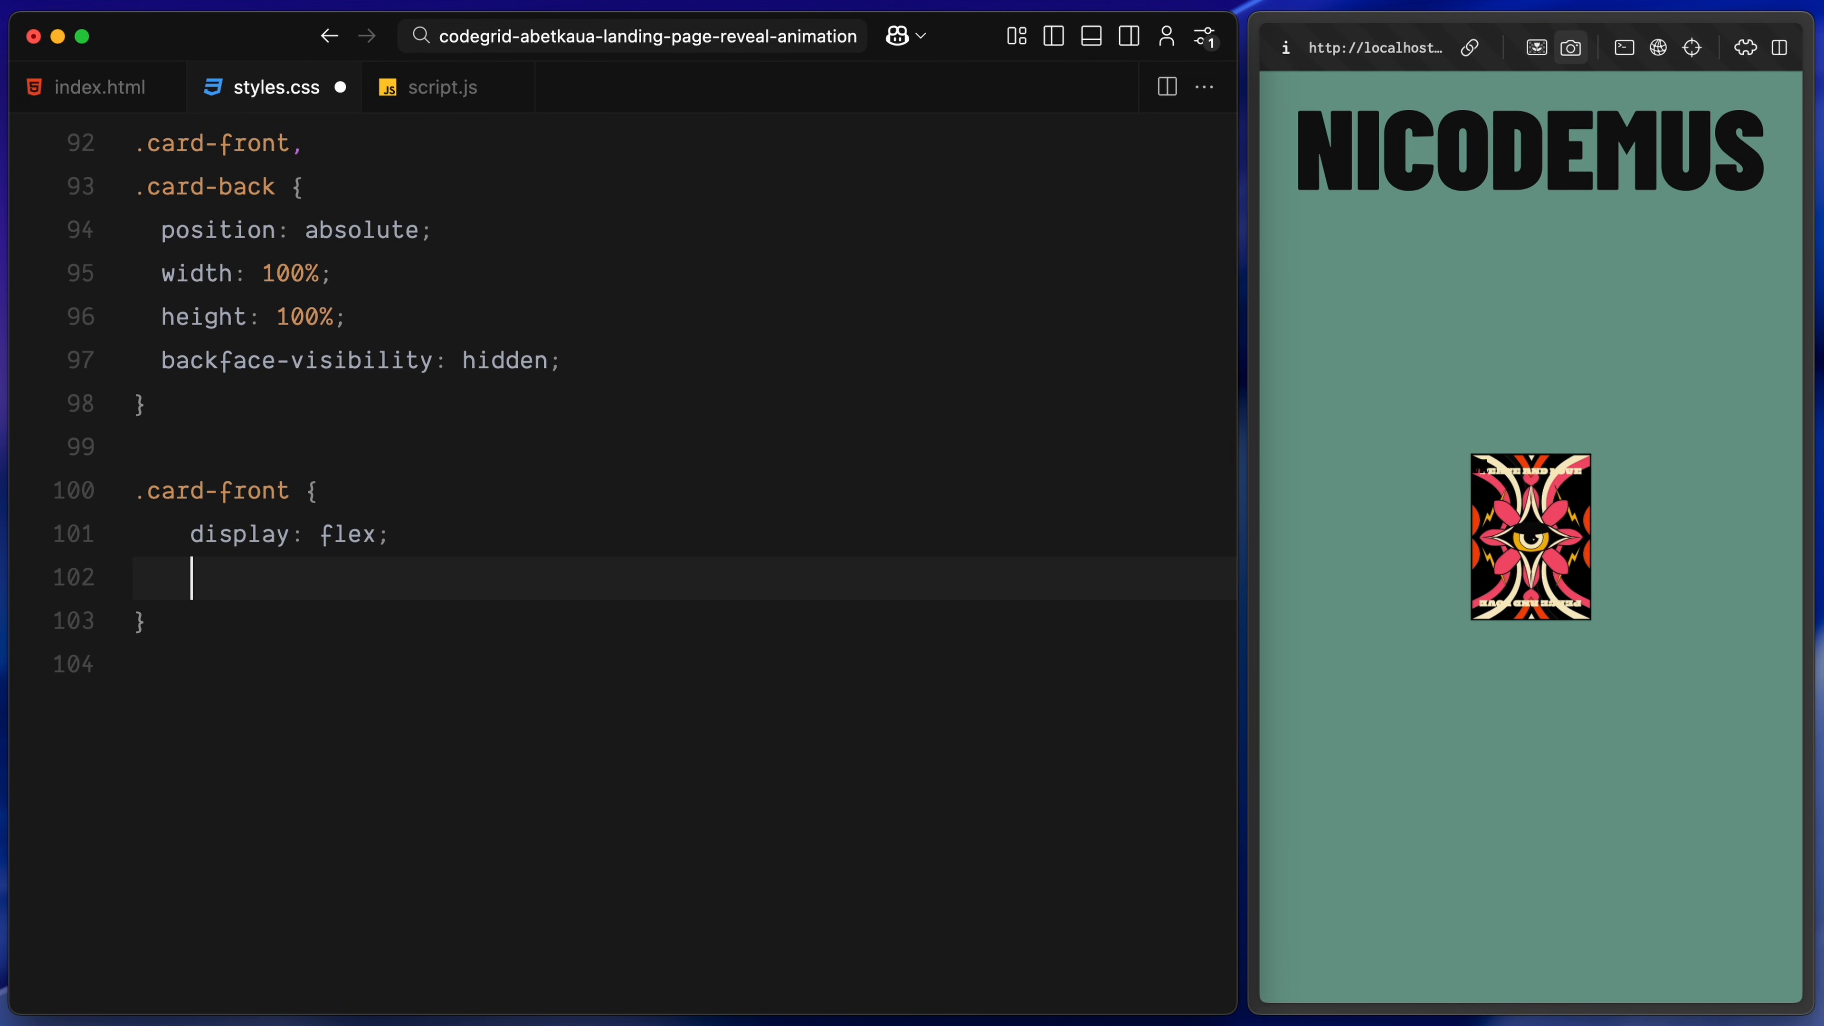
{"action": "type", "text": "justify-content: space-between;"}
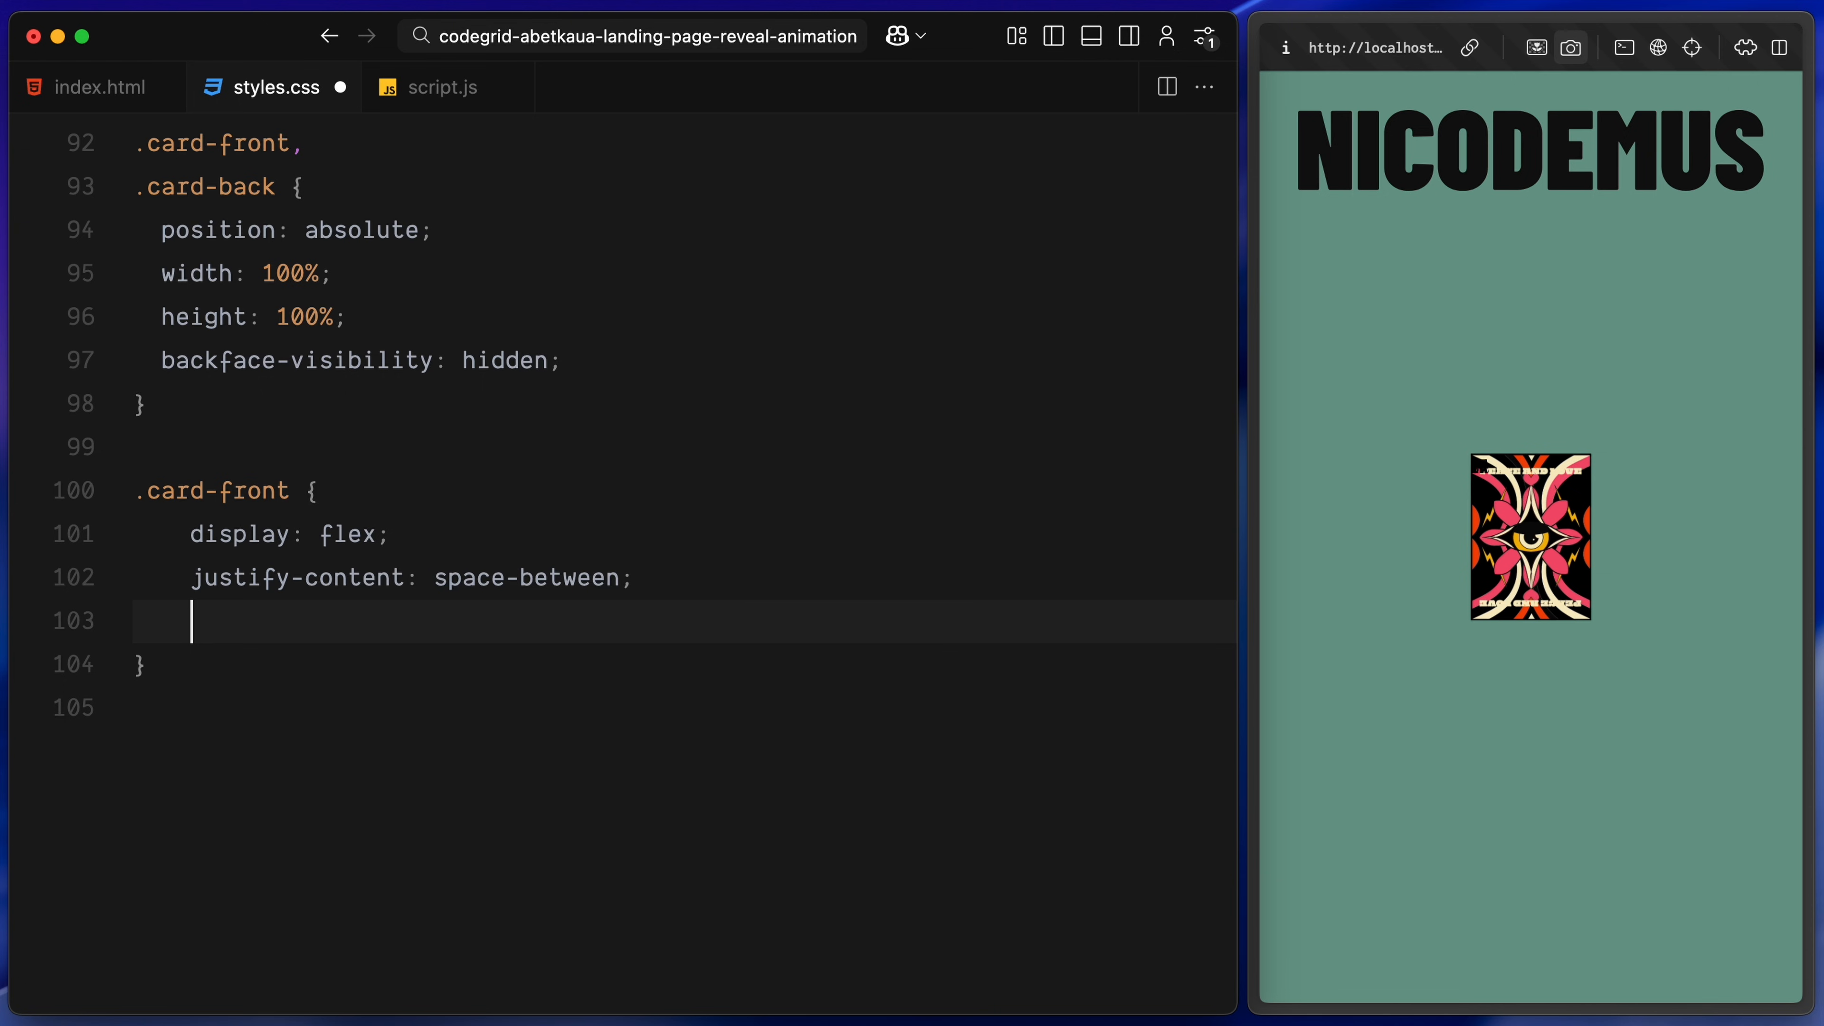
{"action": "type", "text": "padding: 0.75rem;"}
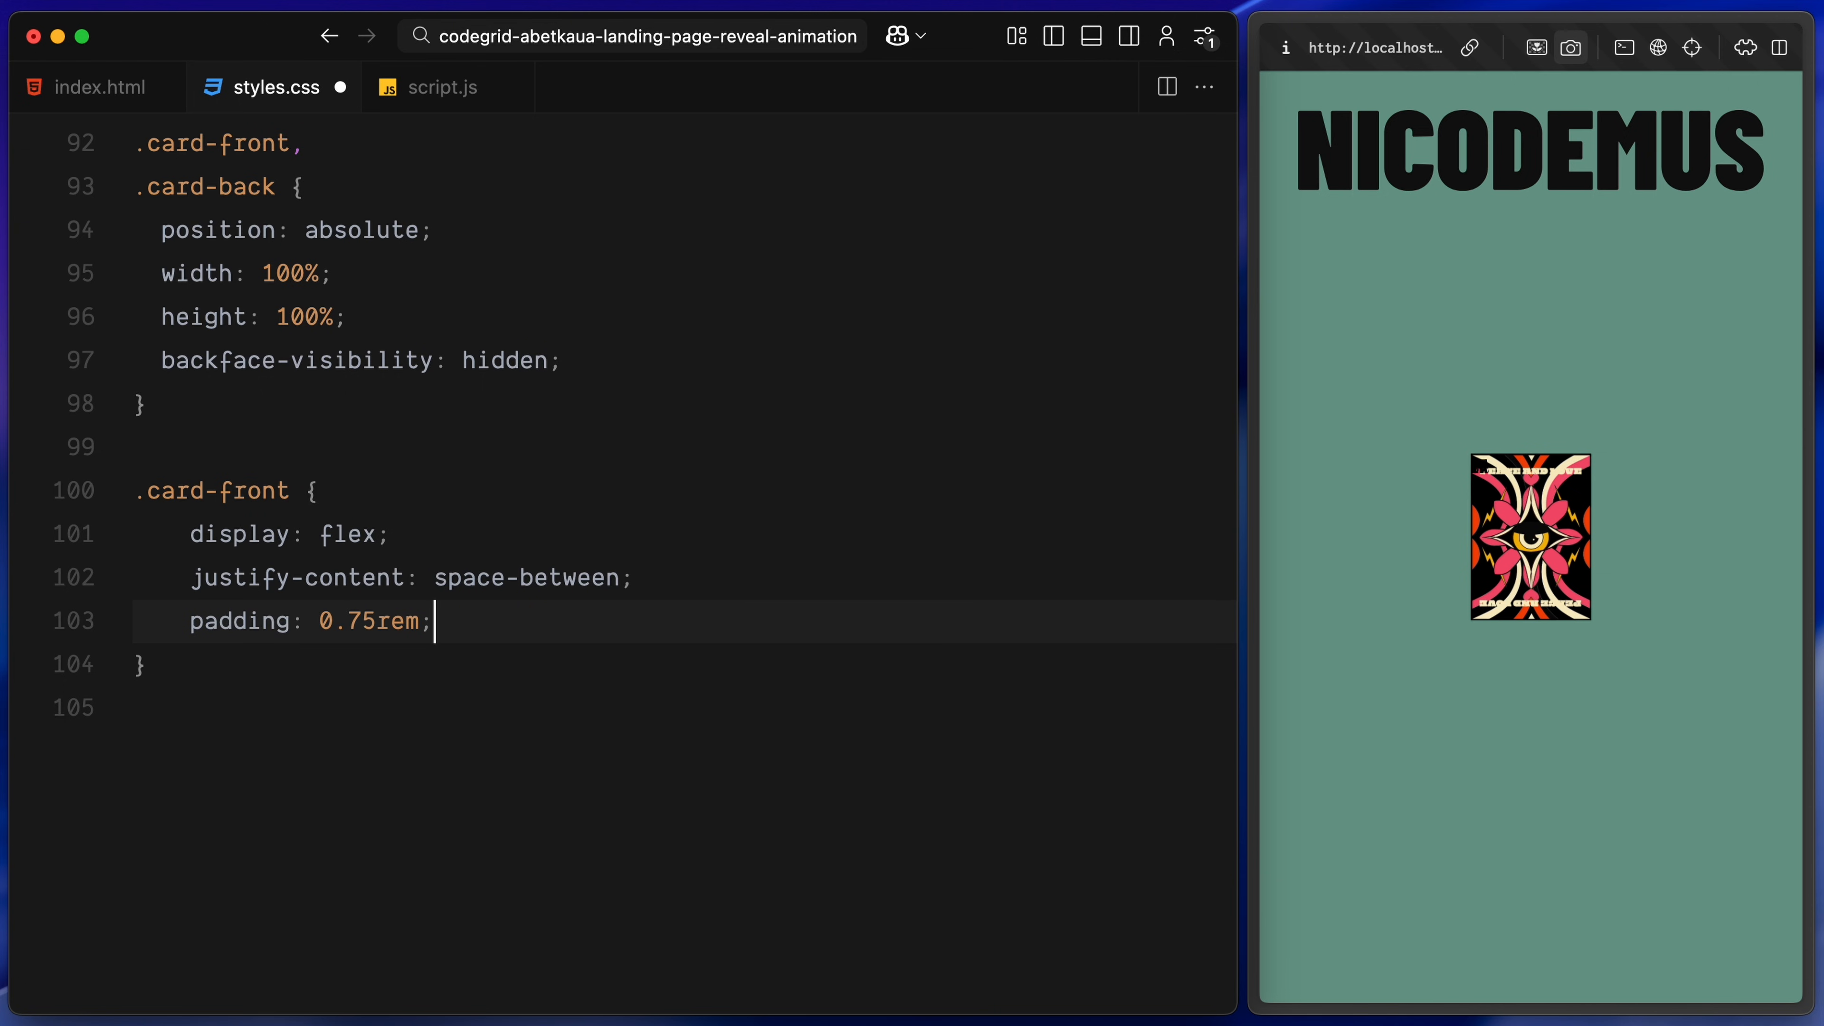
{"action": "type", "text": "background-color: #fbf7f4;"}
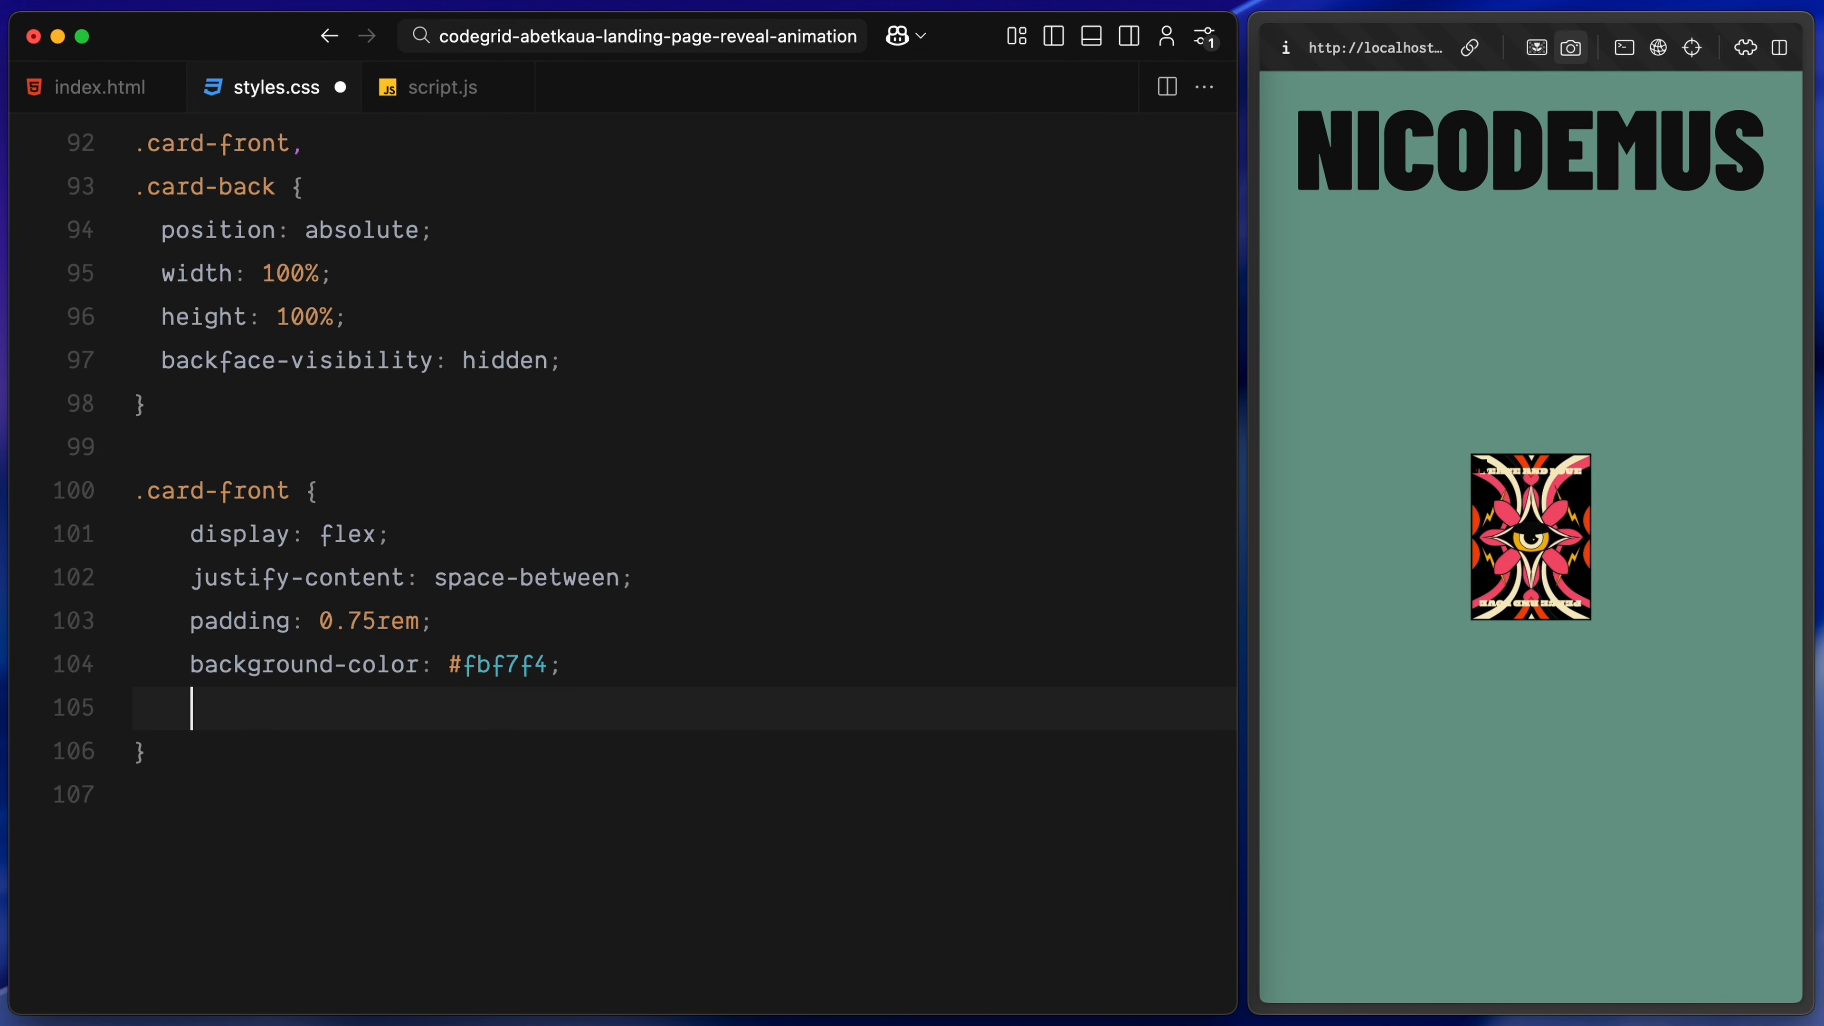
{"action": "type", "text": "transform: rotateY('angle');"}
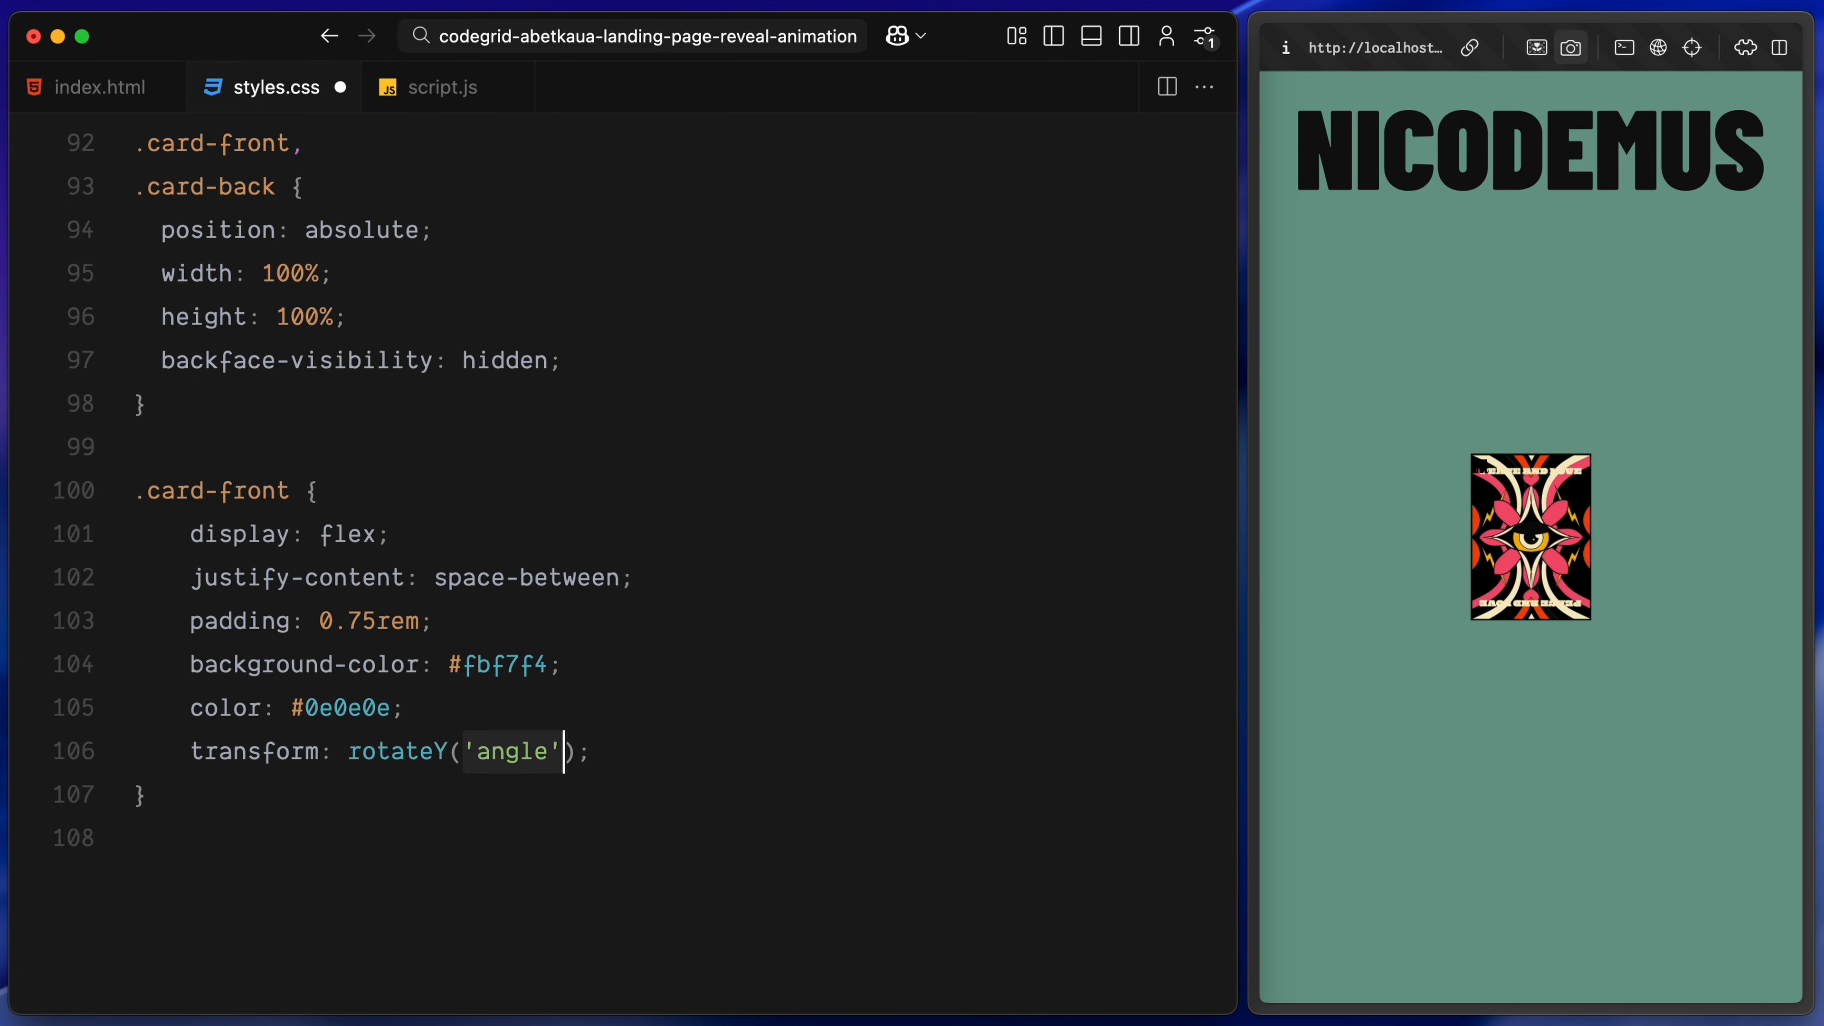
{"action": "type", "text": "180deg"}
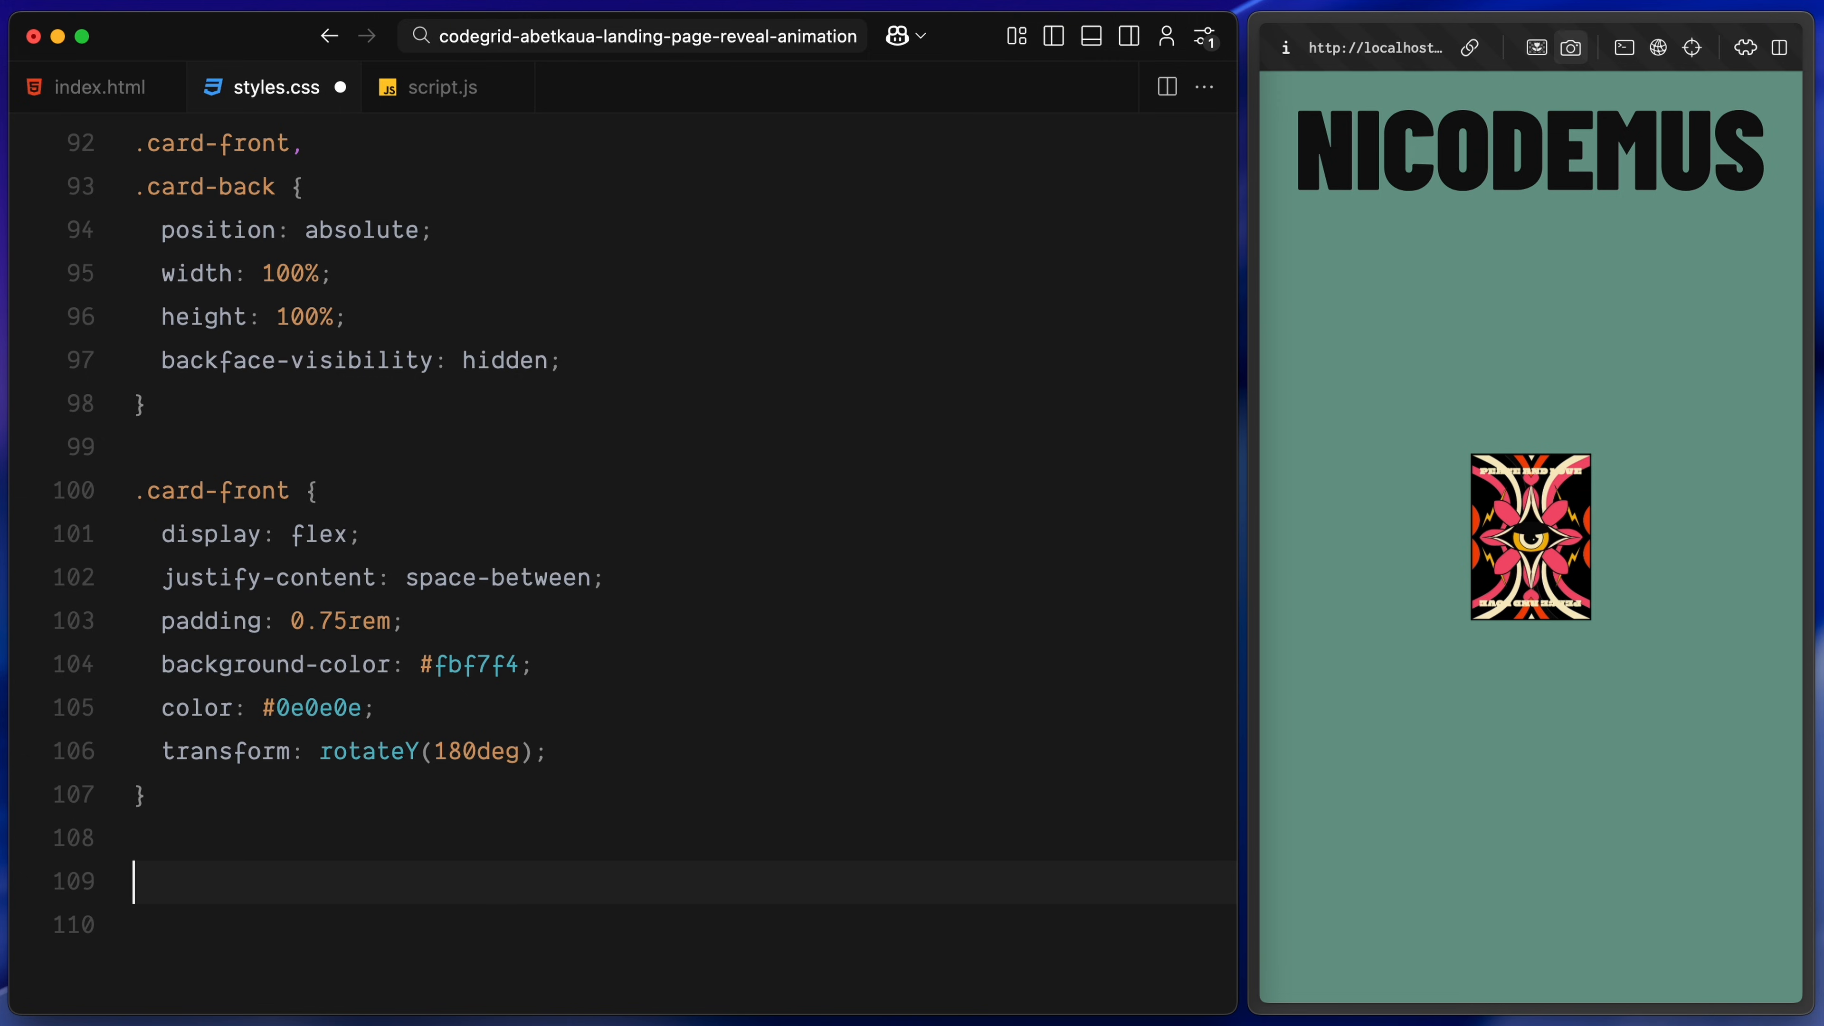
{"action": "type", "text": ".card-front p {"}
{"action": "type", "text": "position: absolute;"}
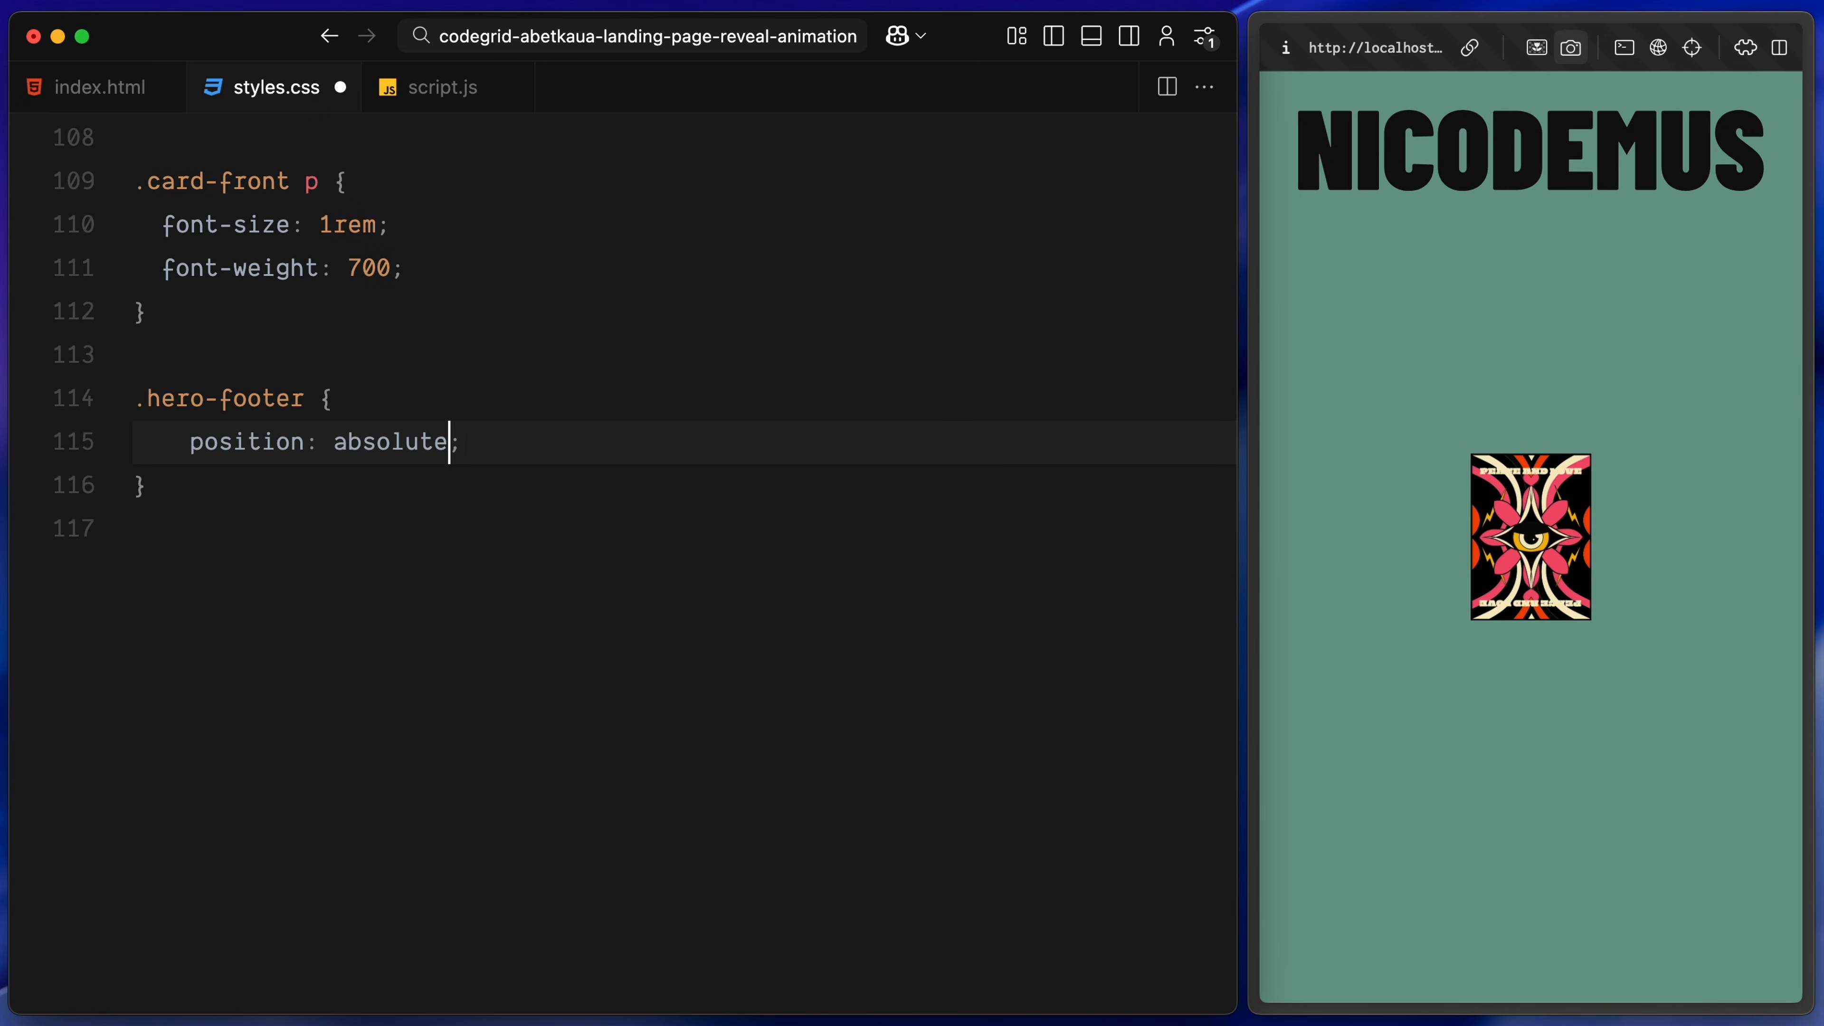
Pin .hero-footer absolute at bottom flex-centered, .logo overflow hidden at scale(0.1), and its img translateY(125%)
{"action": "type", "text": "left: 0;"}
{"action": "type", "text": "padding: 1.;"}
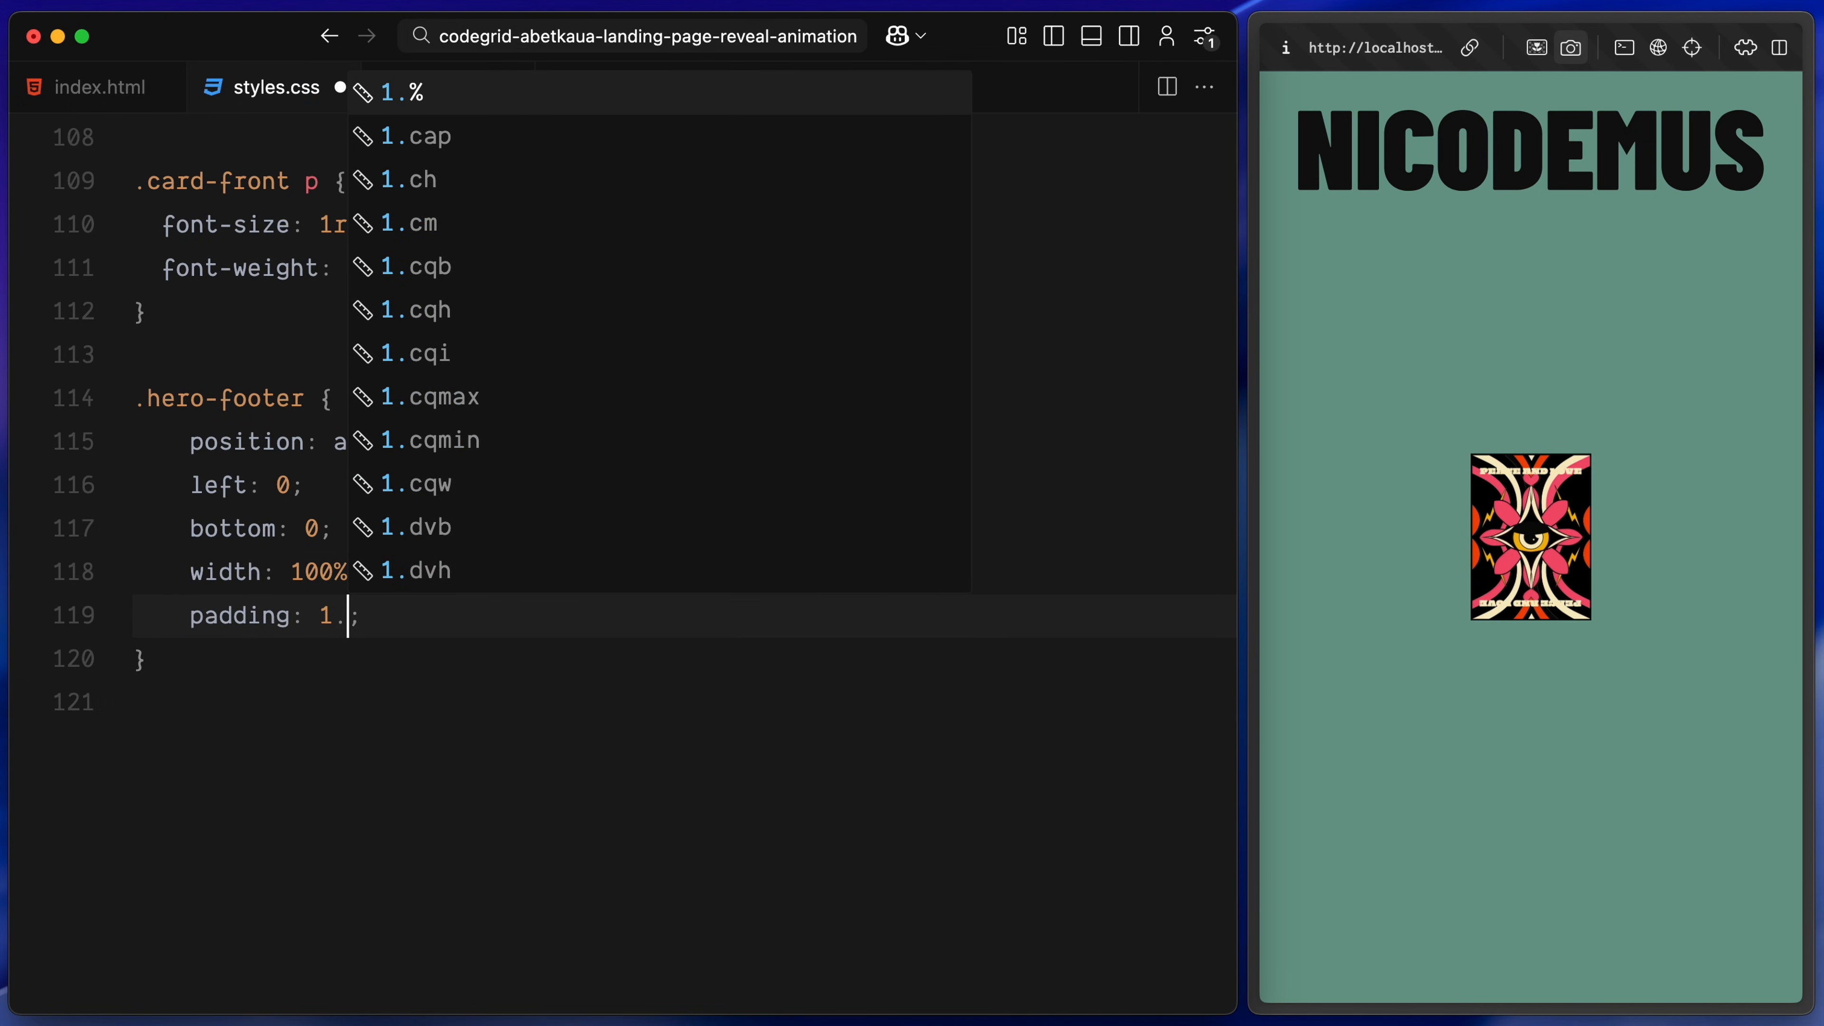
{"action": "type", "text": "display: flex;"}
{"action": "type", "text": "justify-content: center;"}
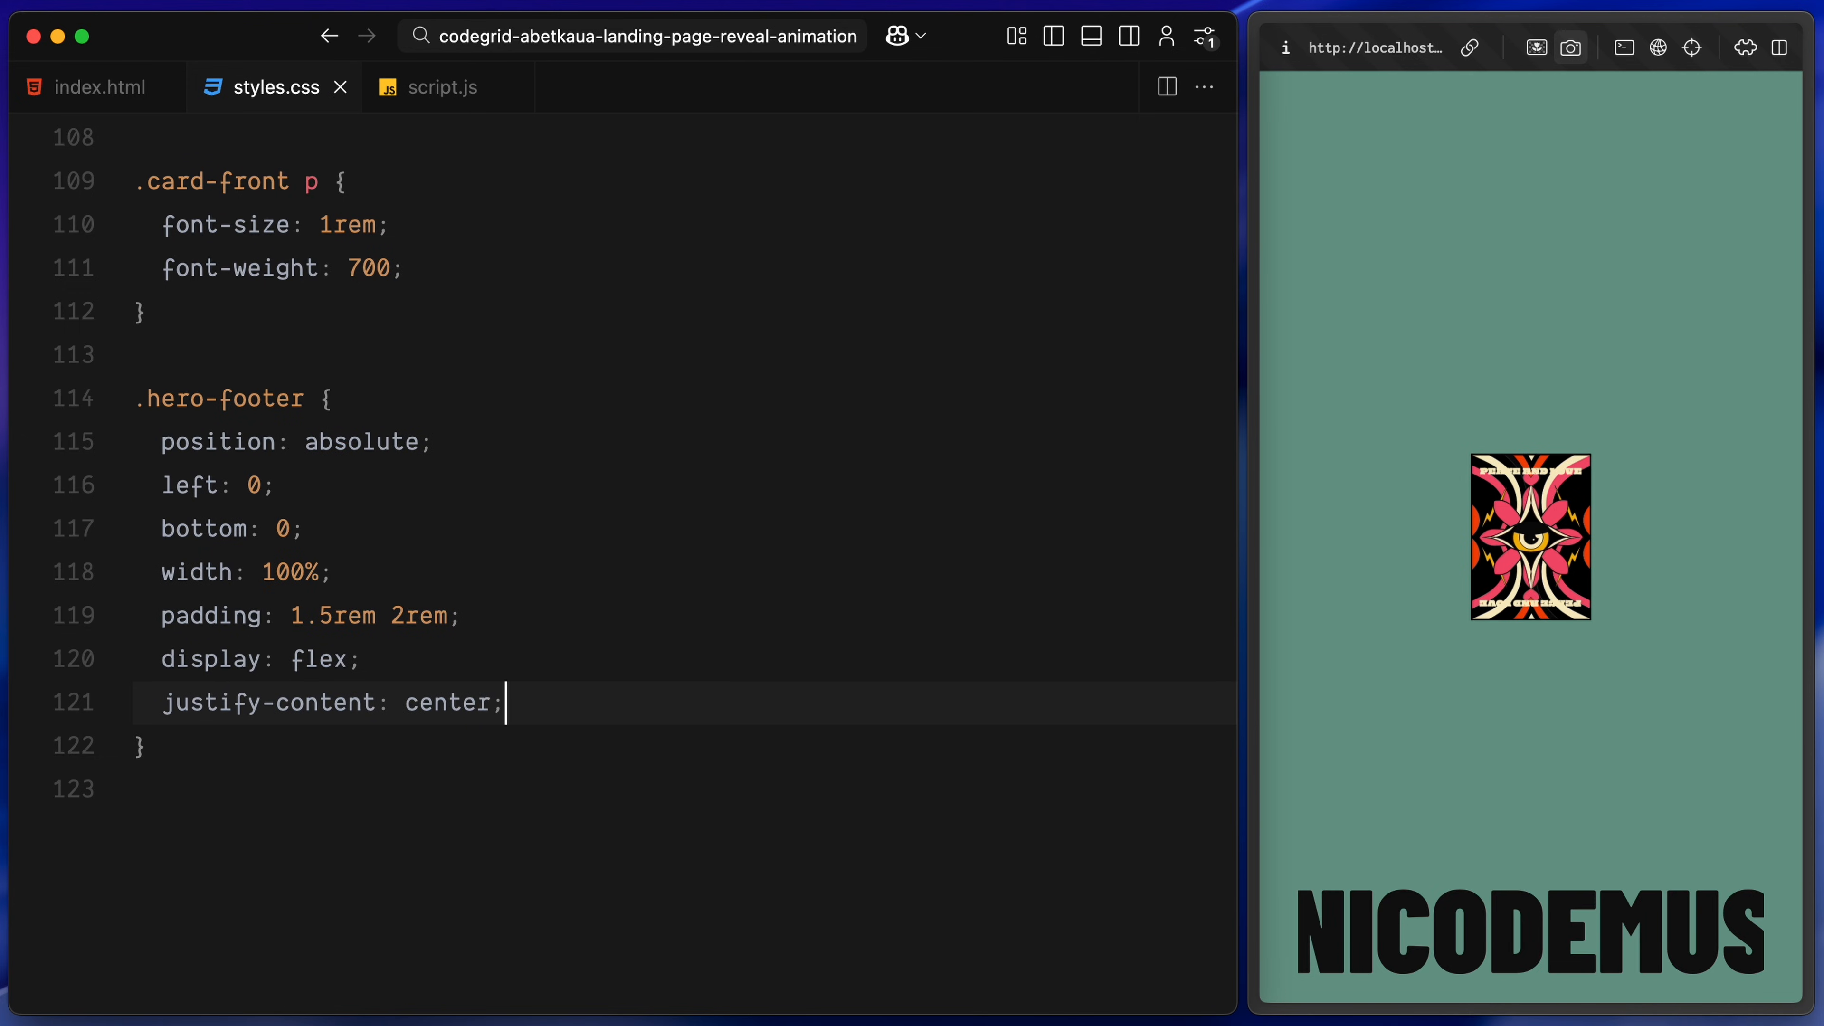
{"action": "type", "text": ".hero-footer .logo {"}
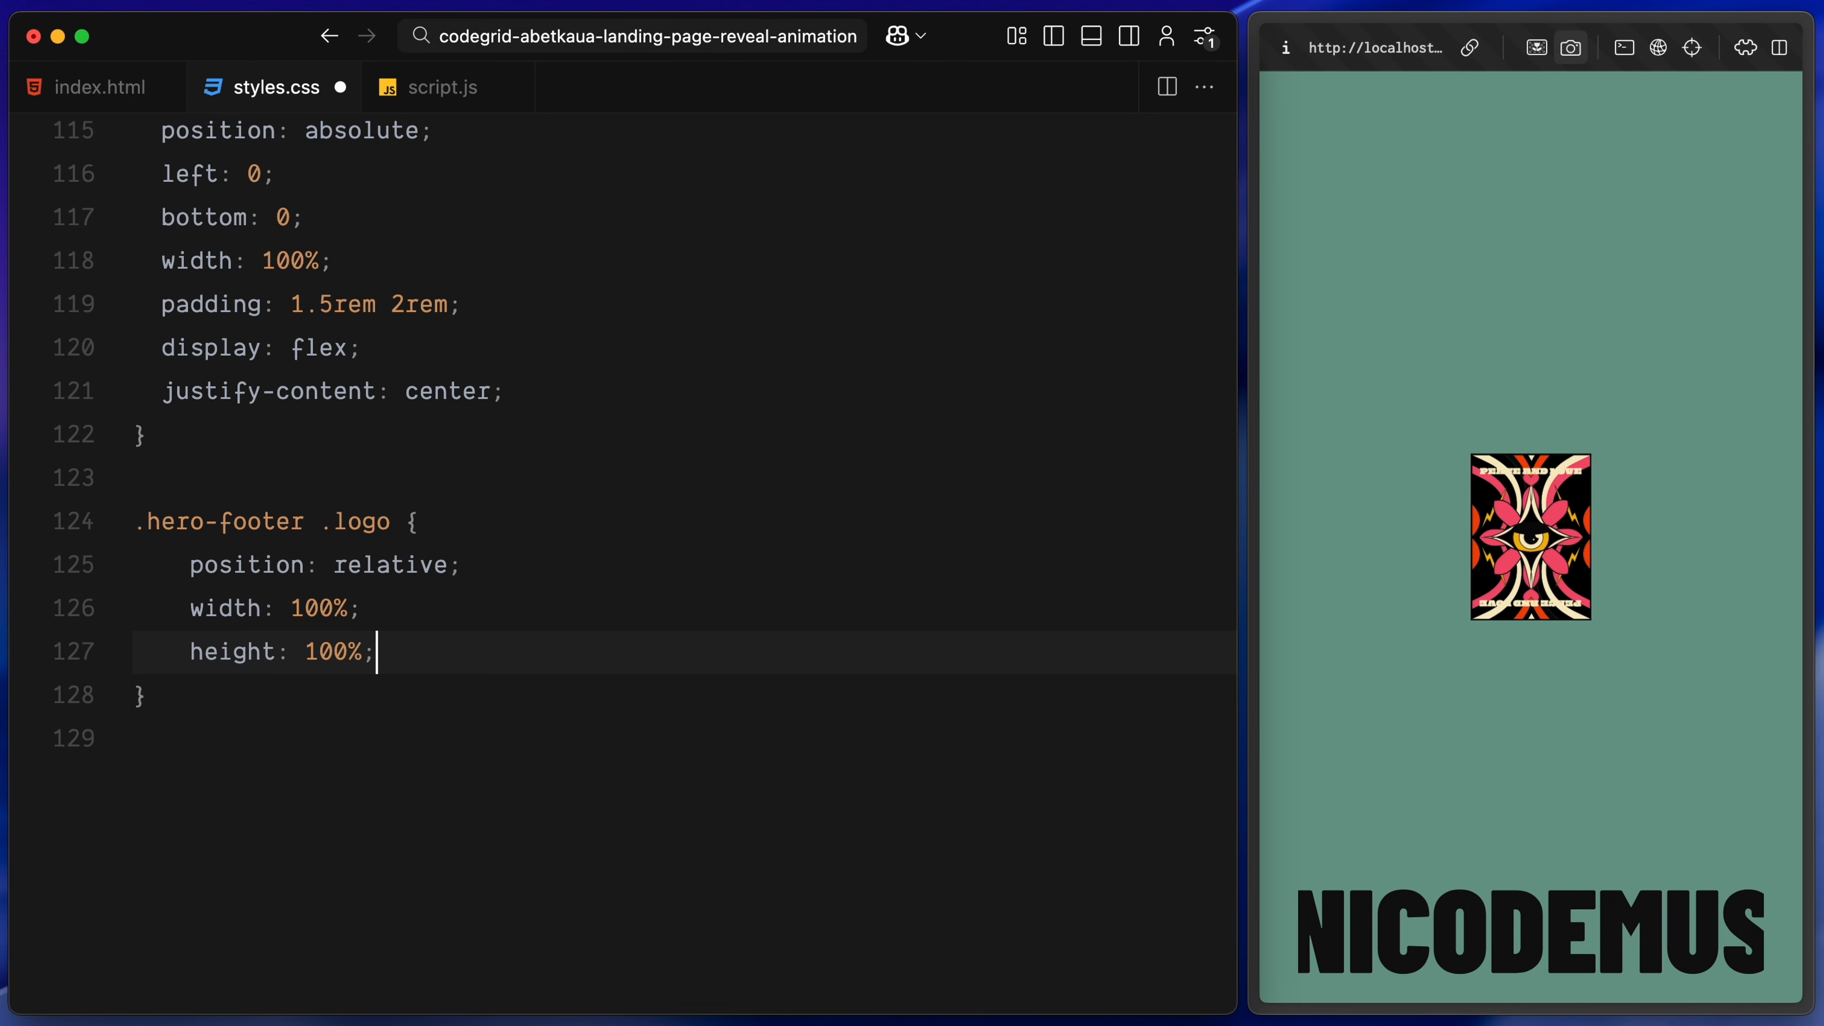
{"action": "type", "text": "overflow: hidden;"}
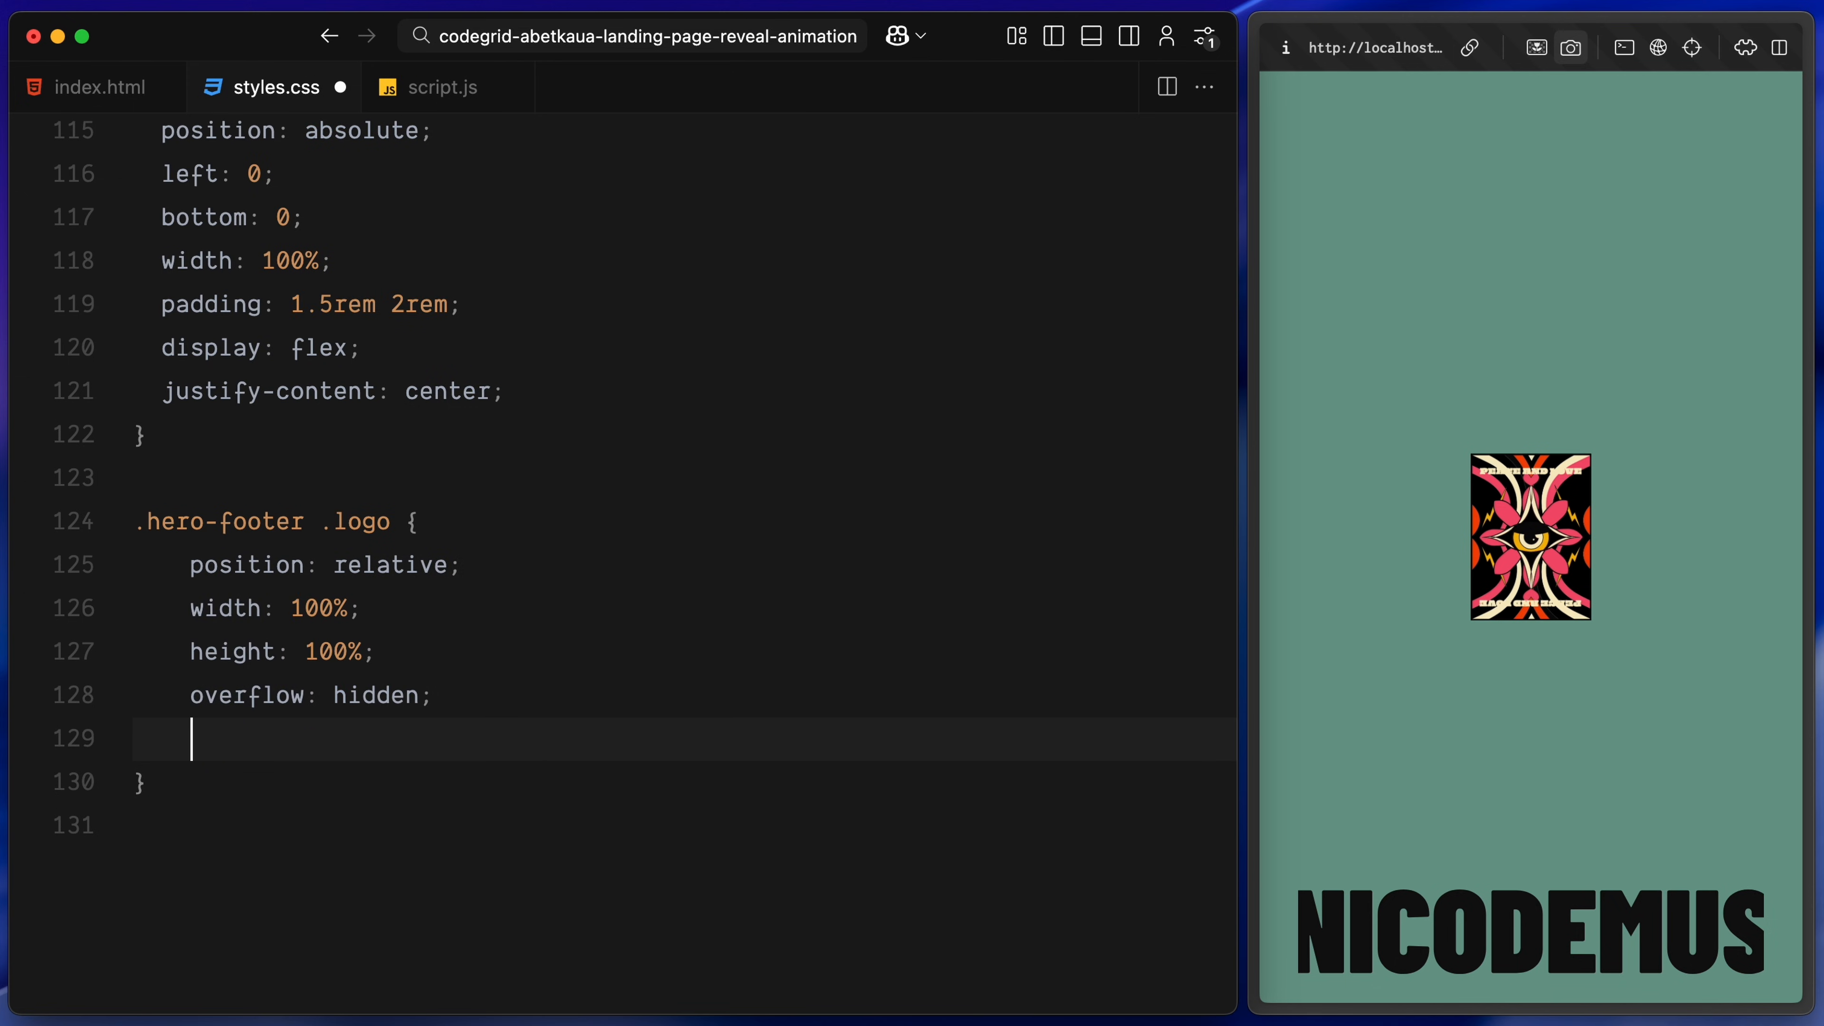
{"action": "type", "text": "transform: scale(0.1);"}
{"action": "type", "text": "transform-origin: bottom;"}
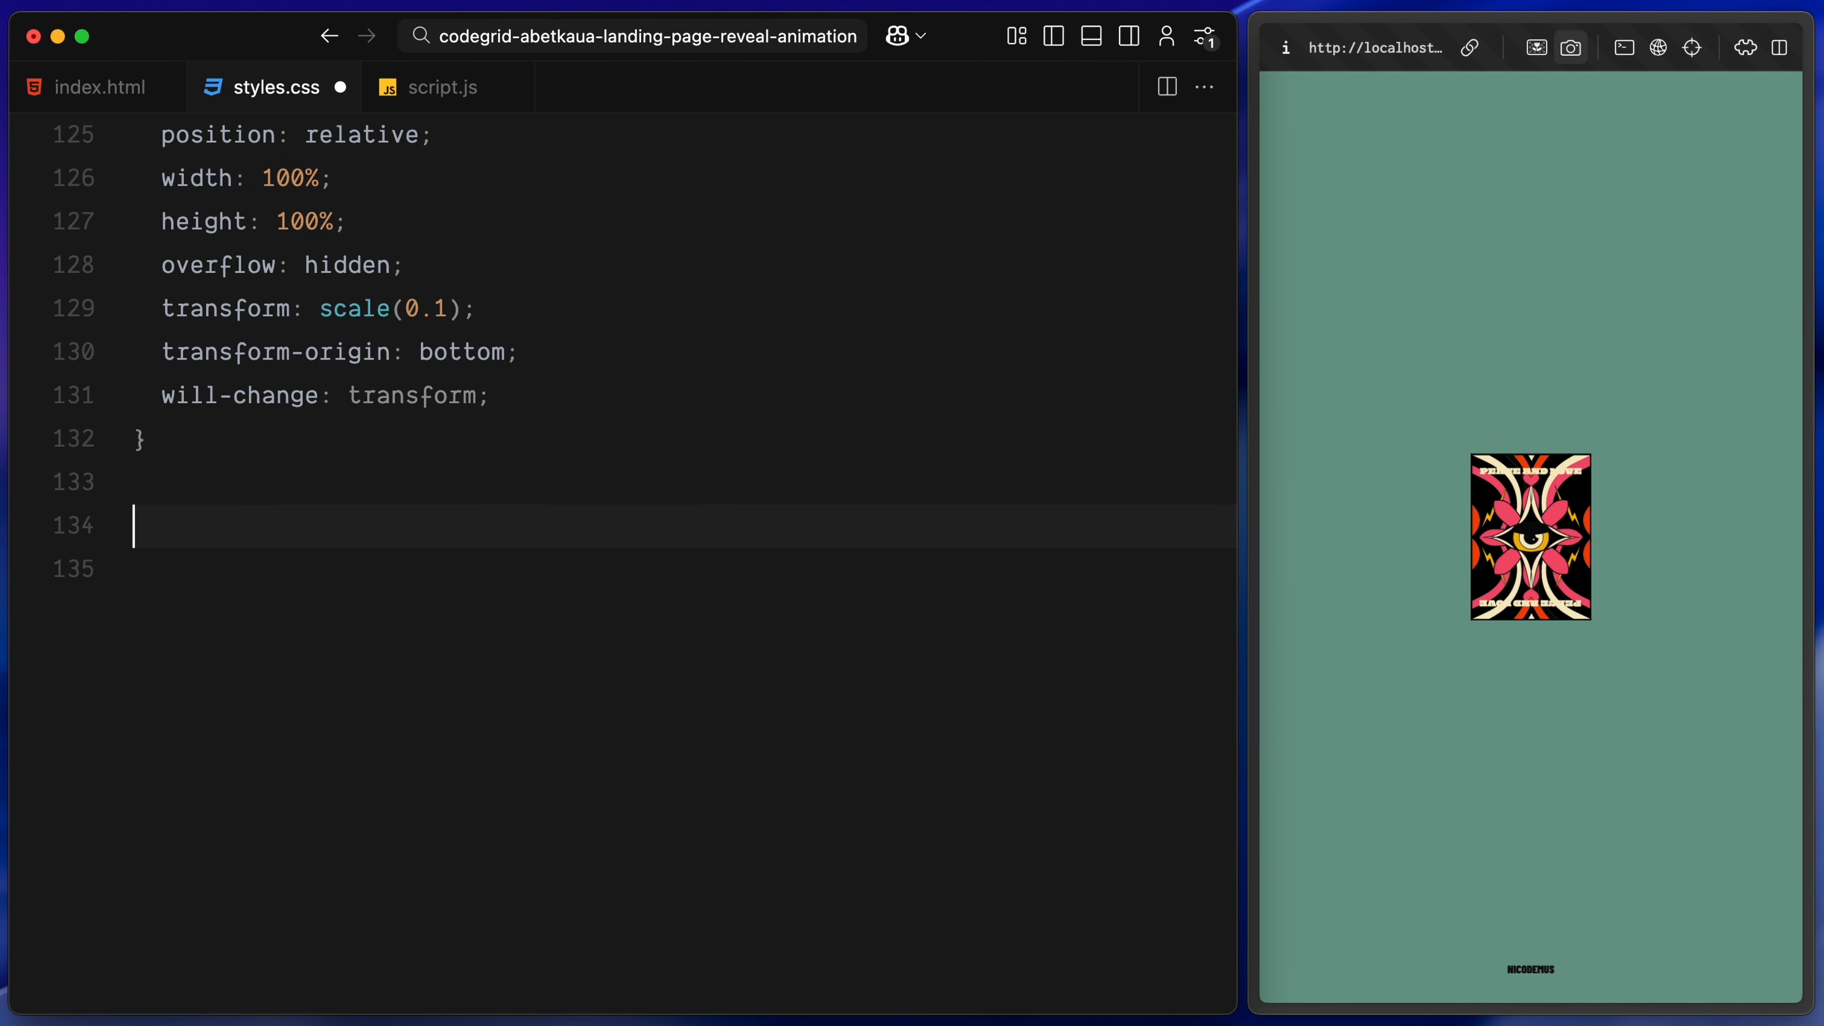
{"action": "type", "text": "position"}
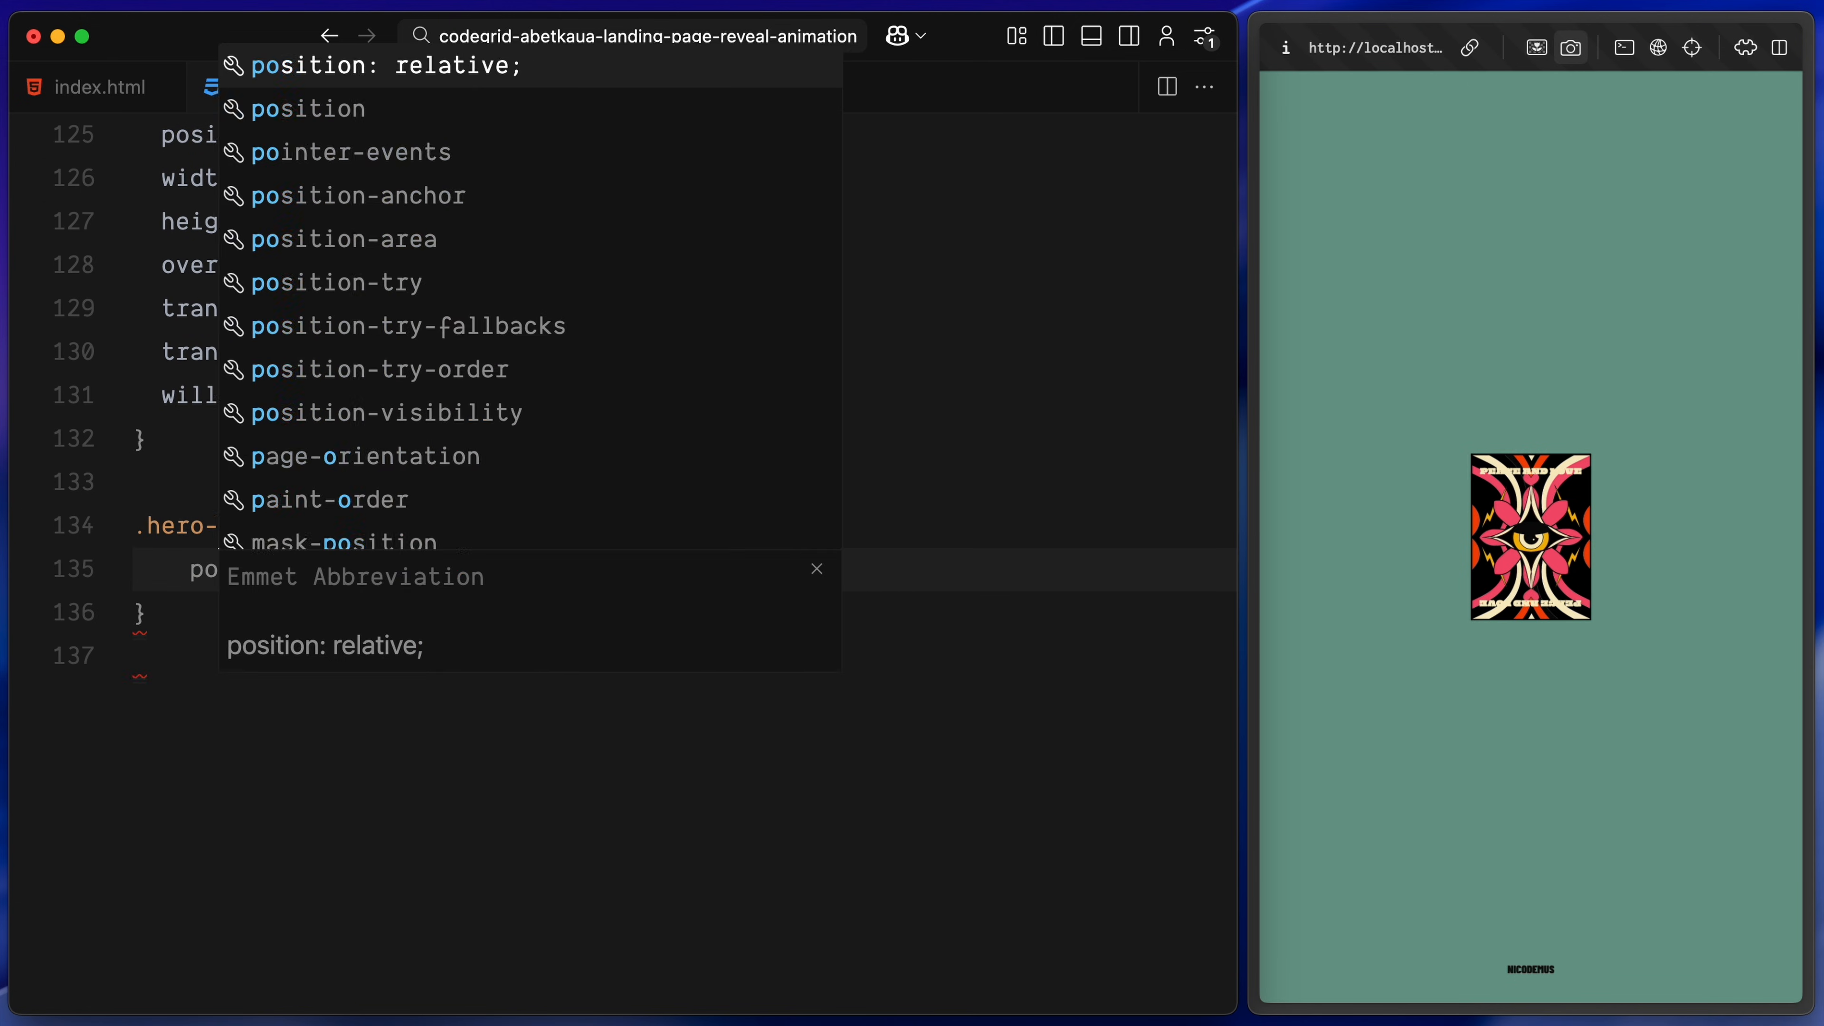
{"action": "type", "text": "transform: translateY(125%);"}
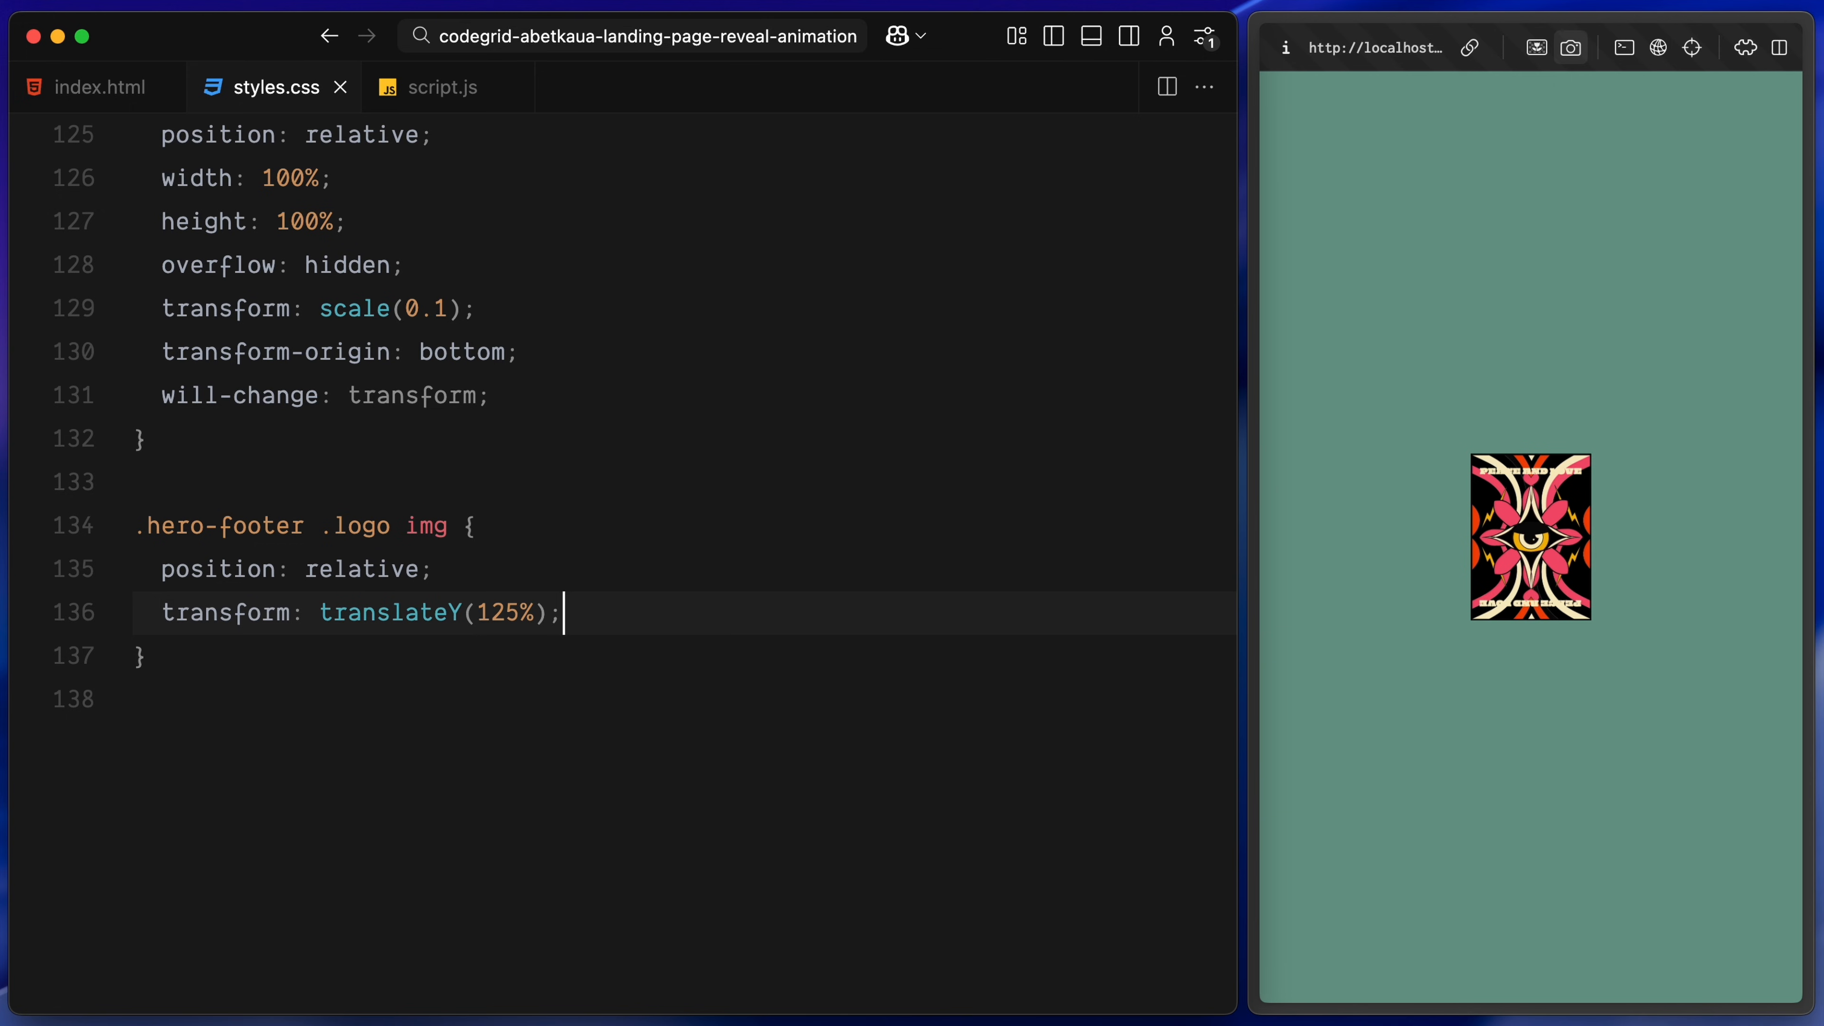
Start .card at translate(-50%) scale(0) and add a max-width 1000px media query with 60px cards and tighter nav and hero-footer padding
{"action": "type", "text": ".card {"}
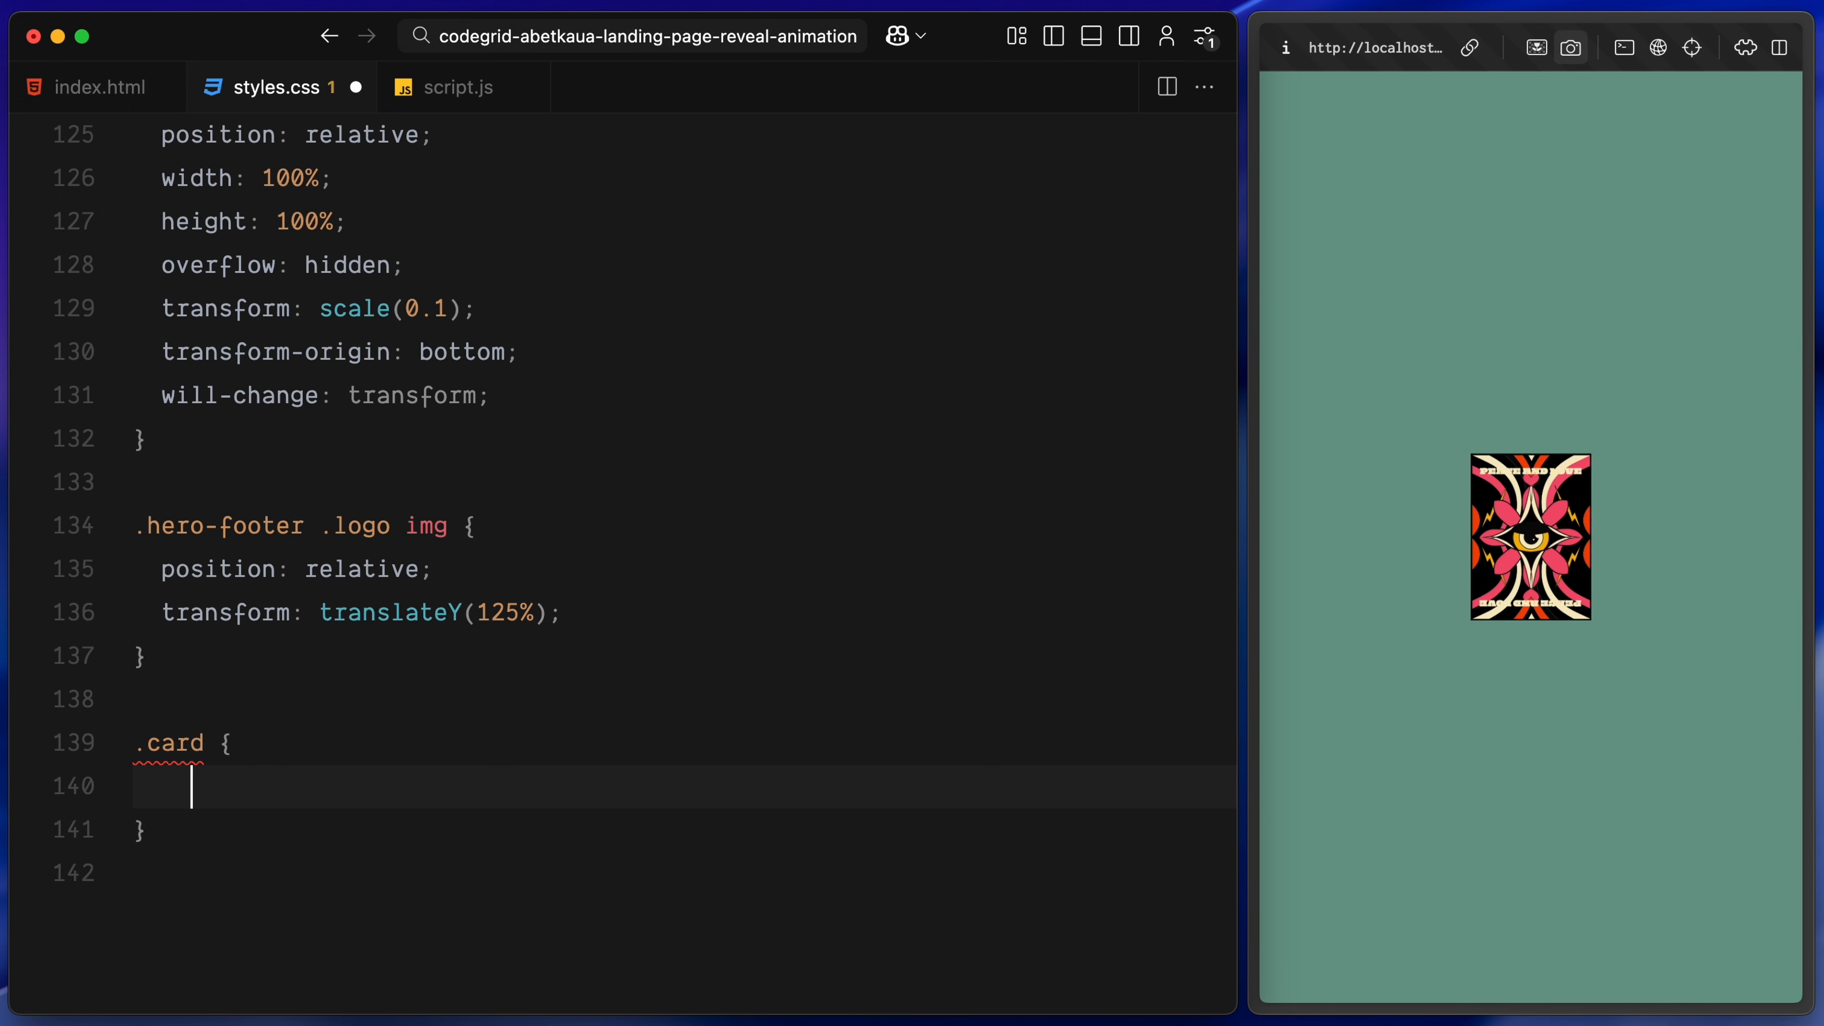
{"action": "type", "text": "transform: translate(-50%, -50%) scale(0);"}
{"action": "type", "text": "@media"}
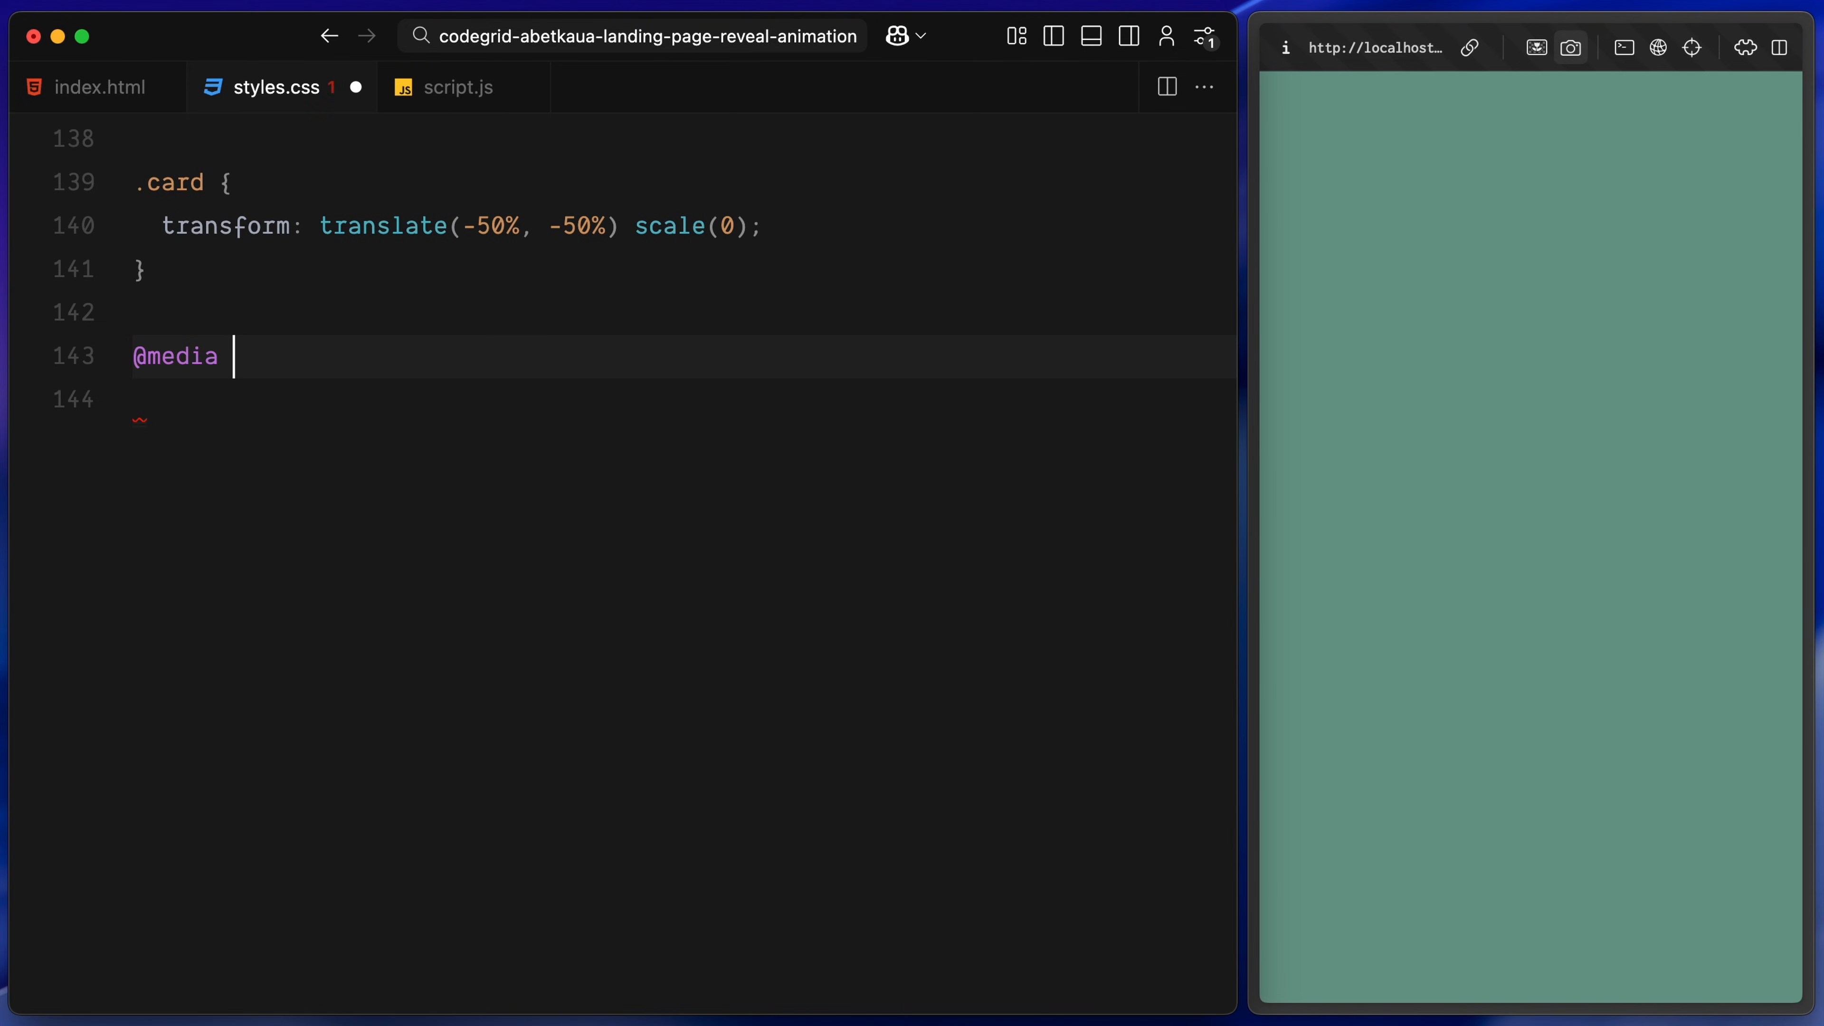
{"action": "type", "text": "(max-width: 1000px) {"}
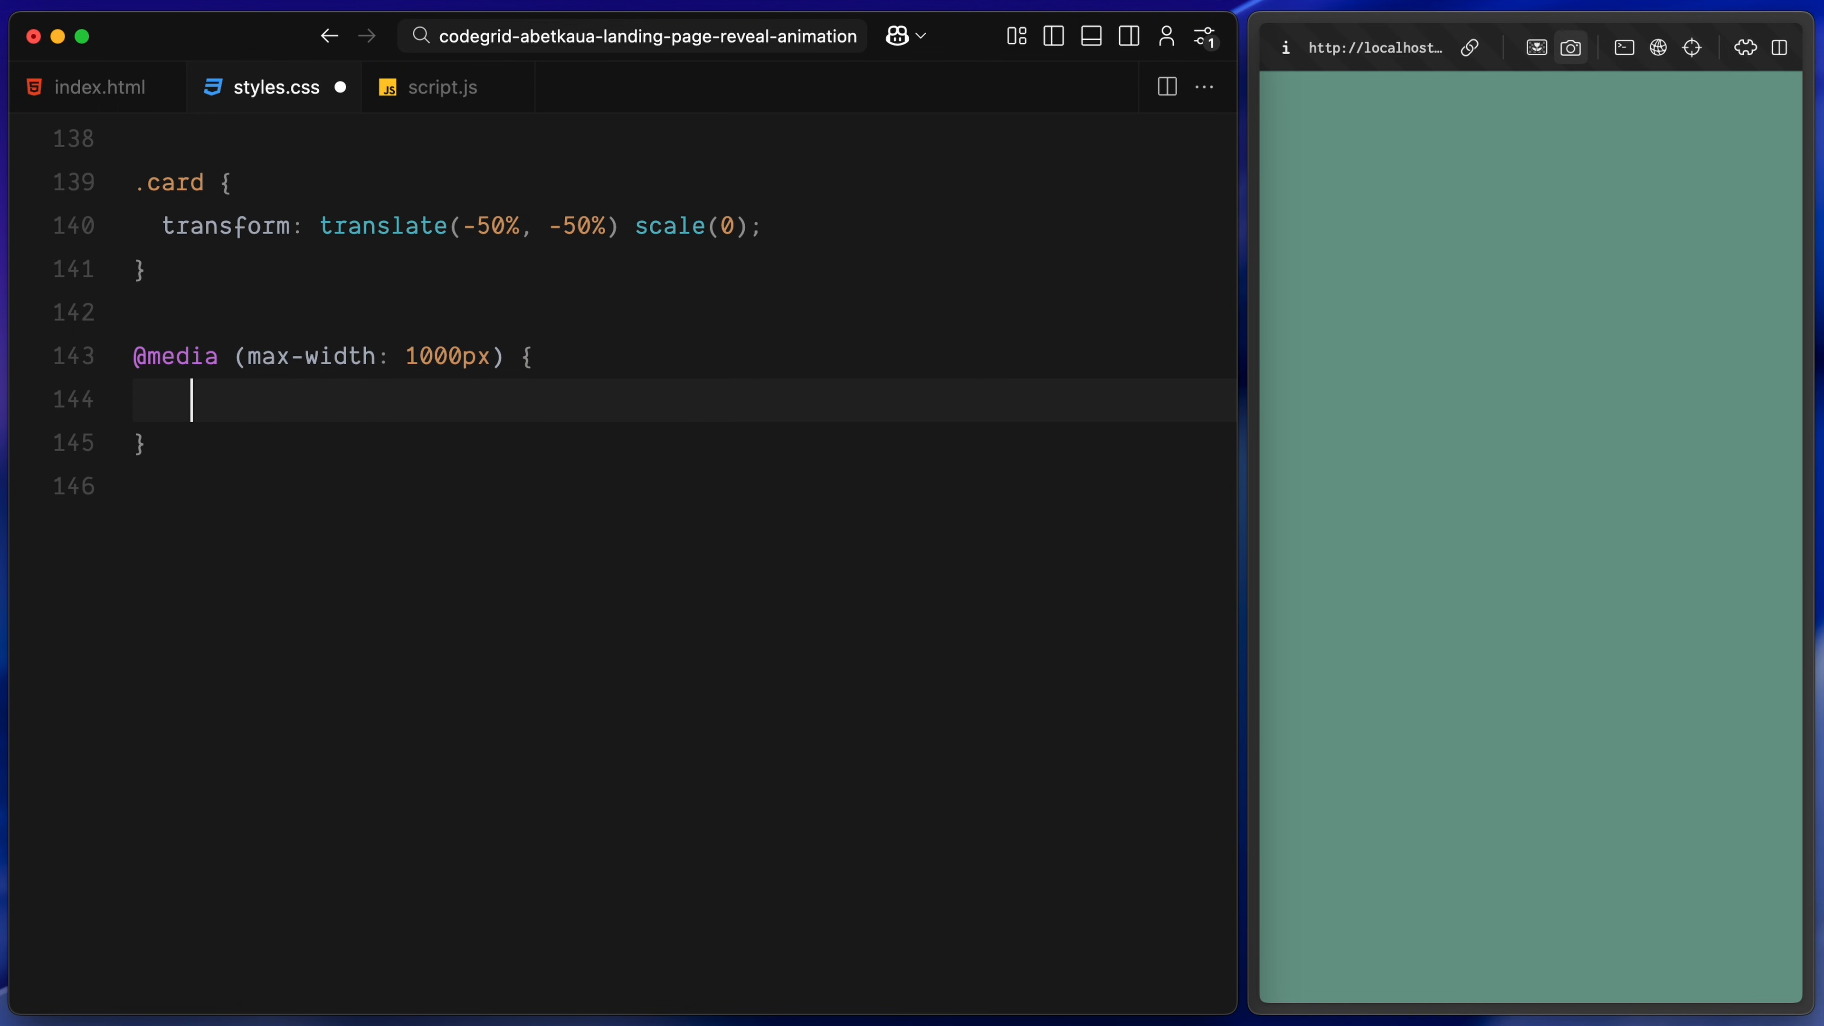
{"action": "type", "text": "nav {"}
{"action": "type", "text": ".card {"}
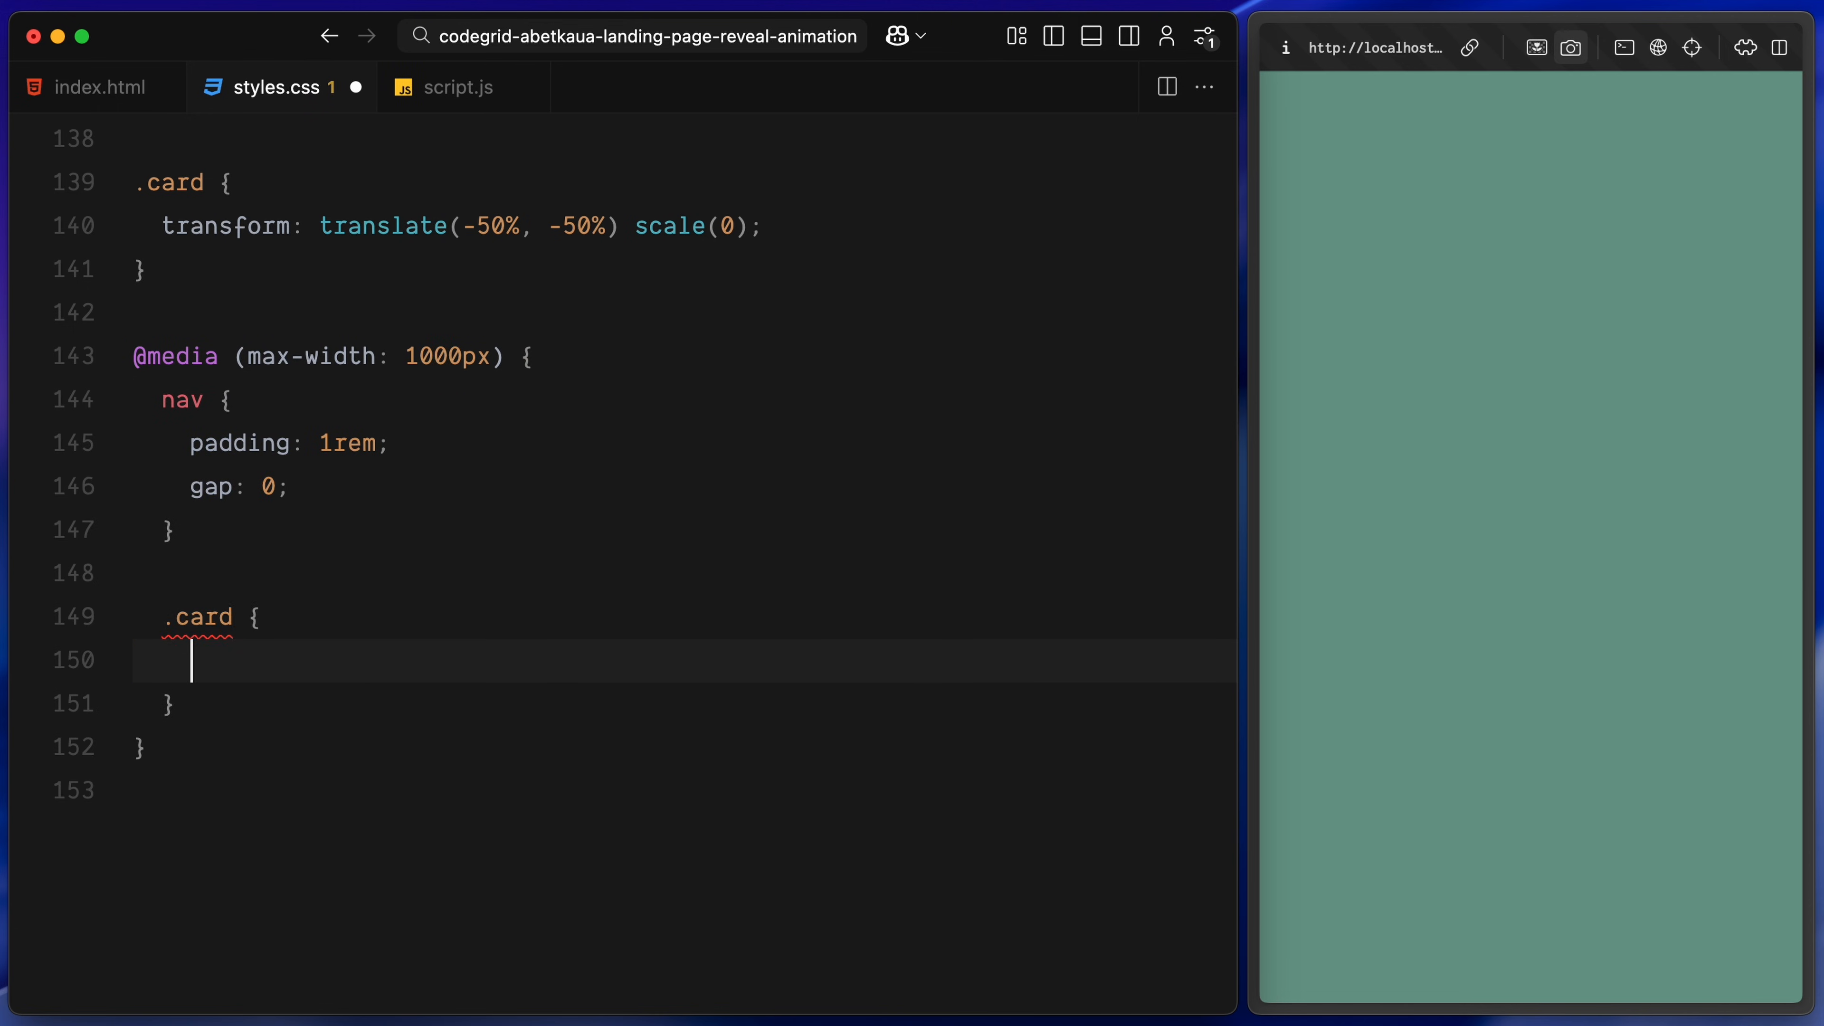
{"action": "type", "text": "width: 60px;"}
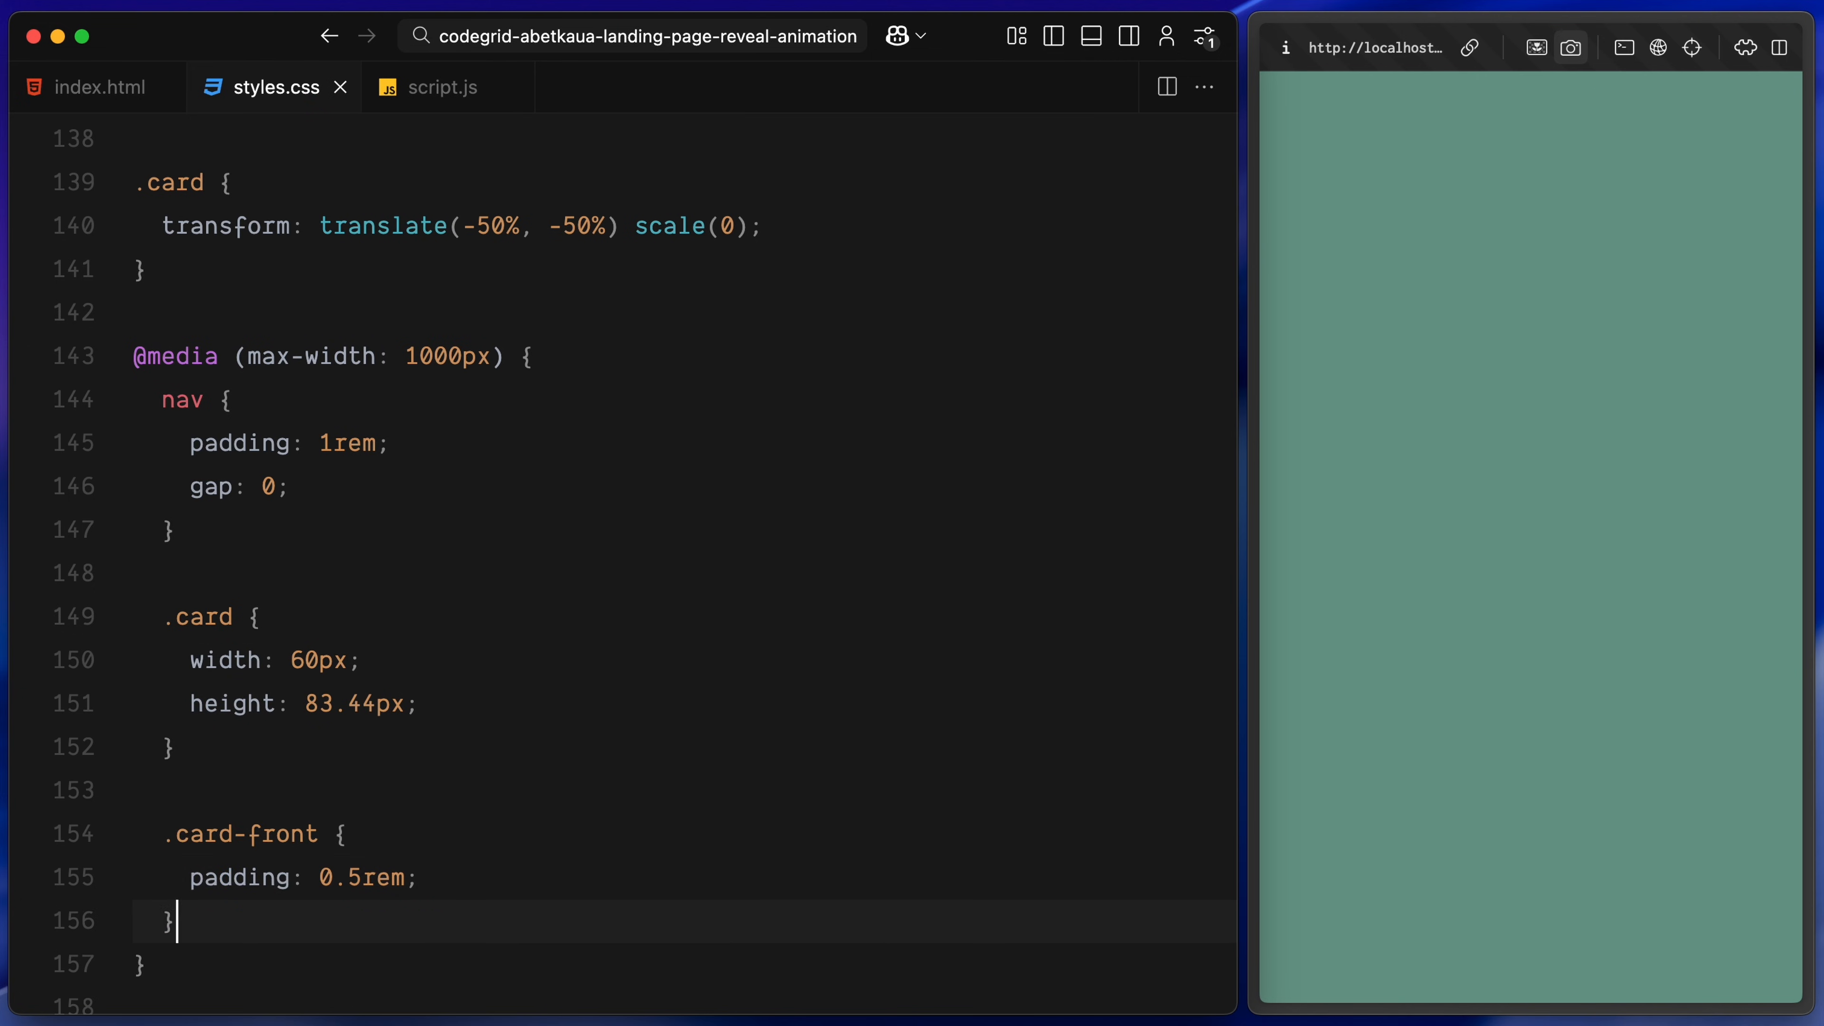
{"action": "type", "text": ".hero-footer {"}
{"action": "type", "text": "padding: 1rem;"}
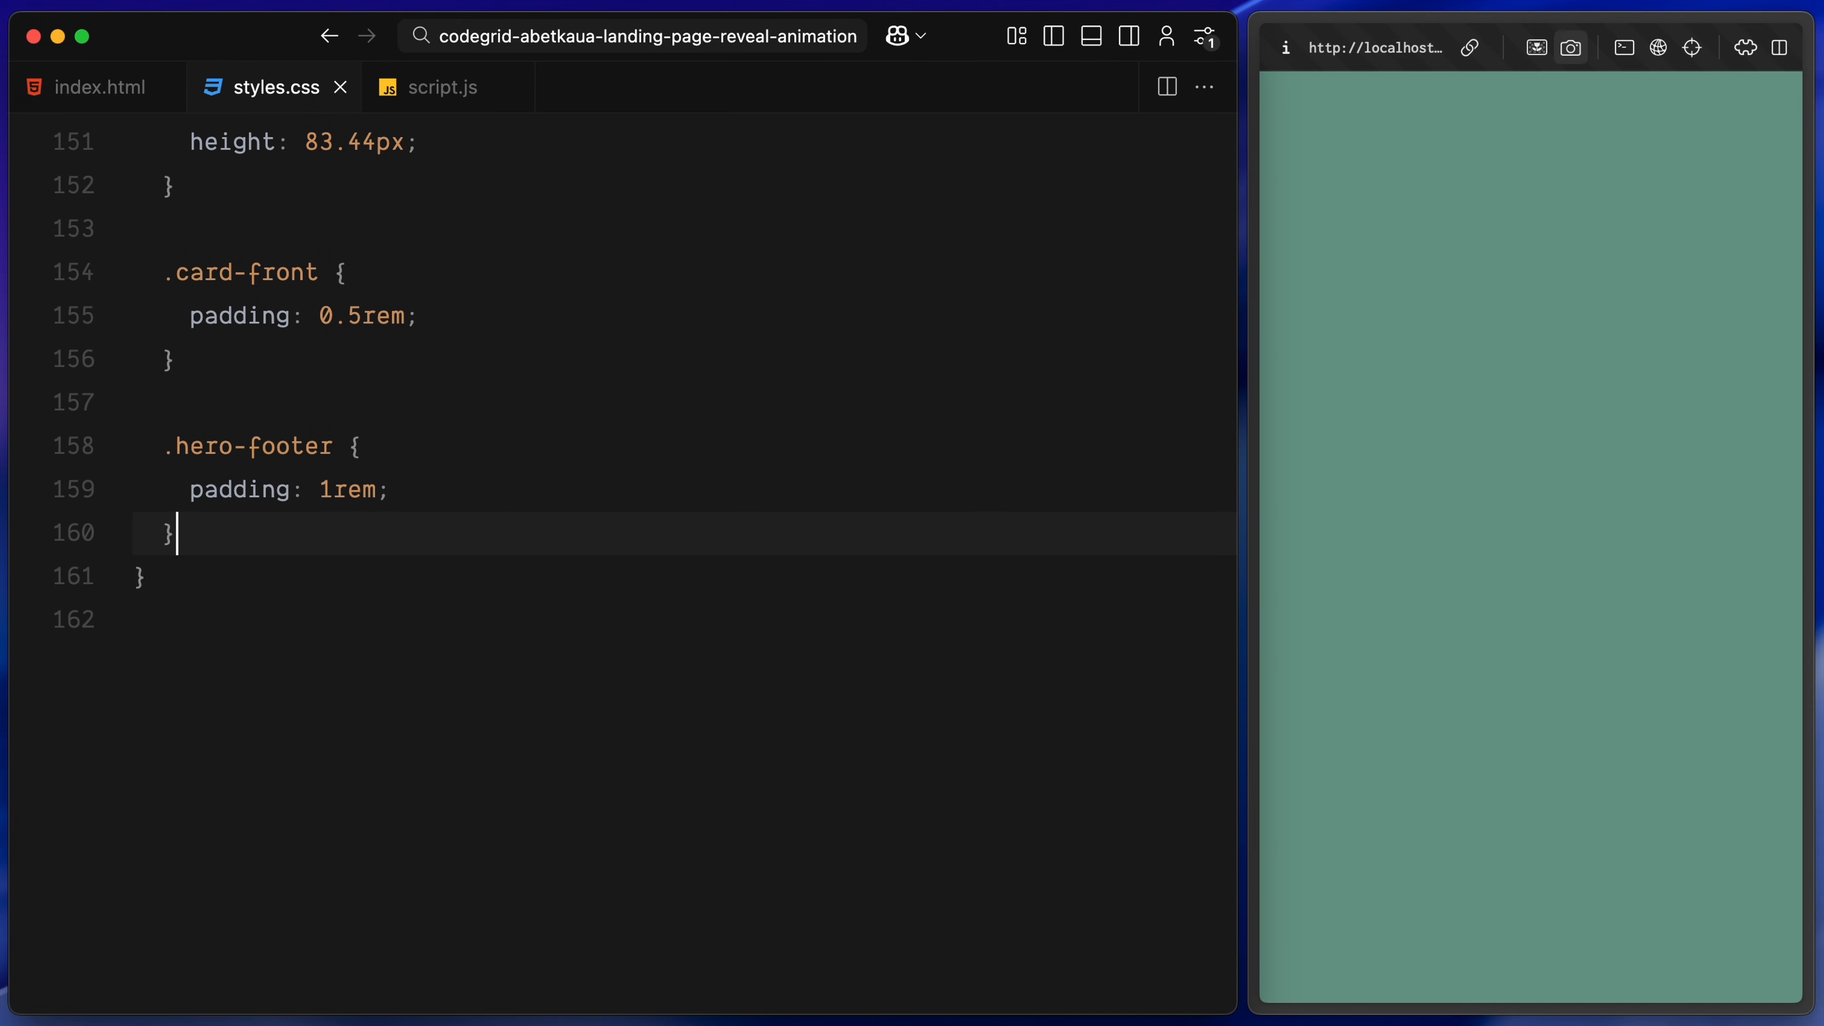
{"action": "type", "text": "tr"}
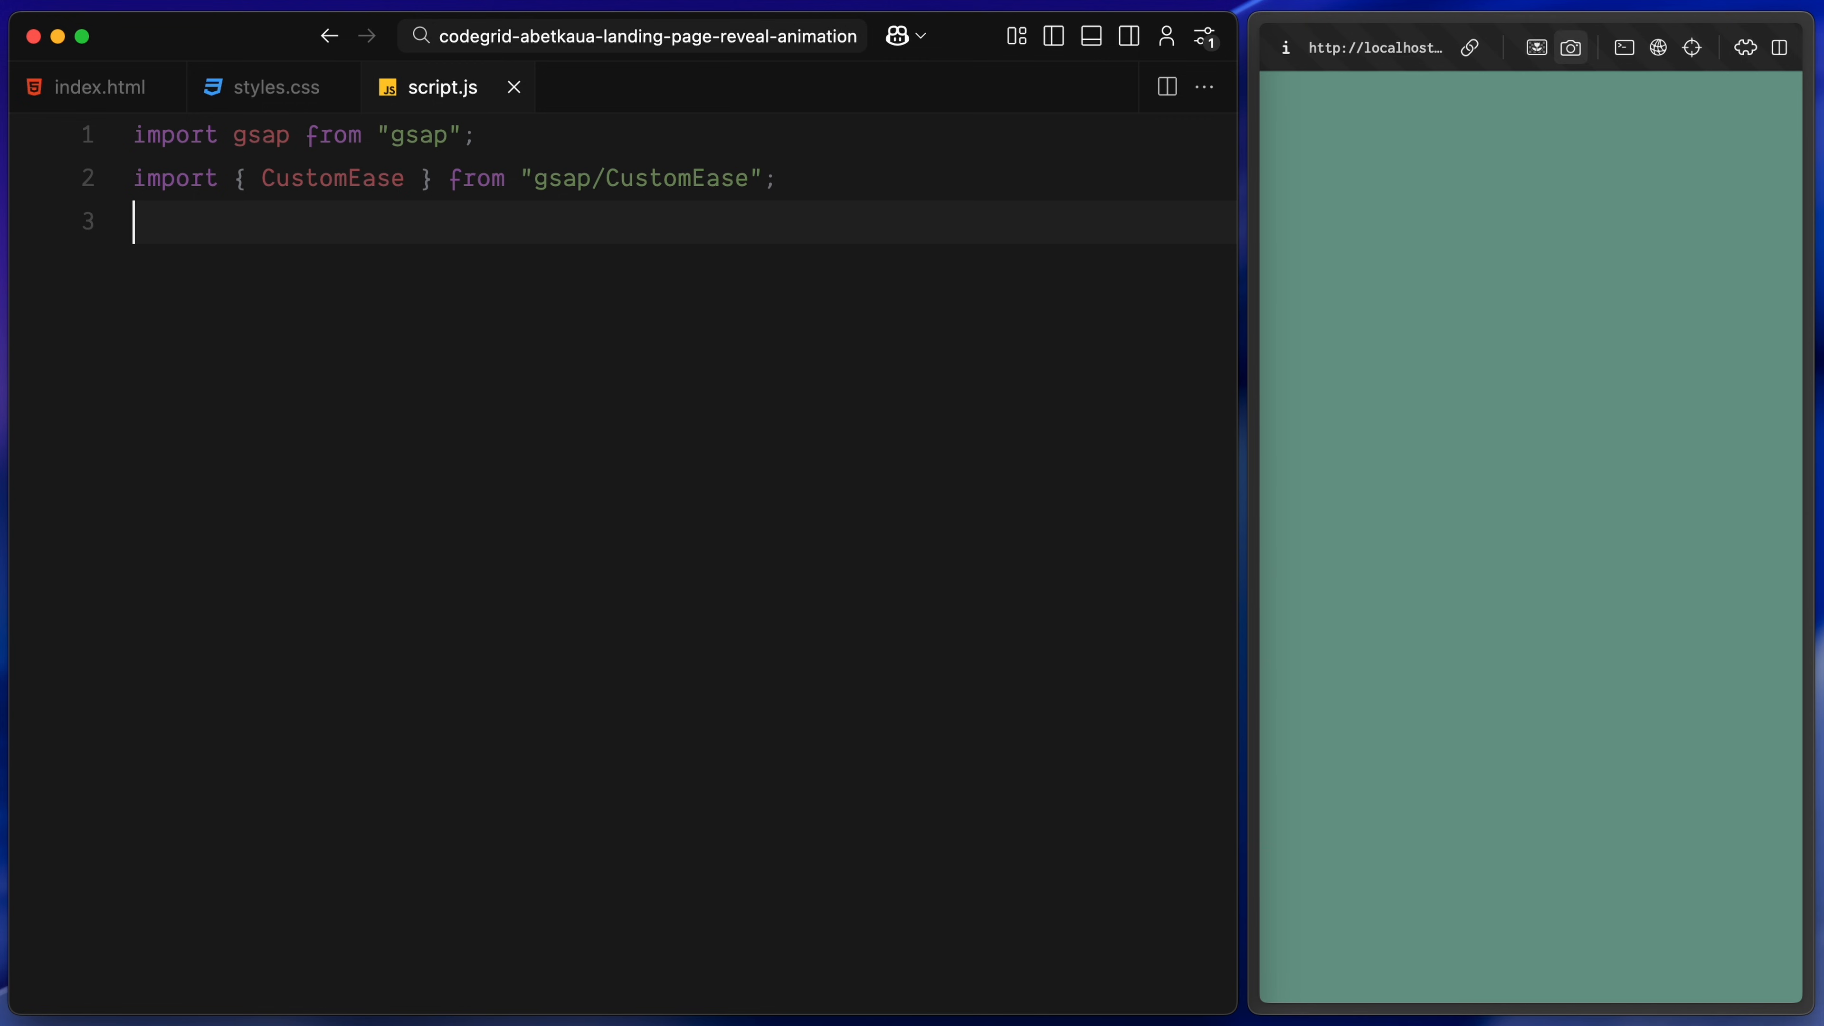
Add a DOMContentLoaded listener registering CustomEase and creating the 'hop' ease curve
{"action": "type", "text": "document.addEventListener(\"DOMContentLoaded\", () => {"}
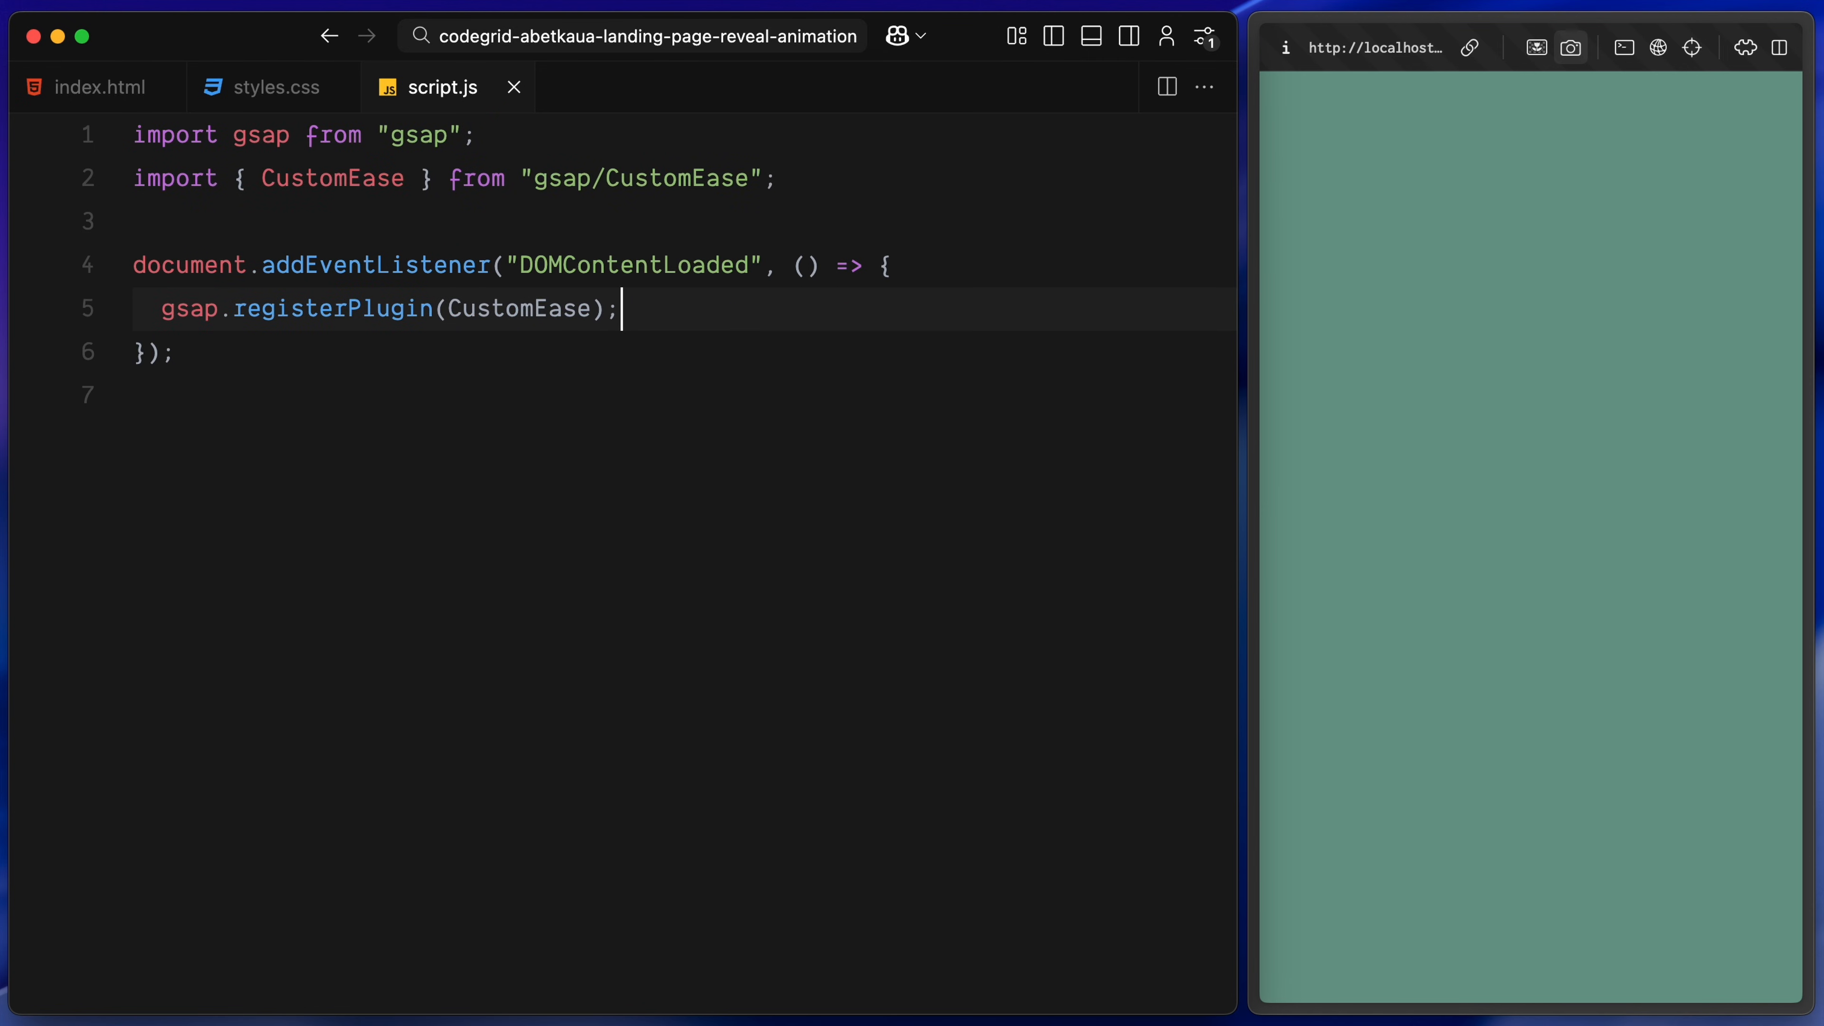
{"action": "type", "text": "CustomEase."}
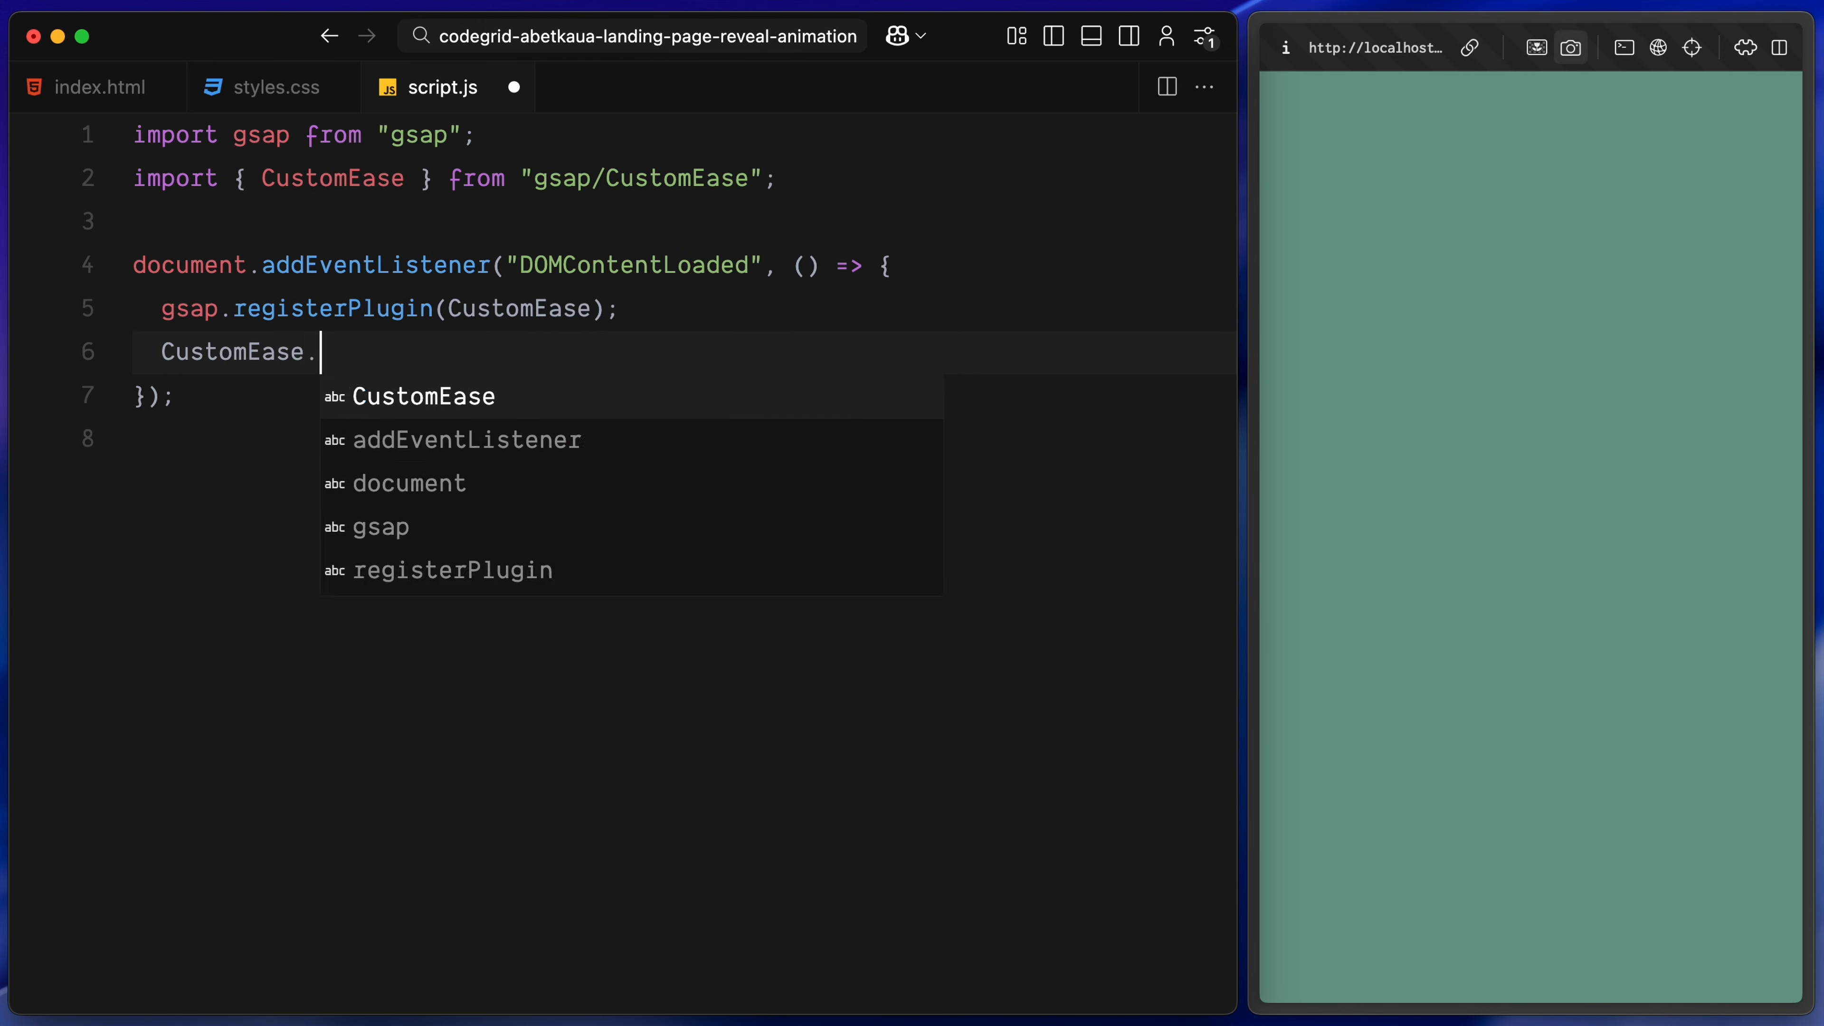
{"action": "type", "text": "create(\"hop\", \"0.75, 0, 0.2, 1\");"}
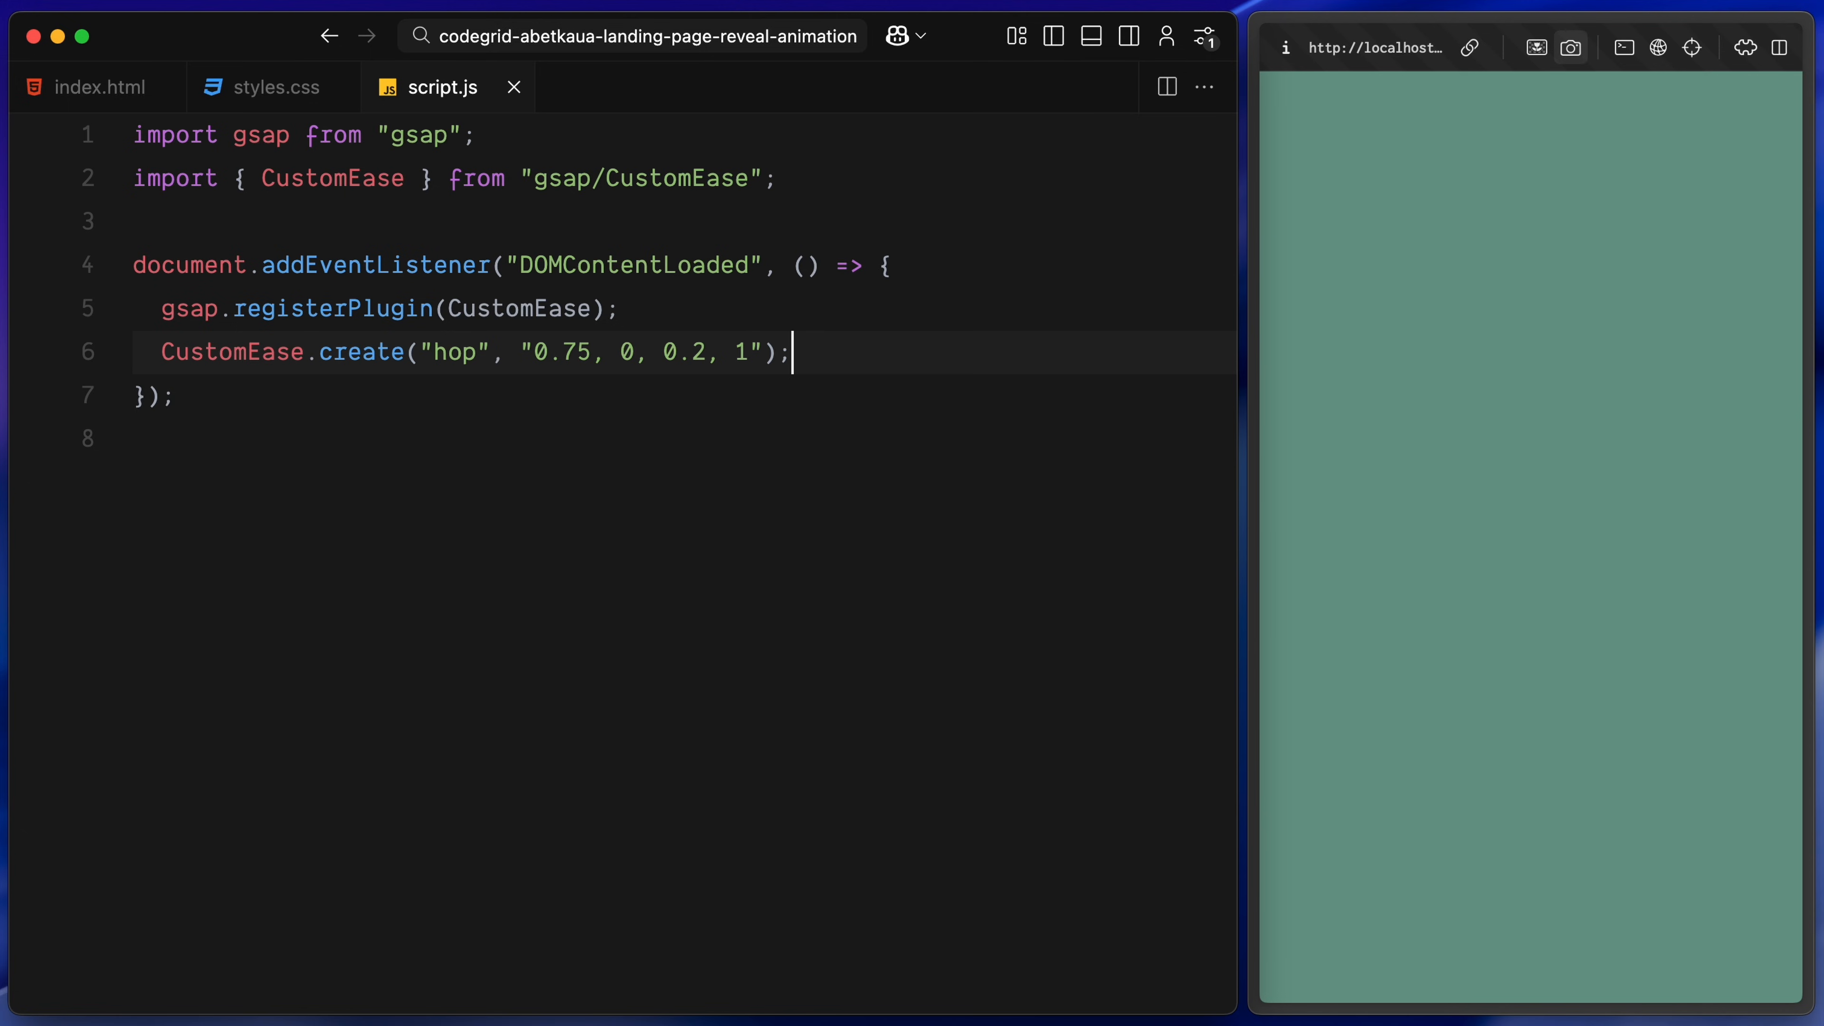
{"action": "key", "text": "Enter"}
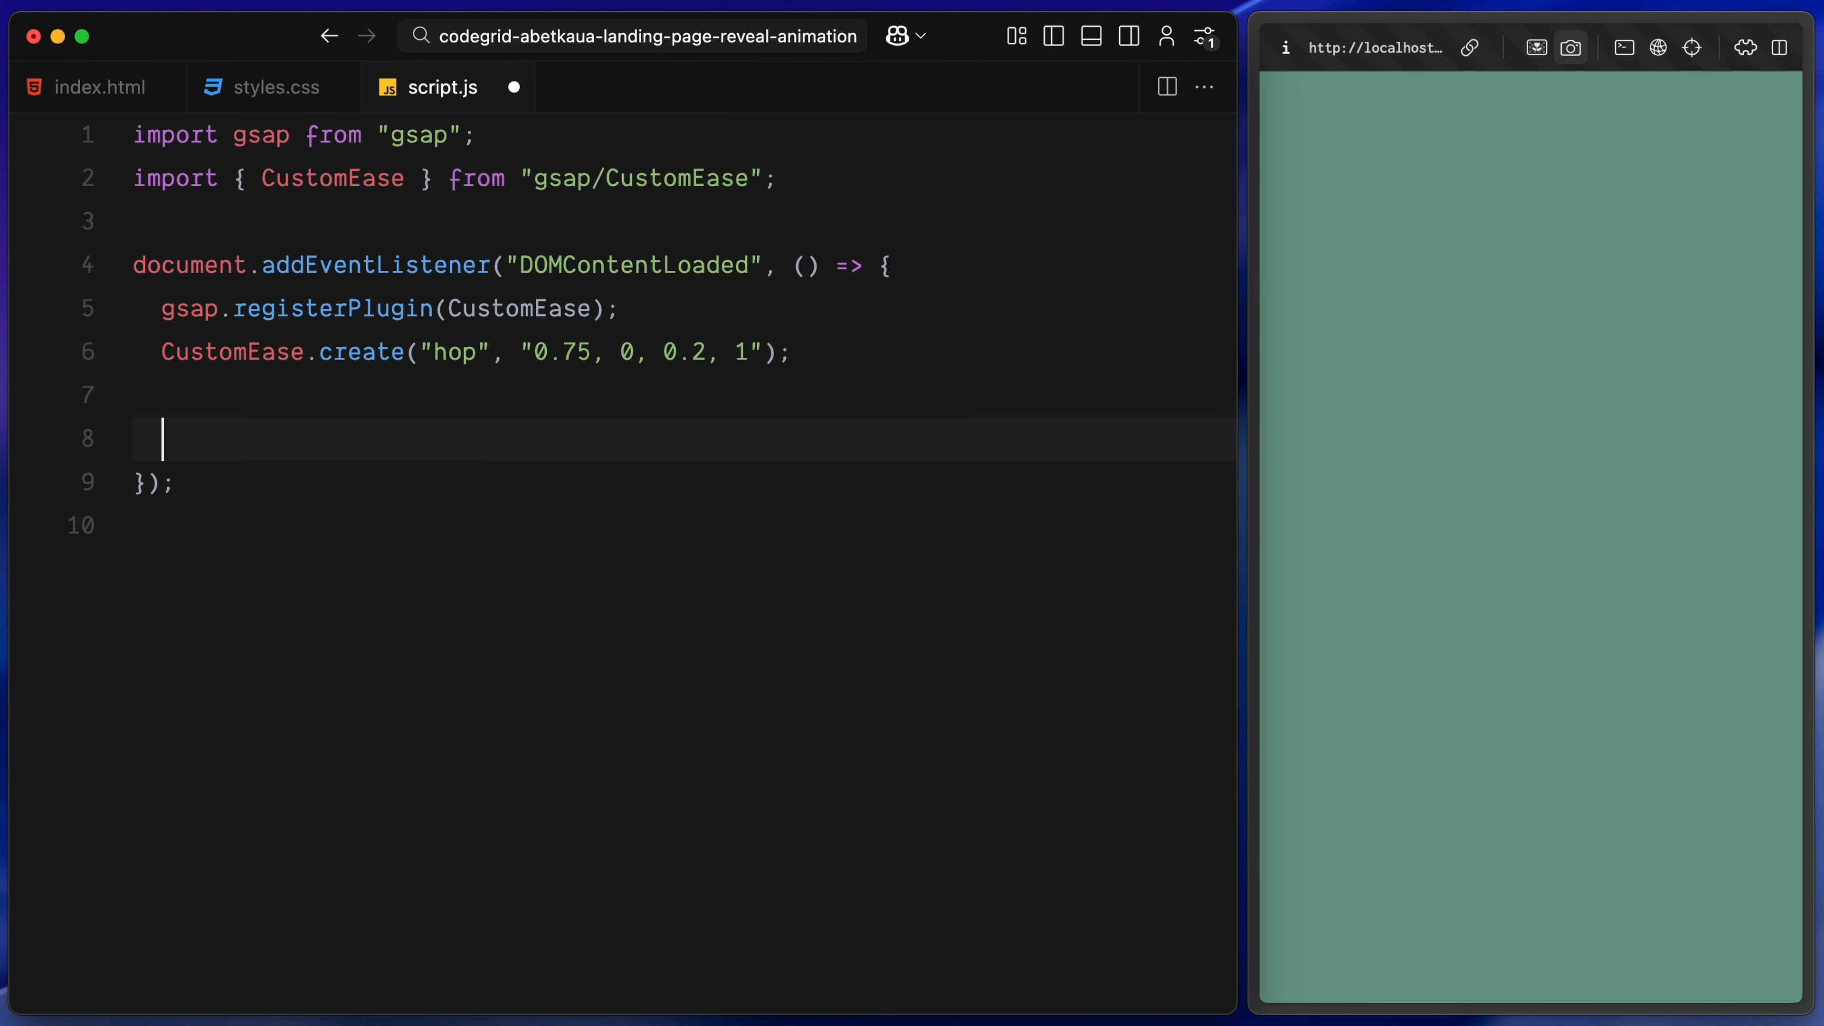
Select the .intro-cards .card elements and loop over them computing each card's angle from its index
{"action": "type", "text": "const introCards = document.querySelectorAll(\".intro-cards .card\");"}
{"action": "type", "text": "const radius = window.innerWidth < 1000 ? 150 : 225;"}
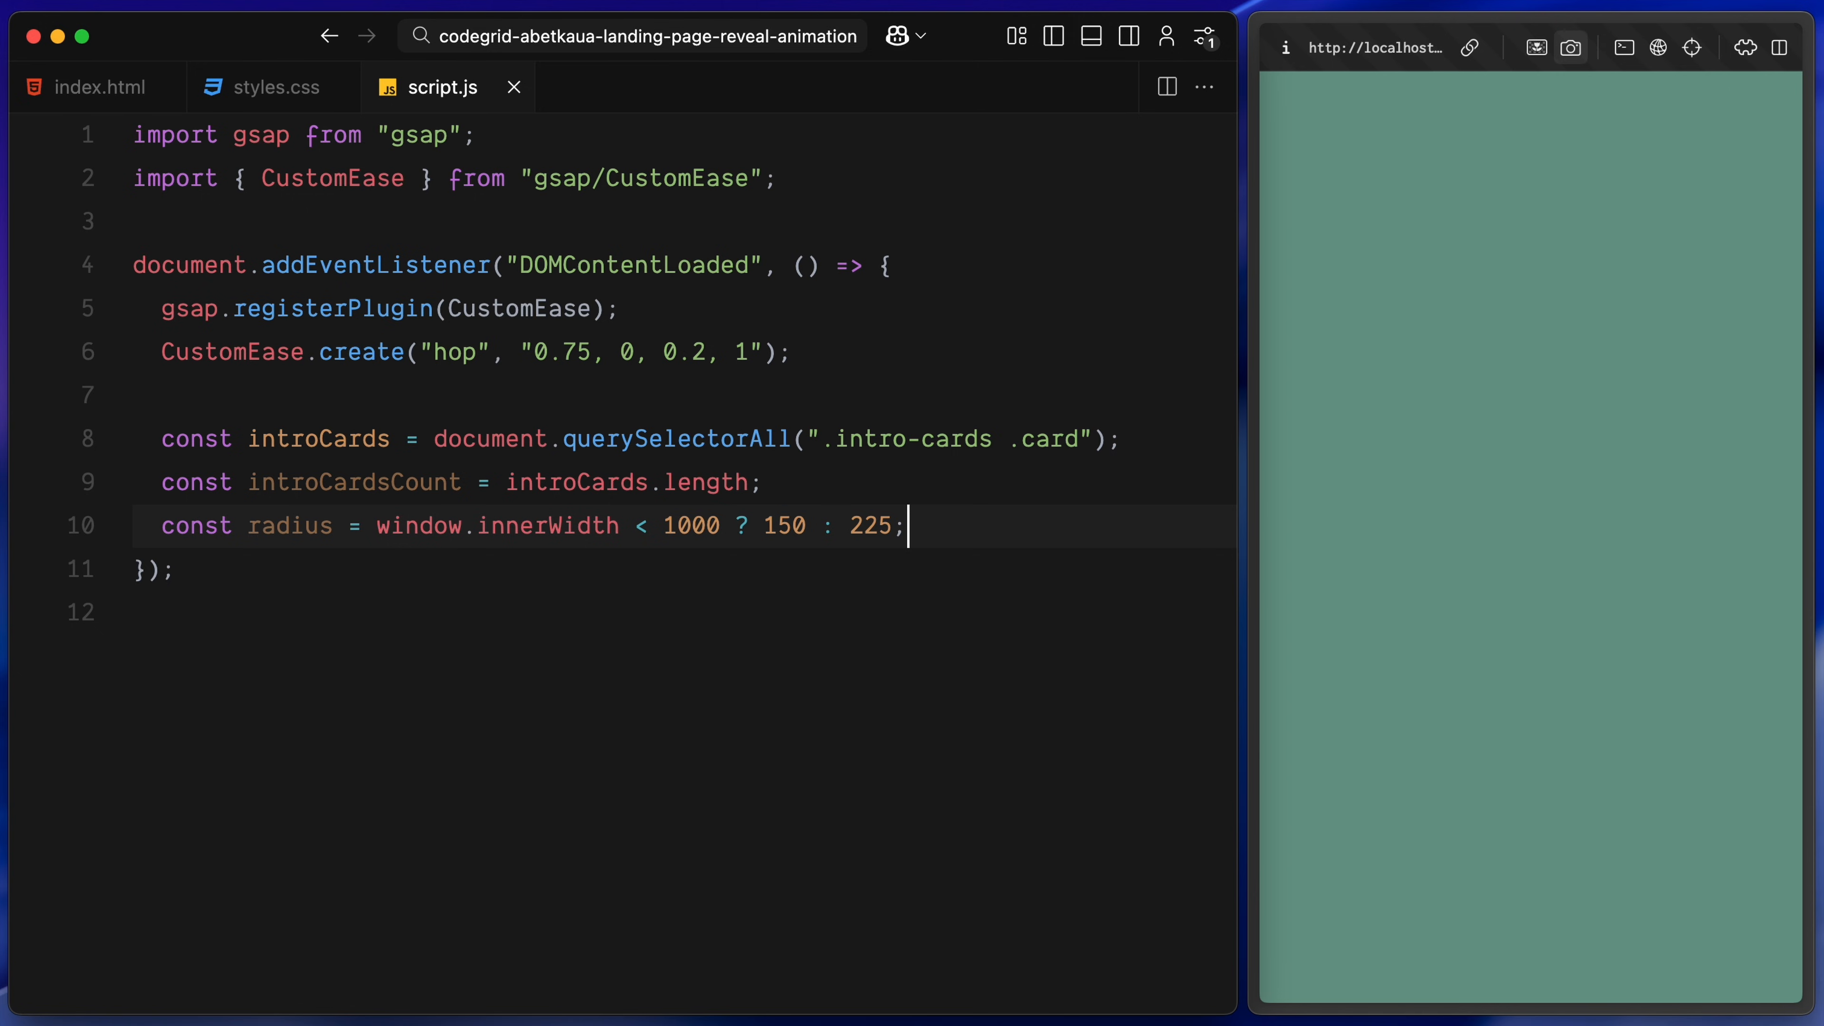
{"action": "key", "text": "Enter"}
{"action": "type", "text": "introCards.forEach((card, "}
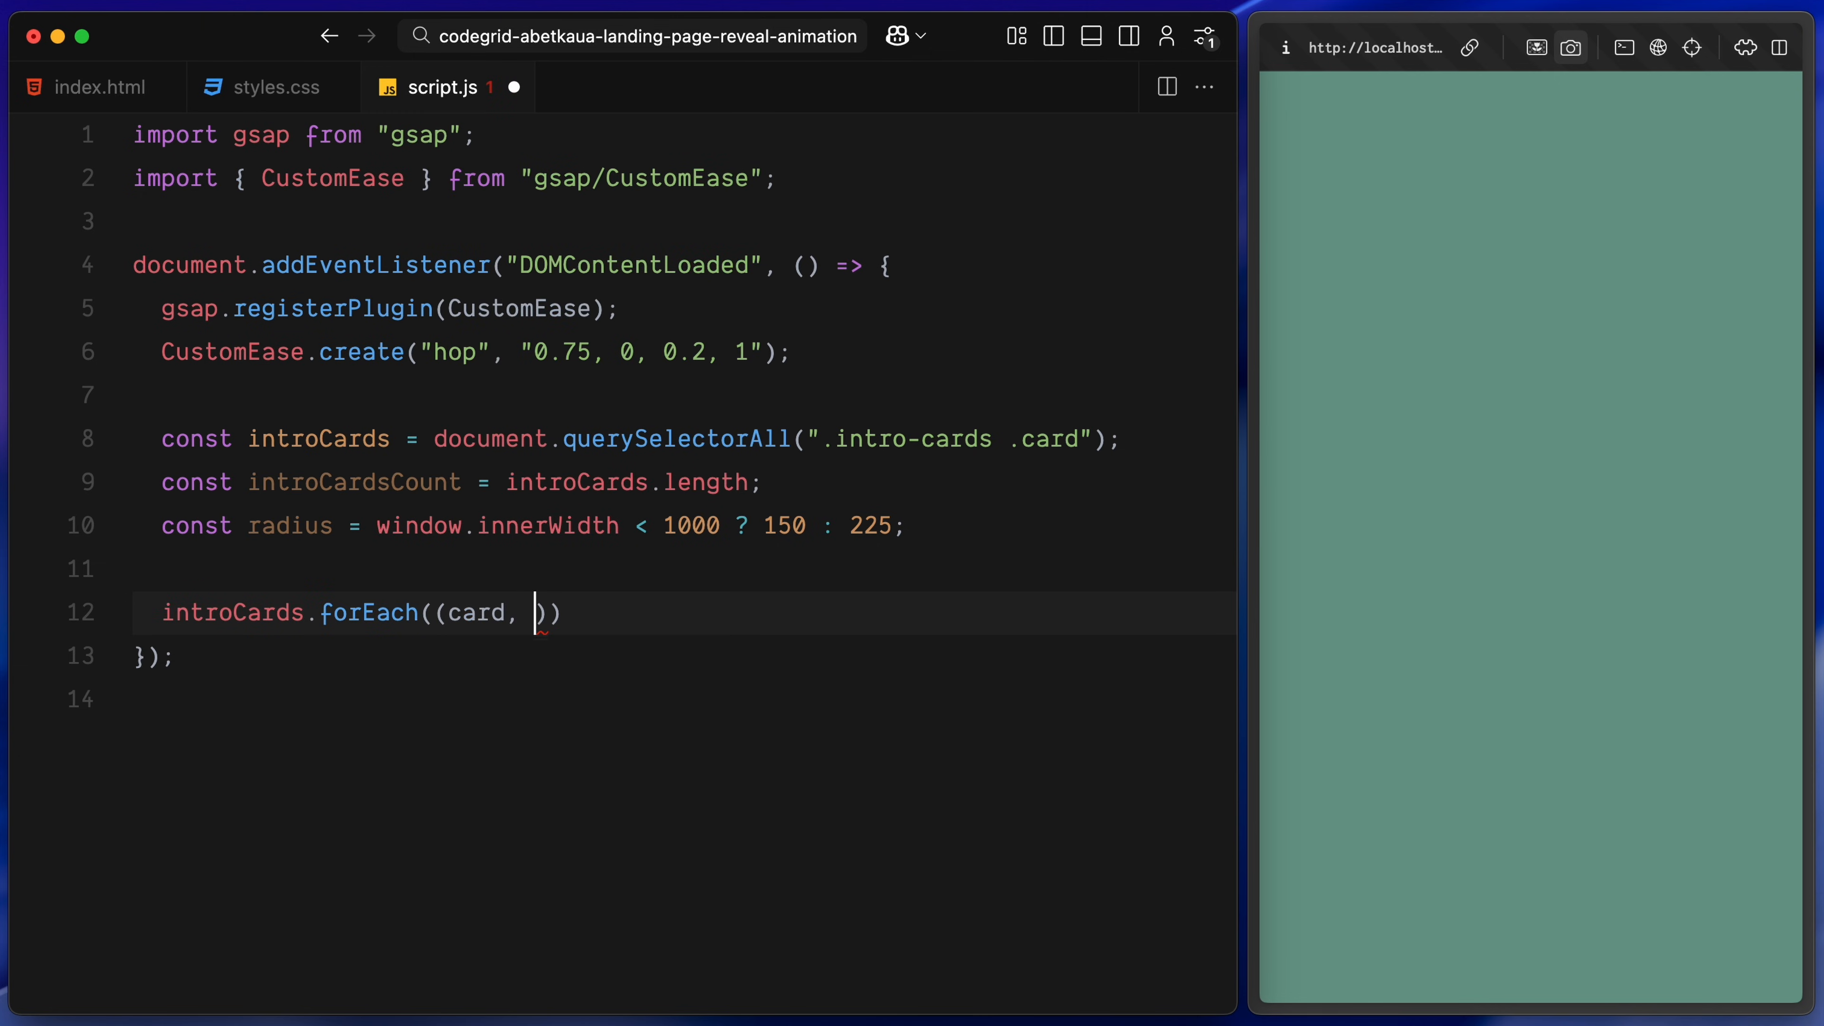
{"action": "type", "text": "i) => {"}
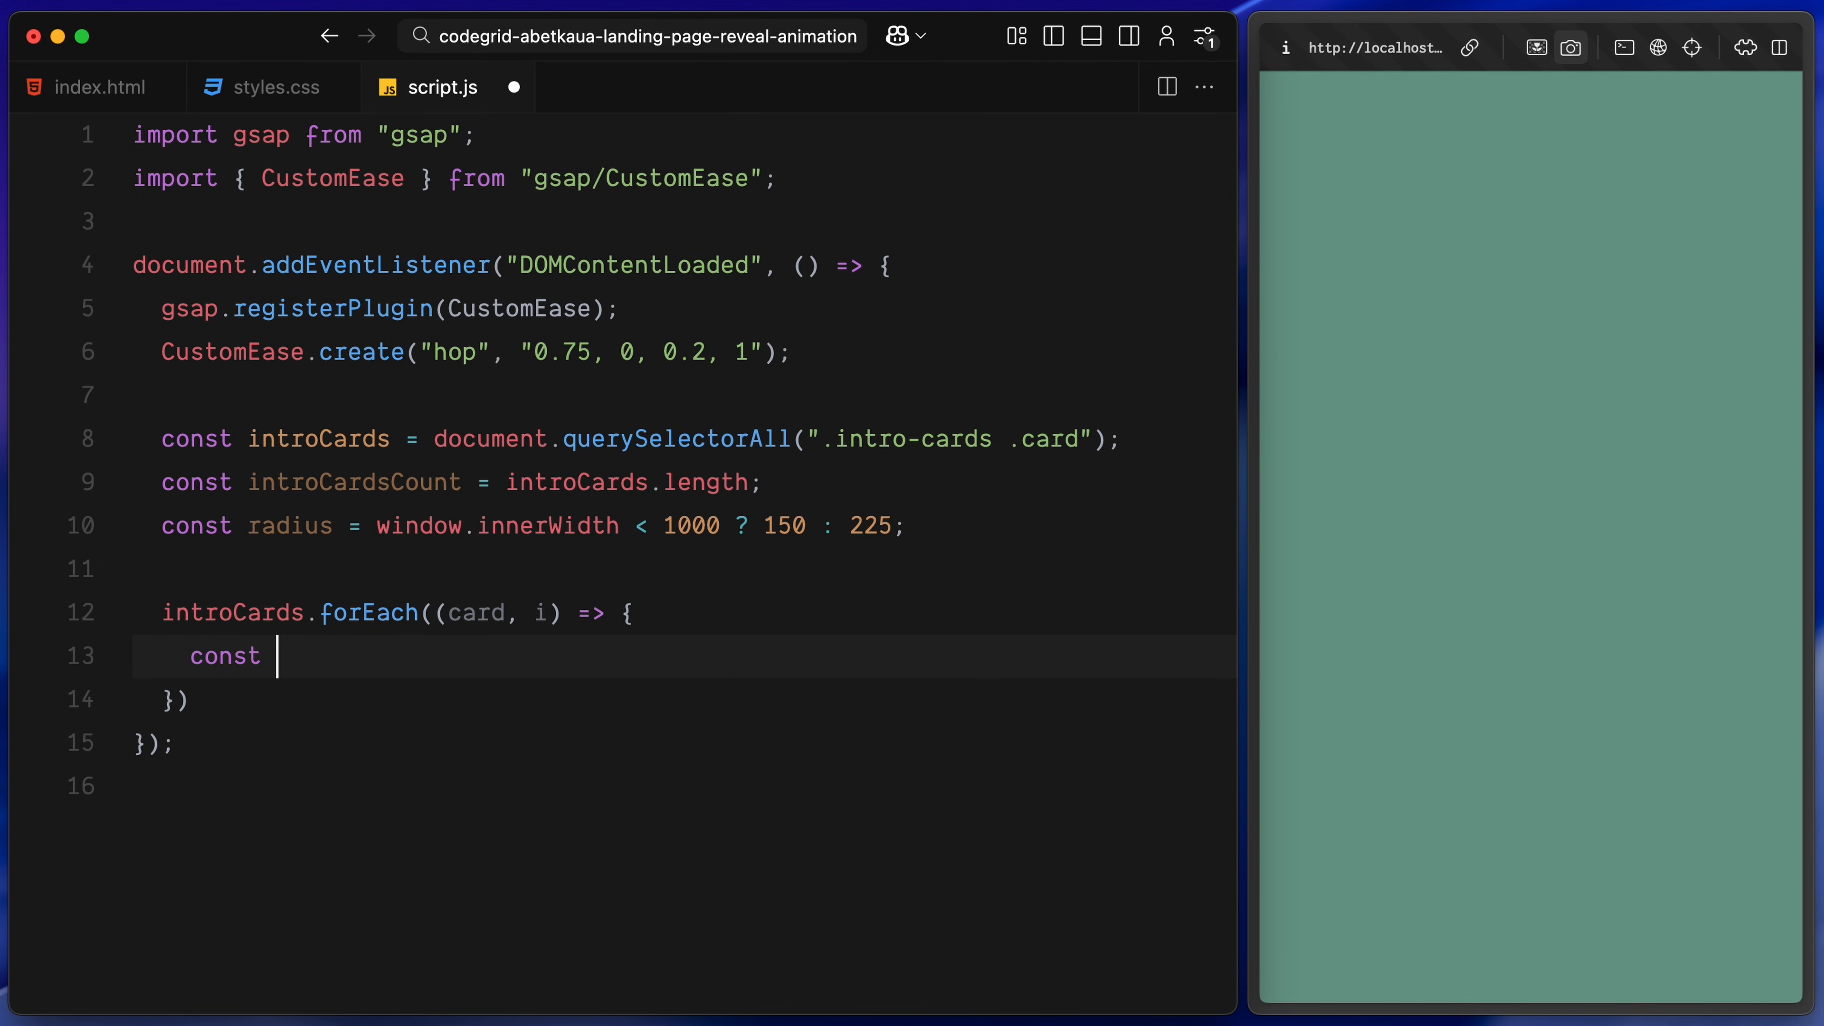
{"action": "type", "text": "angle = (i / introCardsCount) * Math"}
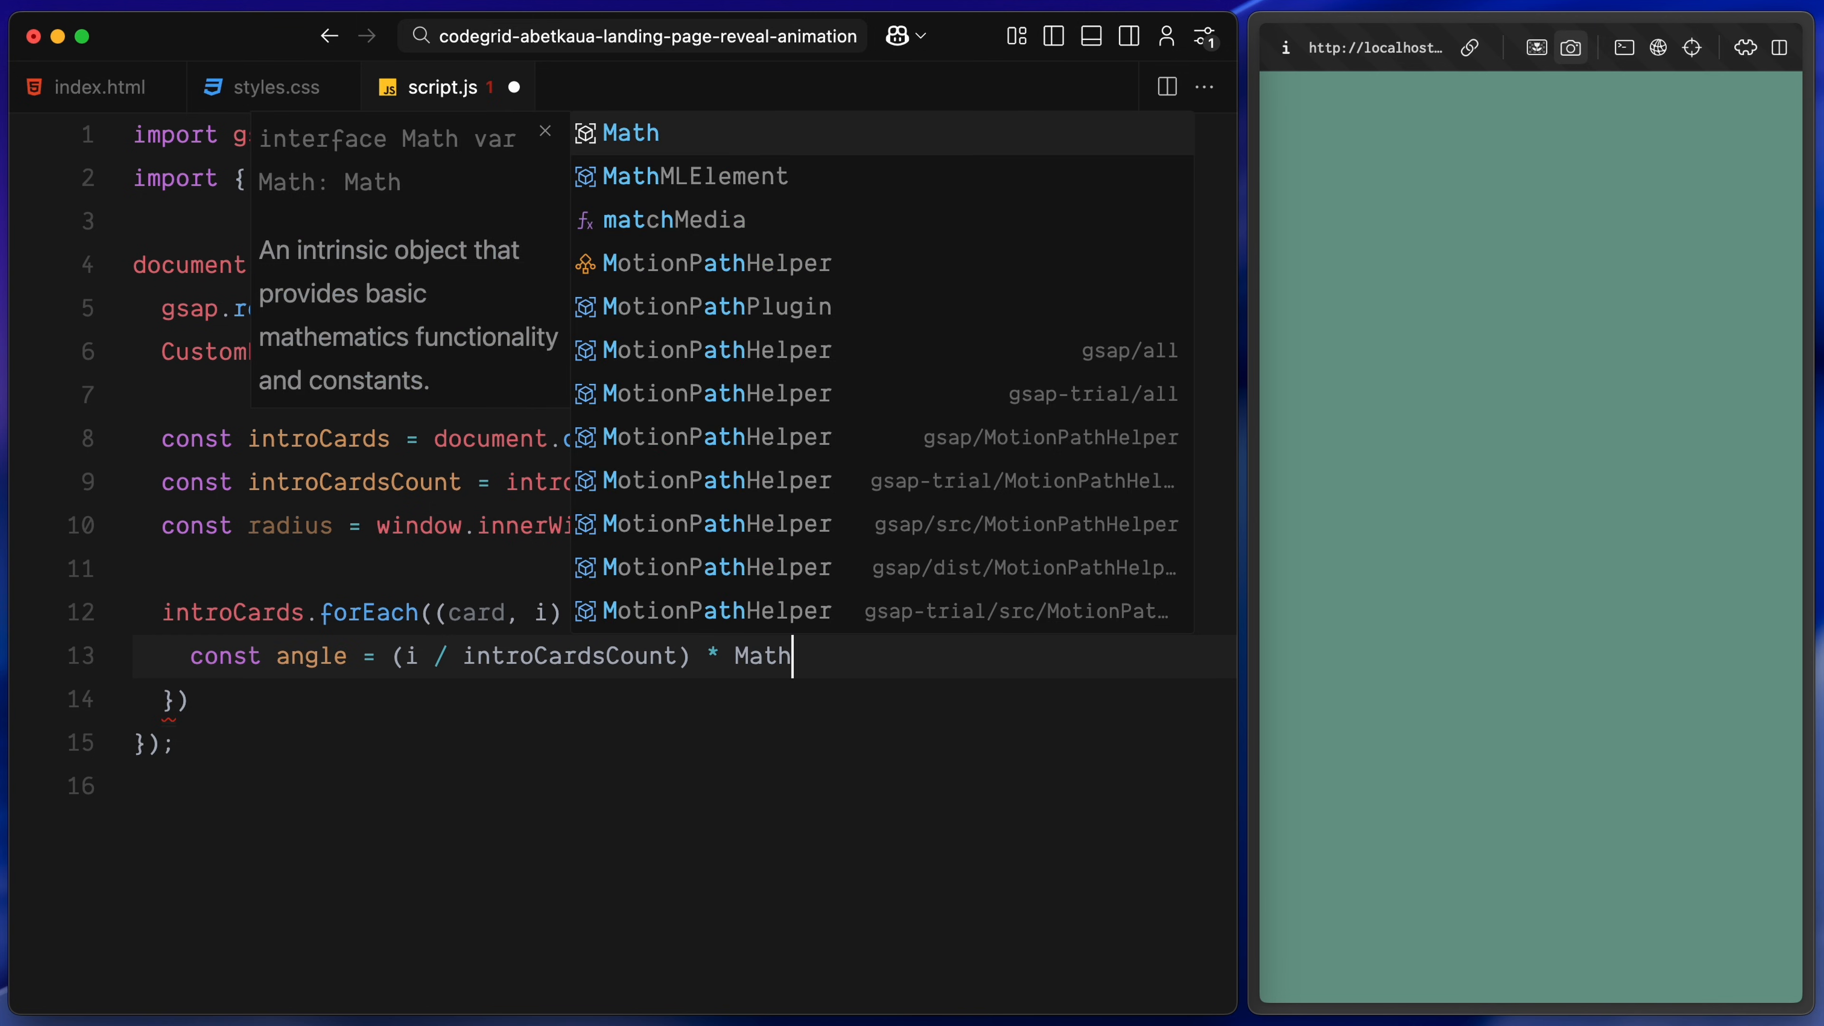
{"action": "type", "text": ".PI * 2 - Math.PI / 2;"}
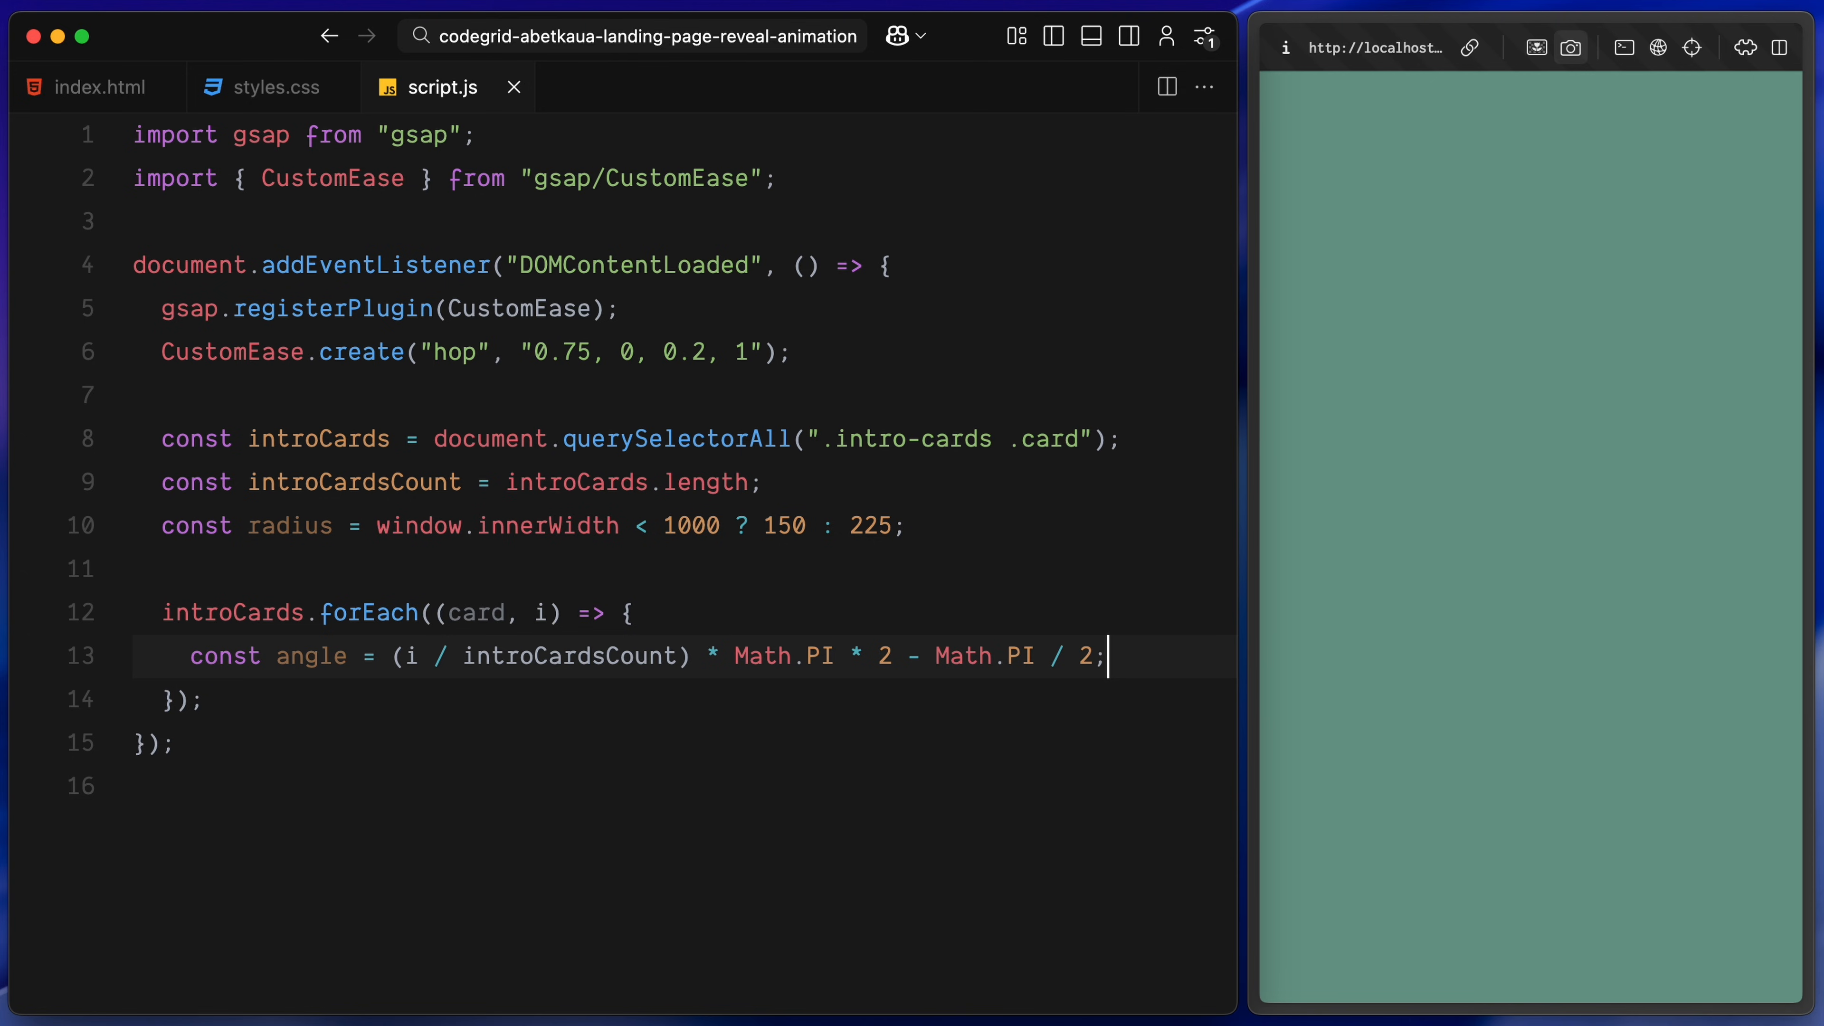
{"action": "key", "text": "Enter"}
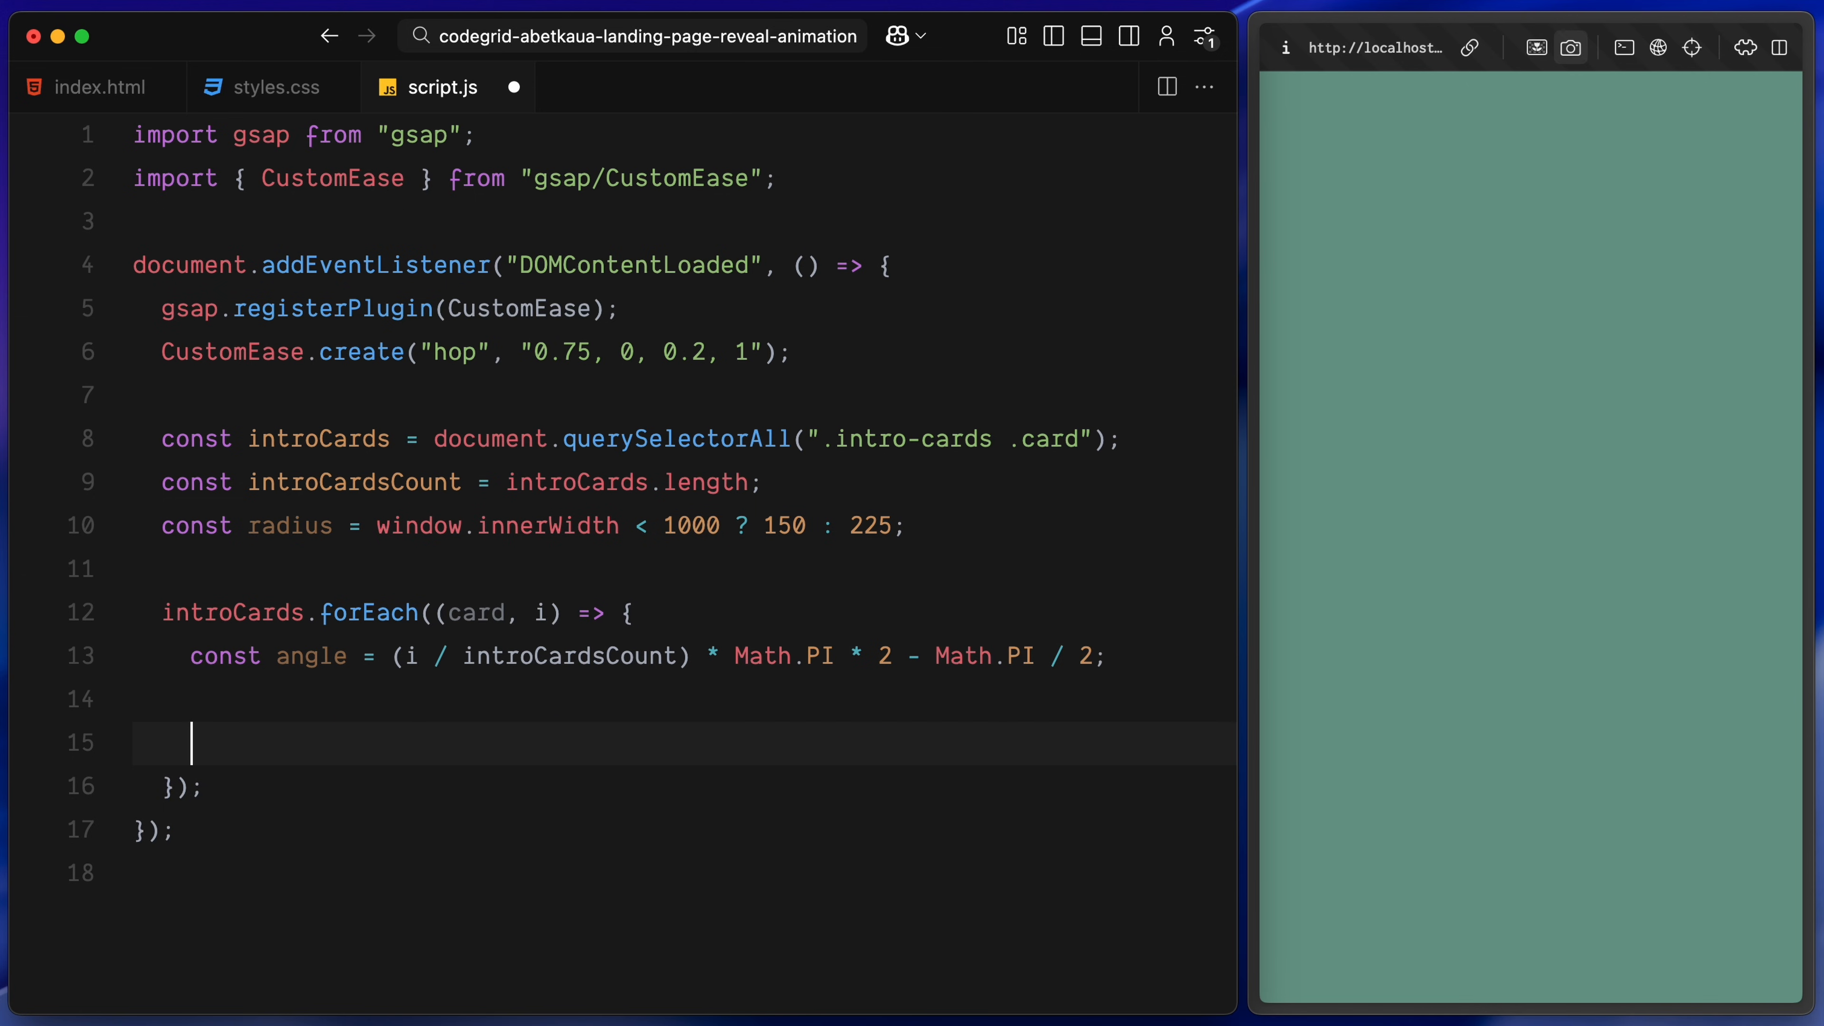
Compute each card's x and y as radius times Math.cos(angle) and Math.sin(angle)
{"action": "type", "text": "const x = radius *"}
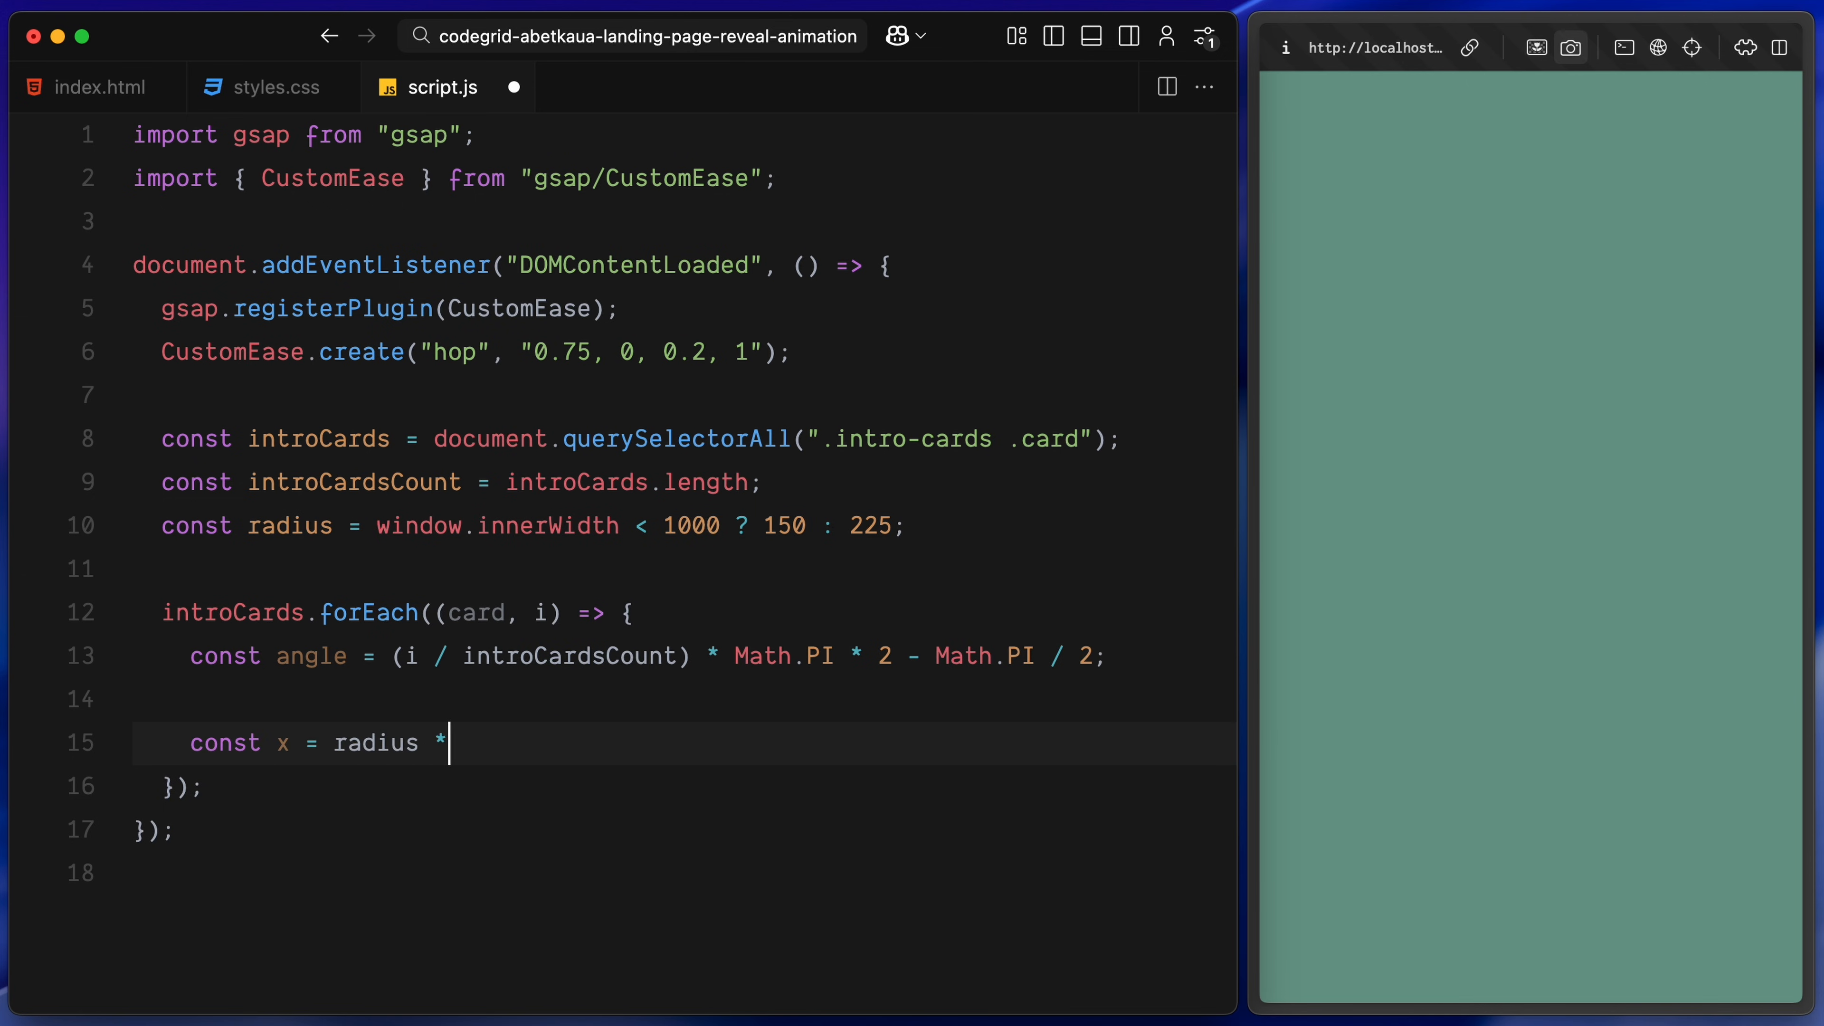
{"action": "type", "text": "Math.cos(angle);"}
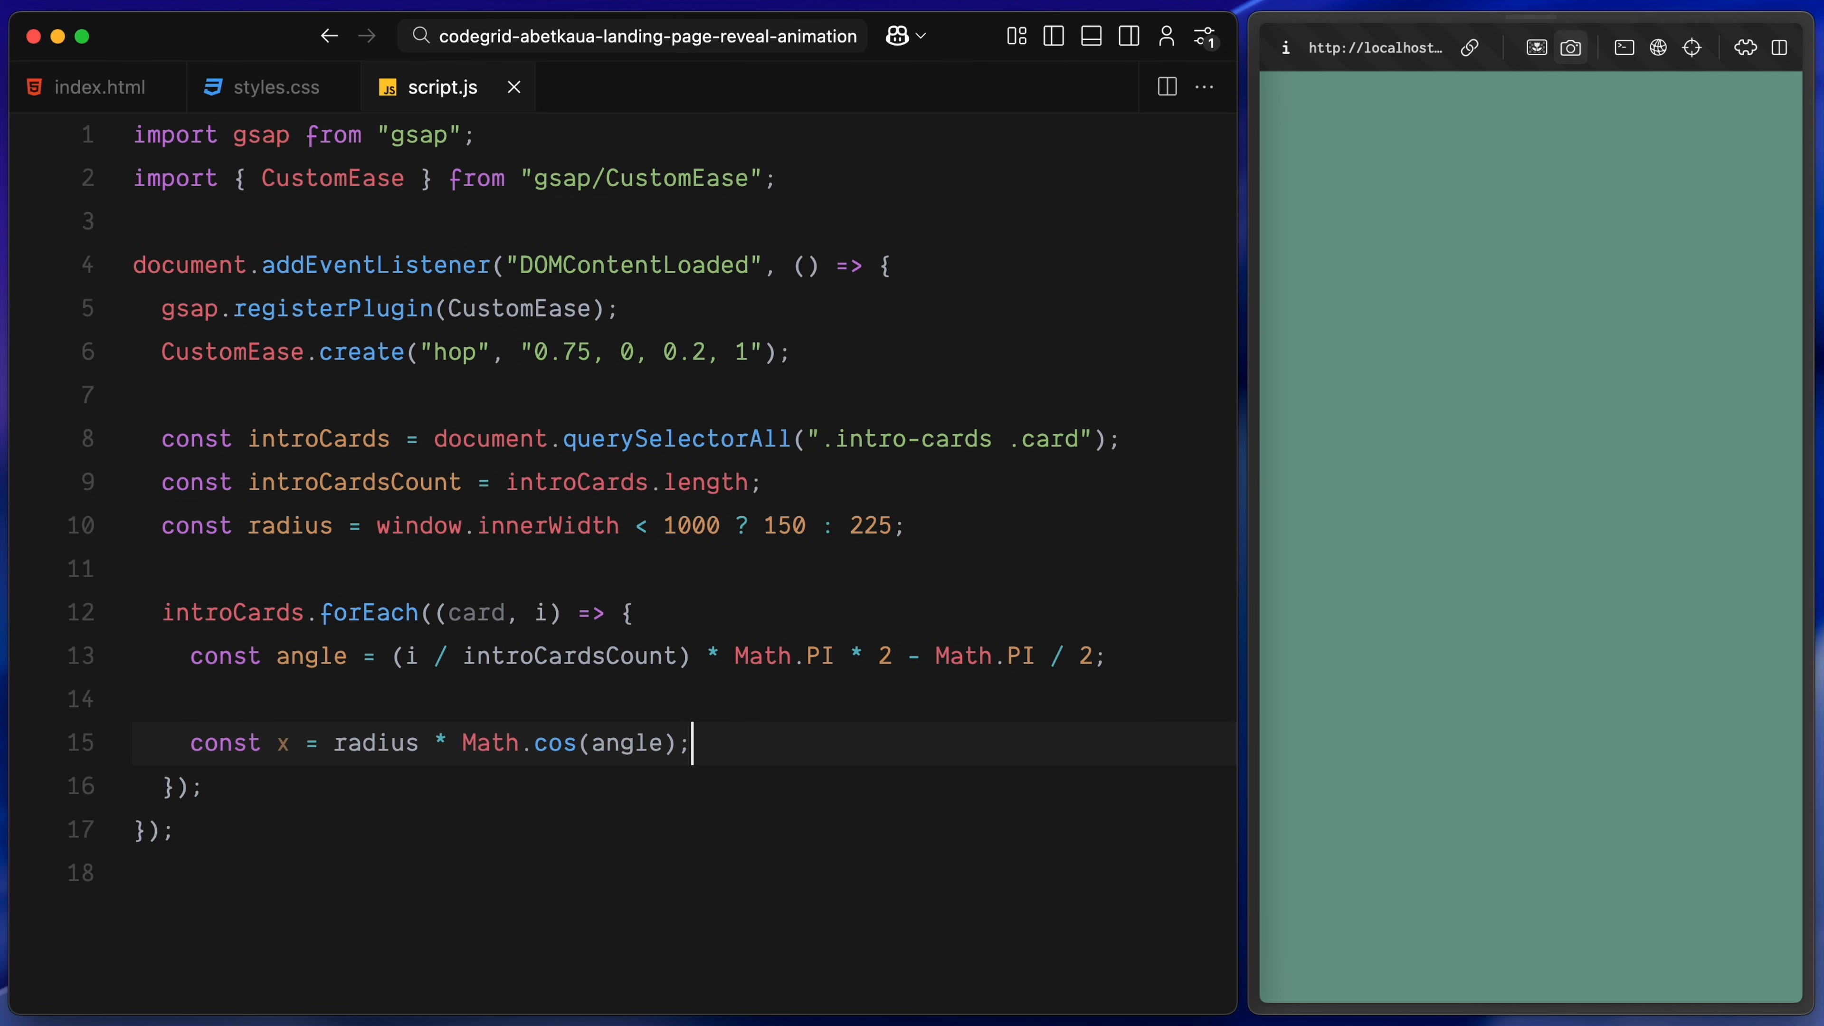
{"action": "type", "text": "const y = radius"}
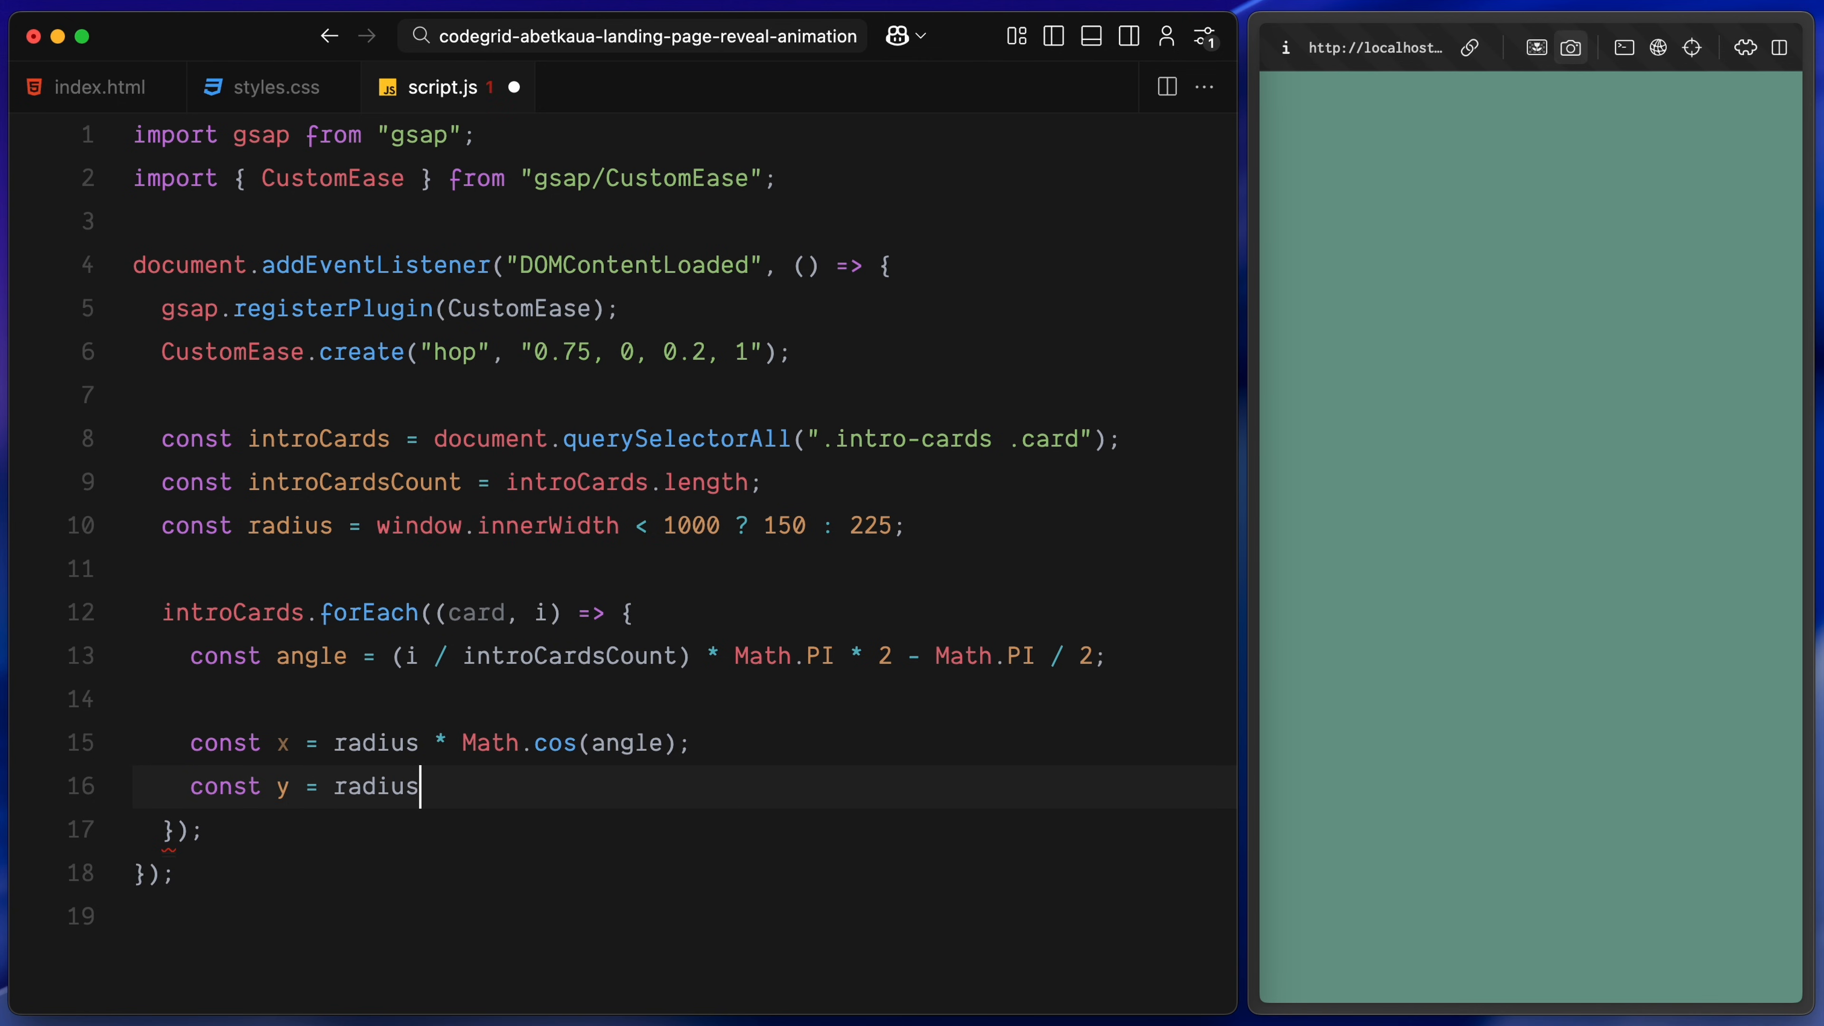
{"action": "type", "text": "* Math.sin(angle);"}
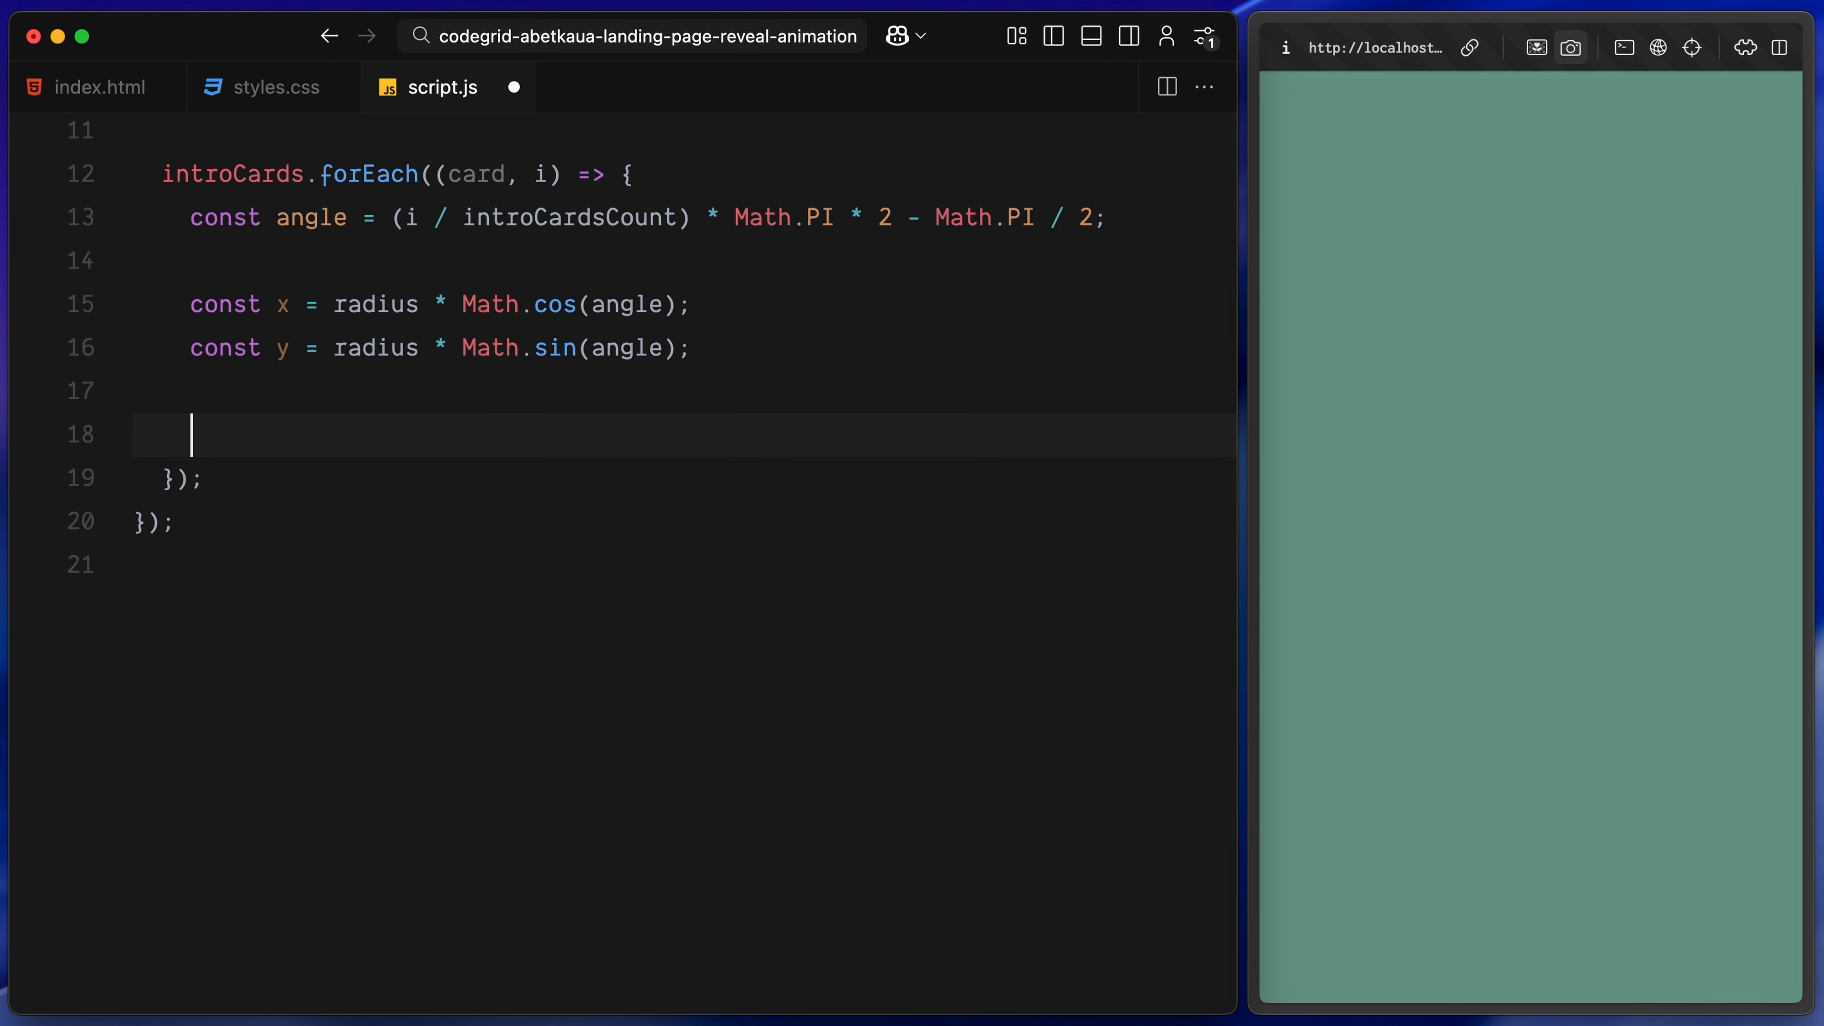
gsap.set each card at x/y with rotation (angle*180)/Math.PI + 90, transformOrigin "center center", scale 0
{"action": "type", "text": "gsap.set(card, {"}
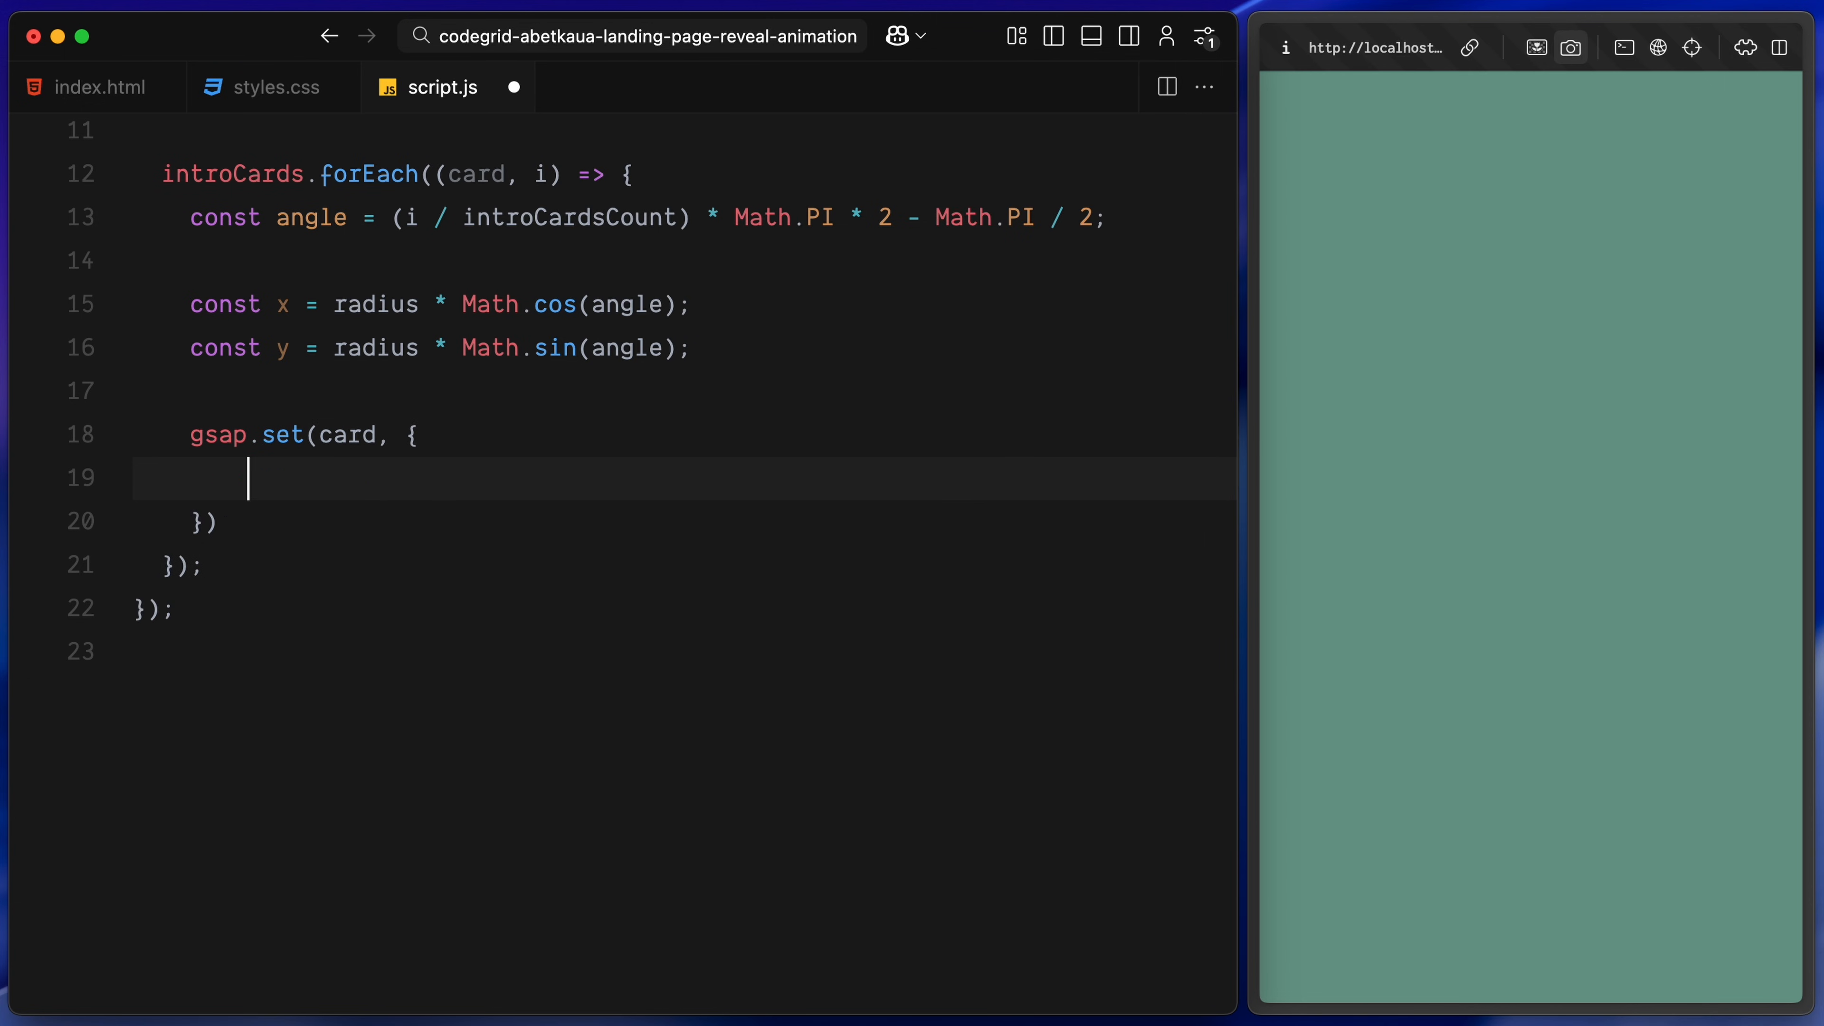
{"action": "type", "text": "x: x,"}
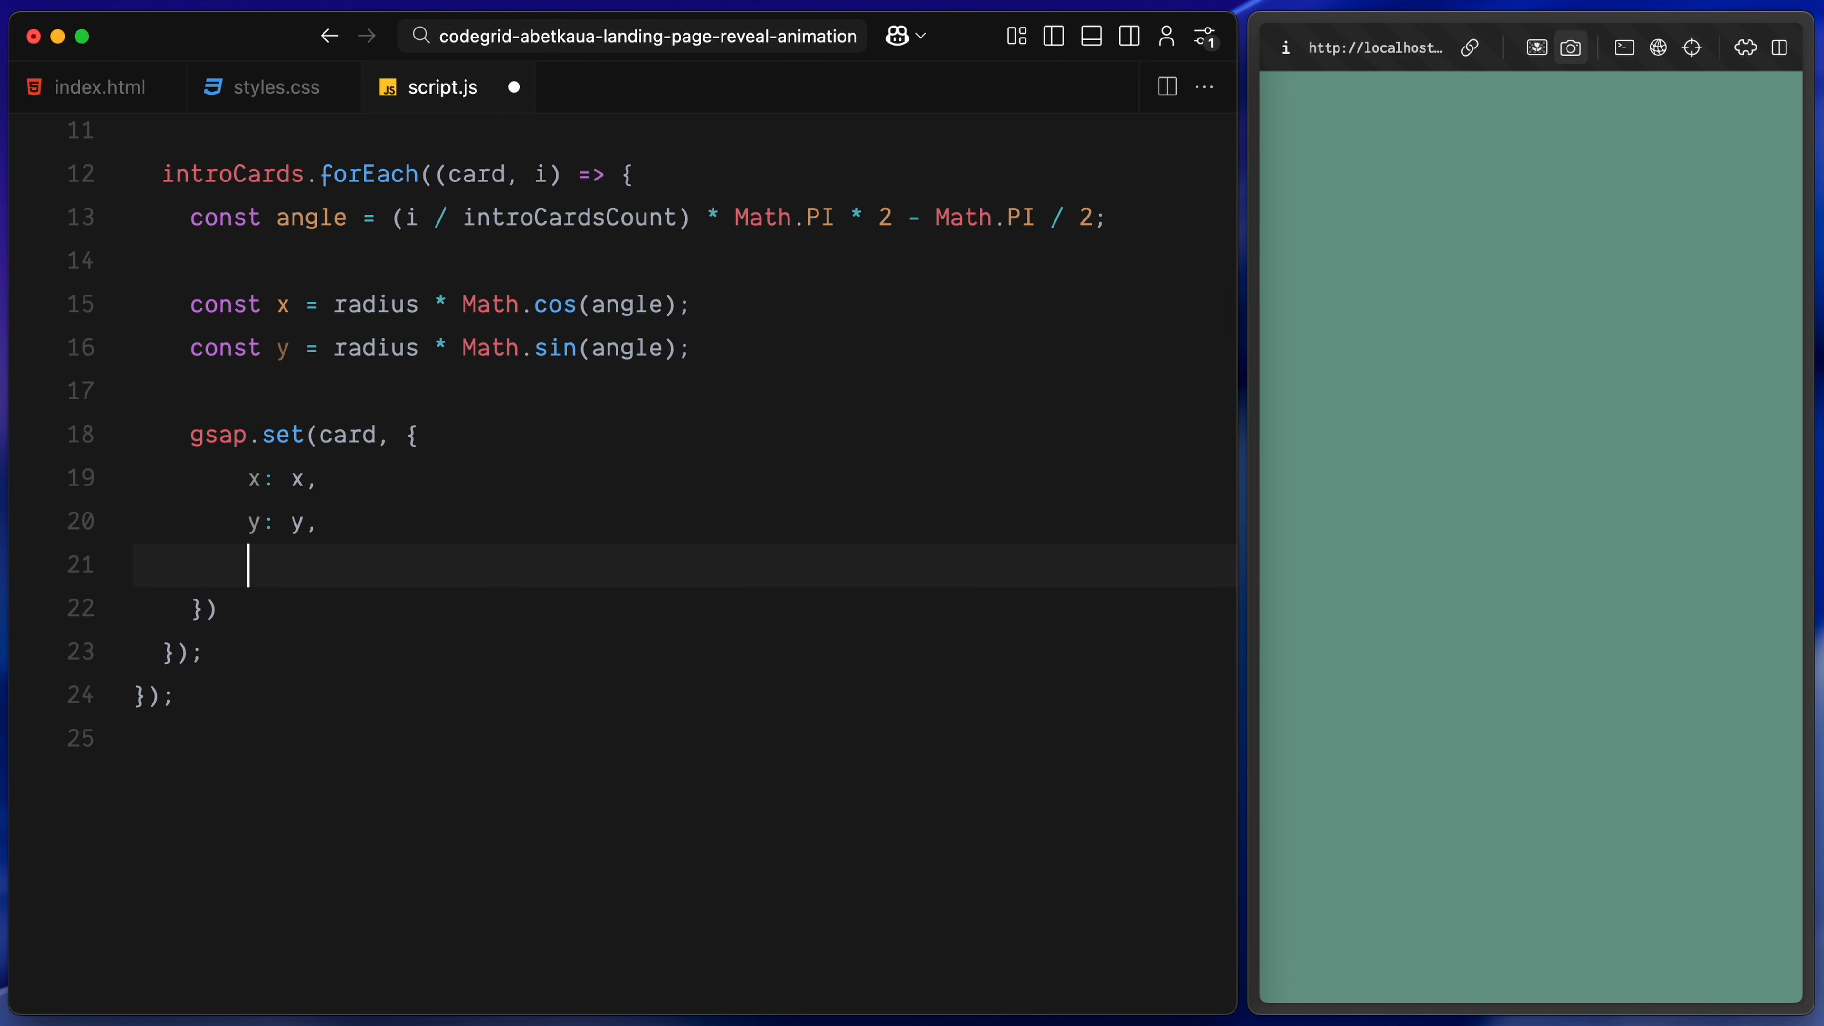
{"action": "type", "text": "rotation: (angle * 1"}
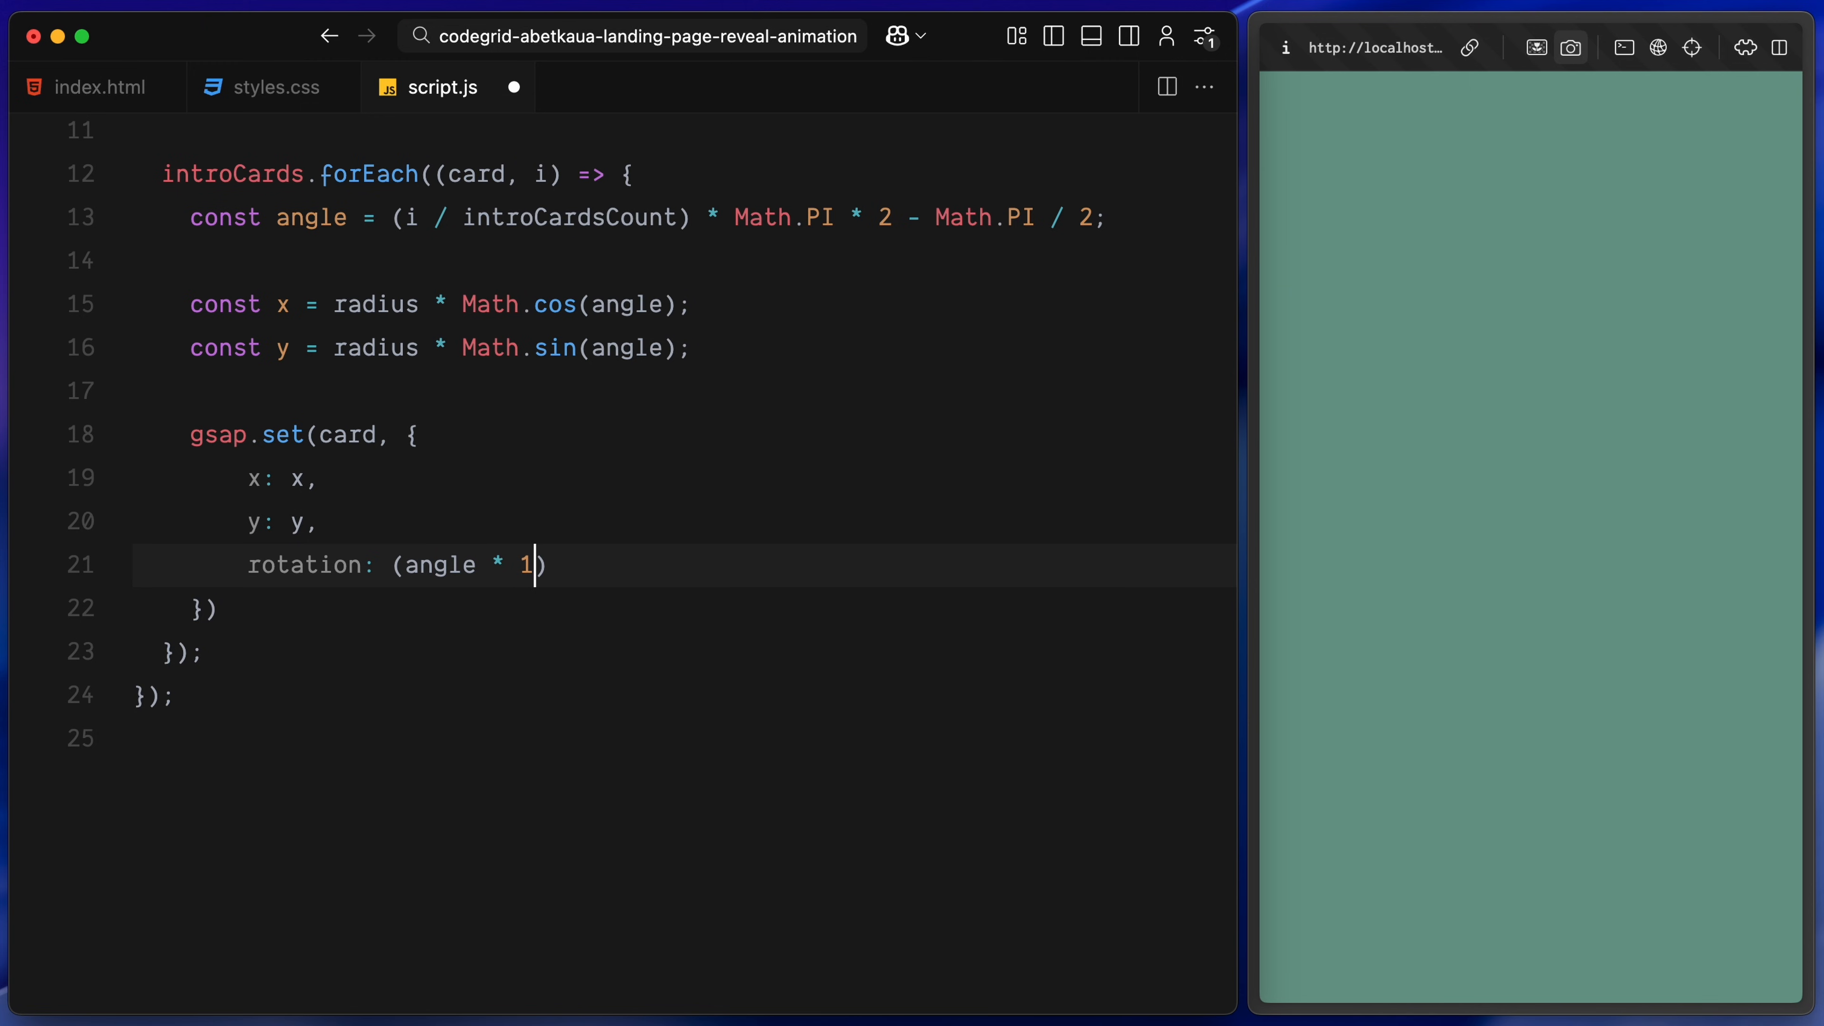
{"action": "type", "text": "80) / Math.PI"}
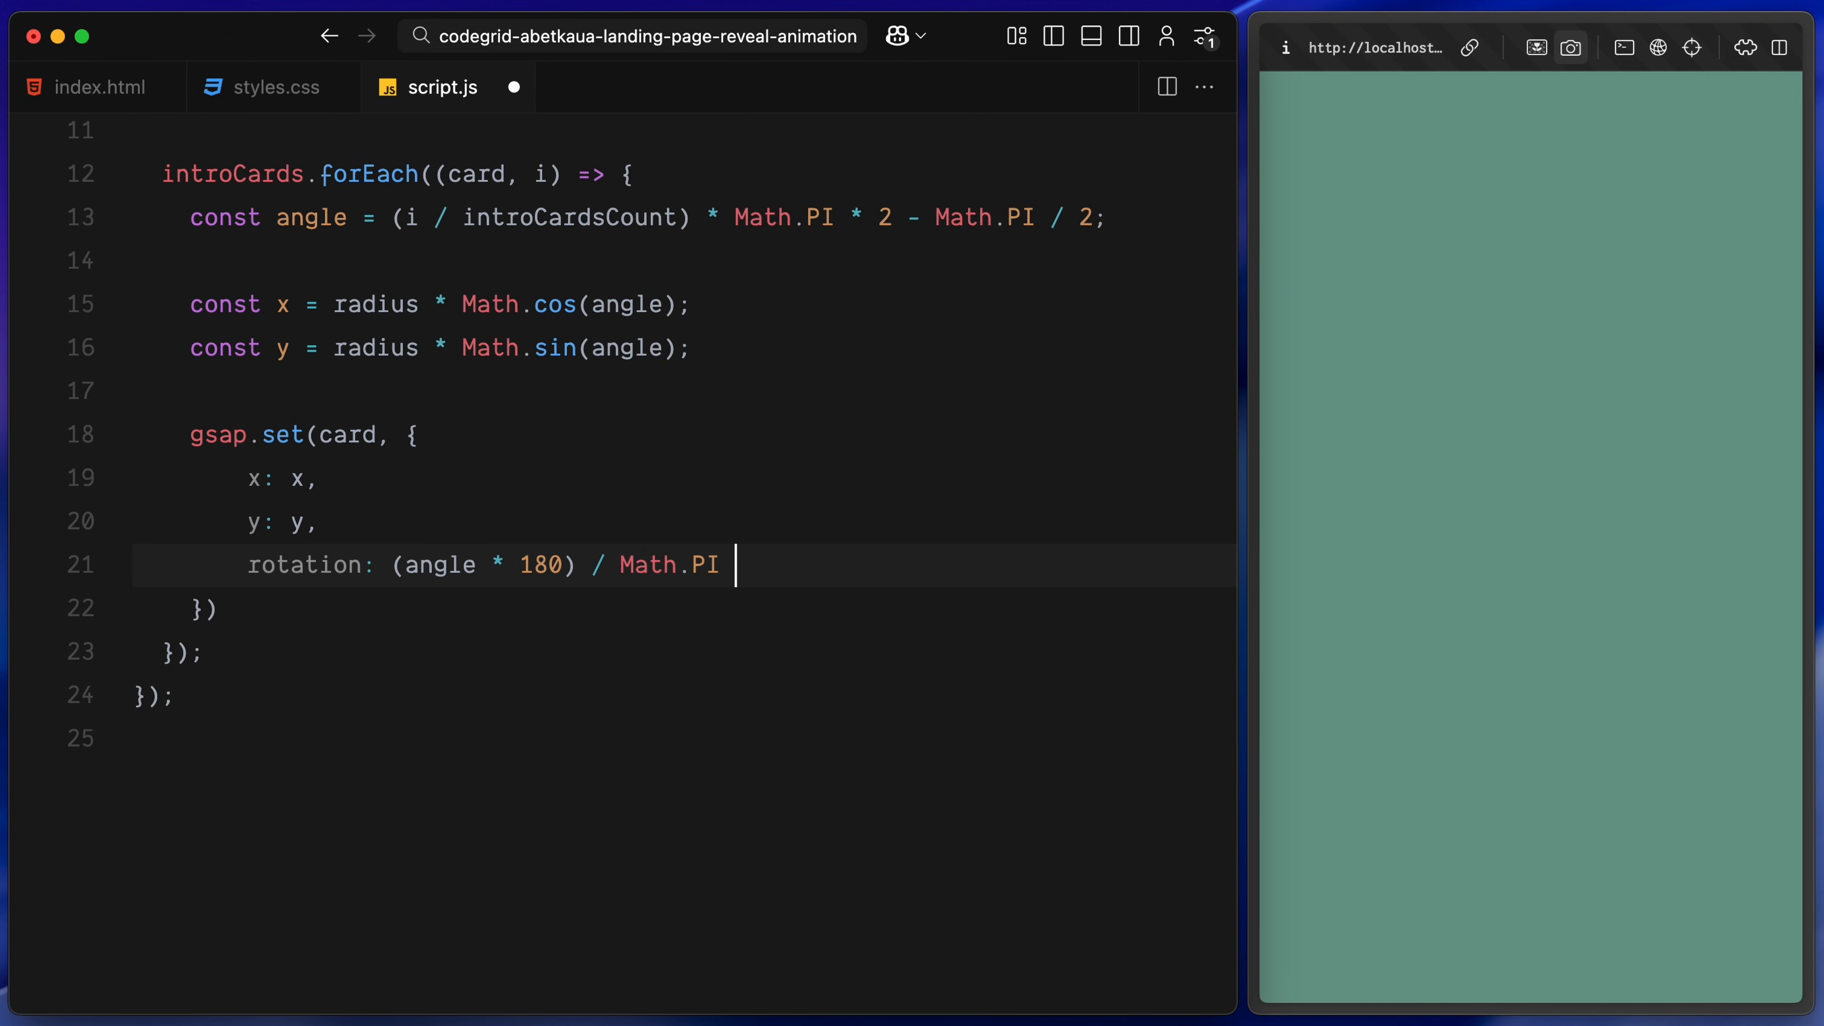
{"action": "type", "text": "+ 90,"}
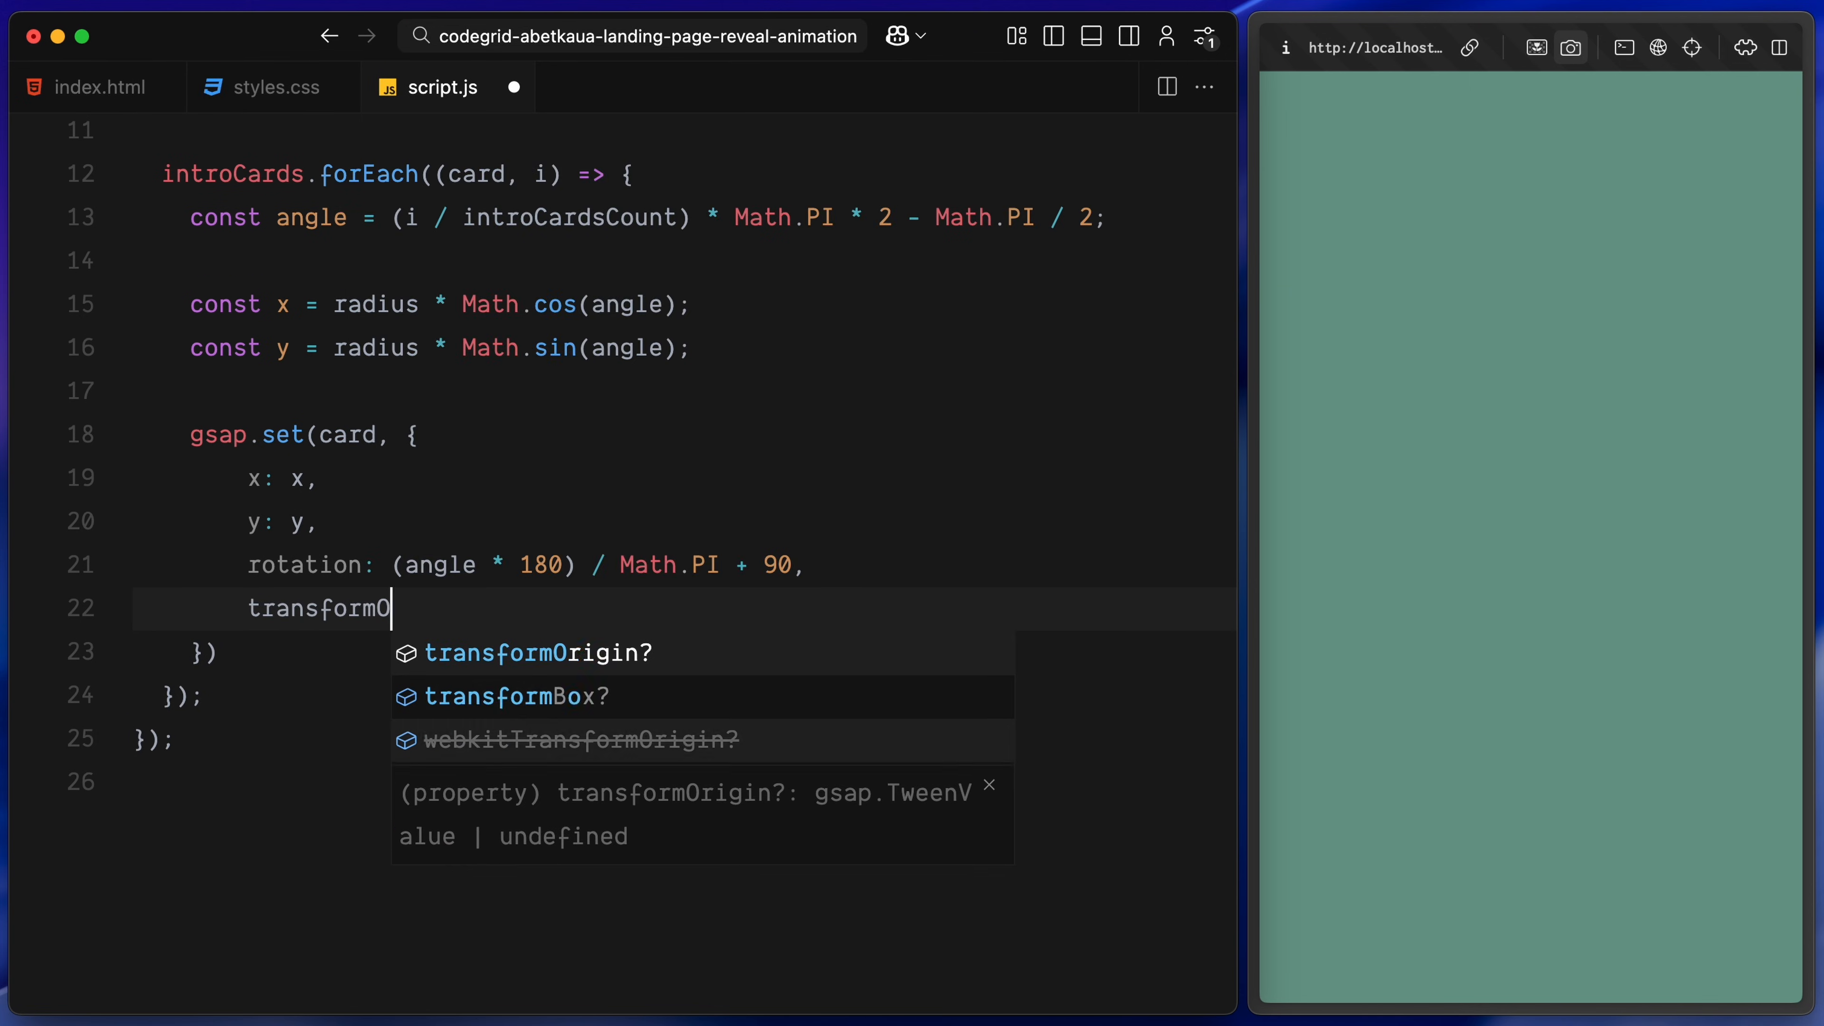
{"action": "type", "text": "rigin: \"center center\","}
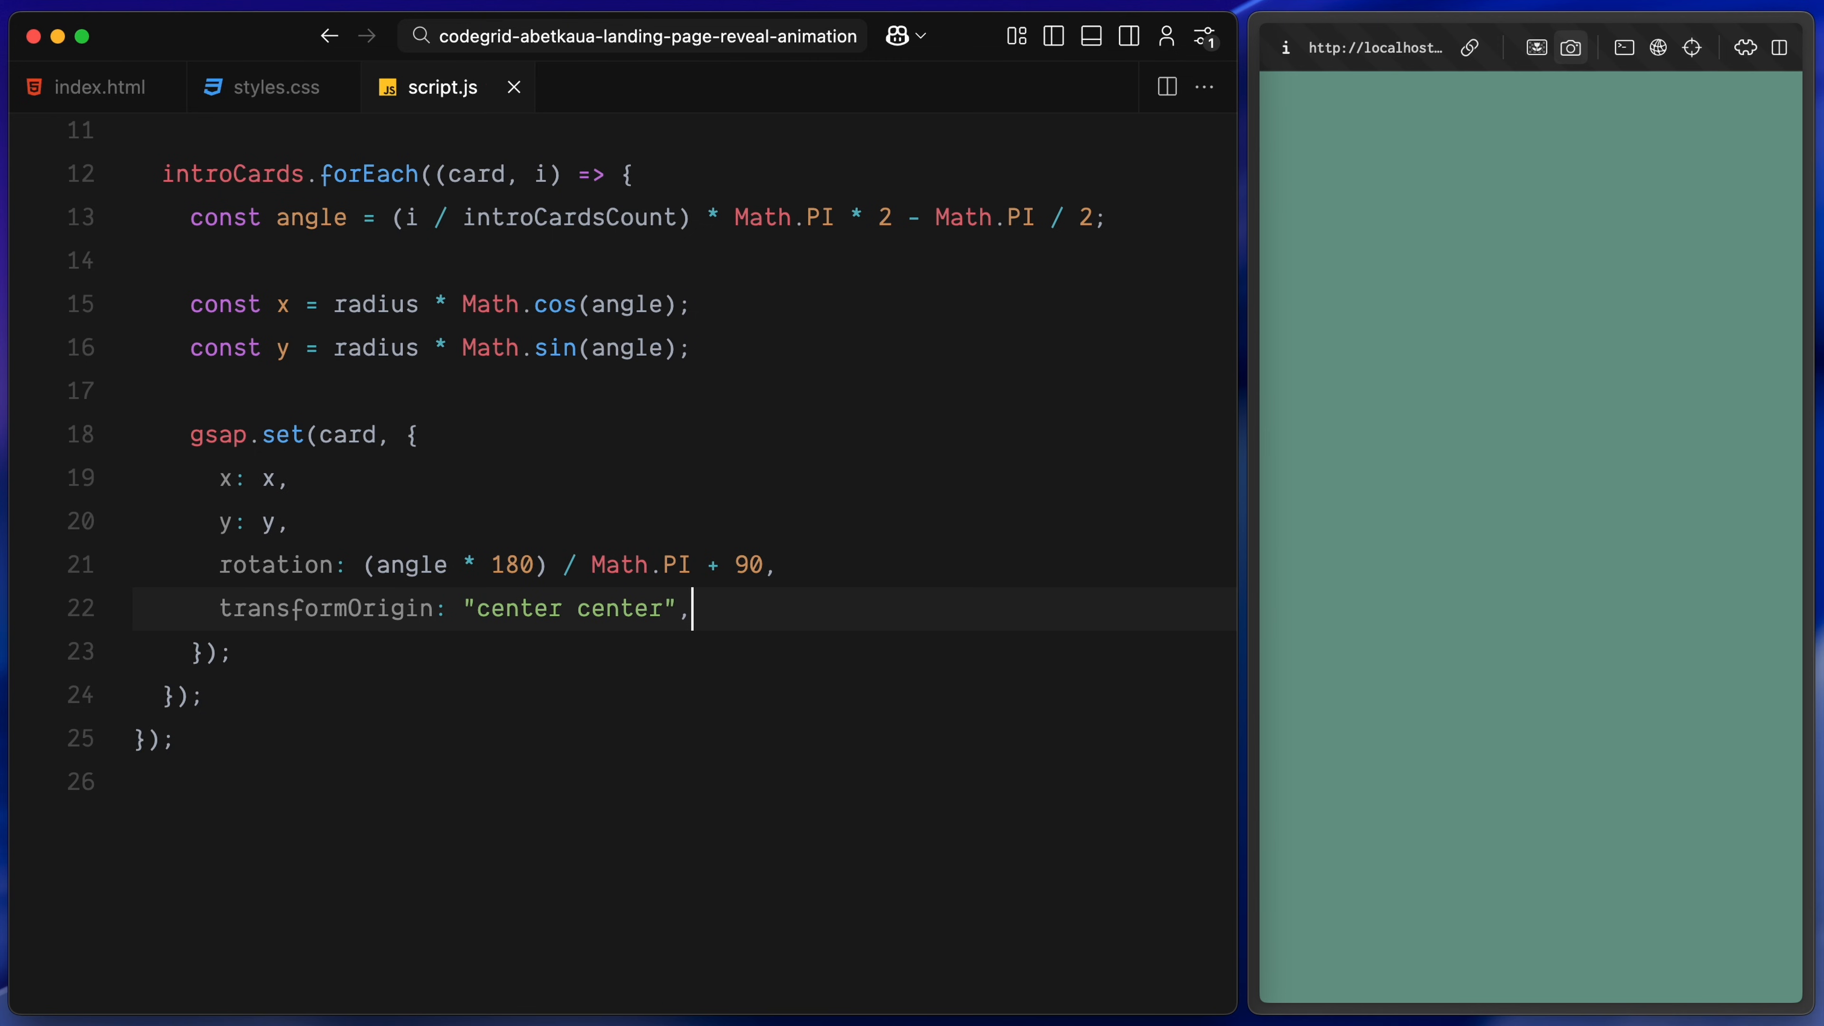
{"action": "type", "text": "scale: 1,"}
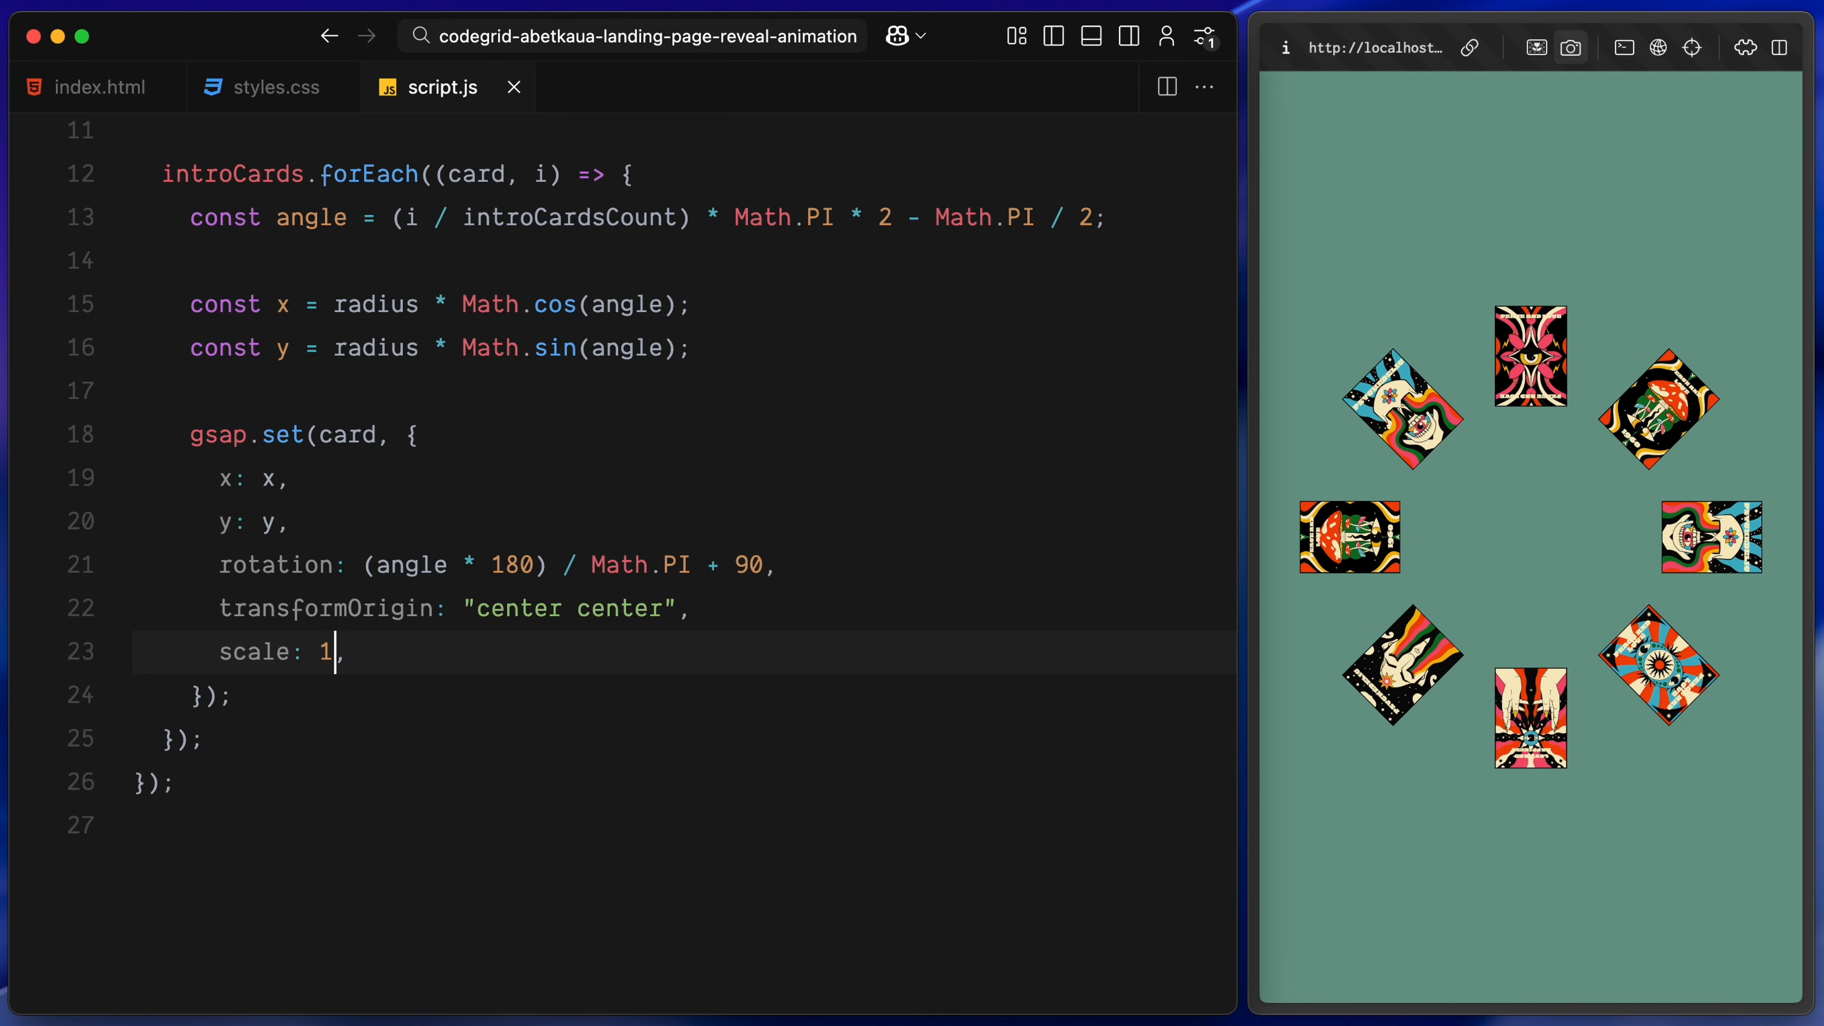
{"action": "type", "text": "0"}
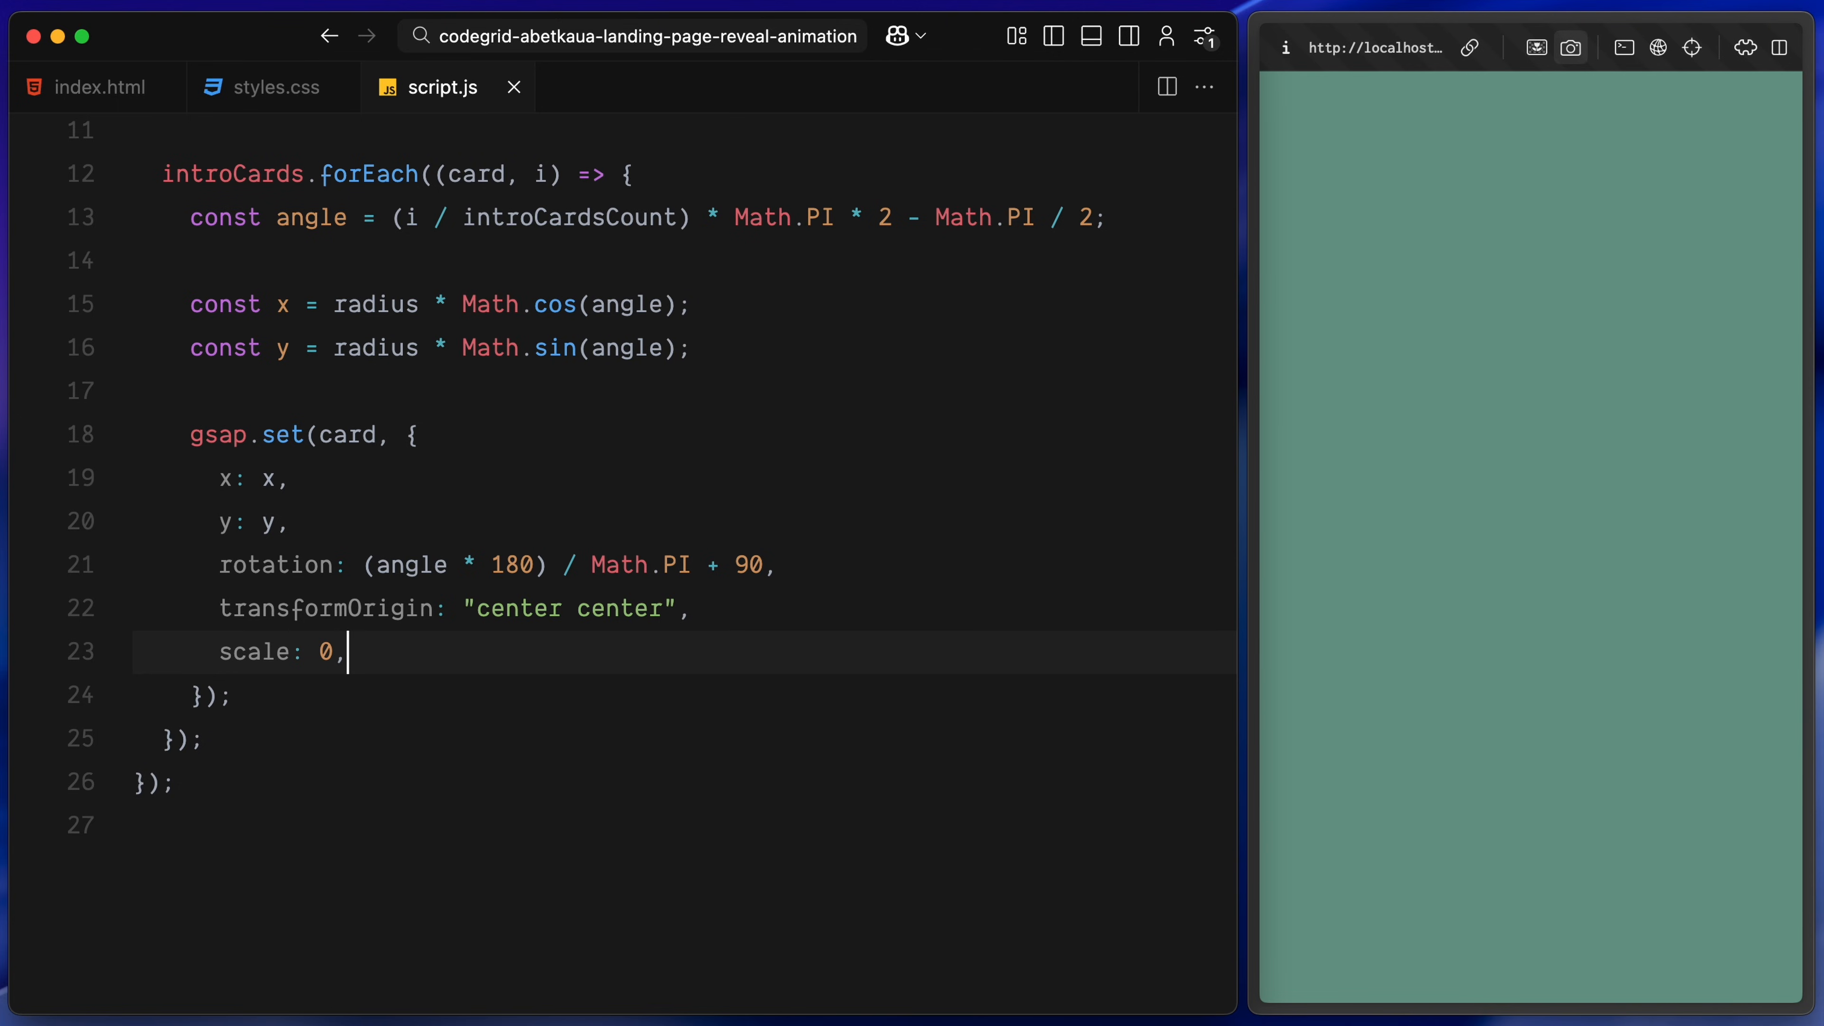
{"action": "key", "text": "enter"}
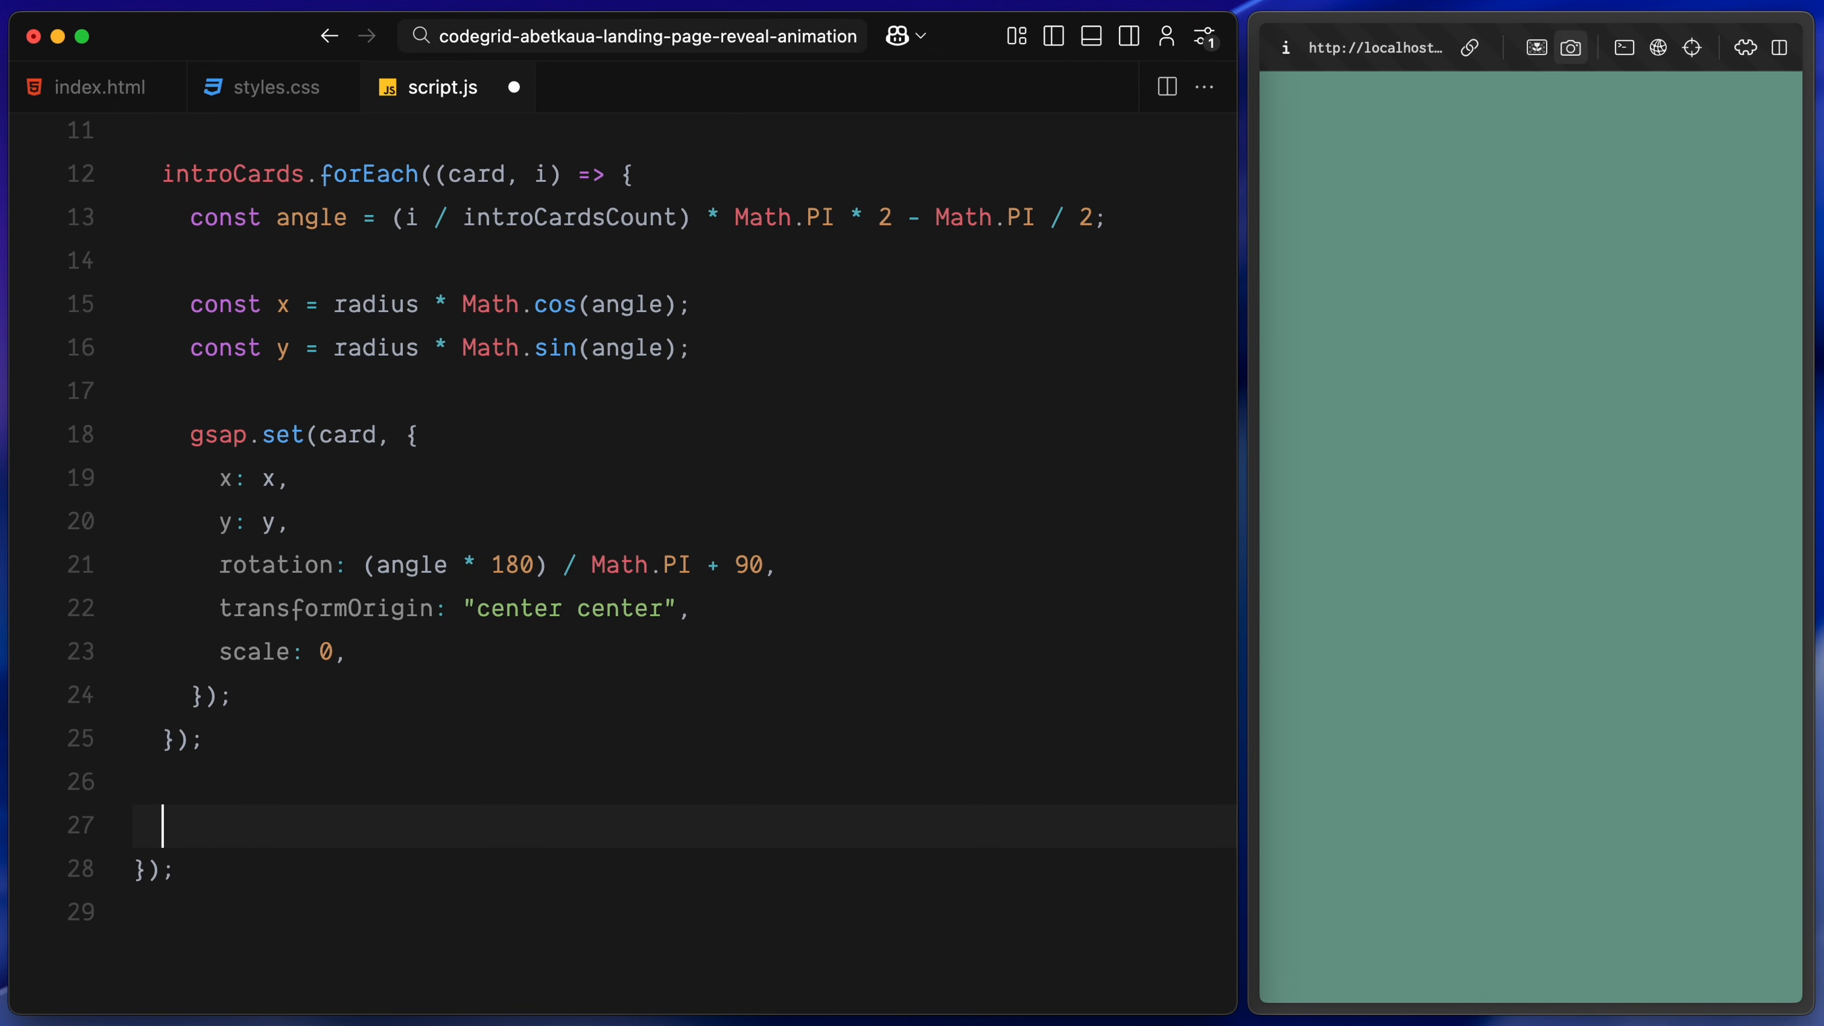
Select the .outro-cards .card elements and compute firstIntroCardAngle and its circle coordinates
{"action": "scroll", "scroll_direction": "down", "scroll_amount": 3}
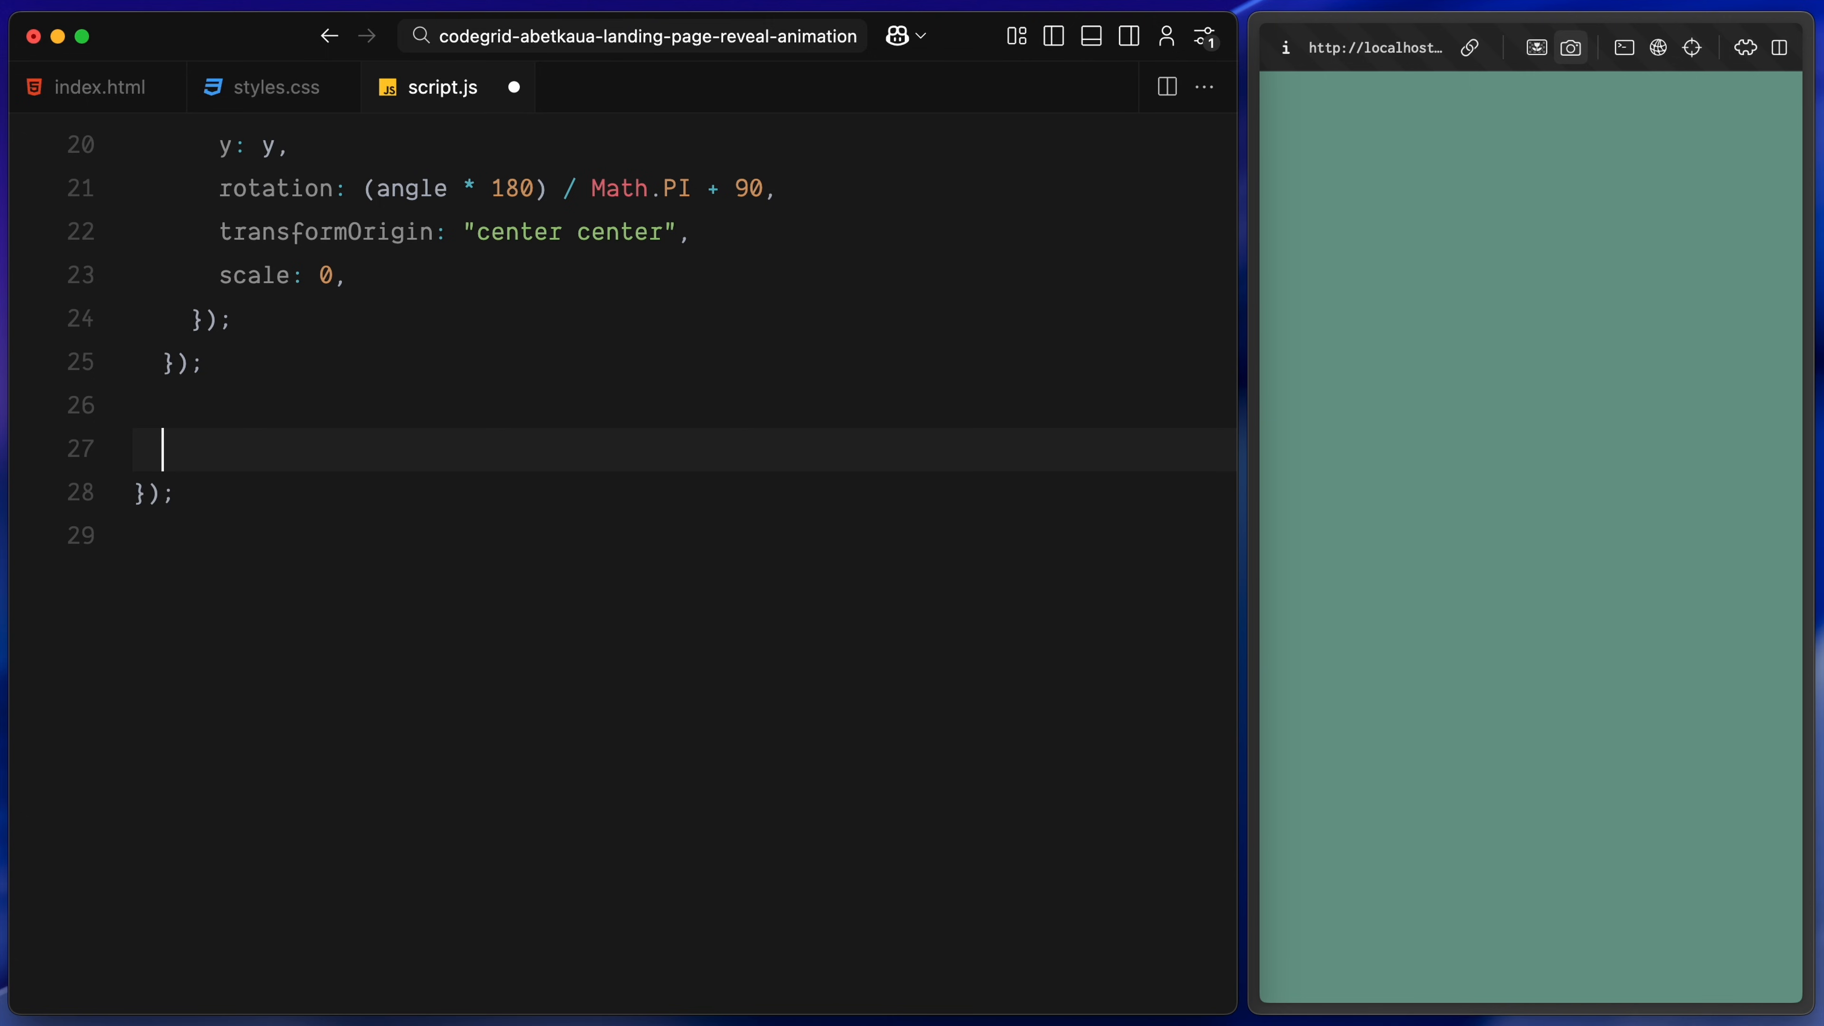
{"action": "type", "text": "const outroCards = document.querySelectorAll(\".outro-cards .card\");"}
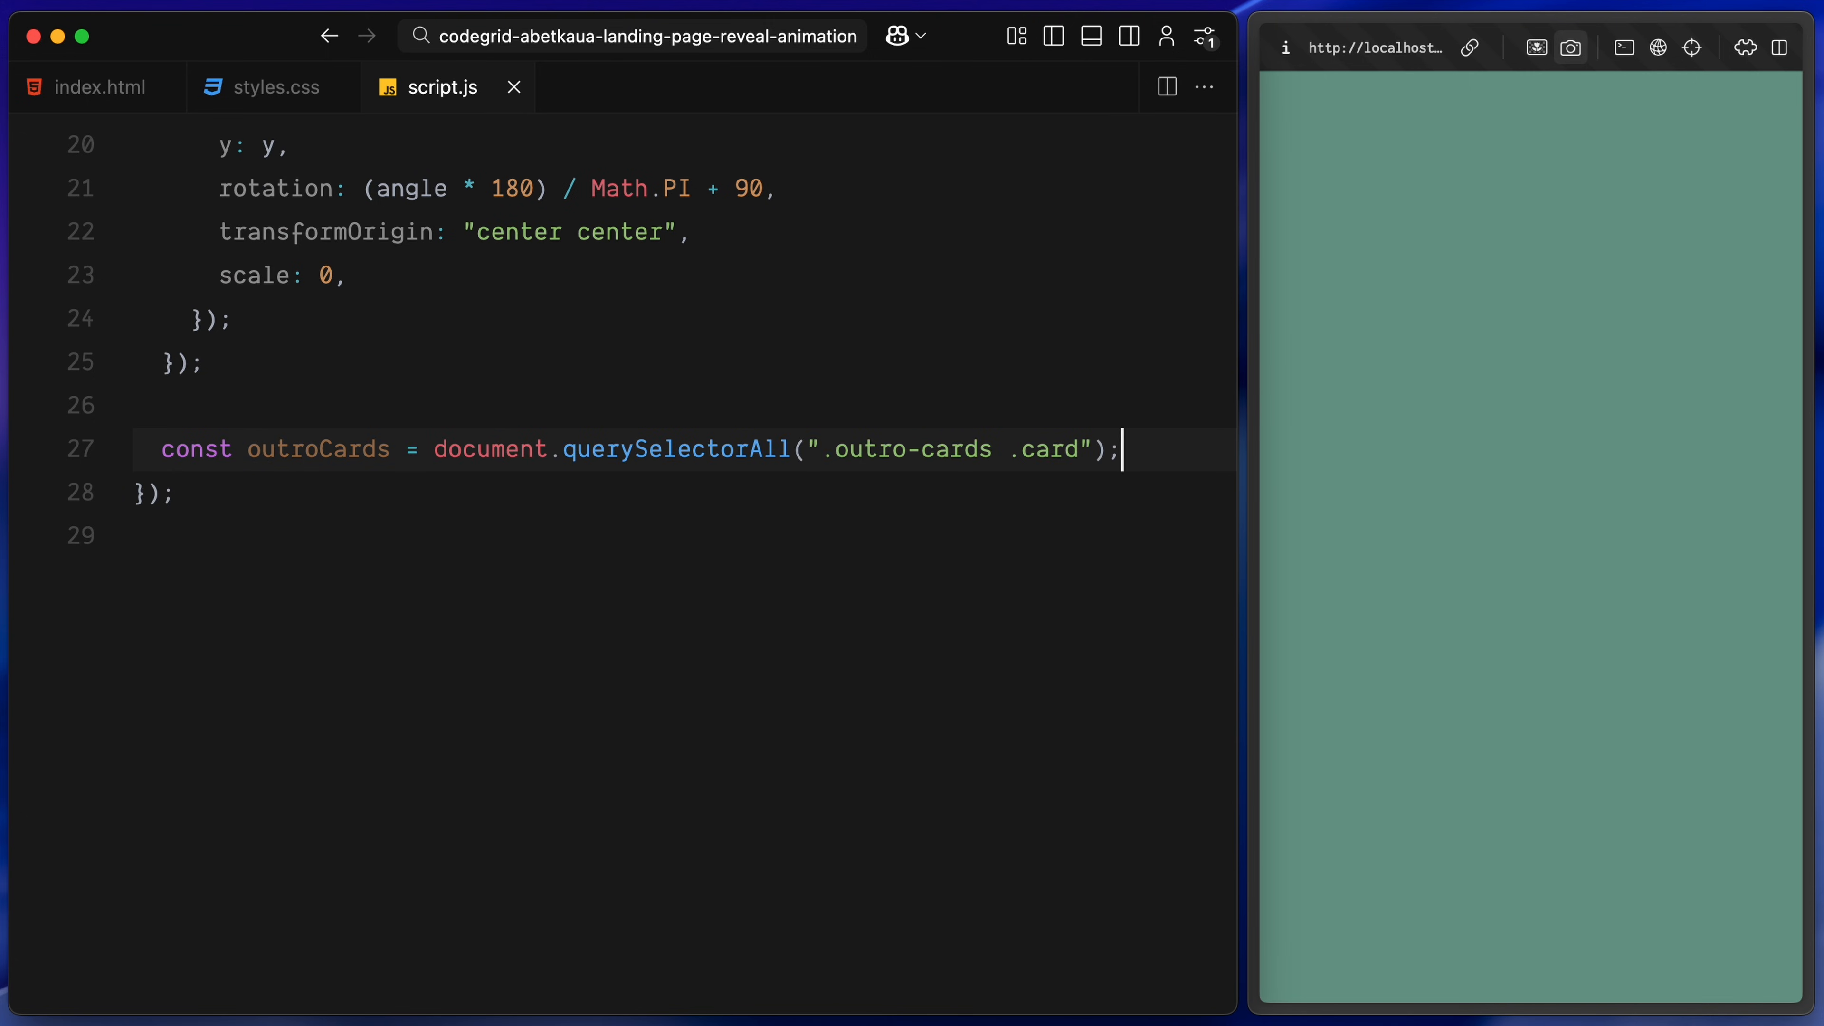
{"action": "key", "text": "enter"}
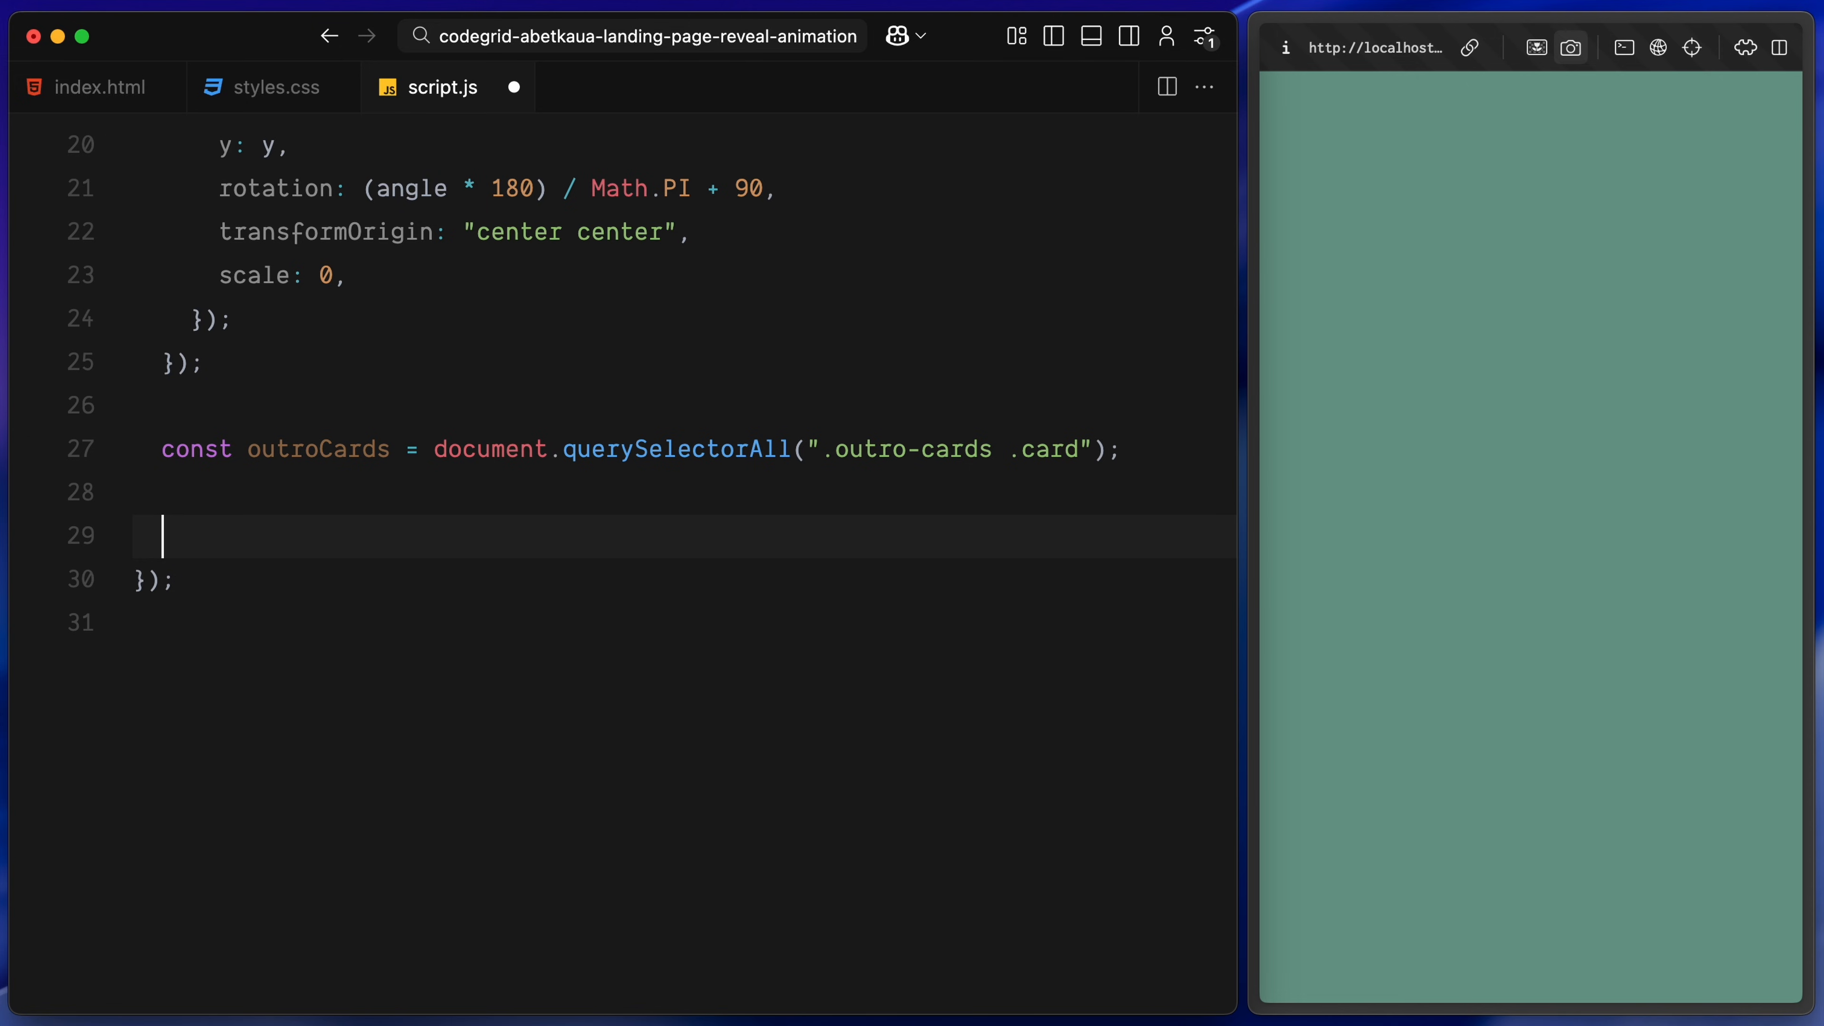
{"action": "type", "text": "const firstIntroCardAngle = (0 / introCardsCount) * Math.PI * 2 - Math.PI / 2;"}
{"action": "type", "text": "const firstIntroCardY = radius * Math.sin(firstIntroCardAngle);"}
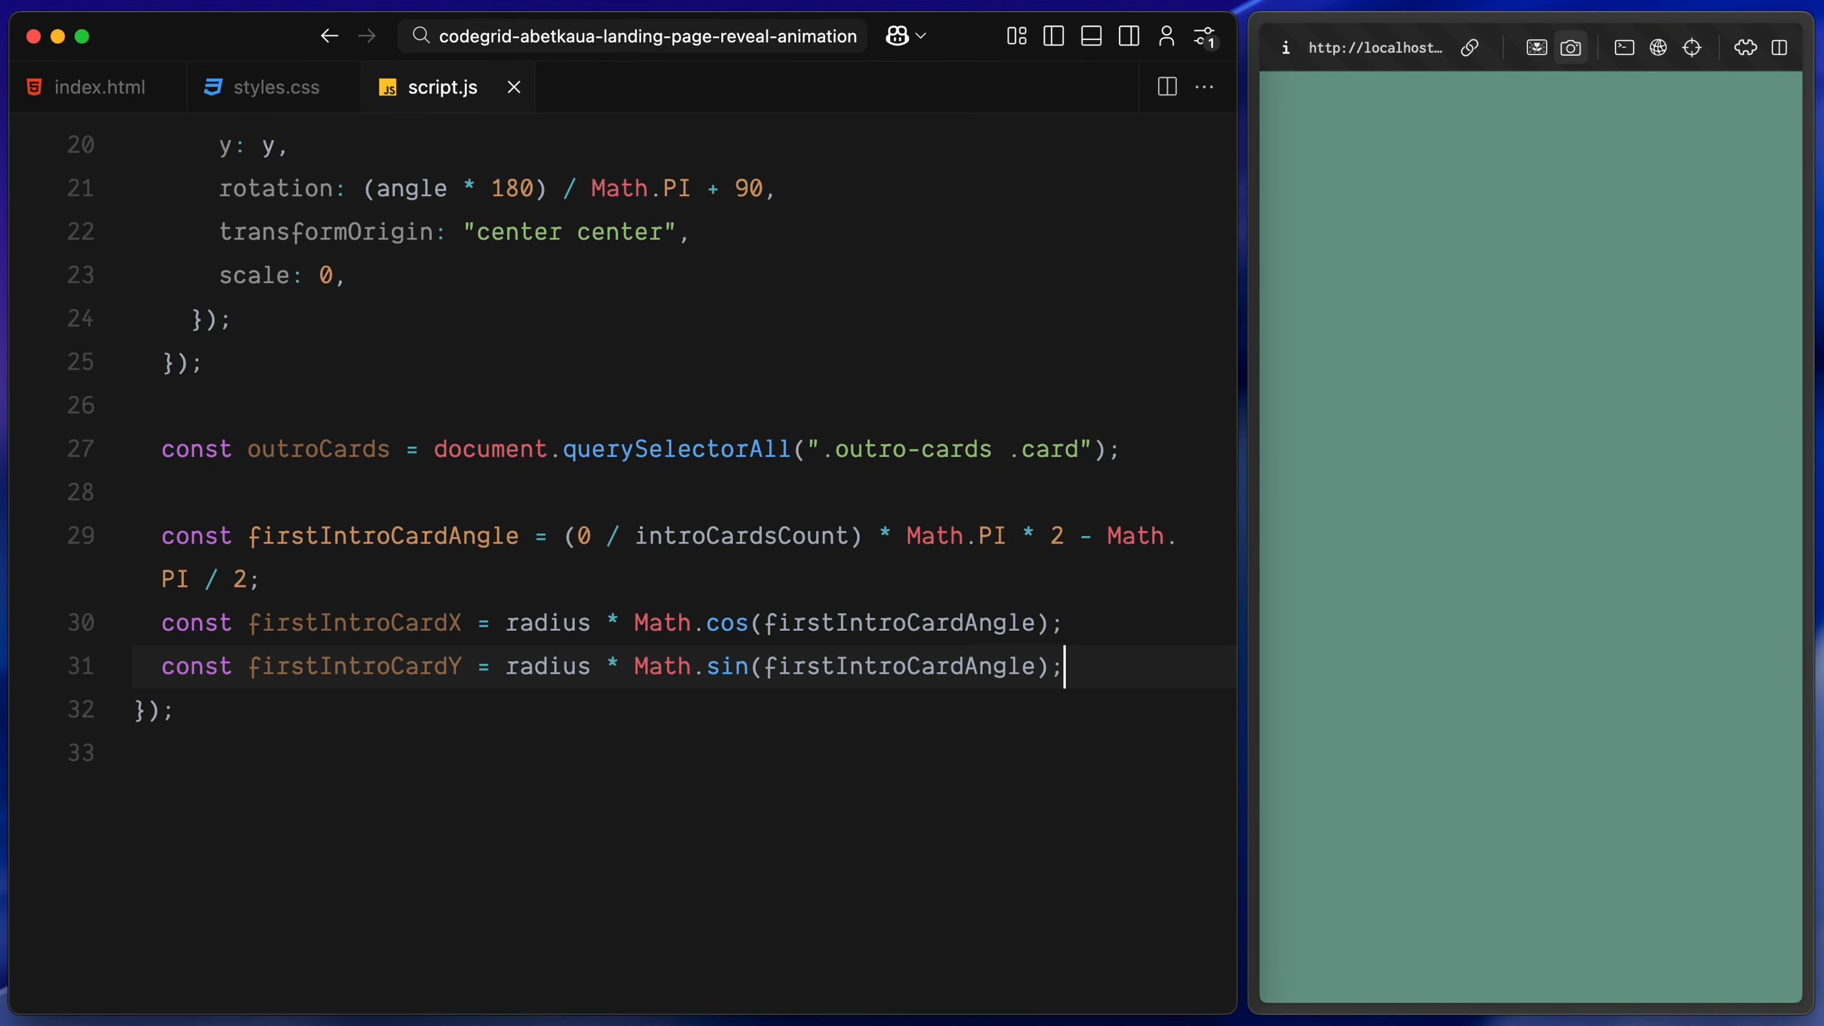
{"action": "key", "text": "enter"}
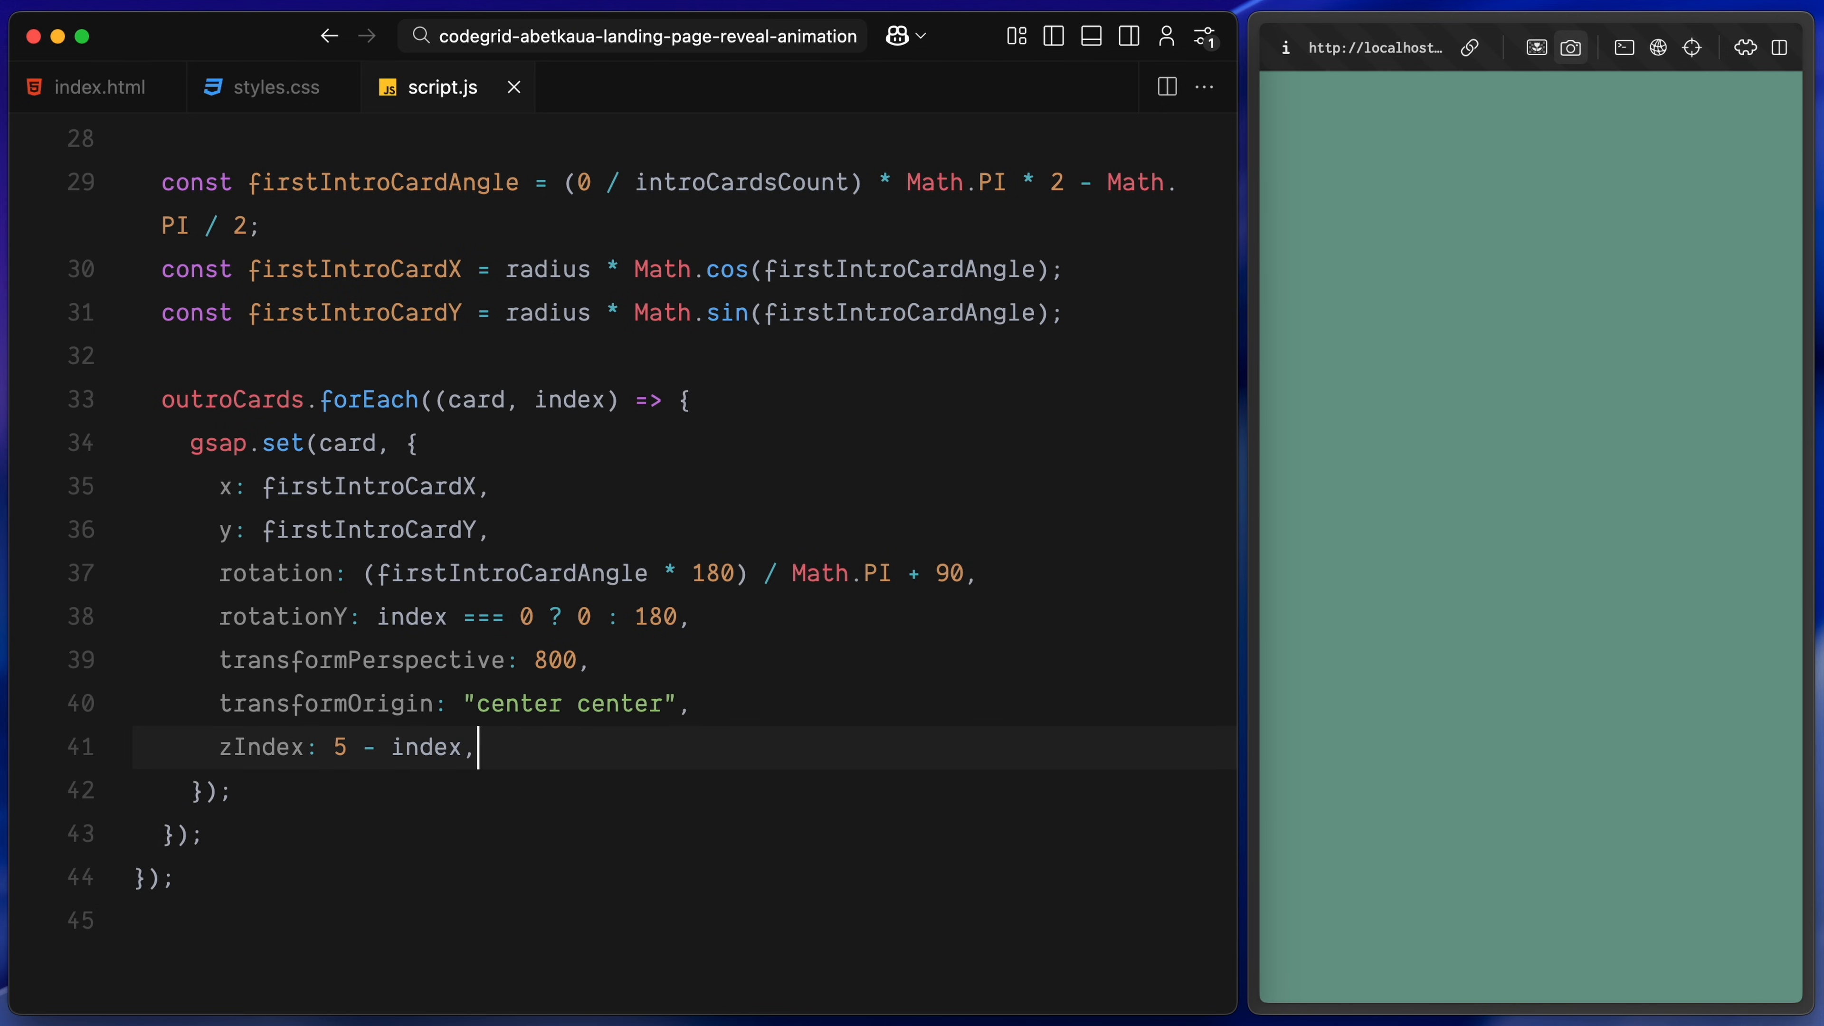
gsap.set each outro card at that position, flipped in 3D, with opacity 0
{"action": "type", "text": "scale: 1,"}
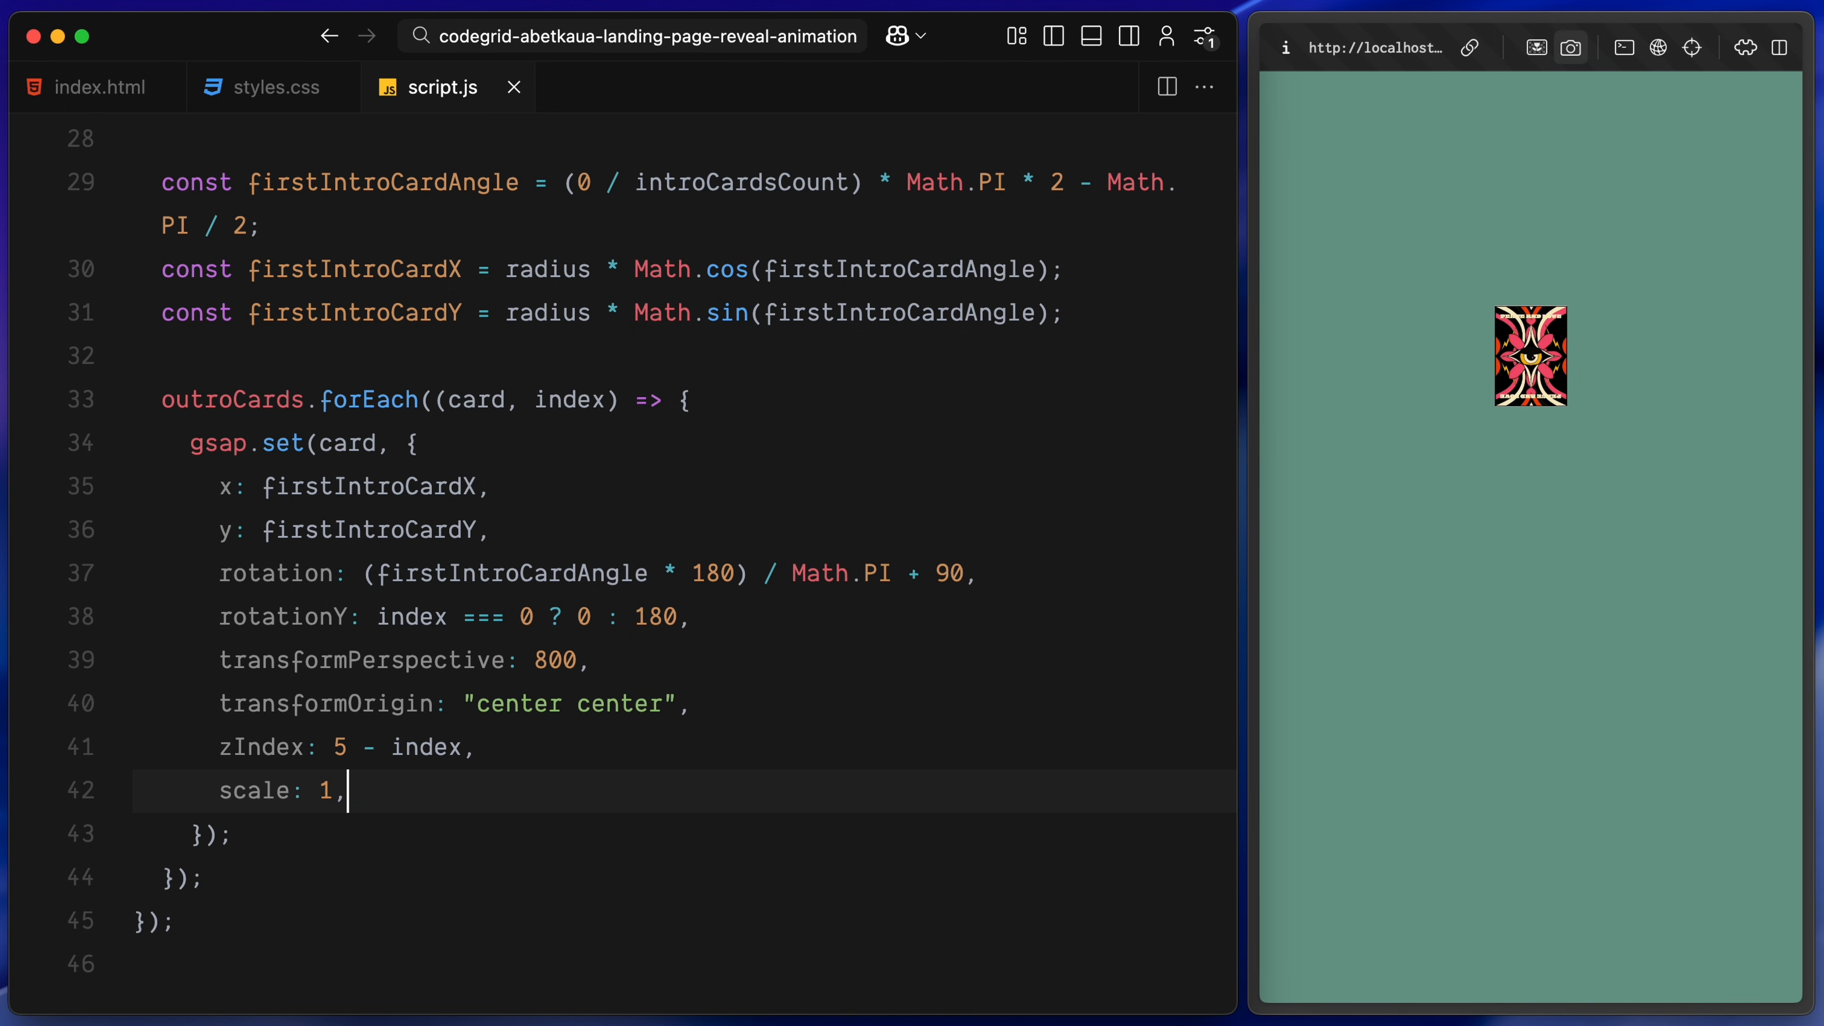
{"action": "type", "text": "opacity:"}
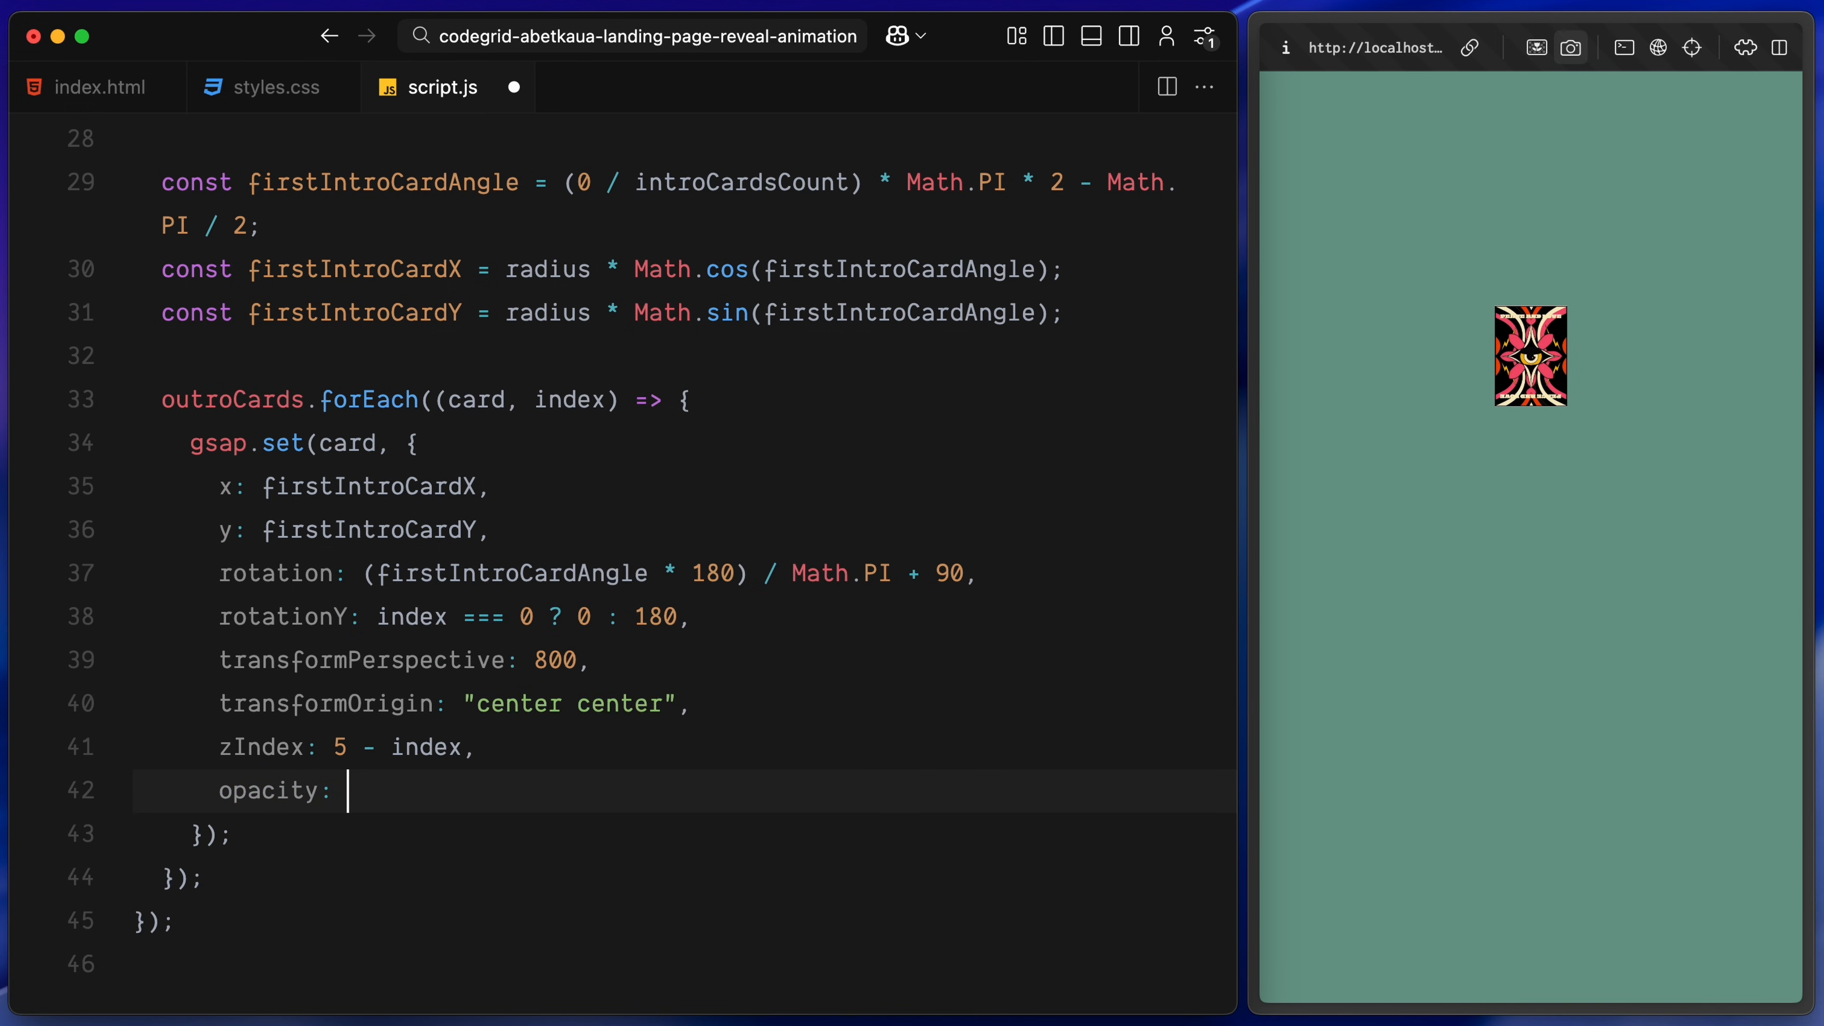
{"action": "type", "text": "0,"}
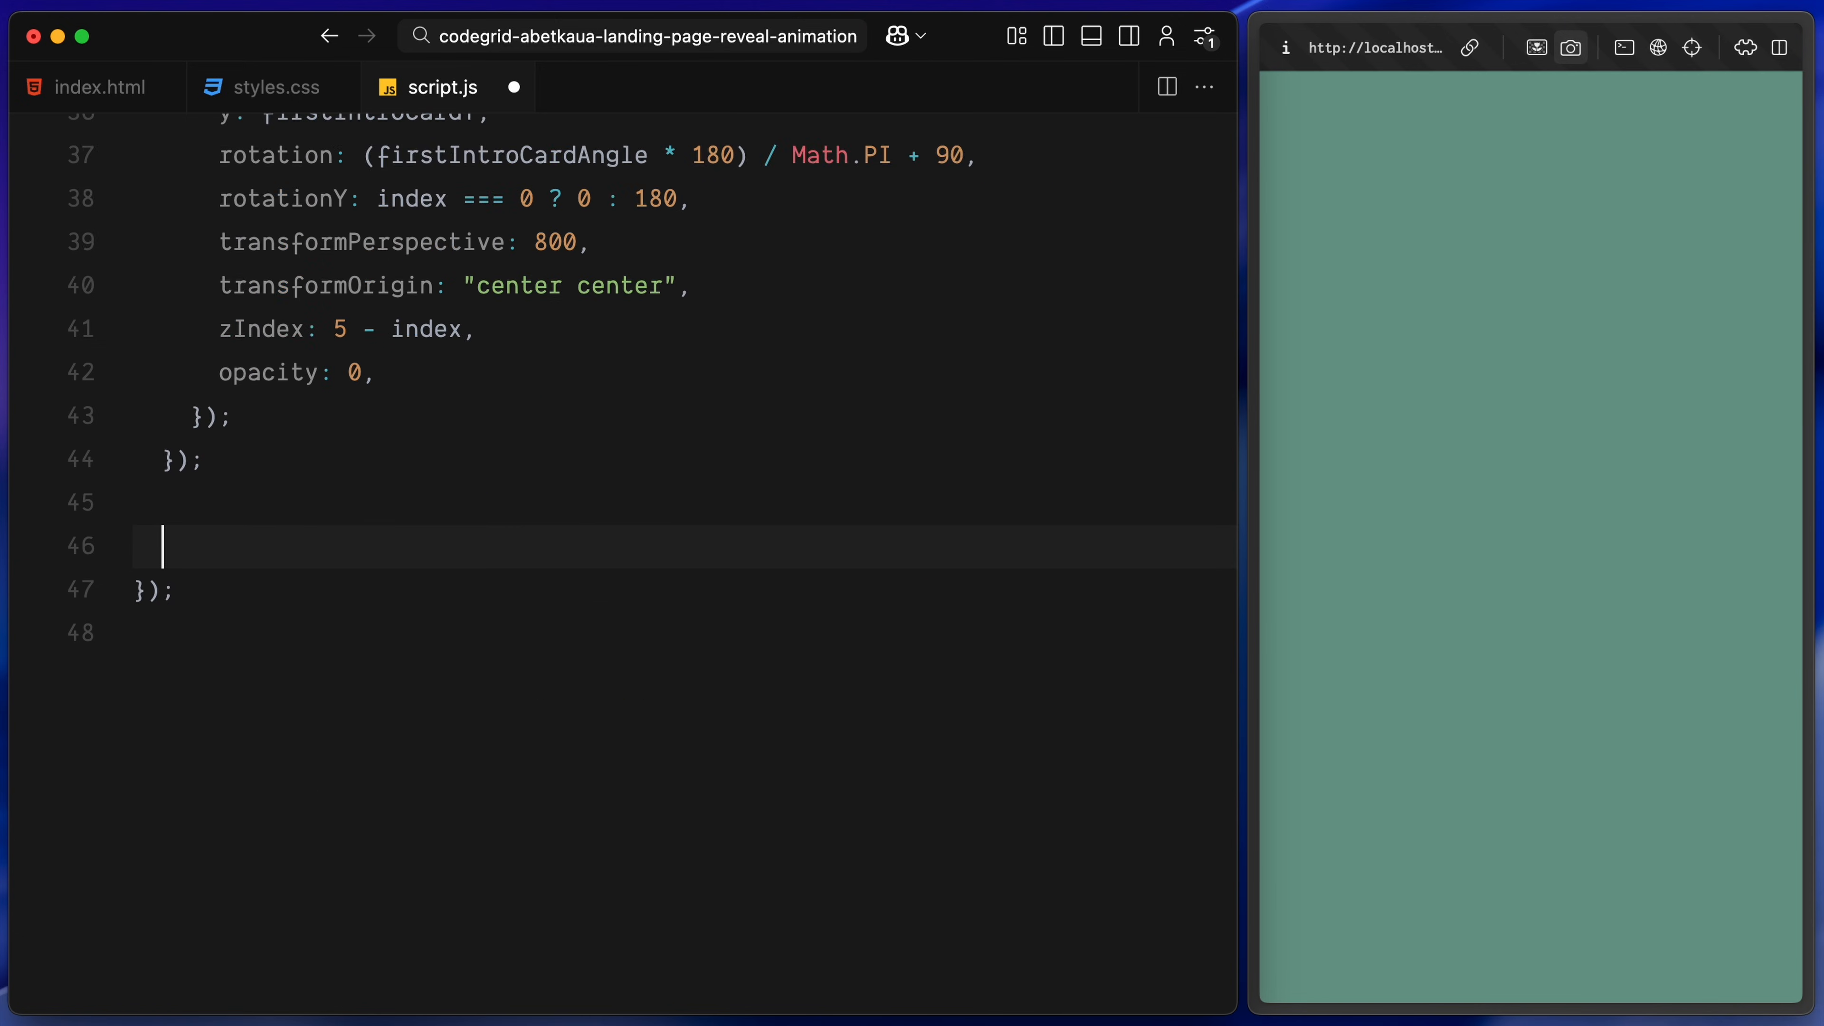
Define const tl = gsap.timeline({ delay: 0.5 }), save, and begin the intro-card tween with an onComplete
{"action": "type", "text": "const tl"}
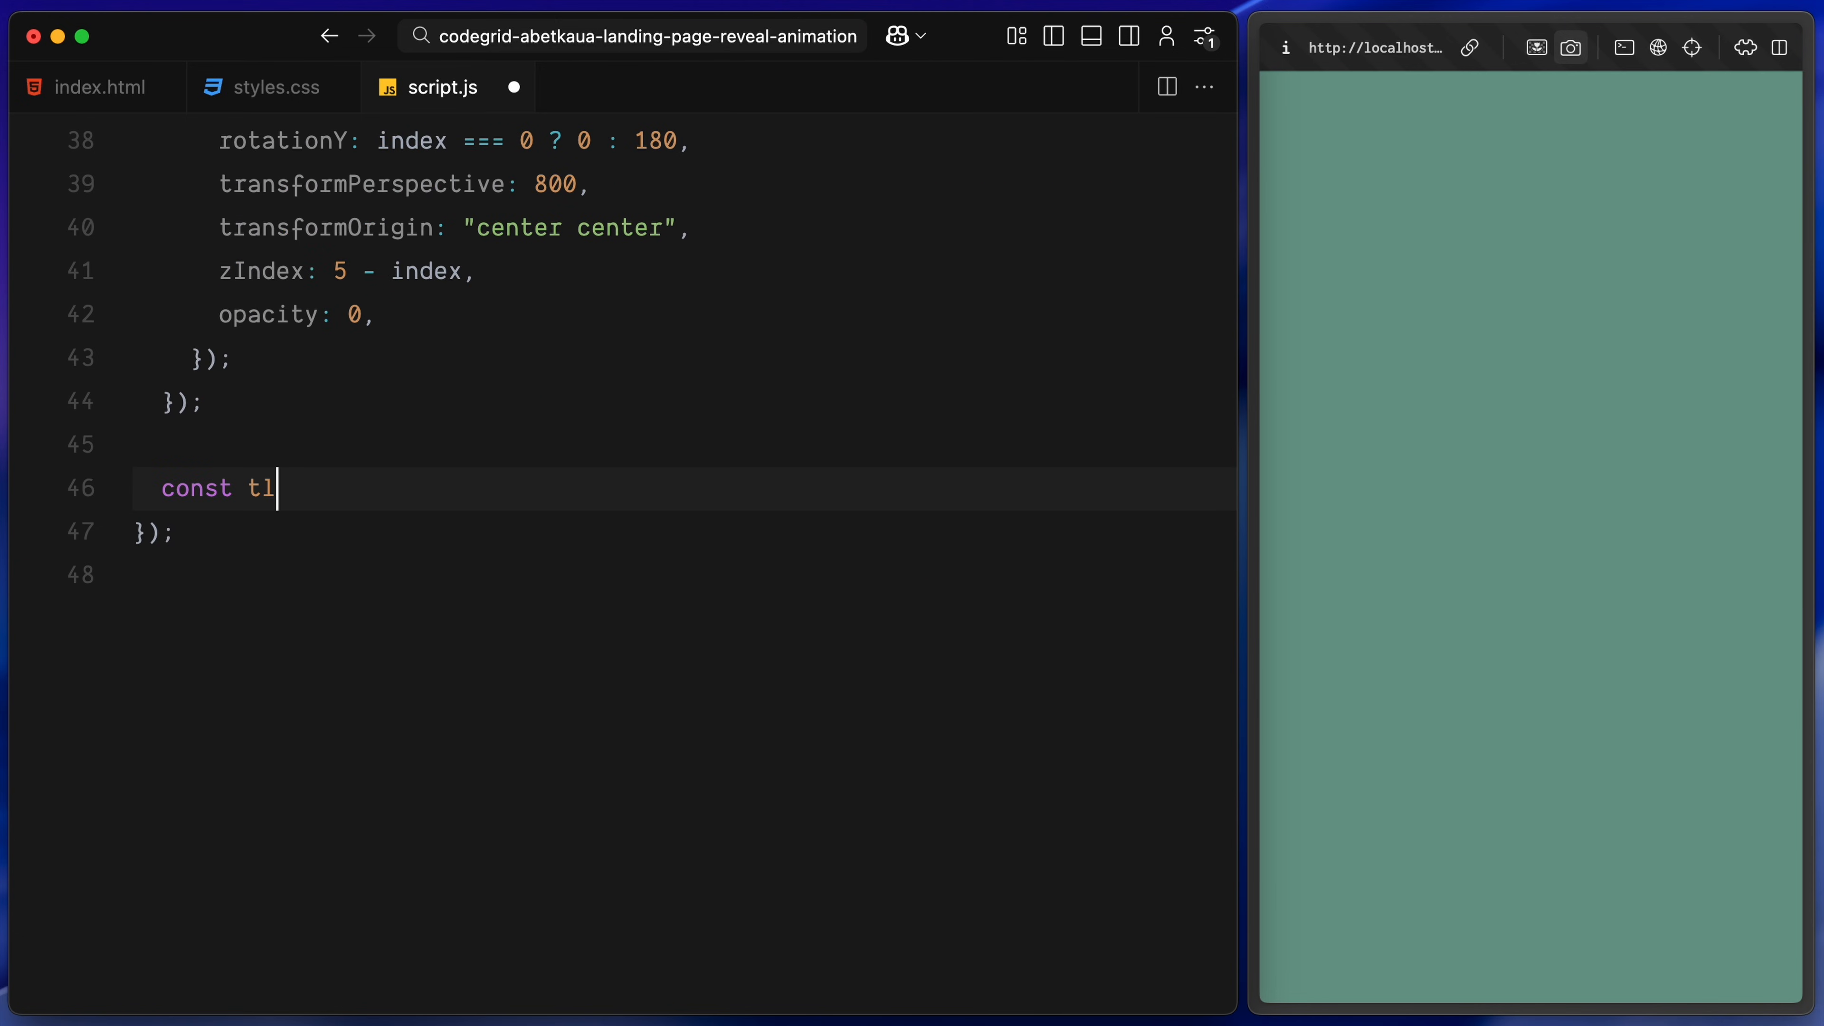
{"action": "type", "text": "= gsap.timeline({d"}
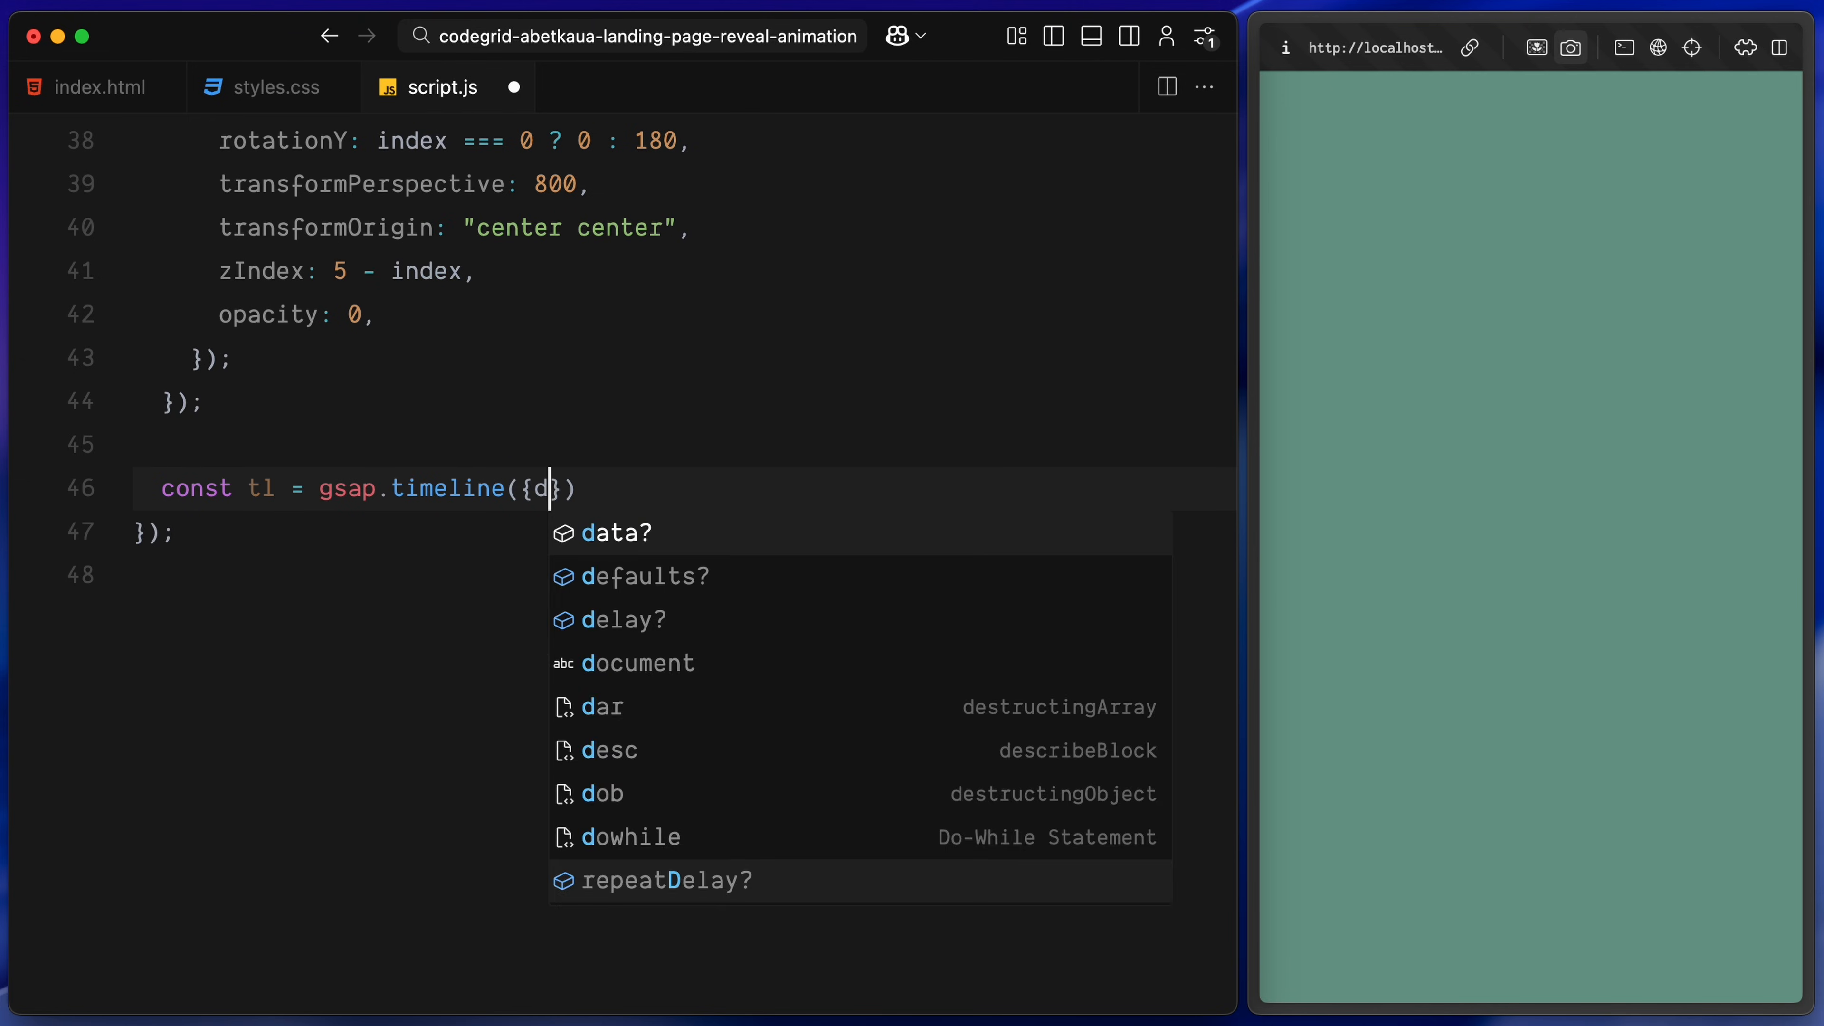
{"action": "type", "text": "elay: 0.5"}
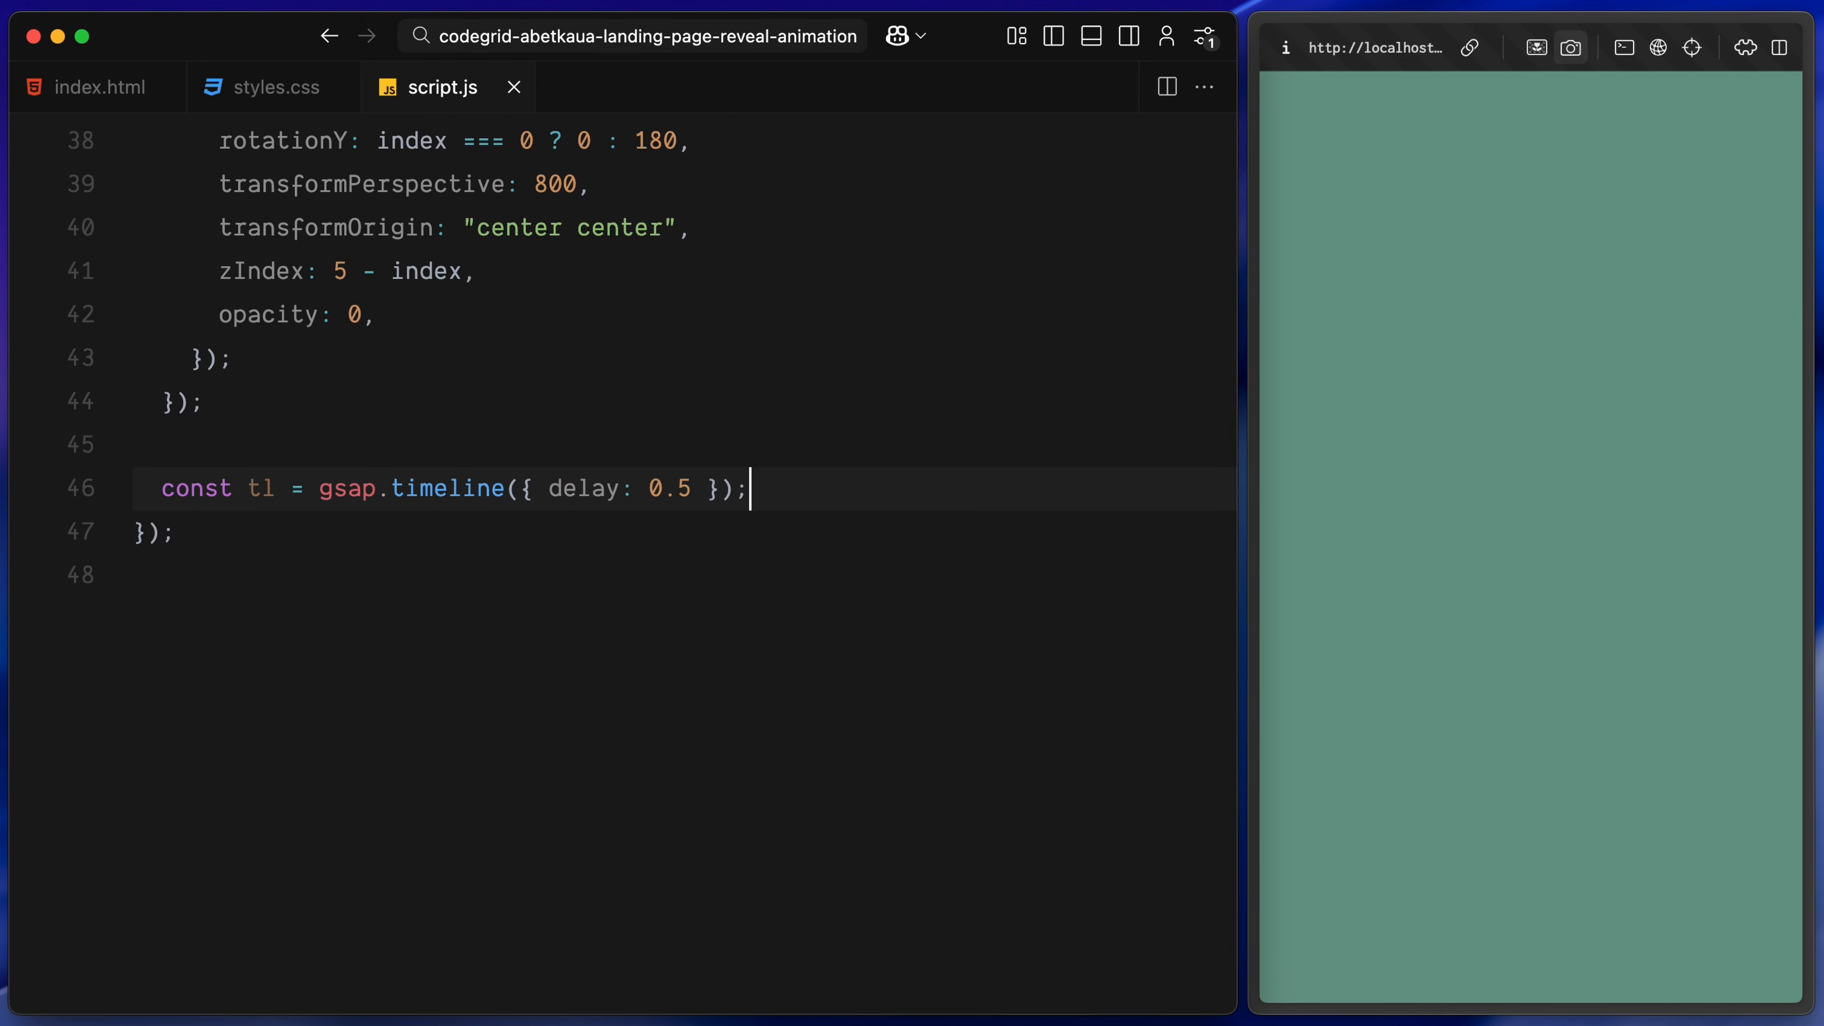
{"action": "key", "text": "Enter"}
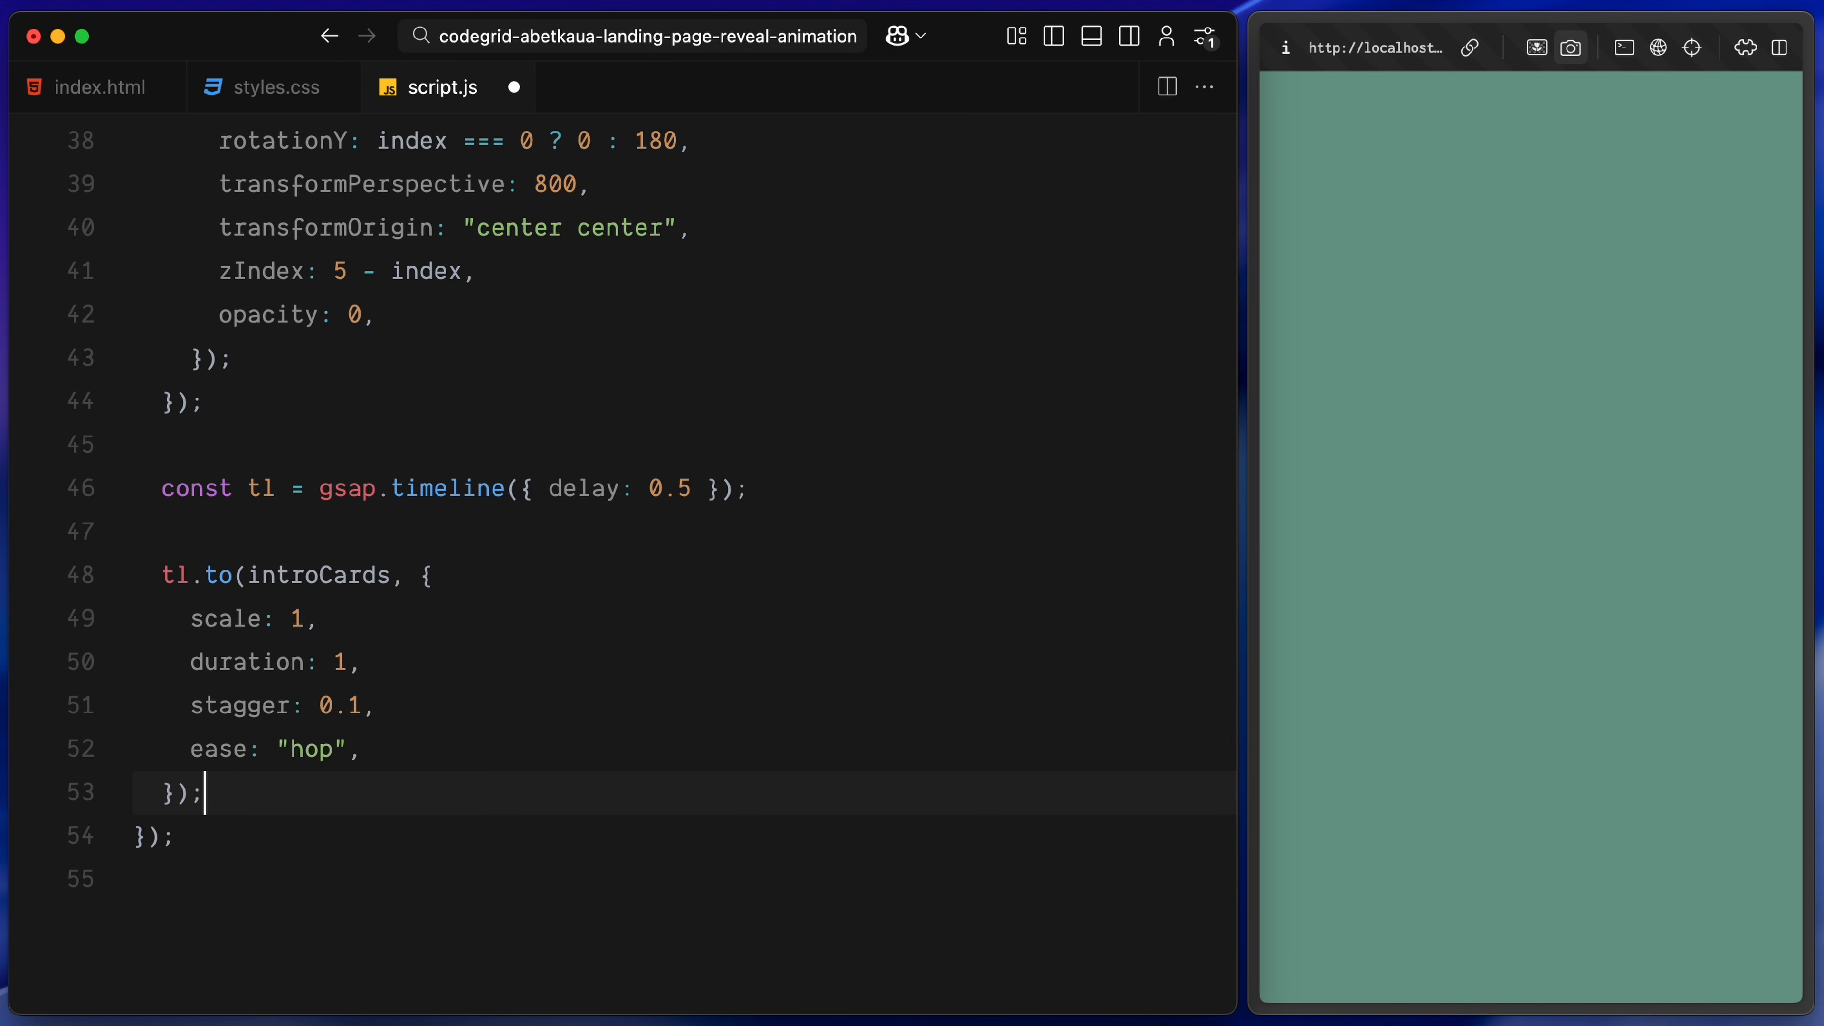
{"action": "key", "text": "cmd+s"}
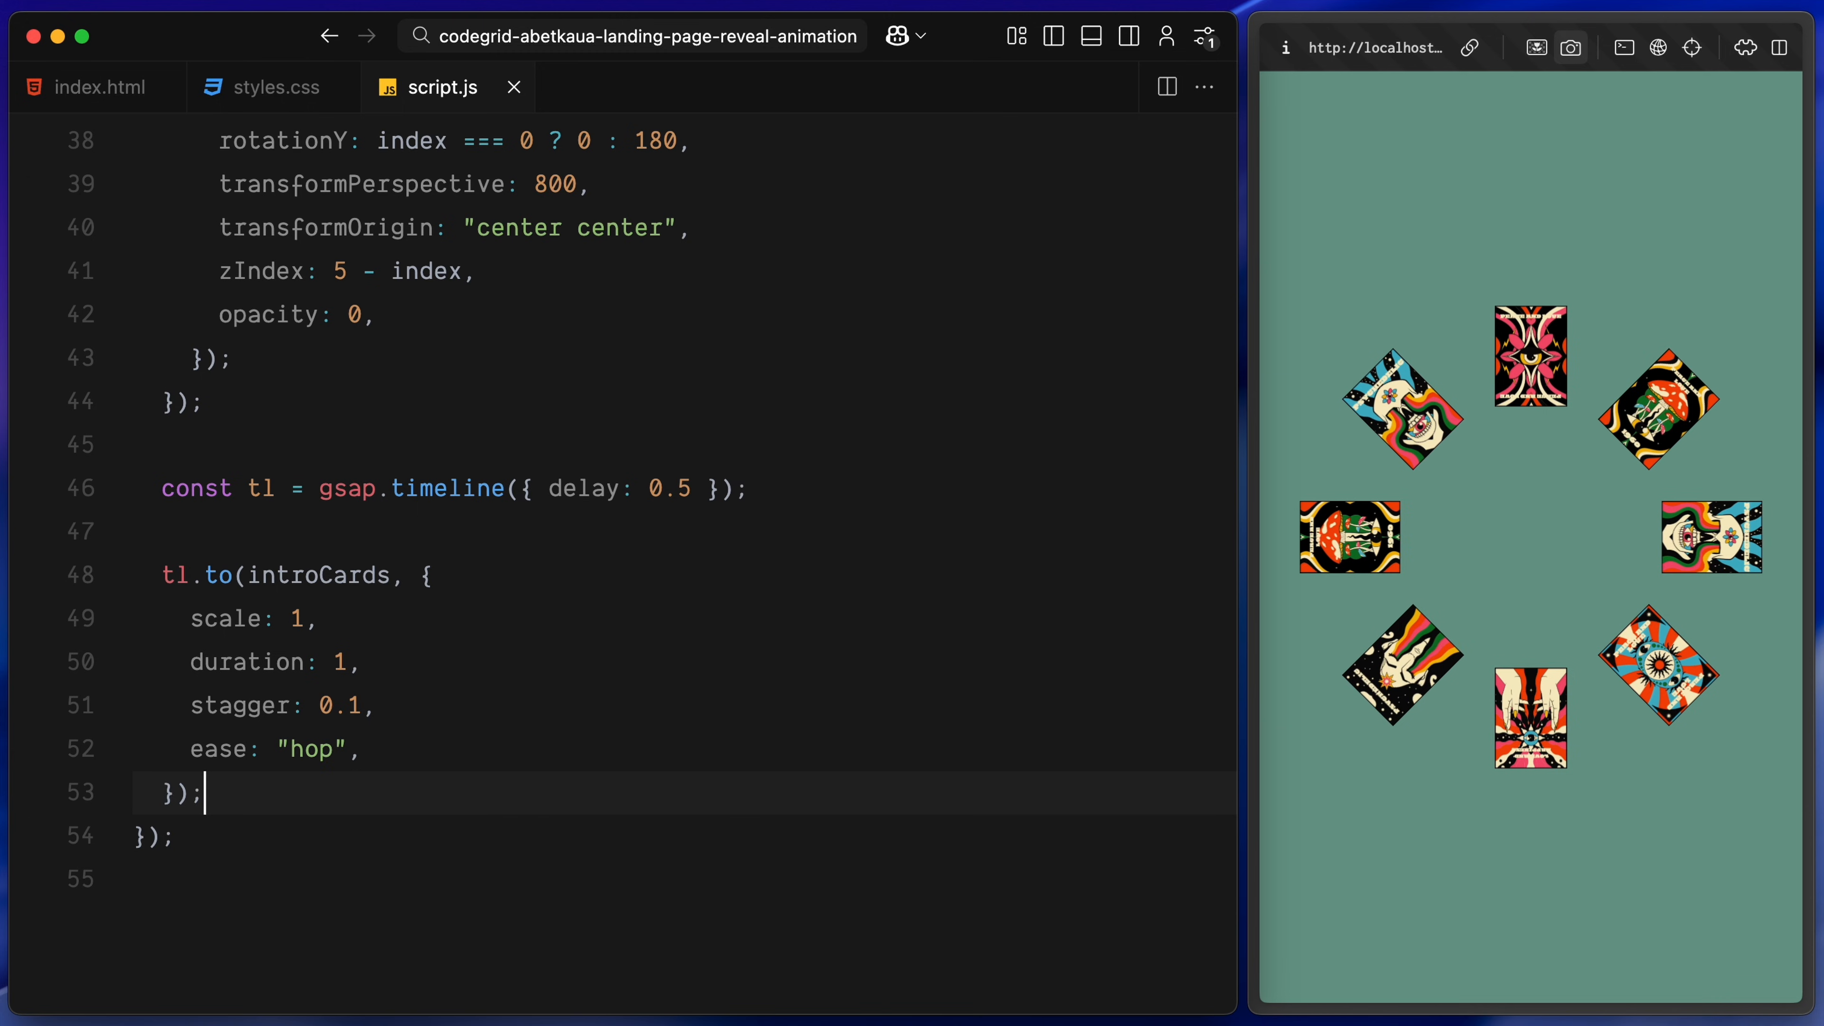
{"action": "type", "text": "onComplete: ()"}
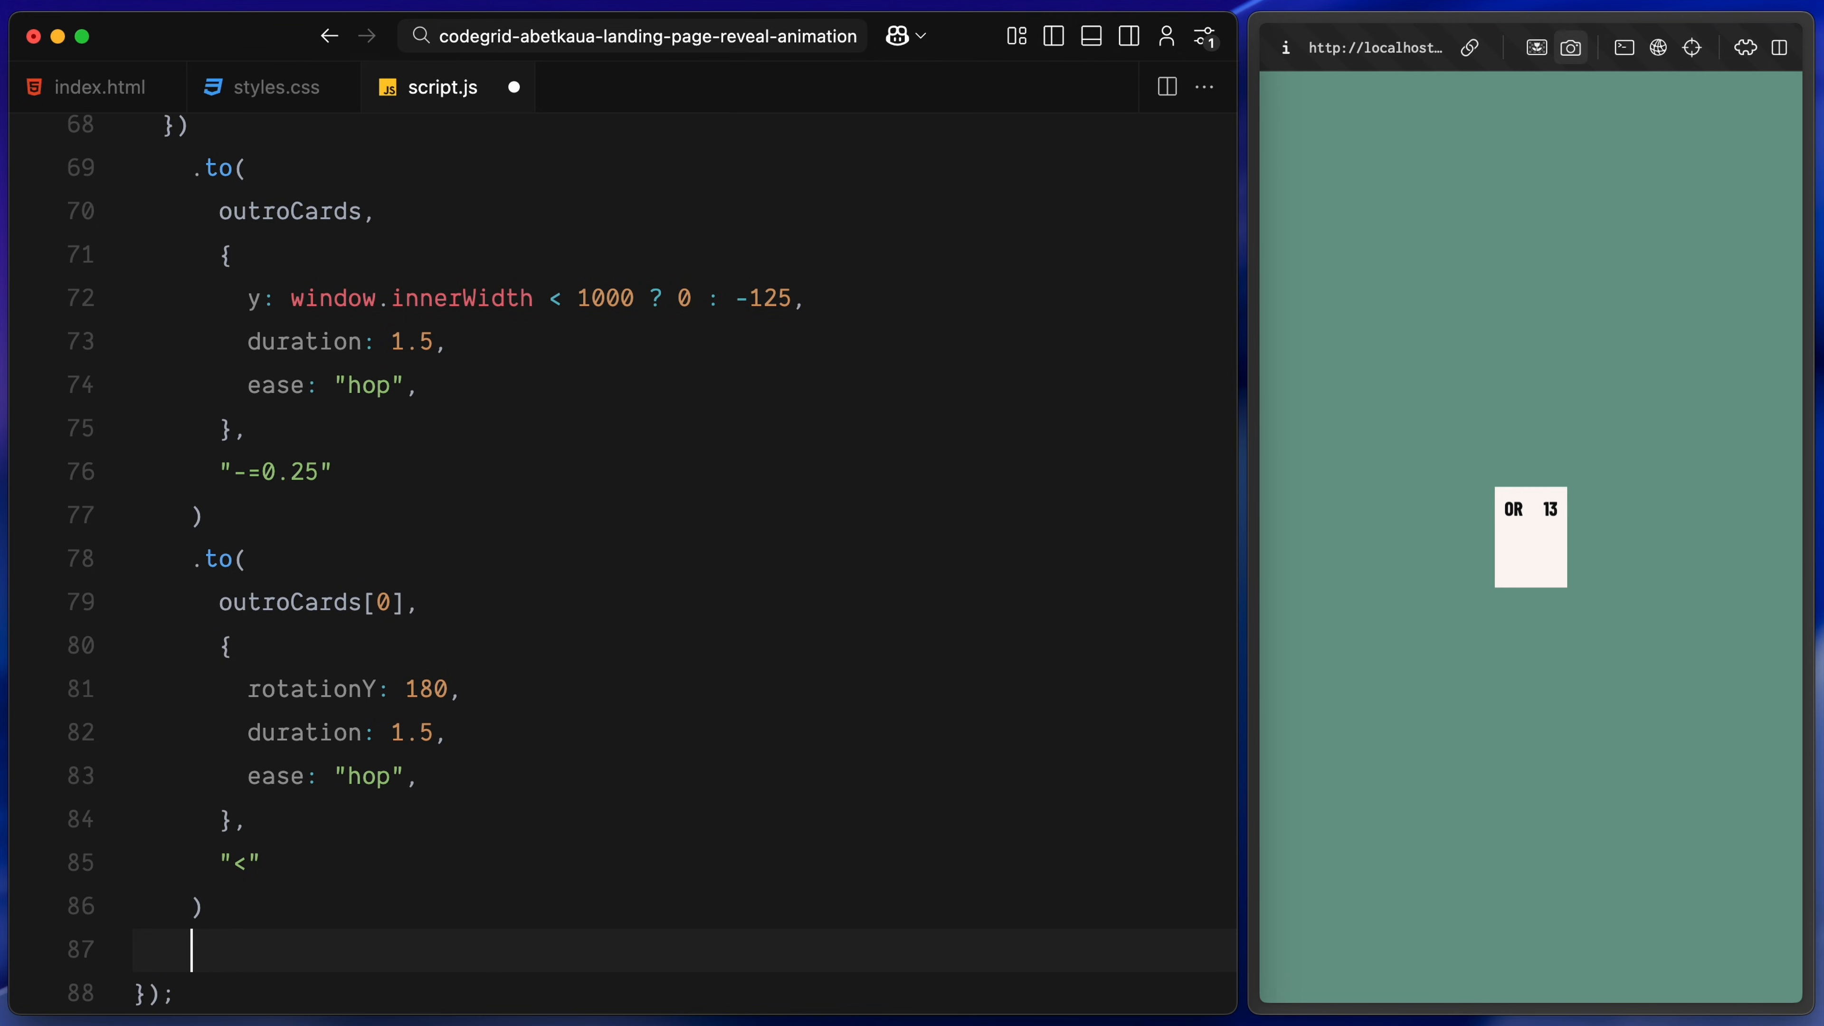
Scroll down through script.js past the outro-cards row tween spreading the cards across the viewport
{"action": "scroll", "scroll_direction": "down", "scroll_amount": 3}
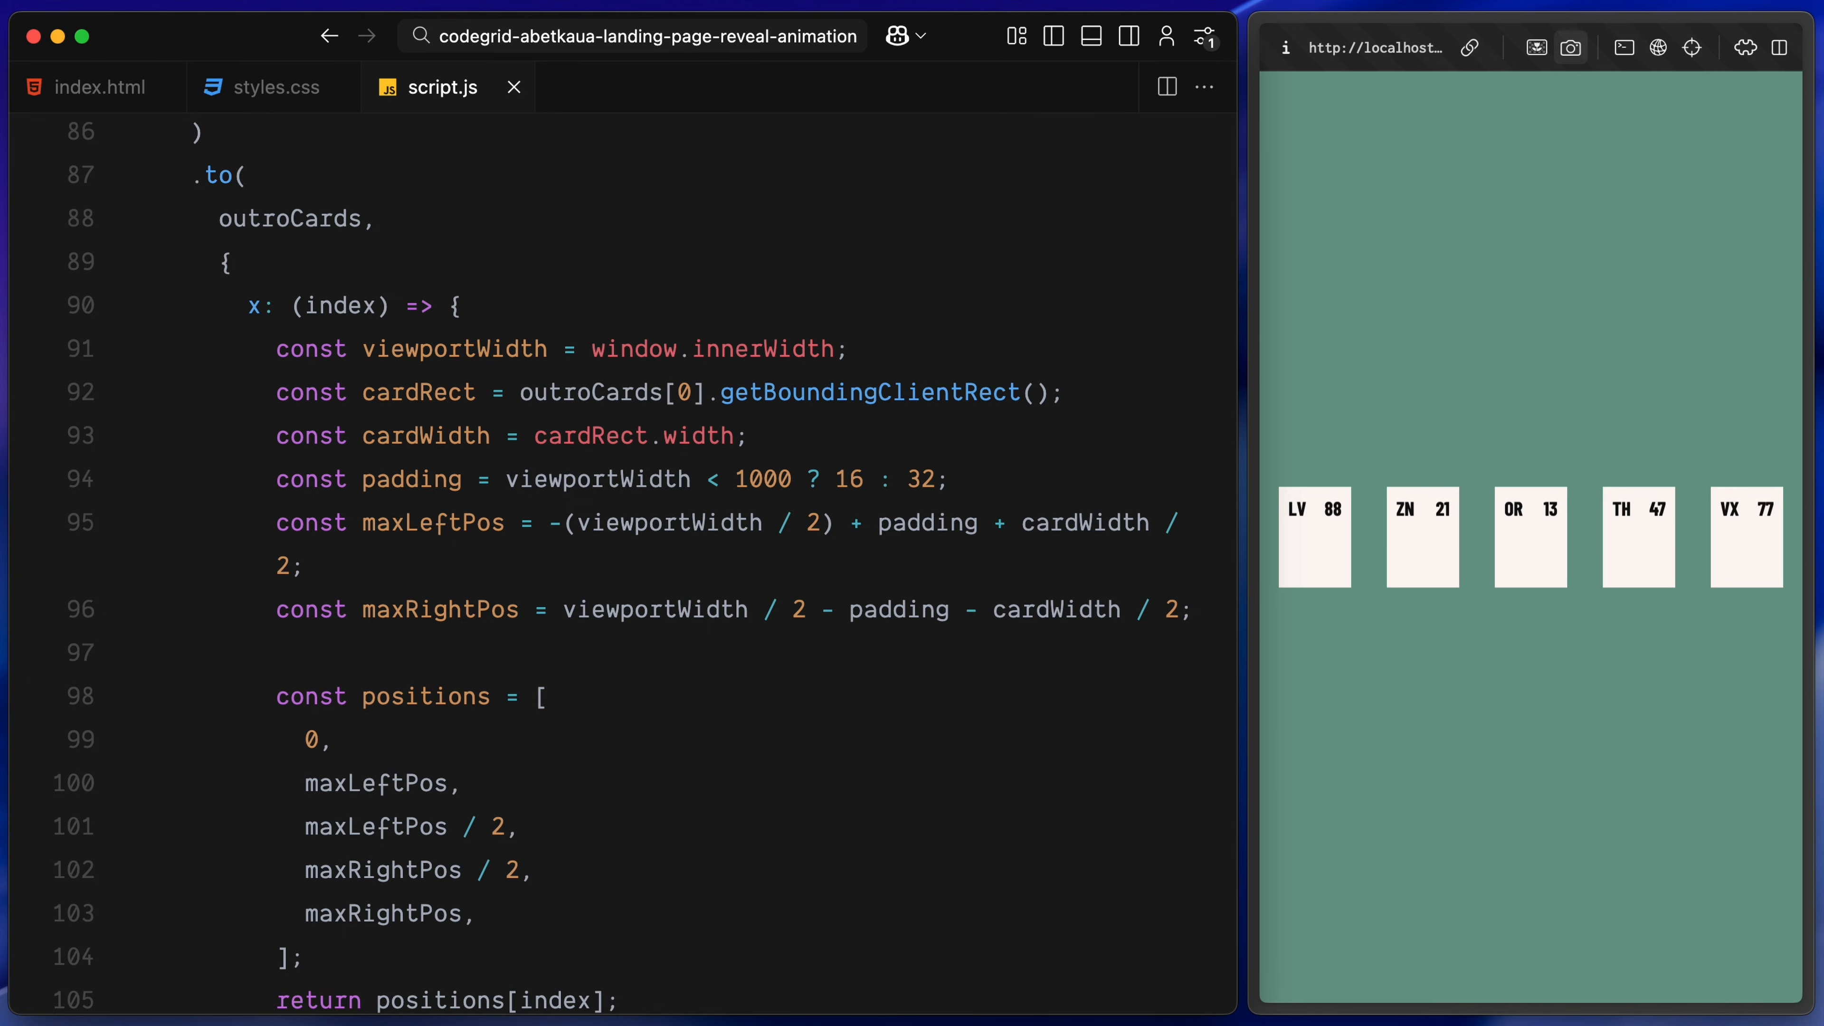
{"action": "scroll", "scroll_direction": "down", "scroll_amount": 3}
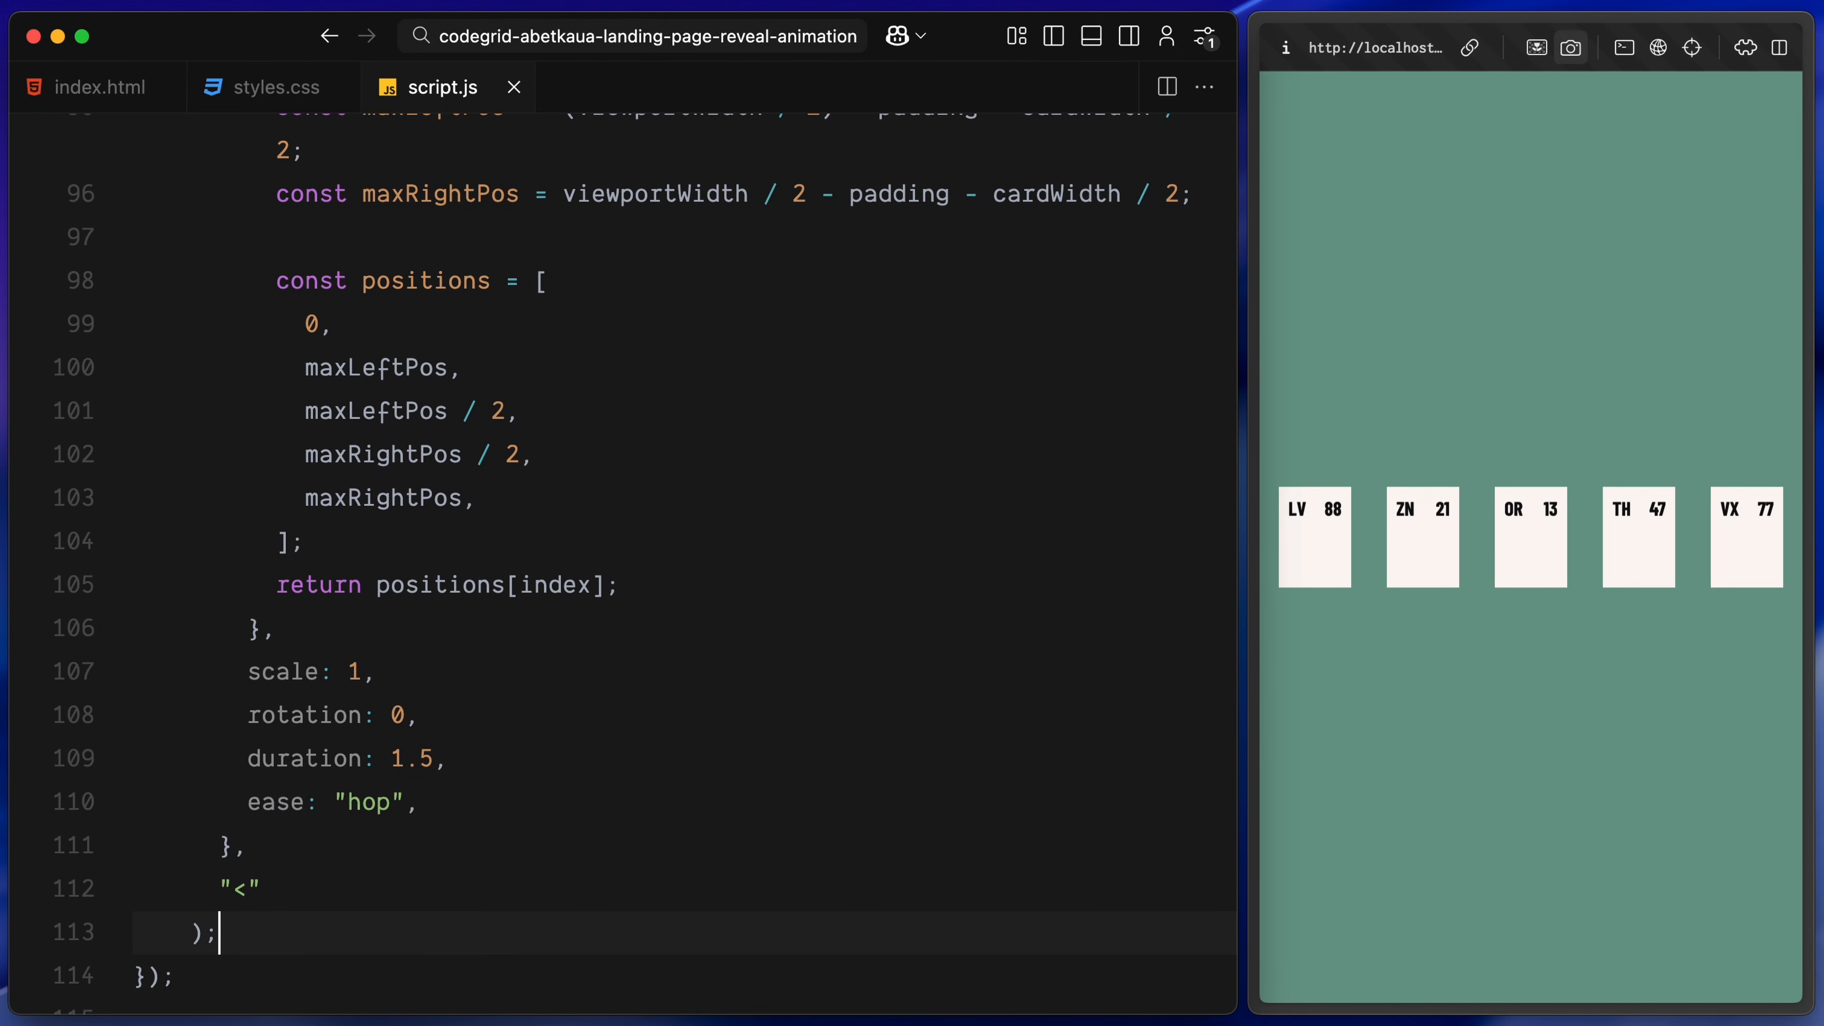
{"action": "scroll", "scroll_direction": "down", "scroll_amount": 3}
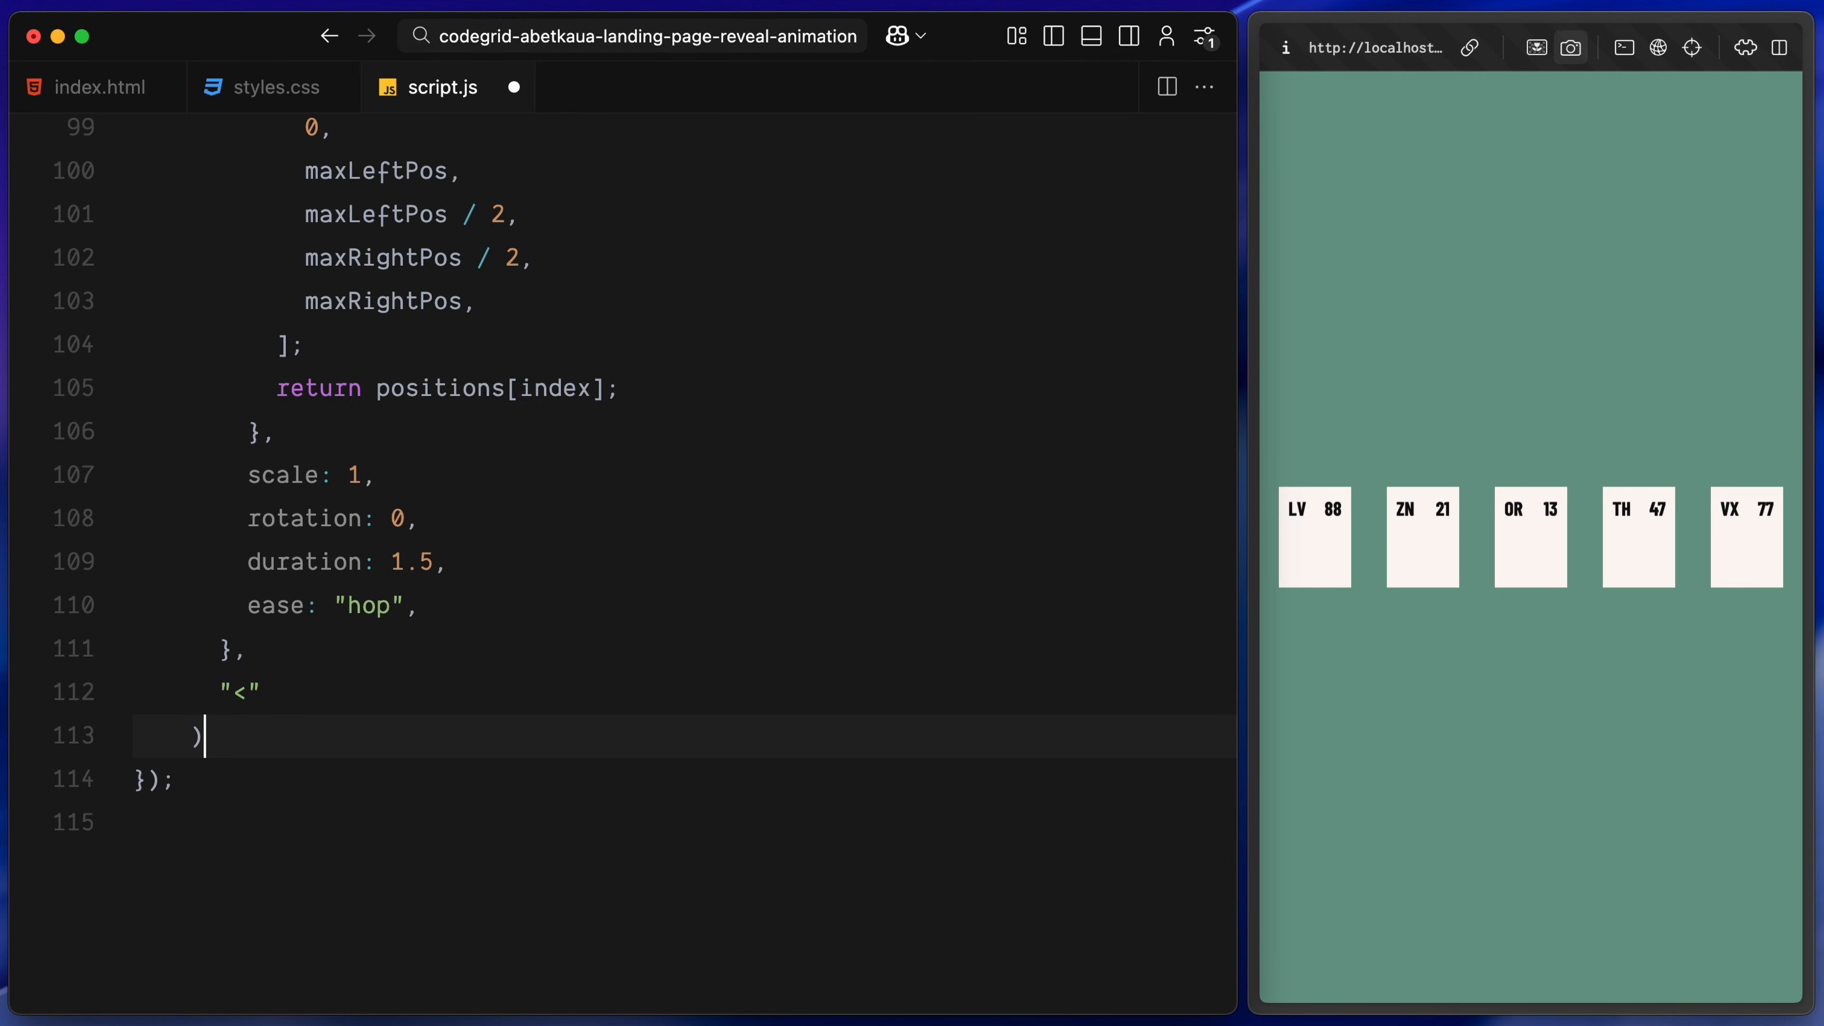
Tween nav to y 0, duration 1, ease hop at "-=1", save, and begin the next const
{"action": "key", "text": "enter"}
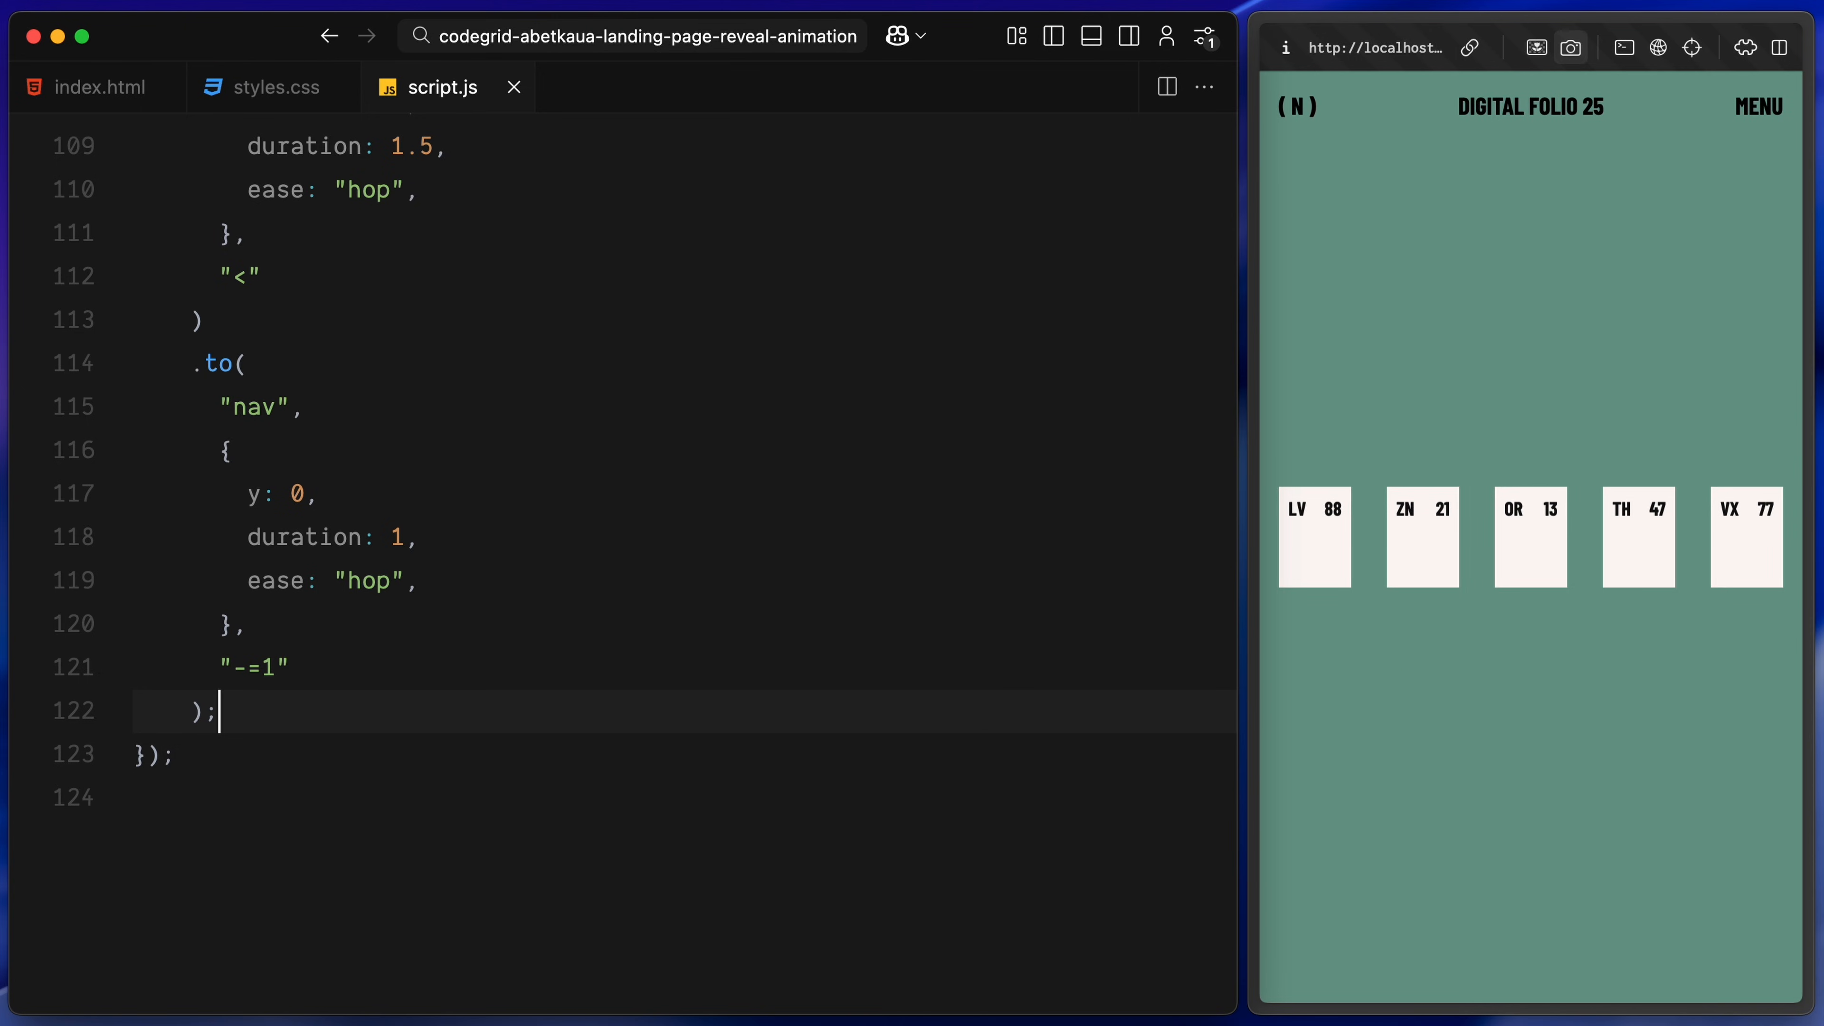
{"action": "key", "text": "Enter"}
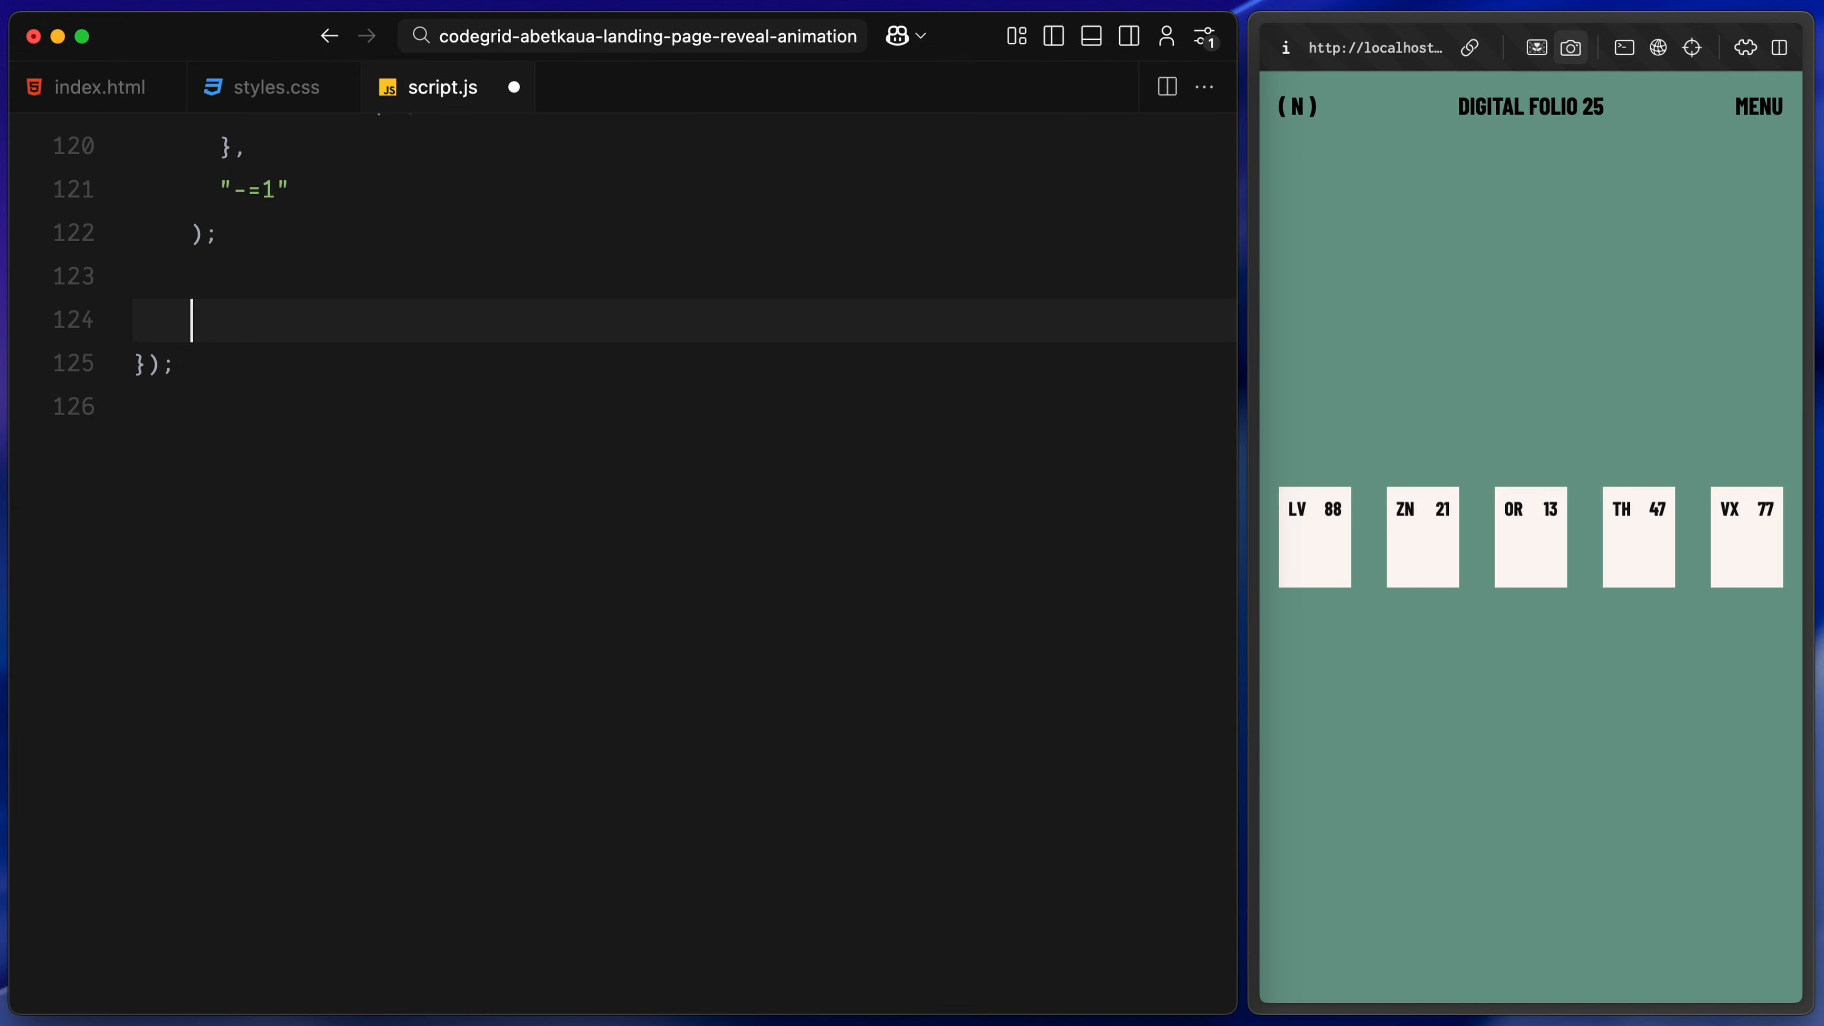
{"action": "type", "text": "const"}
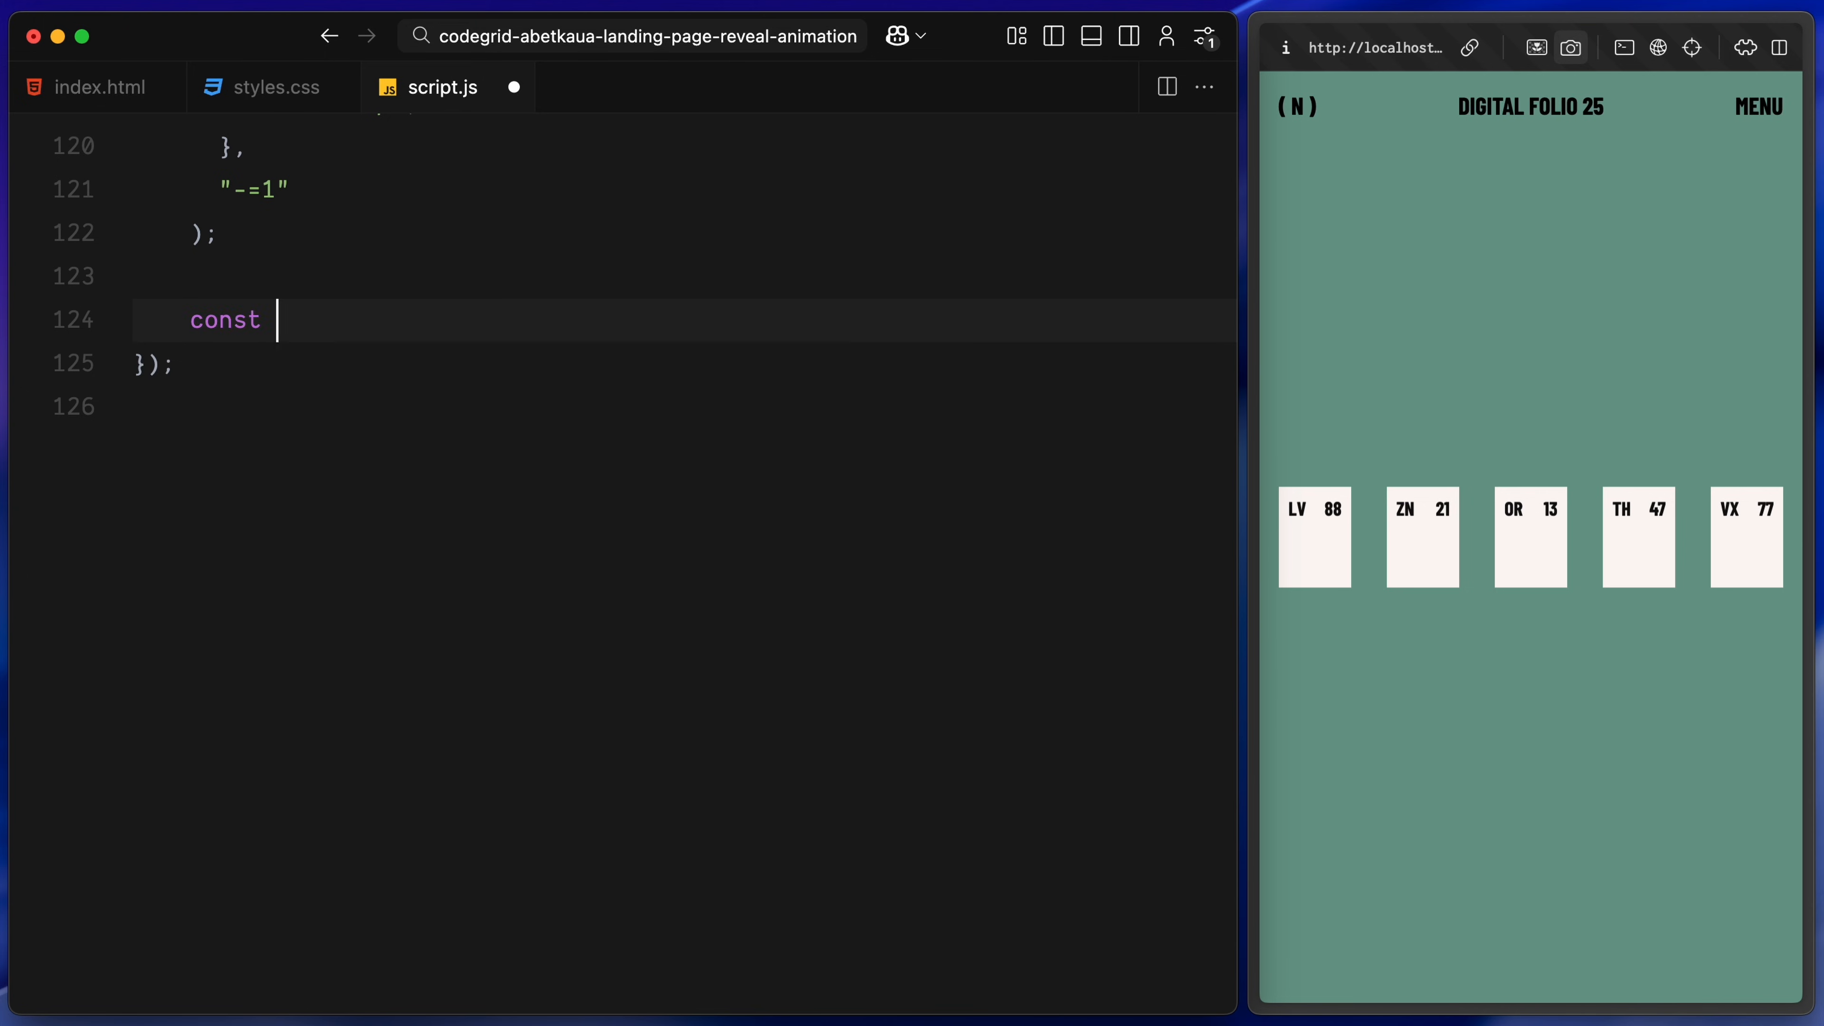
Define heroFooterTl = gsap.timeline({ delay: 0.5 }) and move to a new line
{"action": "type", "text": "heroFooterTl = gsap.timeline({ delay: 0.5 });"}
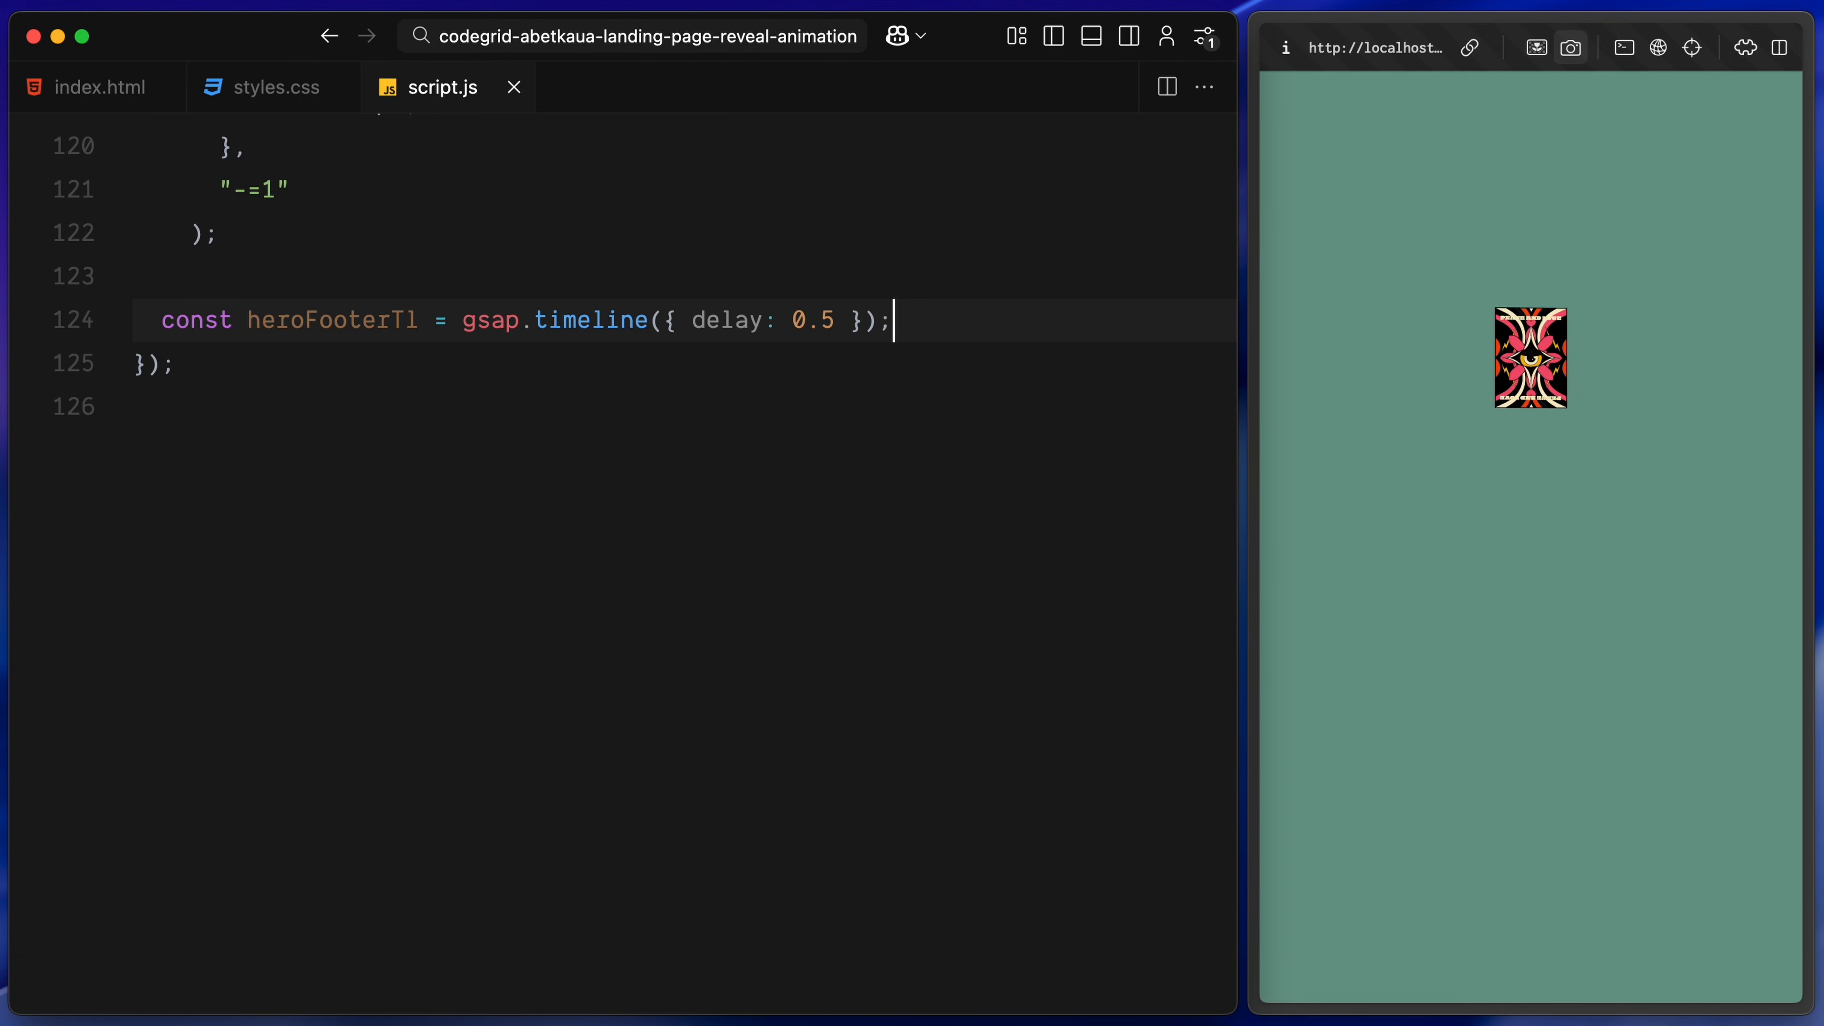
{"action": "key", "text": "enter"}
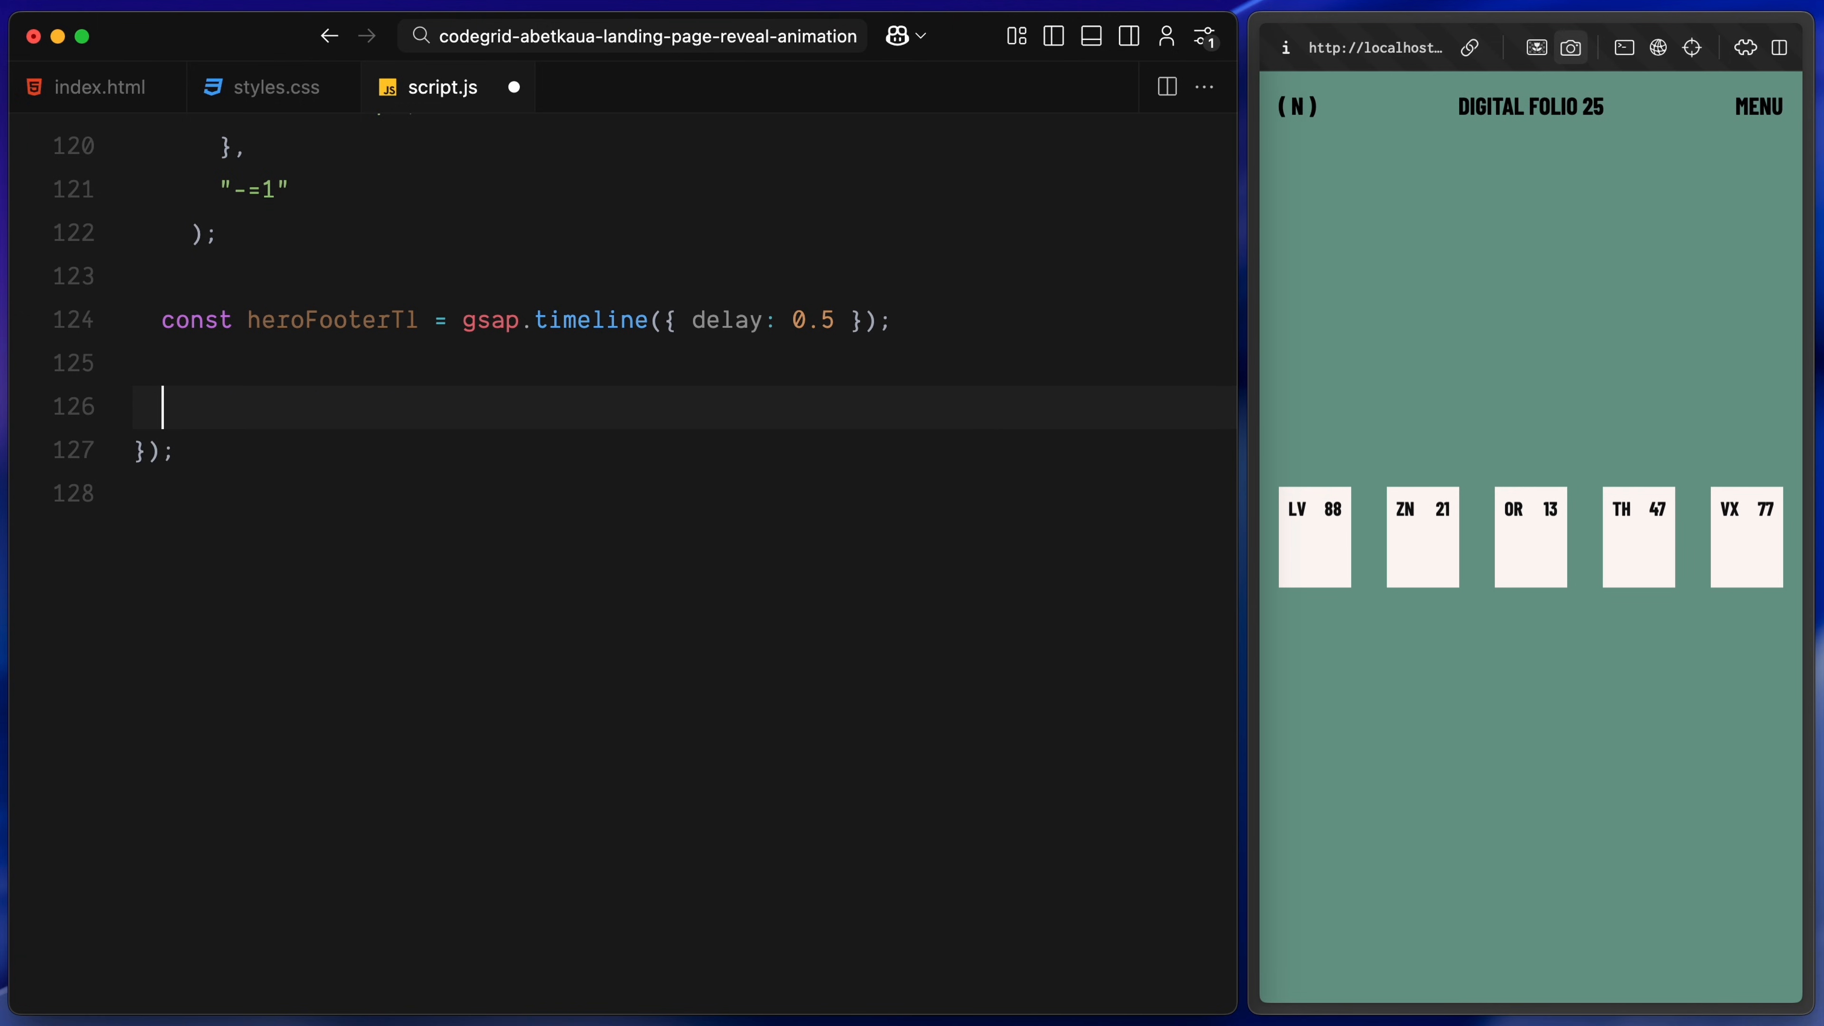